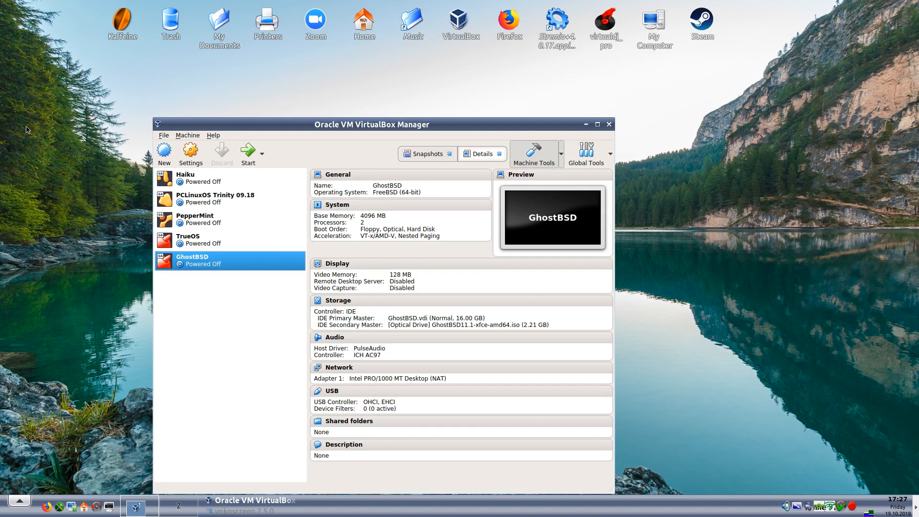
{"action": "mouse_move", "coordinate": [221, 152]}
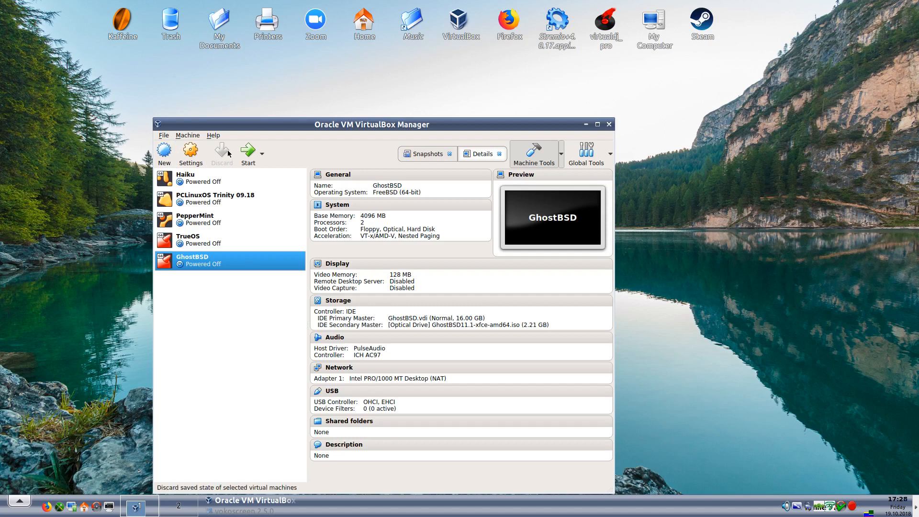
Step: Start the GhostBSD virtual machine so it begins booting the FreeBSD kernel
{"action": "left_click", "coordinate": [247, 153]}
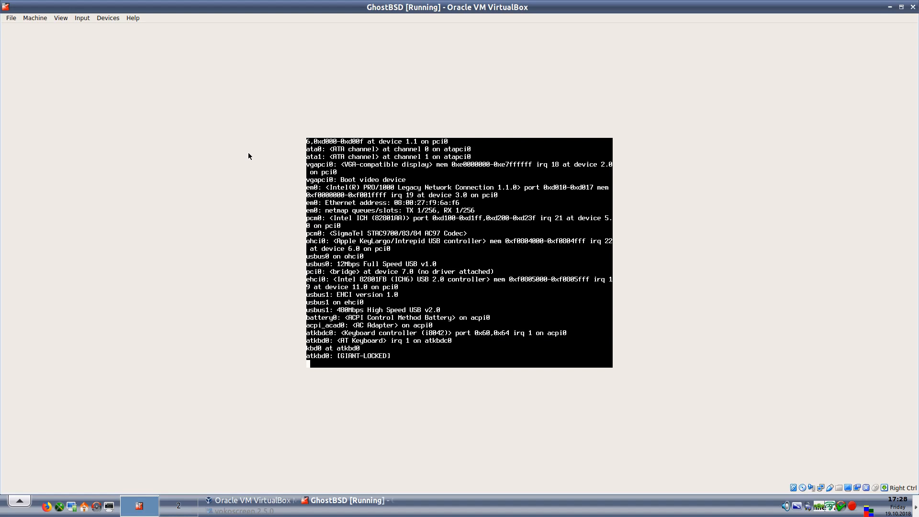
Step: Log in at the live login screen with the default ghostbsd user to reach the Xfce desktop
{"action": "scroll", "scroll_direction": "down", "scroll_amount": 3}
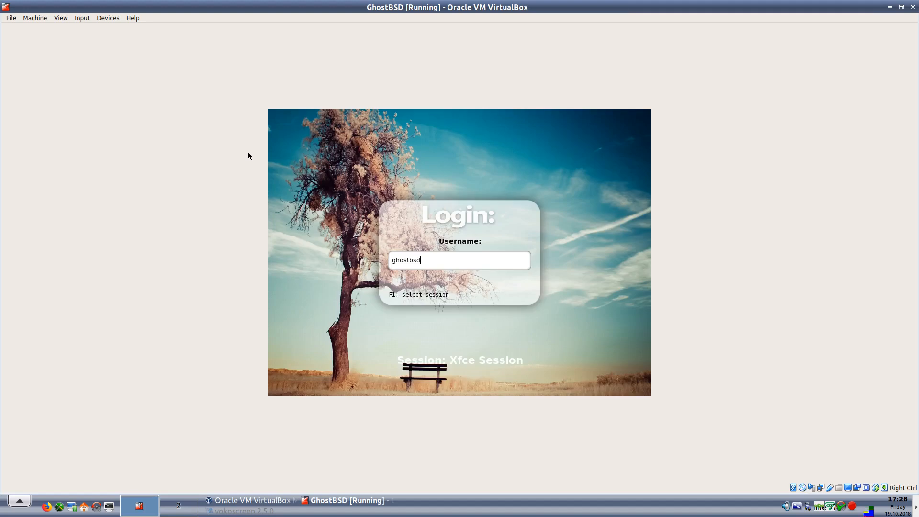
{"action": "key", "text": "Return"}
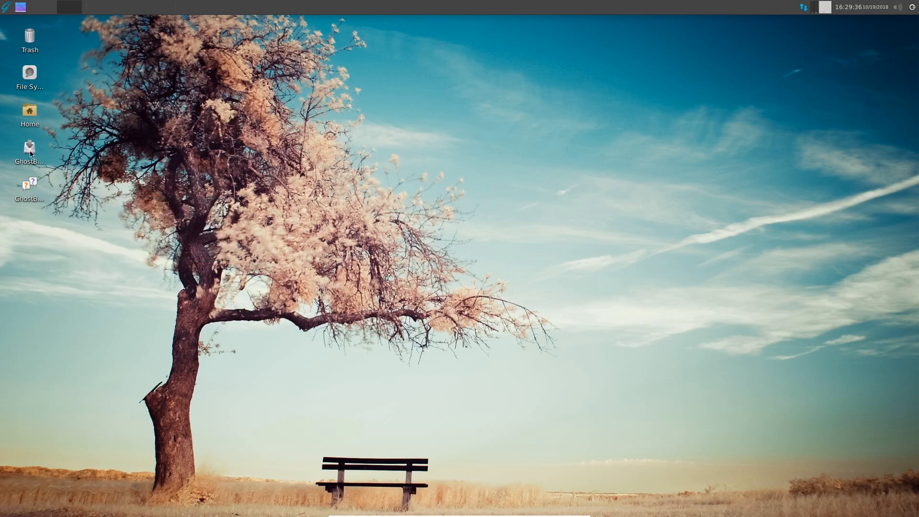
{"action": "mouse_move", "coordinate": [29, 149]}
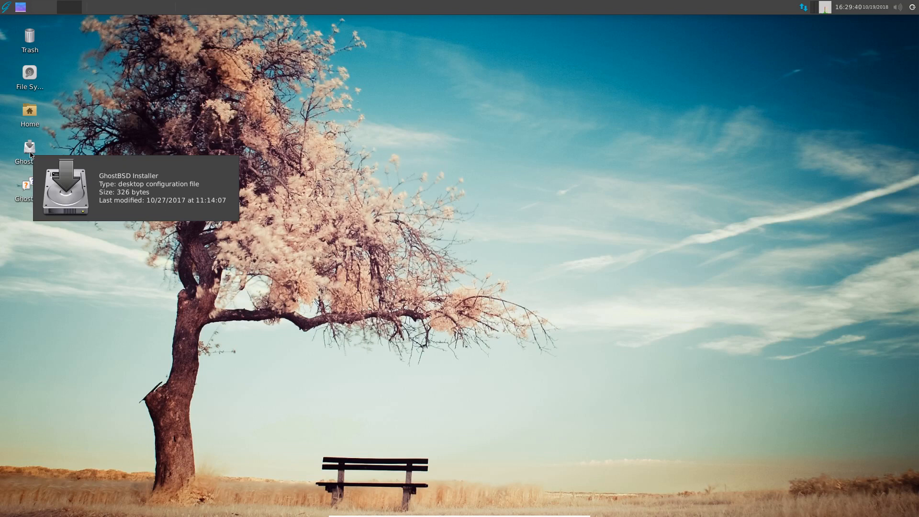
Step: Launch the GhostBSD Installer from its desktop shortcut, reaching the welcome page
{"action": "left_click", "coordinate": [29, 150]}
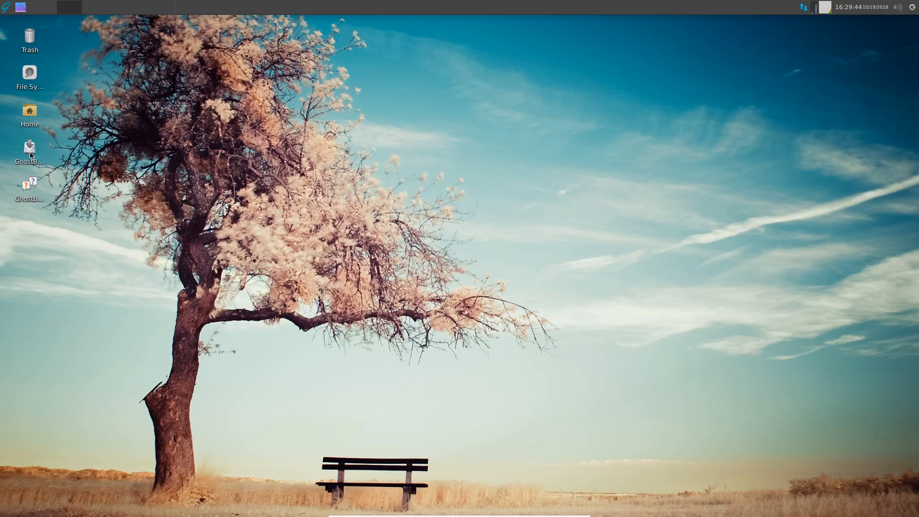
{"action": "double_click", "coordinate": [30, 150]}
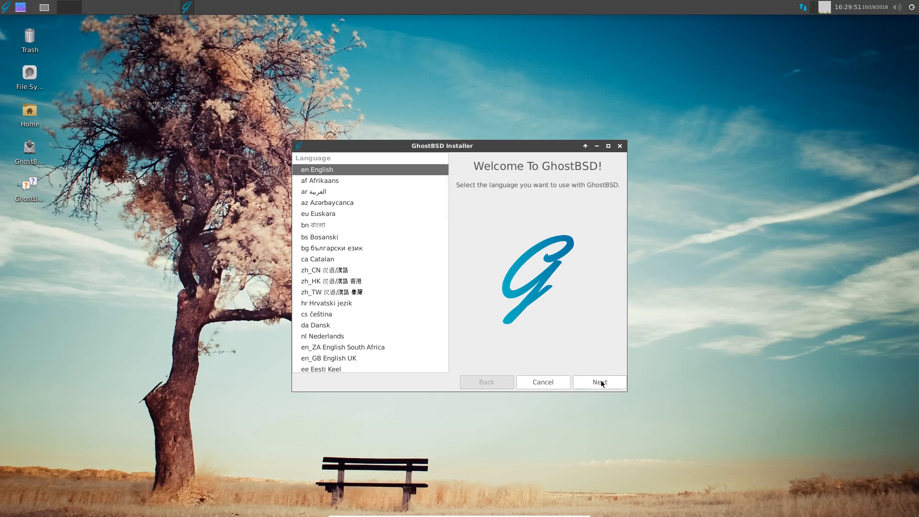
Step: Keep English, choose the United Kingdom - gb keyboard layout and test it with "@@"
{"action": "left_click", "coordinate": [599, 382]}
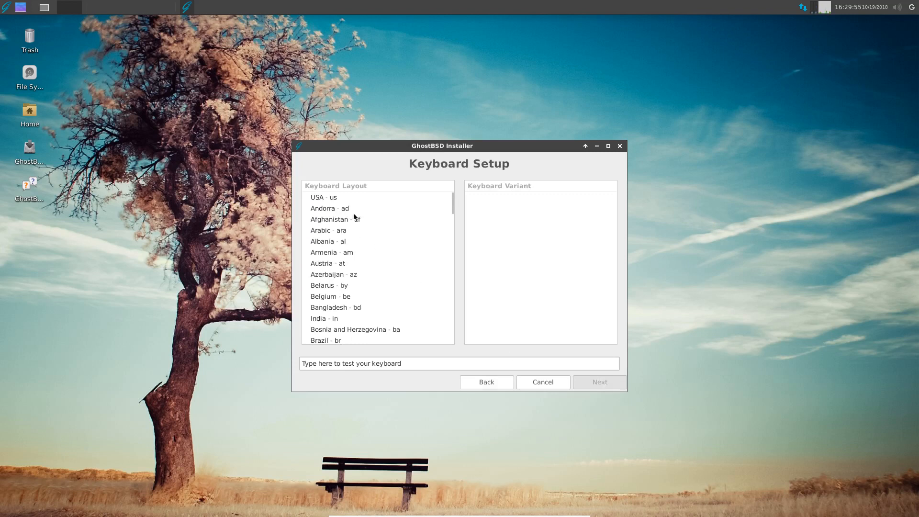
{"action": "mouse_move", "coordinate": [435, 276]}
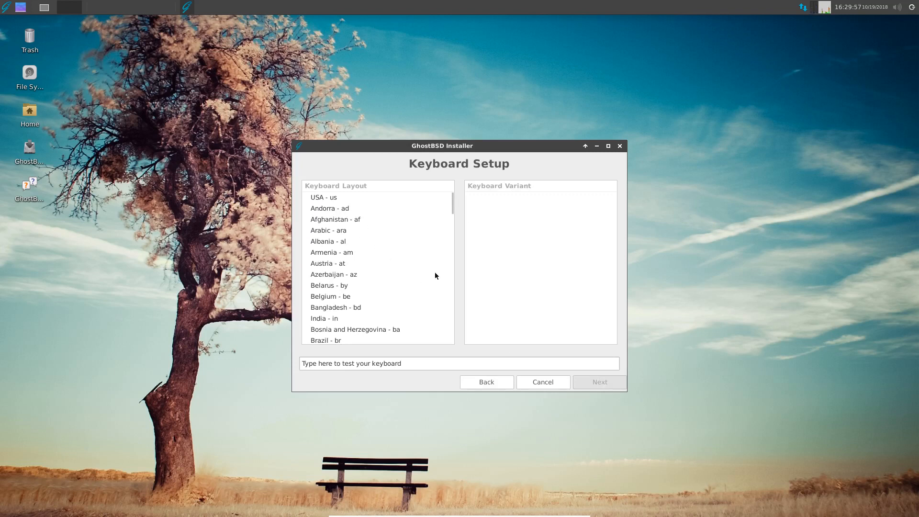
{"action": "scroll", "scroll_direction": "down", "scroll_amount": 3}
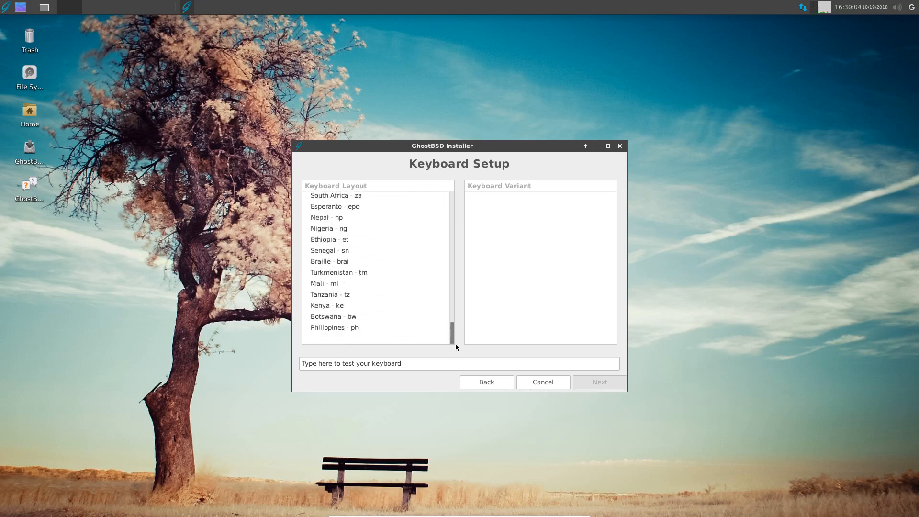
{"action": "scroll", "scroll_direction": "down", "scroll_amount": 3}
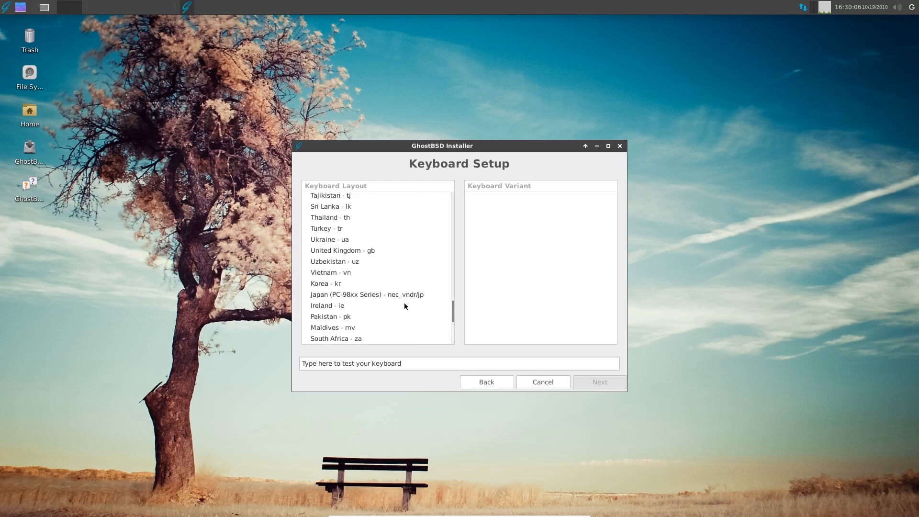
{"action": "left_click", "coordinate": [343, 250]}
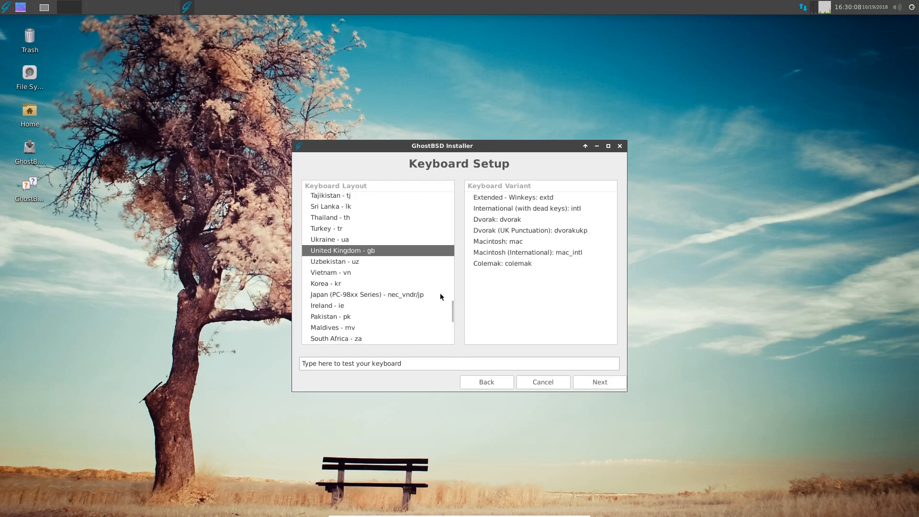
{"action": "left_click", "coordinate": [432, 363]}
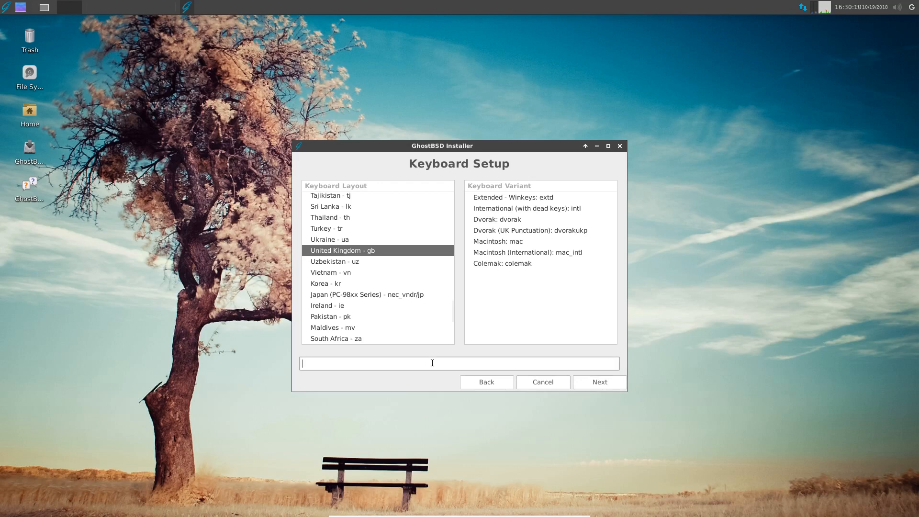
{"action": "type", "text": "@@"}
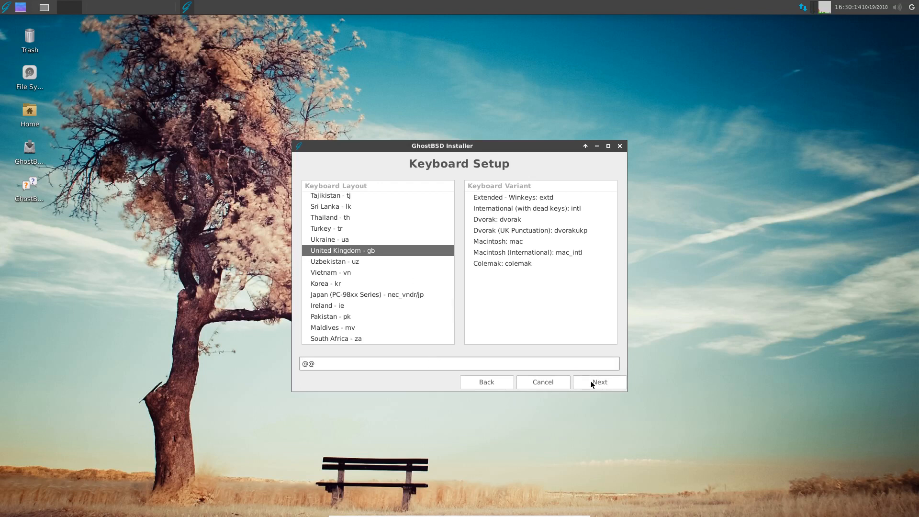
Step: Set the installer time zone to Europe/London and continue
{"action": "left_click", "coordinate": [599, 382]}
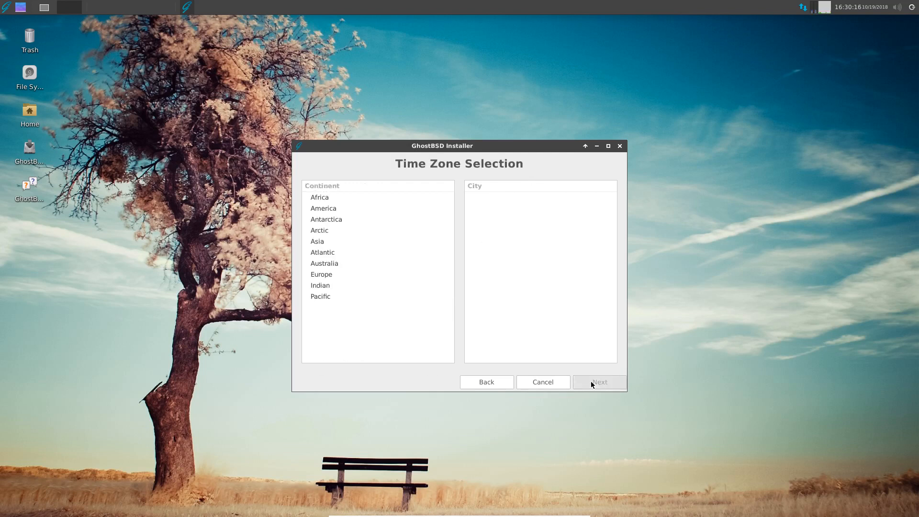
{"action": "mouse_move", "coordinate": [417, 227]}
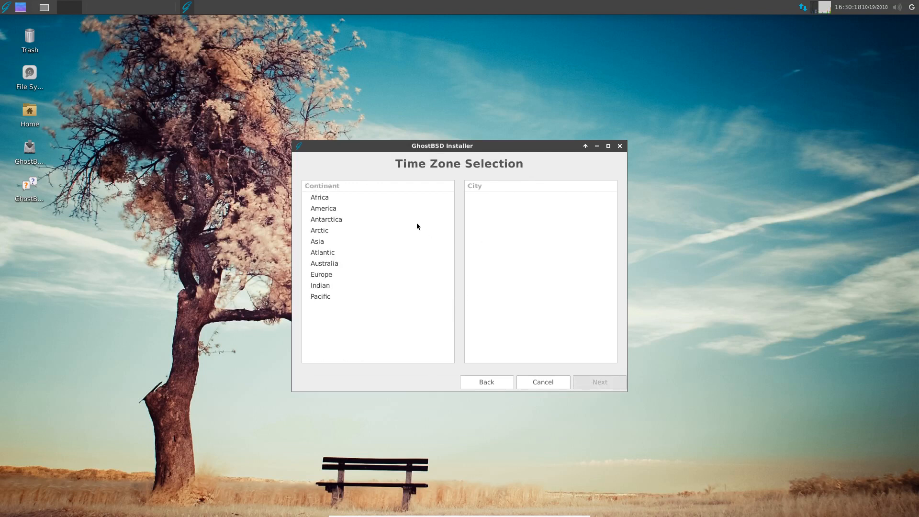
{"action": "left_click", "coordinate": [322, 274]}
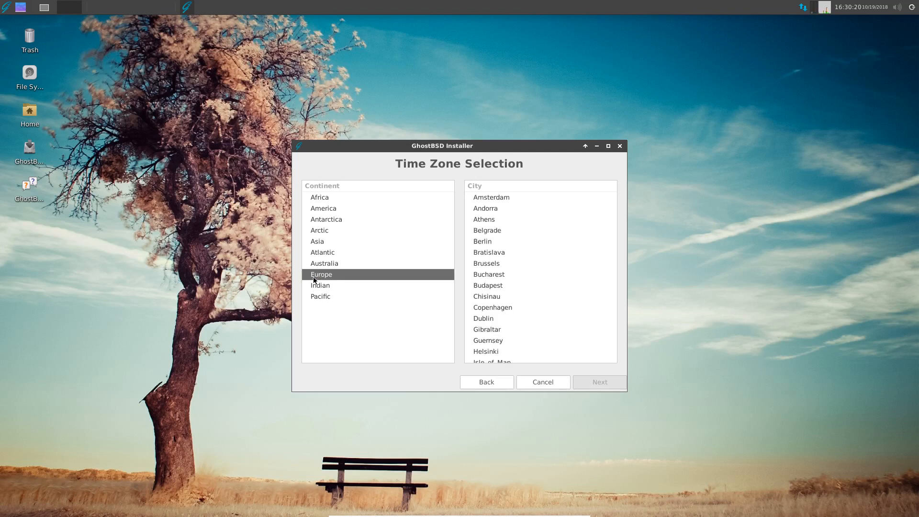
{"action": "scroll", "scroll_direction": "down", "scroll_amount": 3}
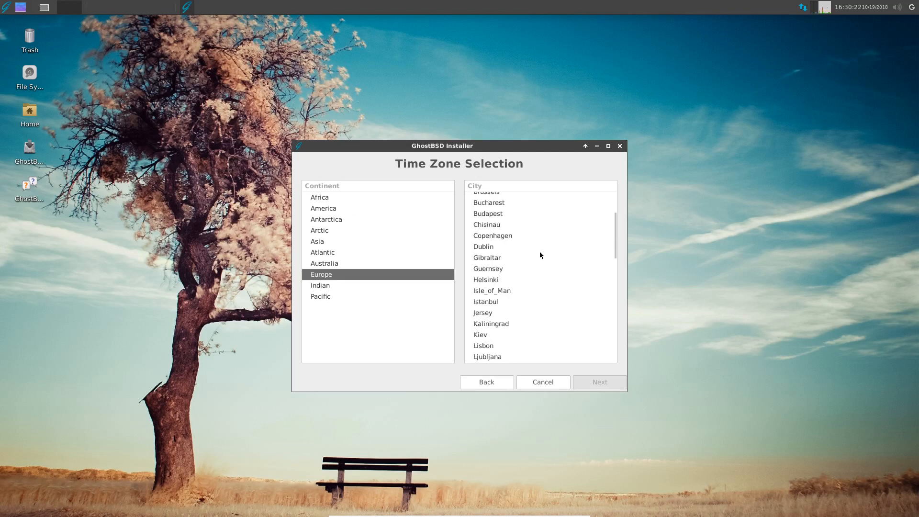
{"action": "left_click", "coordinate": [484, 319]}
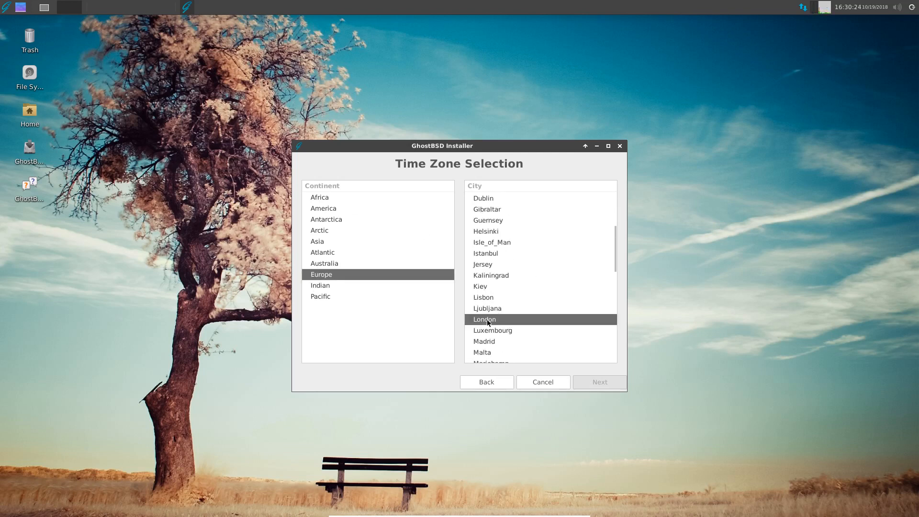
{"action": "left_click", "coordinate": [600, 382]}
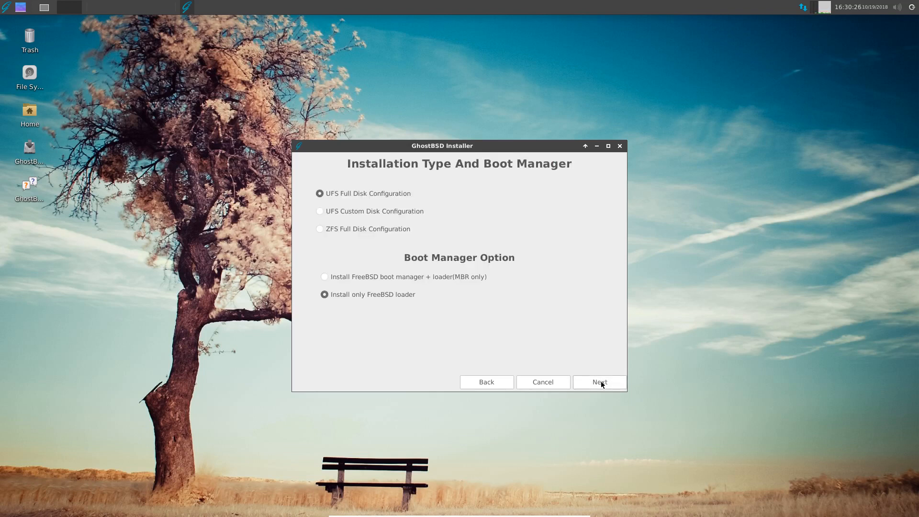
{"action": "mouse_move", "coordinate": [417, 205]}
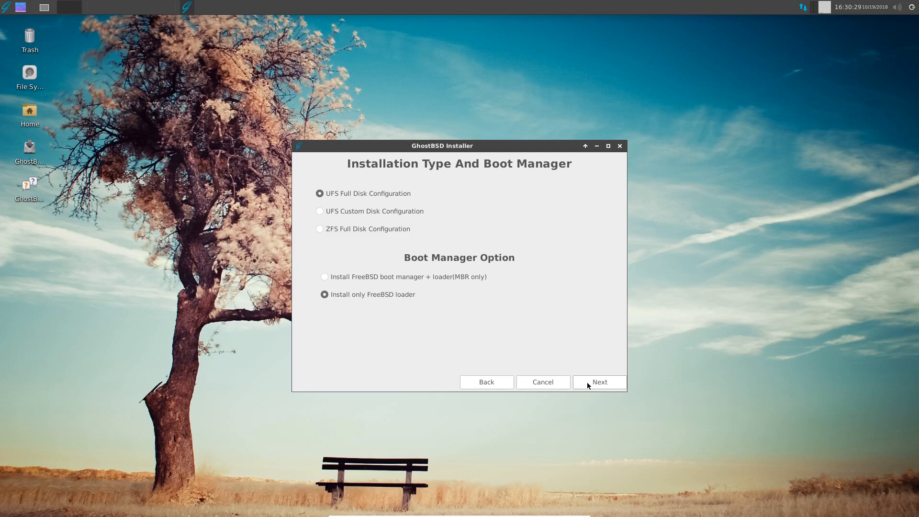
{"action": "mouse_move", "coordinate": [591, 385]}
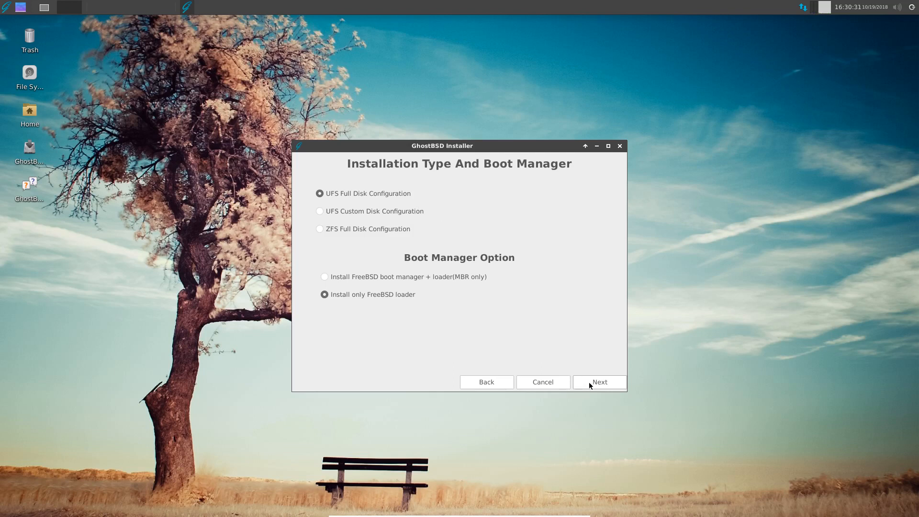
Step: Accept UFS Full Disk Configuration with only the FreeBSD loader
{"action": "left_click", "coordinate": [599, 382]}
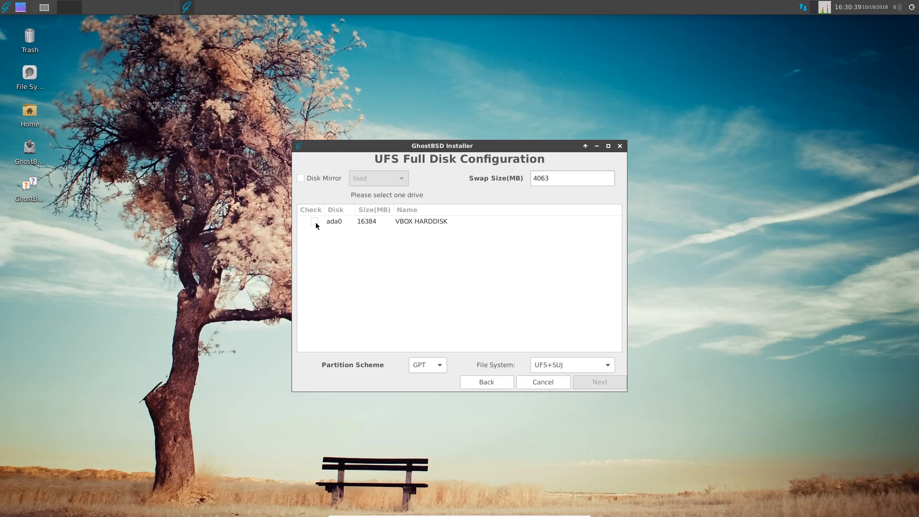
Step: Select the ada0 VBOX HARDDISK for installation and enter the root password
{"action": "left_click", "coordinate": [315, 222]}
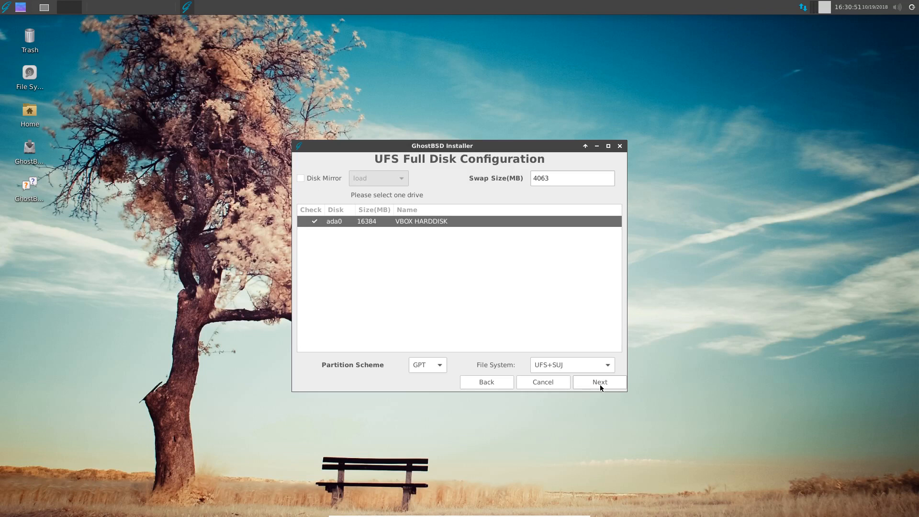
{"action": "left_click", "coordinate": [599, 382]}
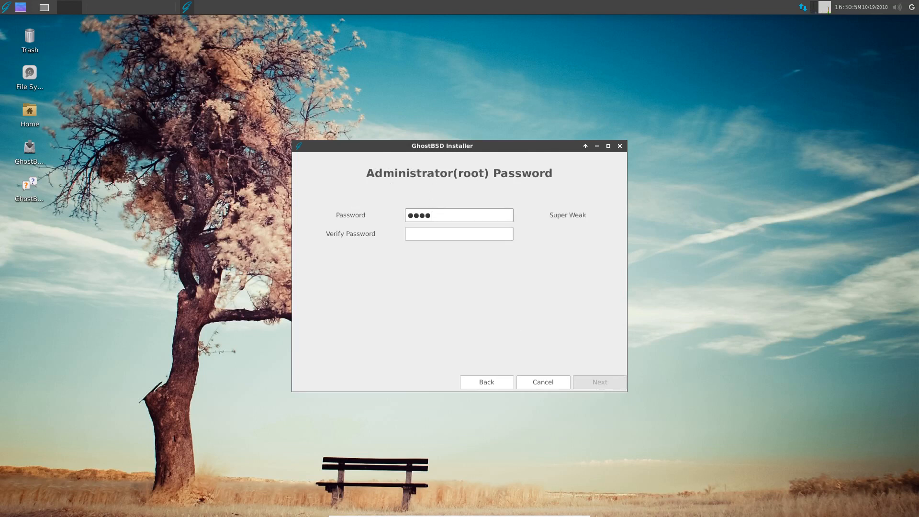
{"action": "type", "text": "•"}
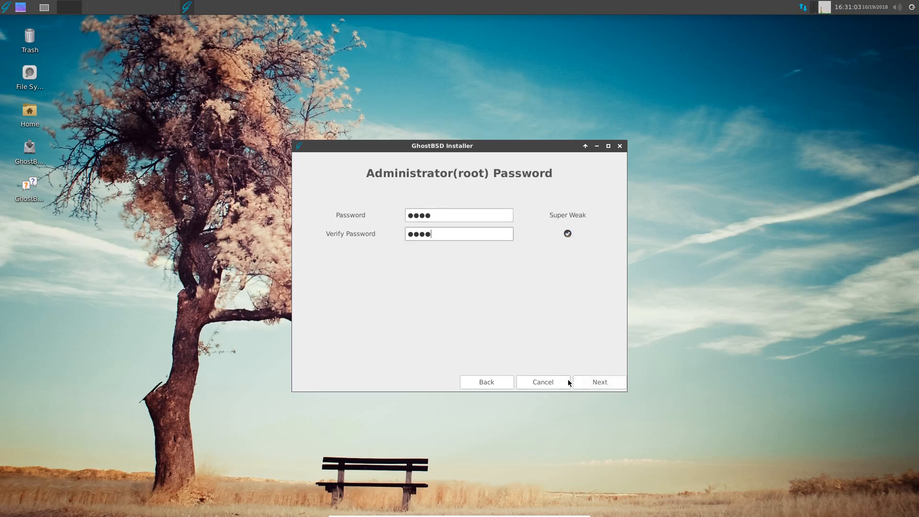
Step: Enter the new user's name "present" with its password typed and verified
{"action": "left_click", "coordinate": [598, 382]}
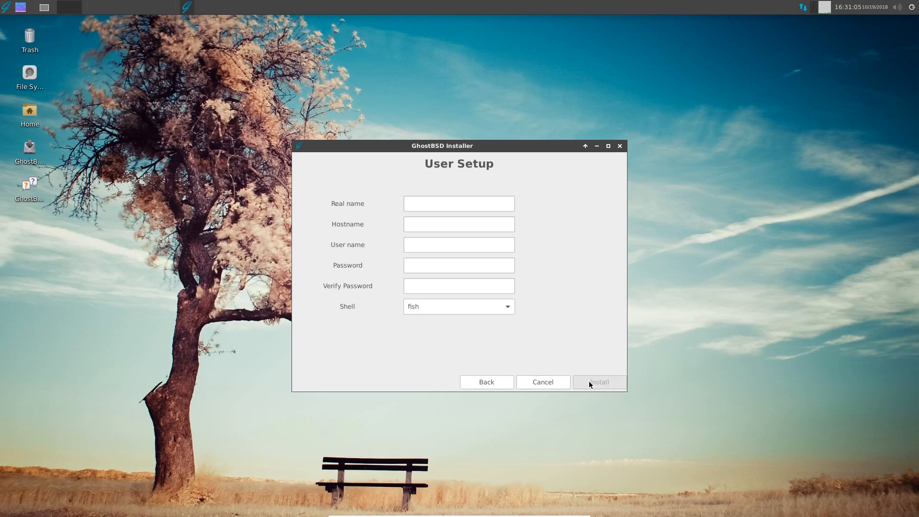
{"action": "left_click", "coordinate": [459, 203]}
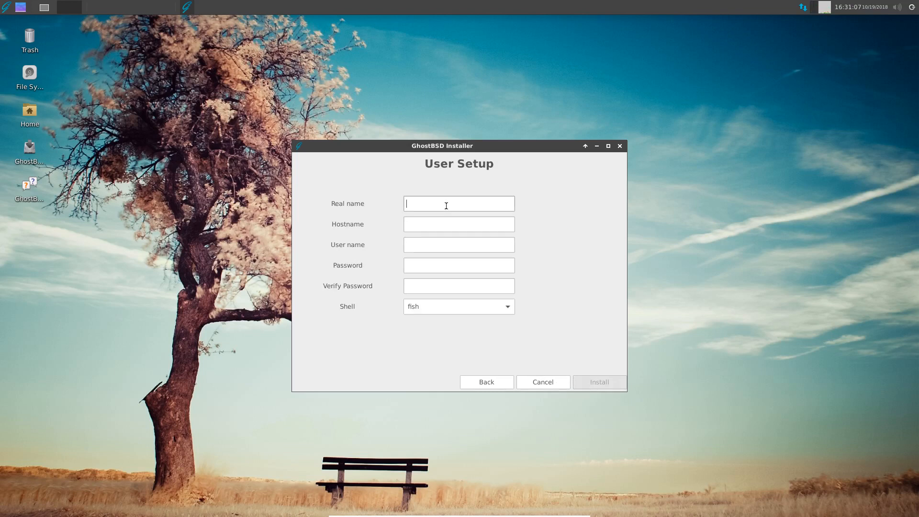
{"action": "type", "text": "Alie"}
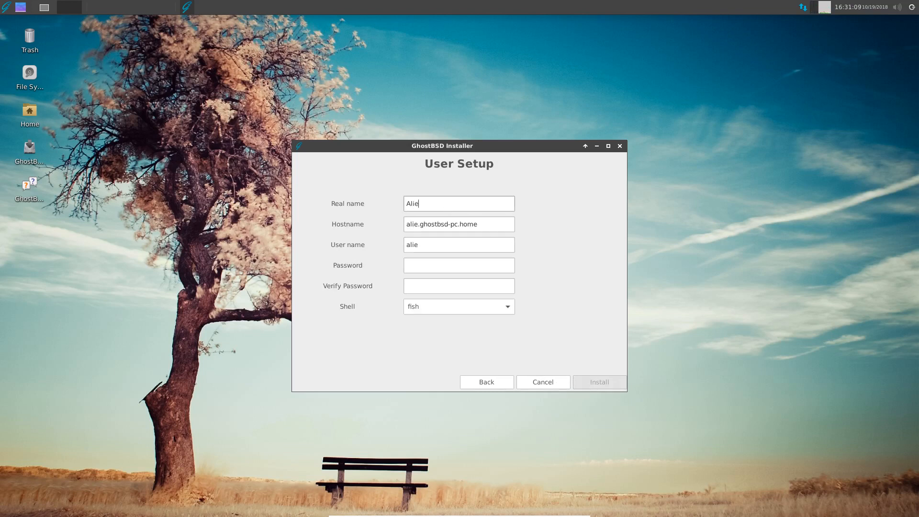
{"action": "type", "text": "pre"}
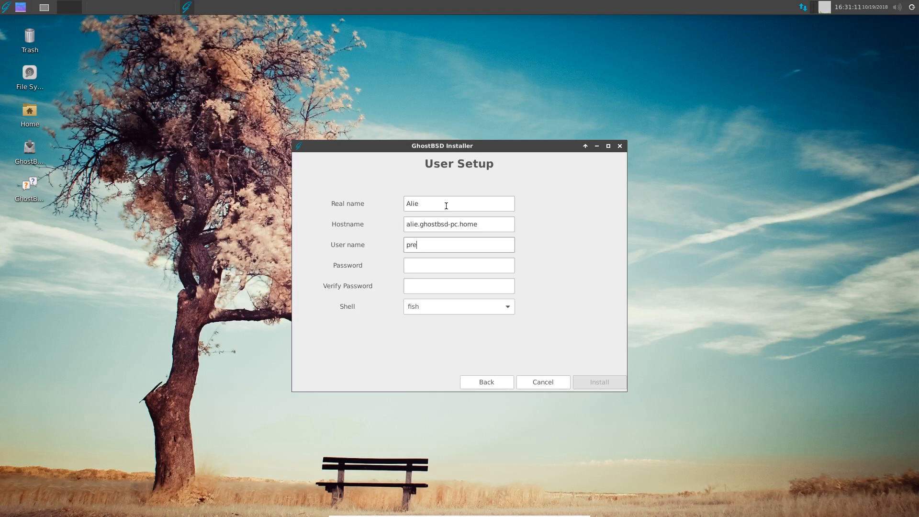
{"action": "type", "text": "sent"}
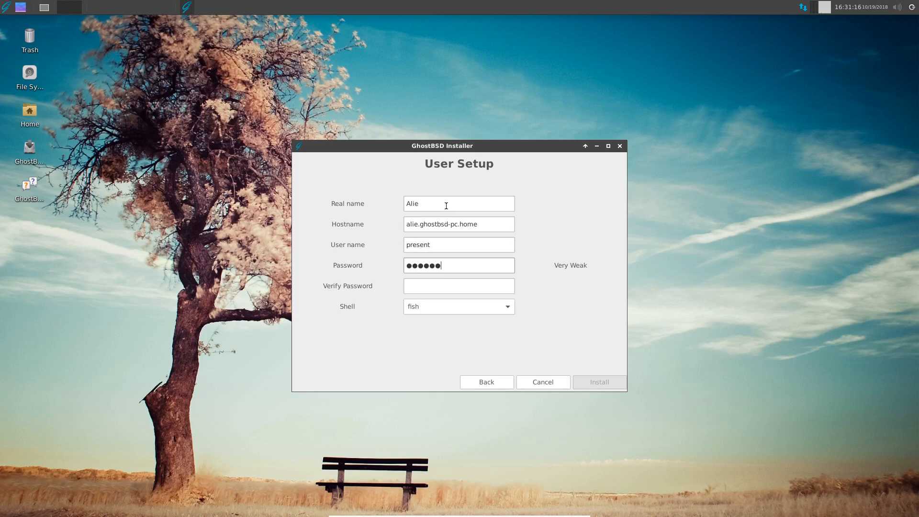
{"action": "type", "text": "••••"}
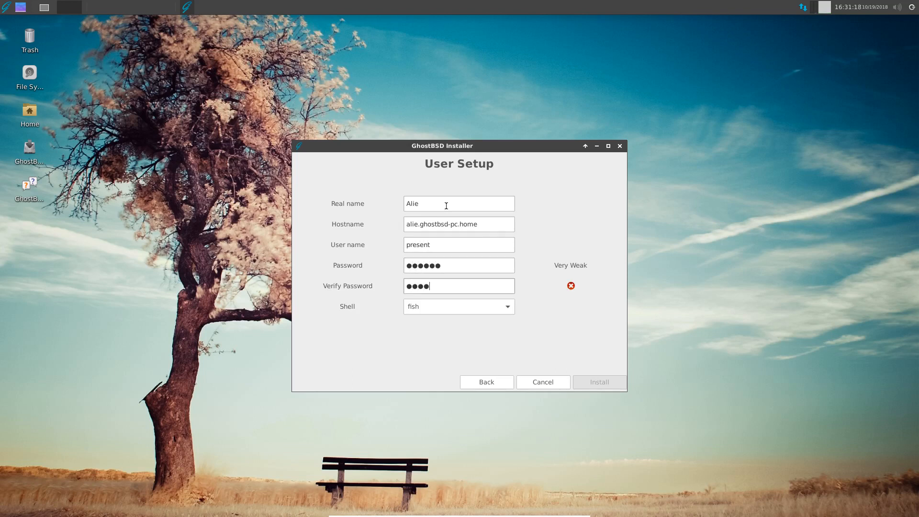
{"action": "type", "text": "•"}
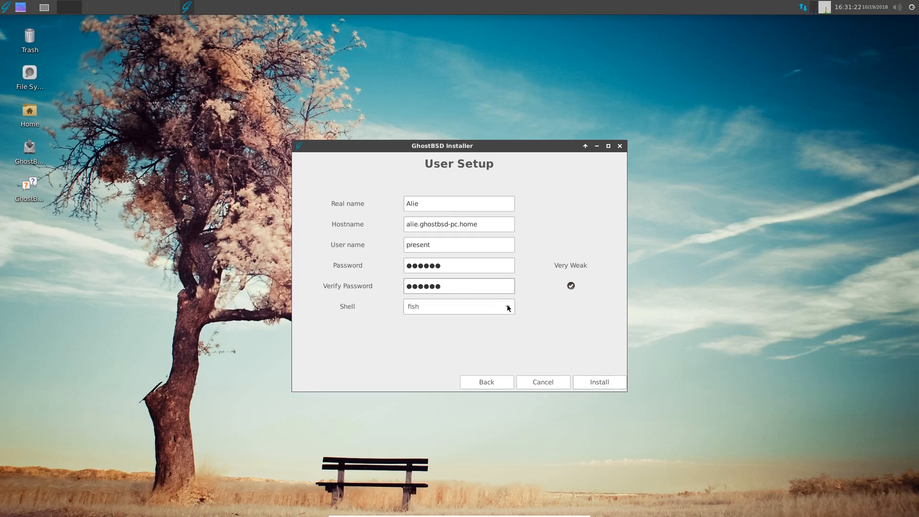
Step: Choose bash as the user's shell and begin installing GhostBSD
{"action": "left_click", "coordinate": [459, 307]}
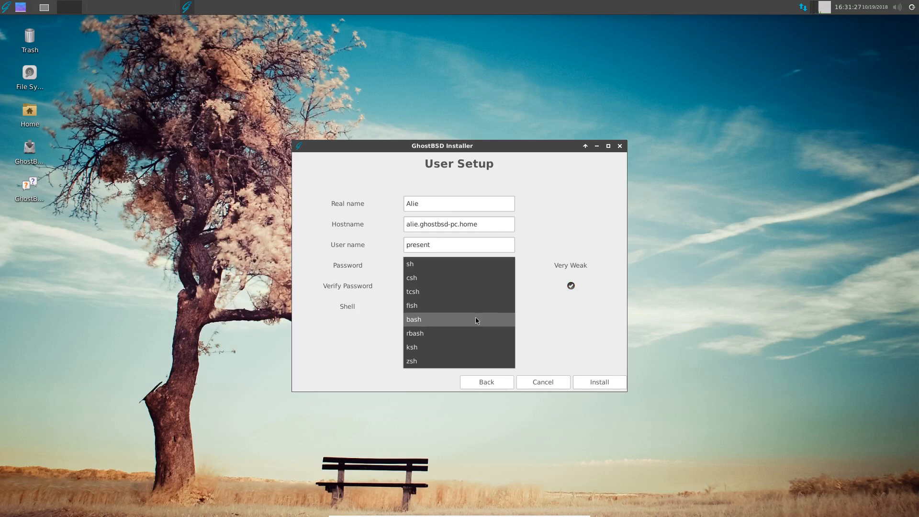
{"action": "left_click", "coordinate": [414, 318]}
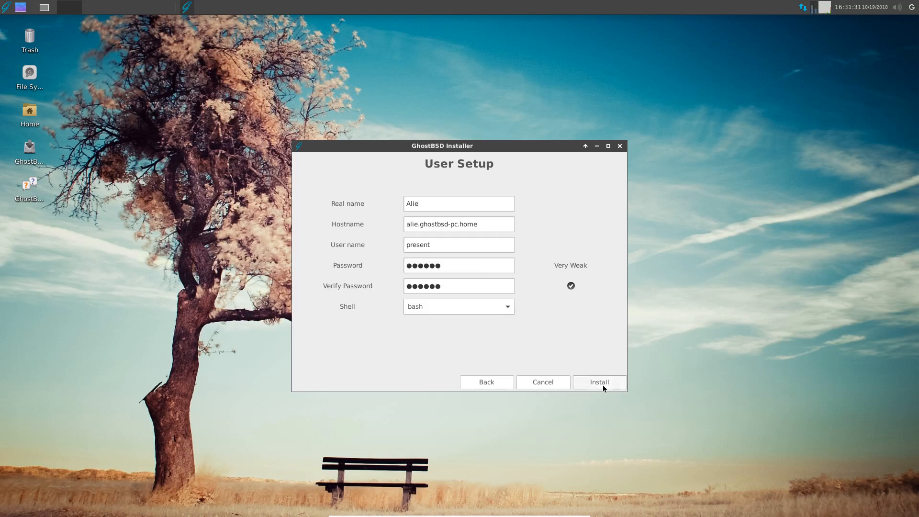
{"action": "left_click", "coordinate": [598, 382]}
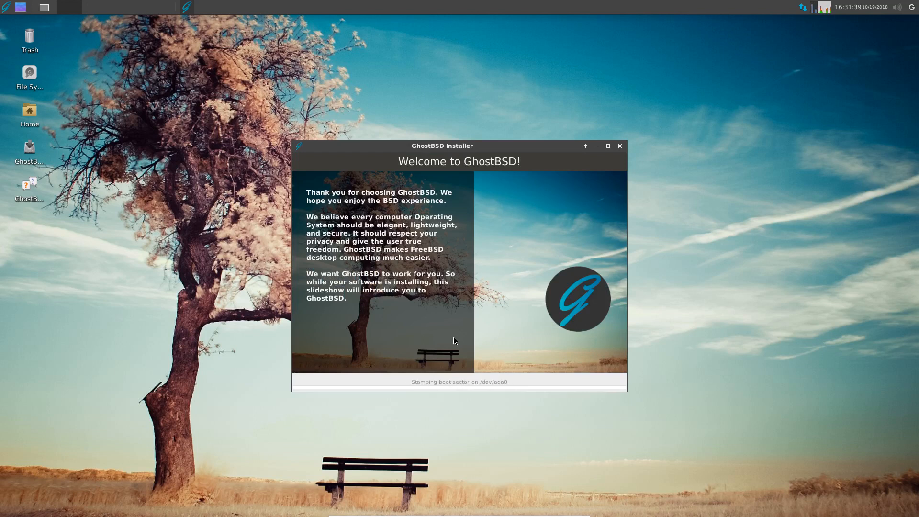
{"action": "mouse_move", "coordinate": [666, 463]}
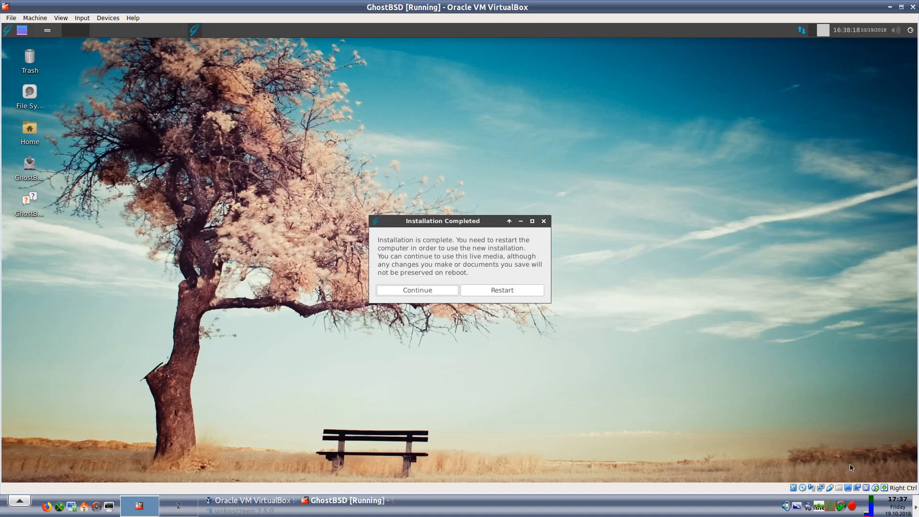
{"action": "mouse_move", "coordinate": [505, 380]}
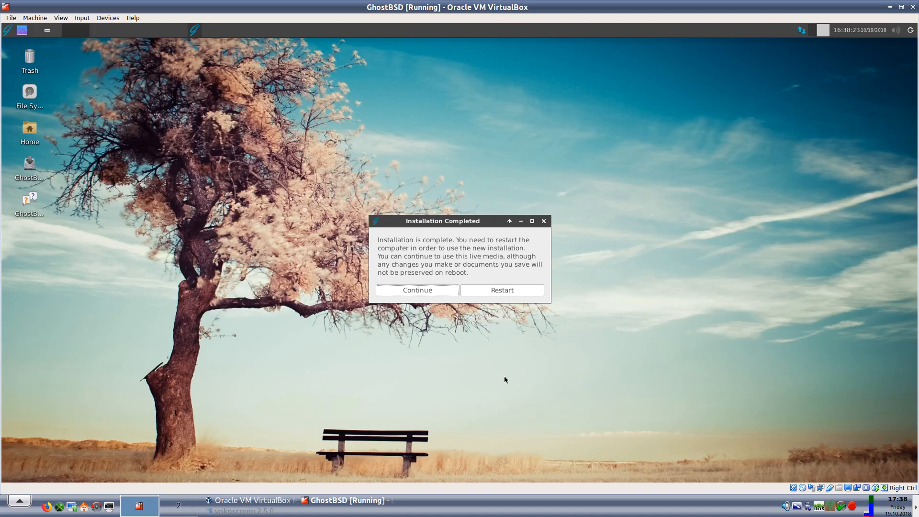
{"action": "mouse_move", "coordinate": [430, 329]}
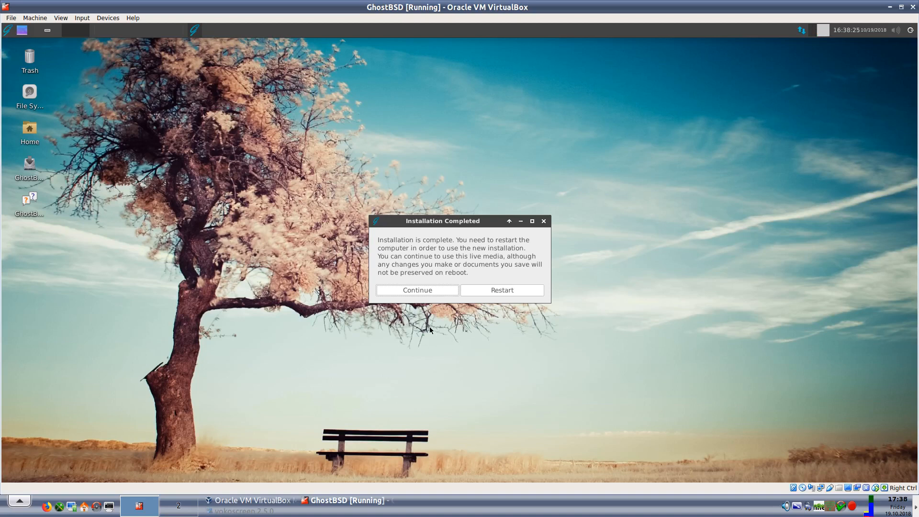
{"action": "mouse_move", "coordinate": [420, 388]}
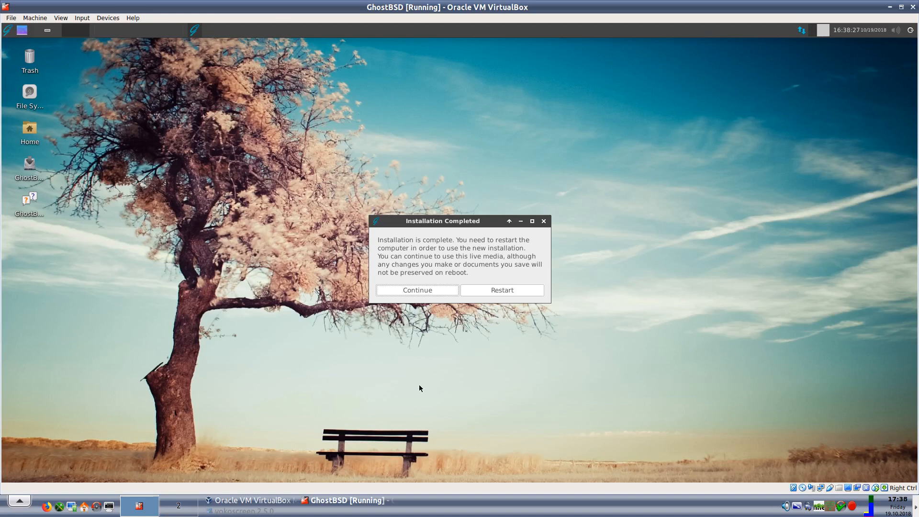
{"action": "mouse_move", "coordinate": [403, 331]}
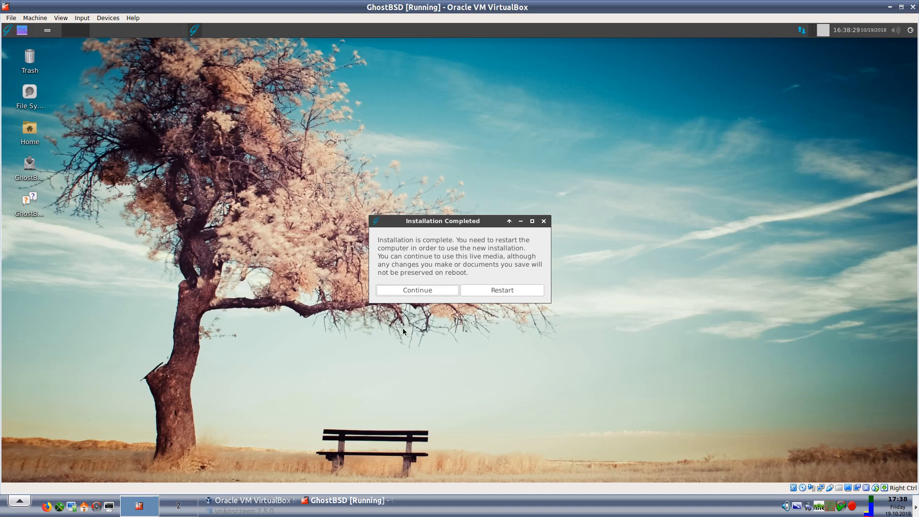
{"action": "mouse_move", "coordinate": [462, 268]}
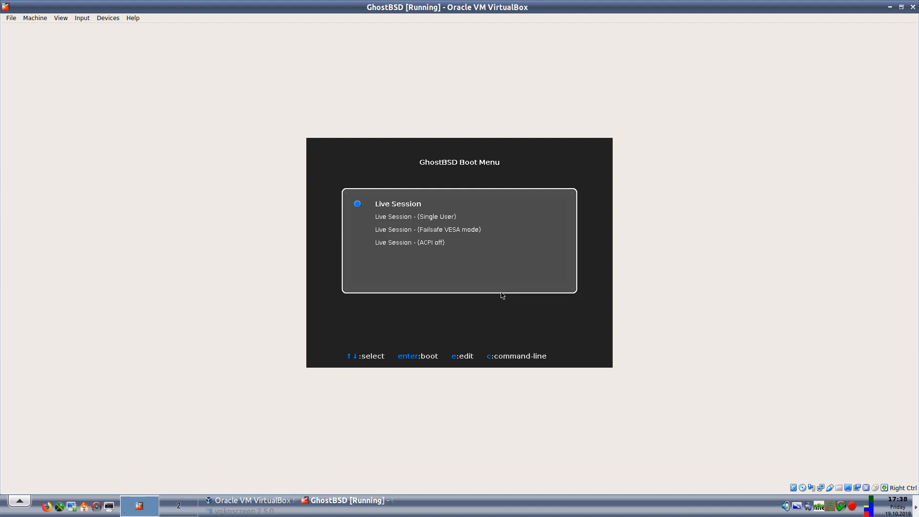
{"action": "mouse_move", "coordinate": [445, 301]}
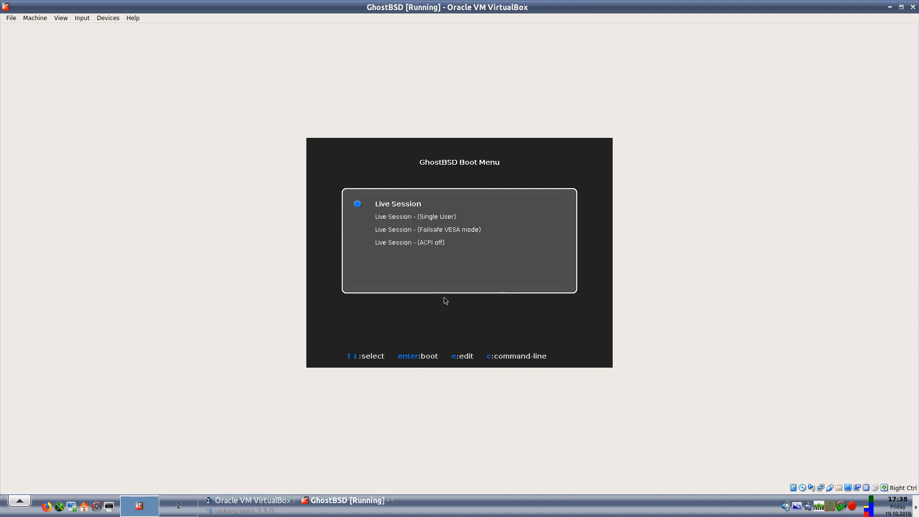
Step: Close the VM window choosing Power off the machine, leaving GhostBSD Powered Off
{"action": "left_click", "coordinate": [10, 18]}
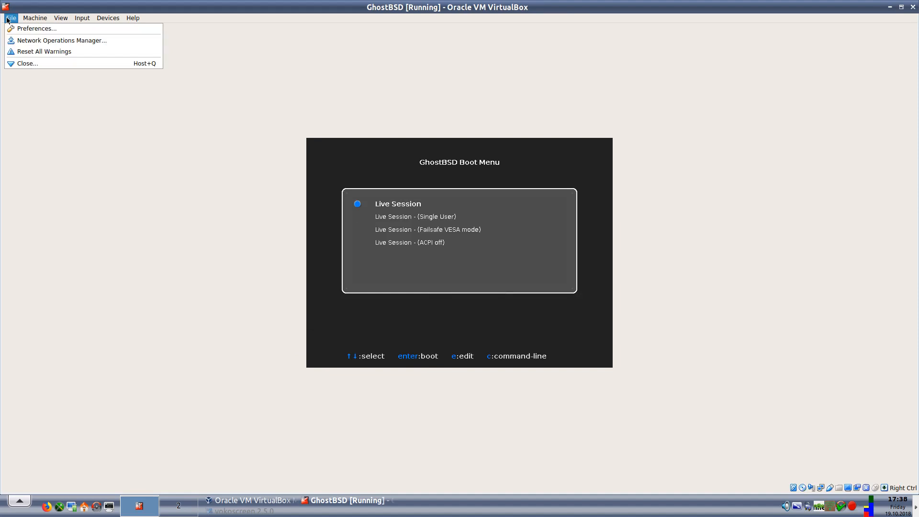
{"action": "left_click", "coordinate": [27, 63]}
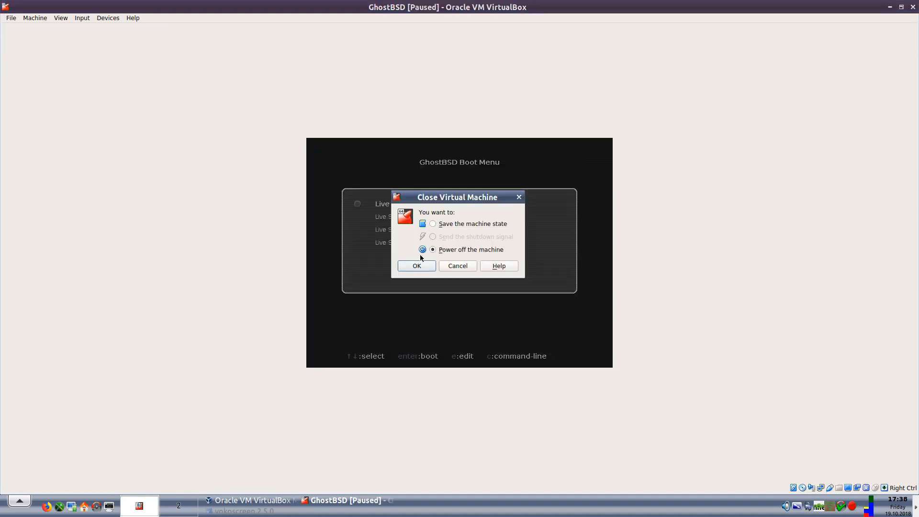
{"action": "left_click", "coordinate": [416, 265]}
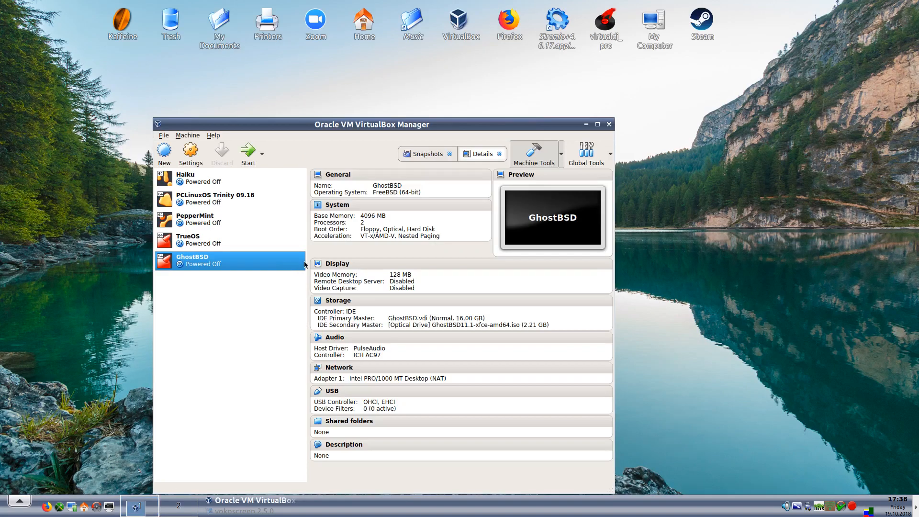
{"action": "mouse_move", "coordinate": [189, 154]}
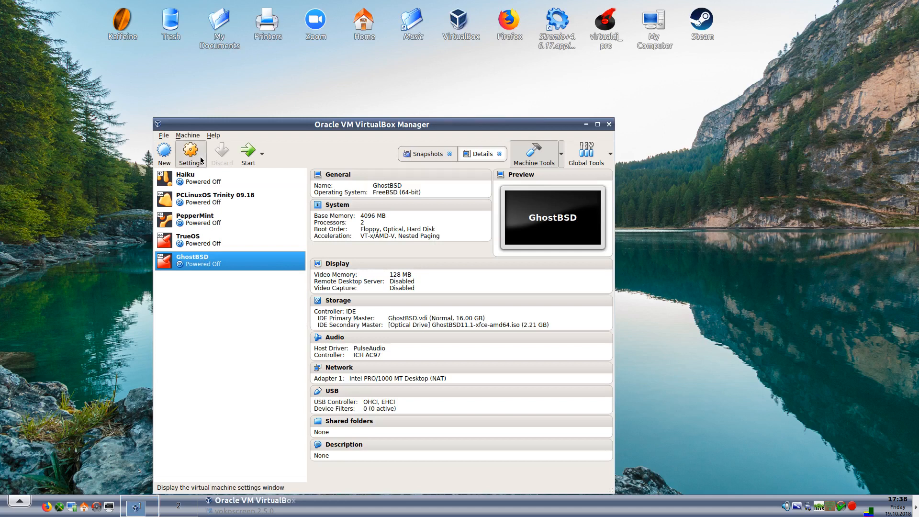
Step: Remove the GhostBSD ISO from the machine's optical drive in Storage settings, leaving it Empty
{"action": "left_click", "coordinate": [190, 153]}
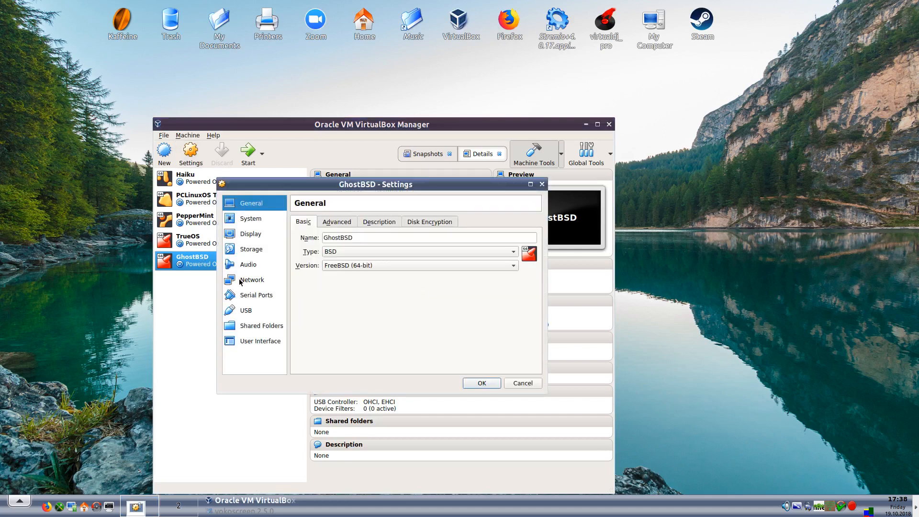
{"action": "left_click", "coordinate": [250, 249]}
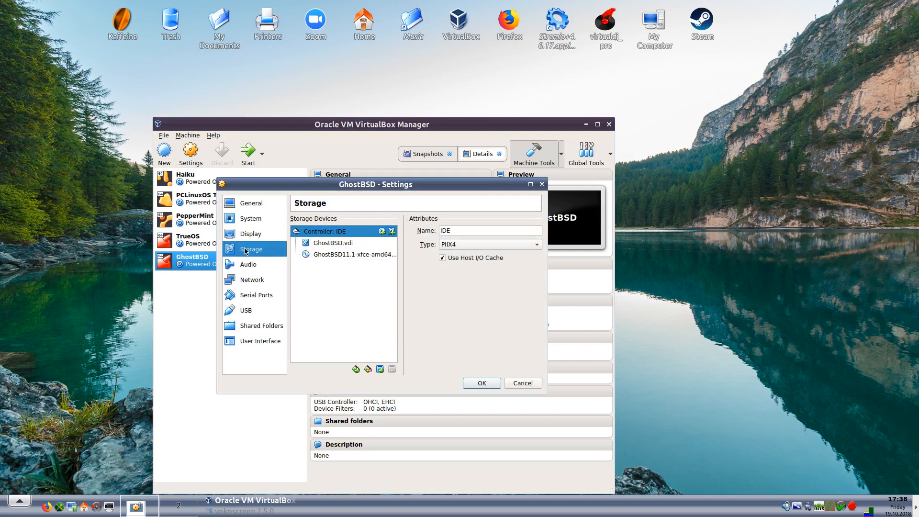
{"action": "left_click", "coordinate": [354, 253]}
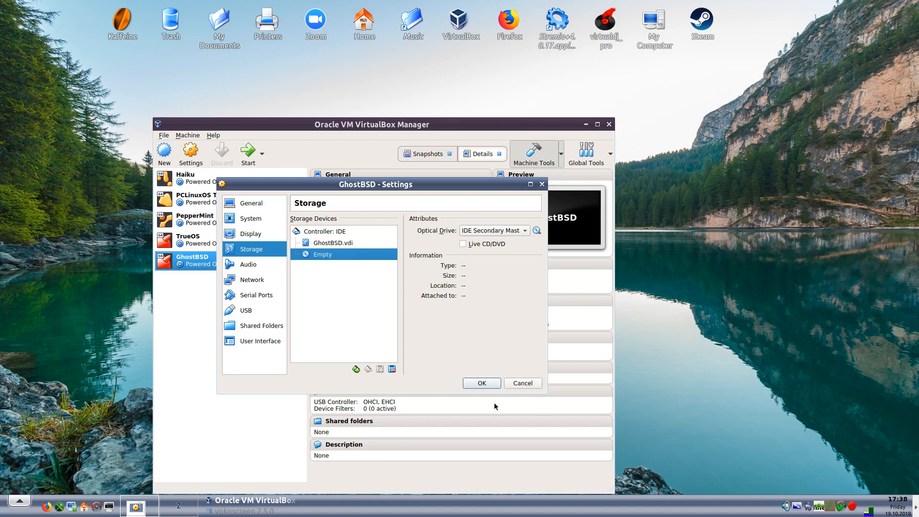
{"action": "left_click", "coordinate": [481, 383]}
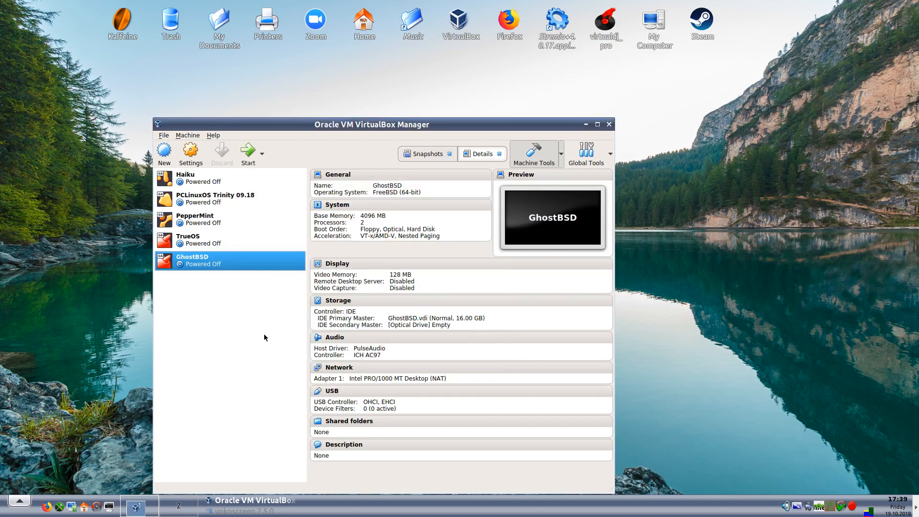
Step: Boot the installed GhostBSD from disk and log in as user present
{"action": "left_click", "coordinate": [247, 152]}
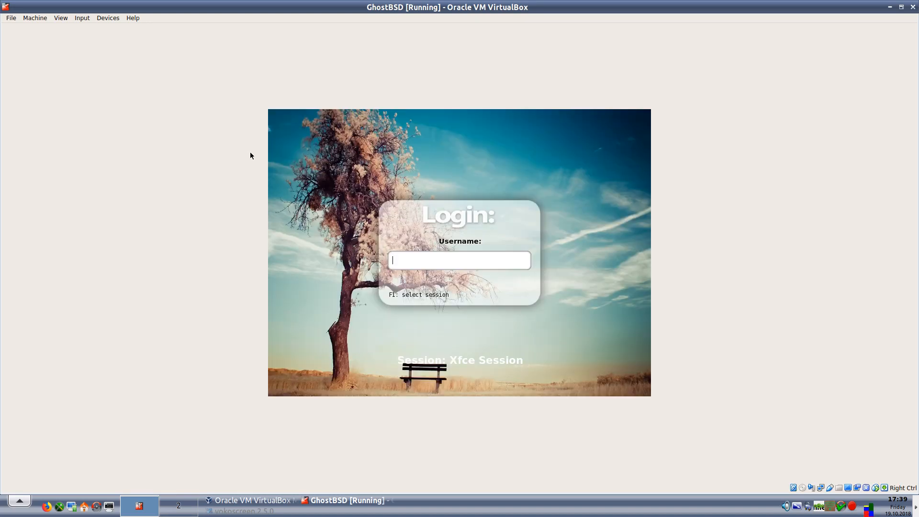
{"action": "type", "text": "present"}
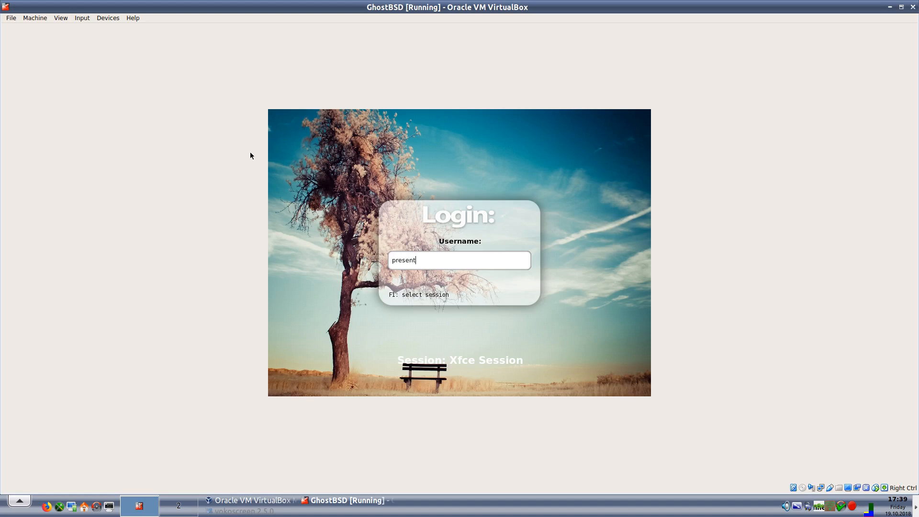
{"action": "key", "text": "Return"}
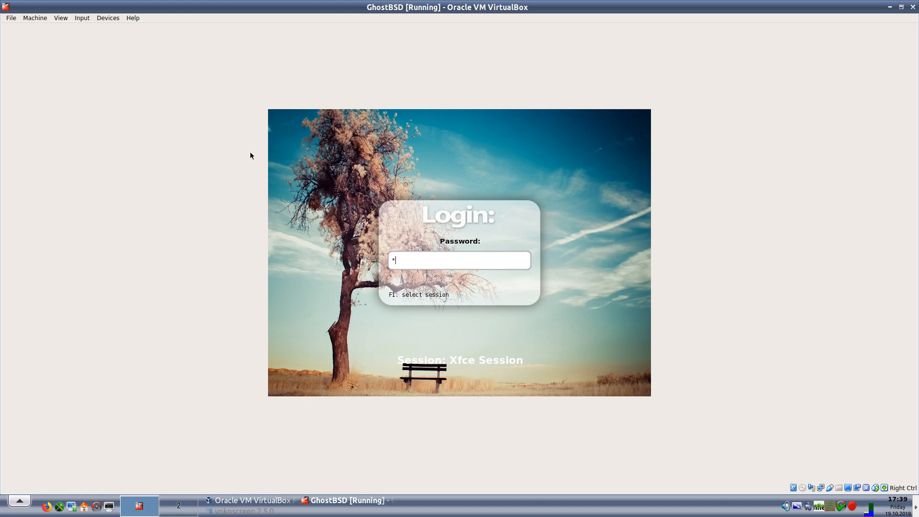
{"action": "key", "text": "Return"}
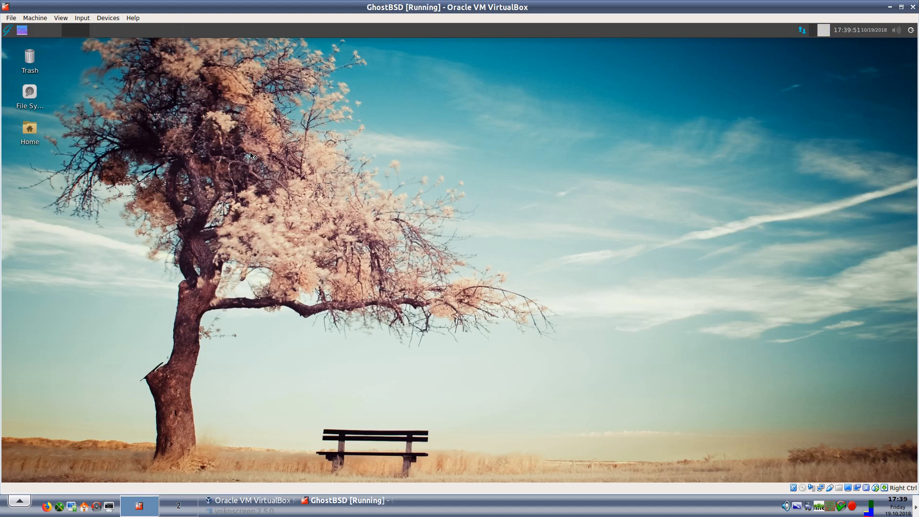
{"action": "mouse_move", "coordinate": [467, 249]}
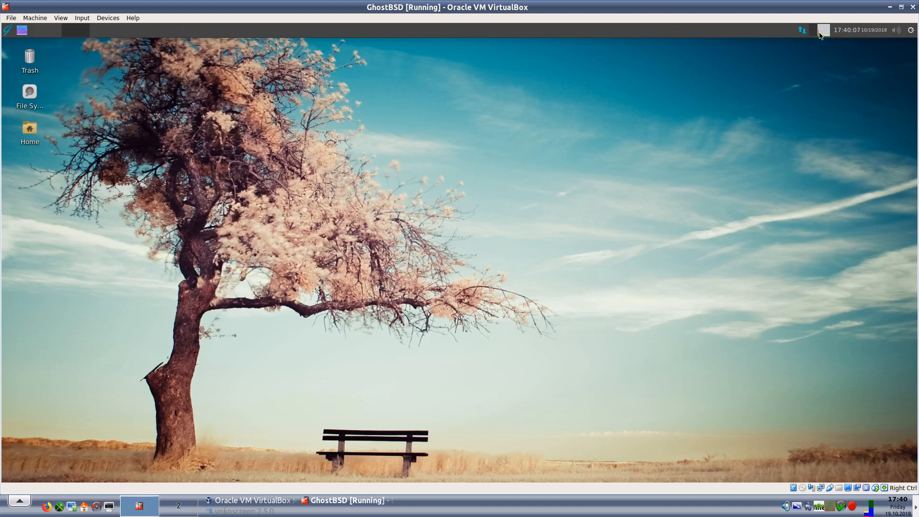
{"action": "mouse_move", "coordinate": [823, 30]}
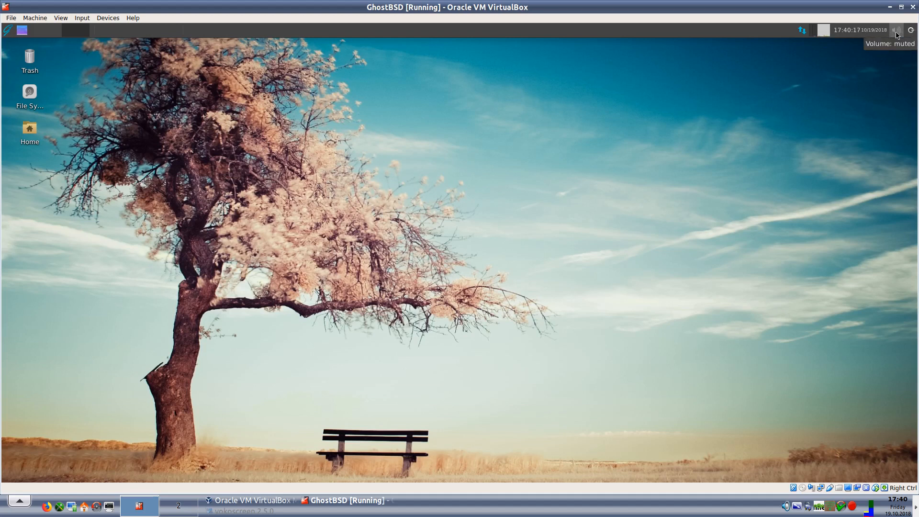
{"action": "mouse_move", "coordinate": [903, 23]}
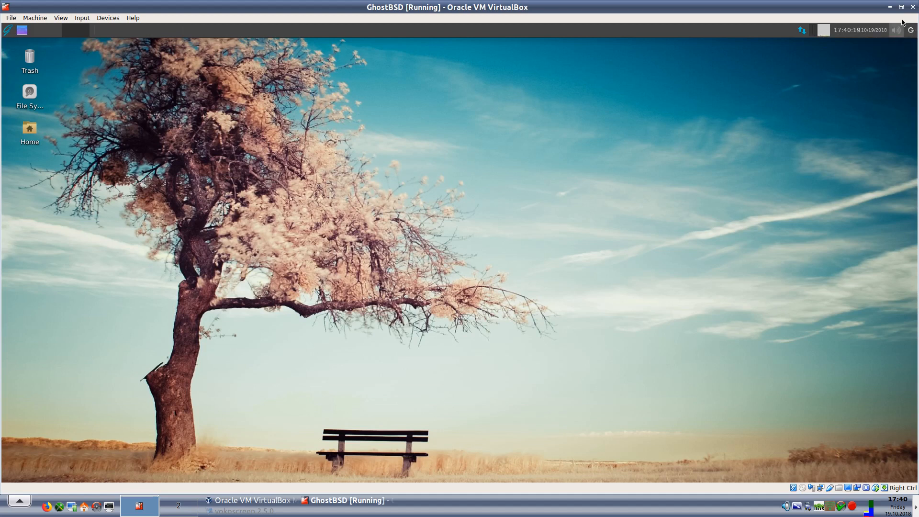
{"action": "right_click", "coordinate": [897, 30]}
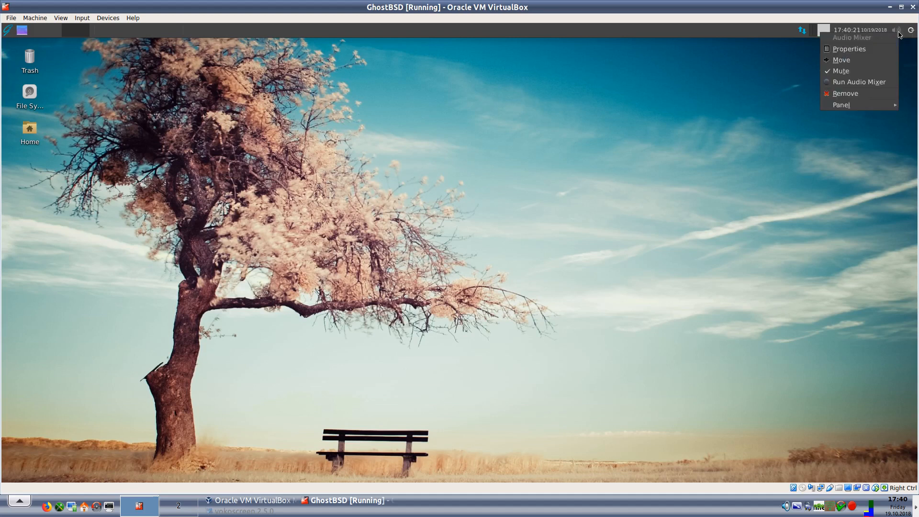
{"action": "mouse_move", "coordinate": [755, 210]}
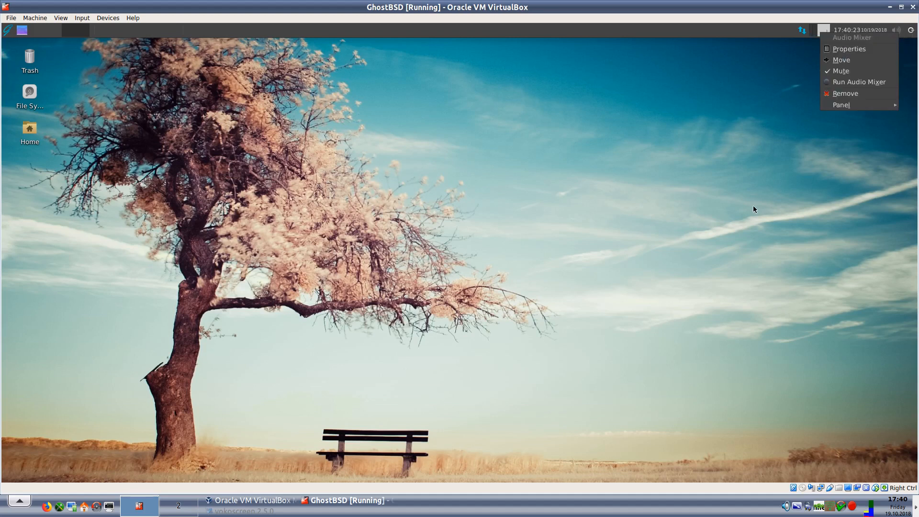
{"action": "left_click", "coordinate": [859, 82]}
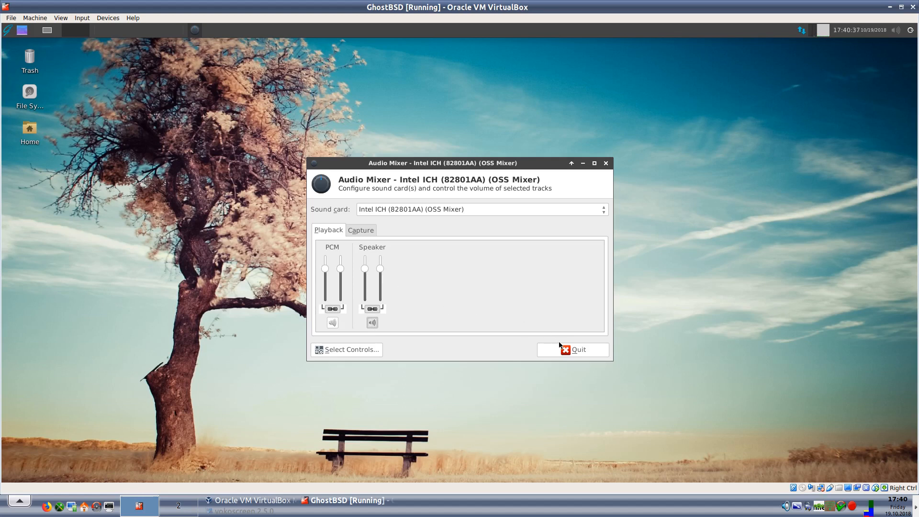
{"action": "left_click", "coordinate": [573, 349]}
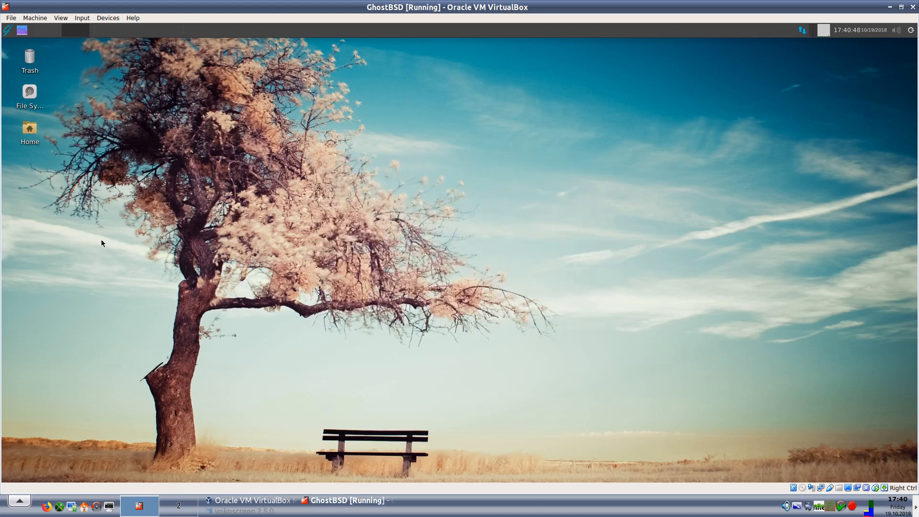
{"action": "mouse_move", "coordinate": [10, 152]}
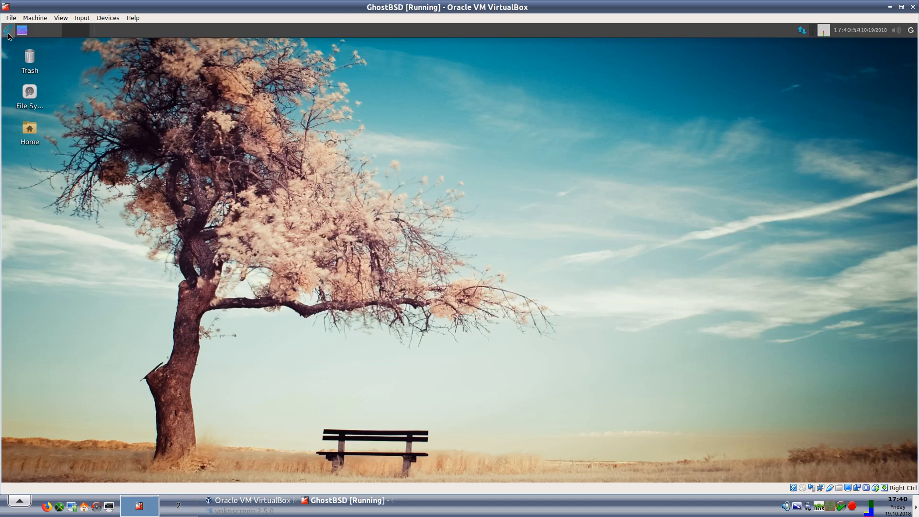
Step: Bring up the Whisker applications menu to reach Mousepad
{"action": "left_click", "coordinate": [7, 30]}
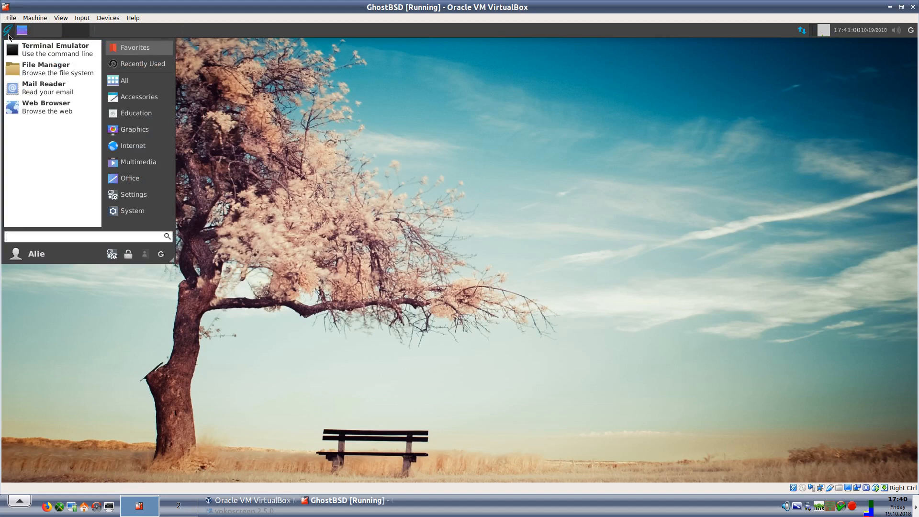
{"action": "mouse_move", "coordinate": [55, 49]}
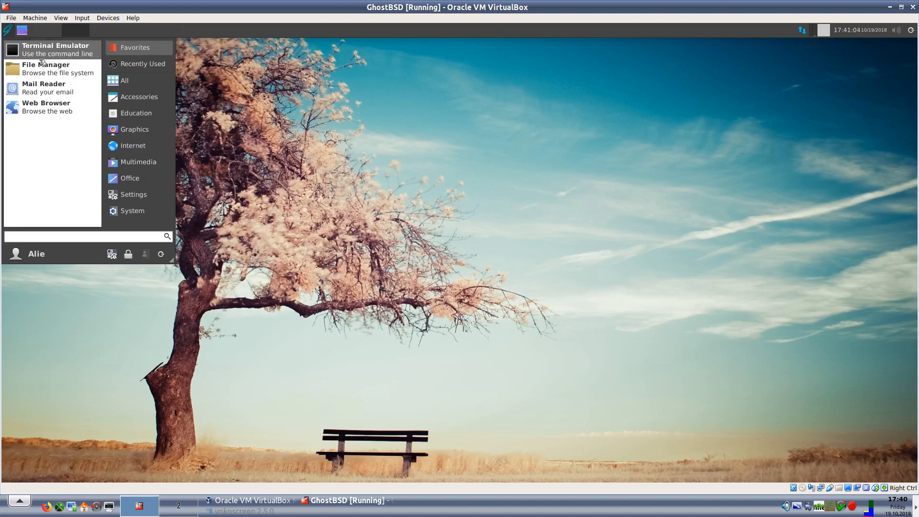
{"action": "mouse_move", "coordinate": [45, 69]}
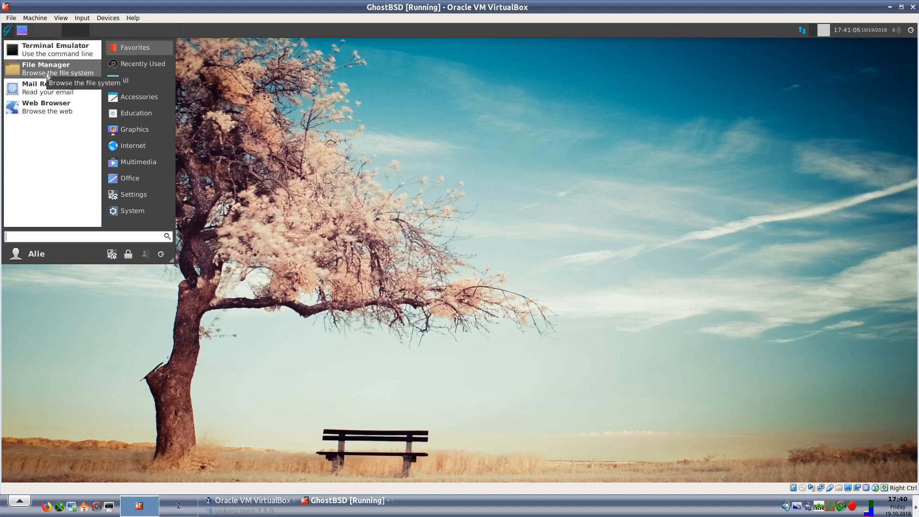
{"action": "mouse_move", "coordinate": [46, 121]}
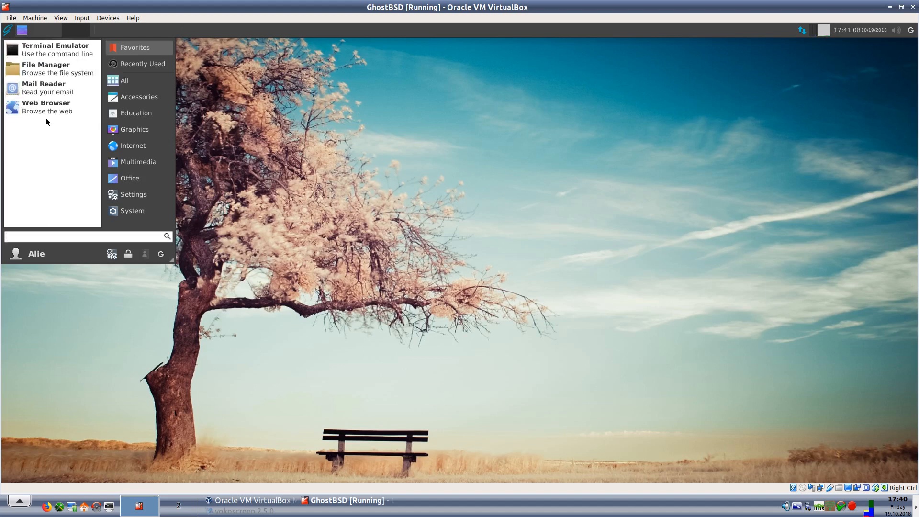
{"action": "mouse_move", "coordinate": [69, 163]}
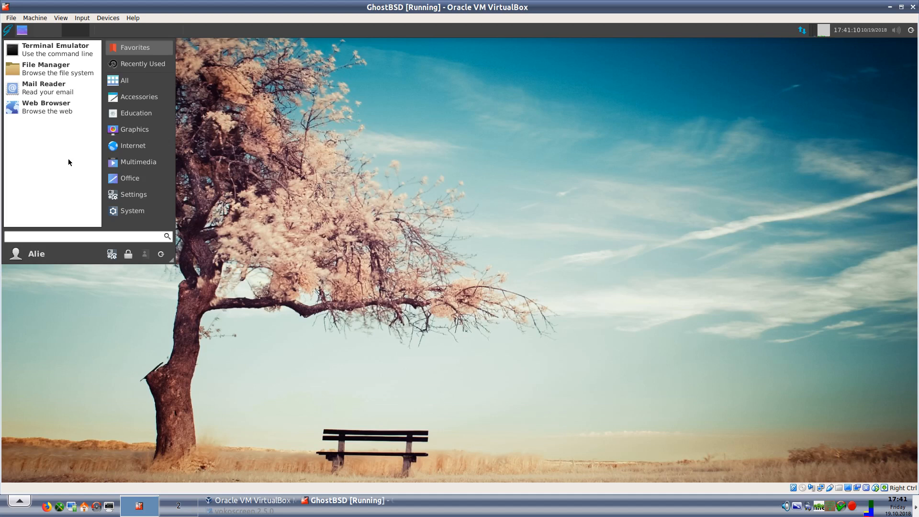
{"action": "mouse_move", "coordinate": [124, 80]}
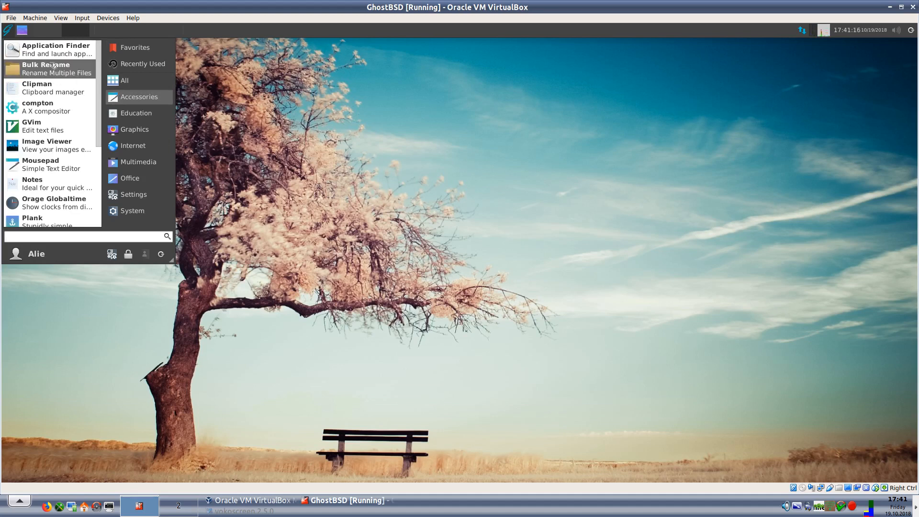
{"action": "mouse_move", "coordinate": [55, 49]}
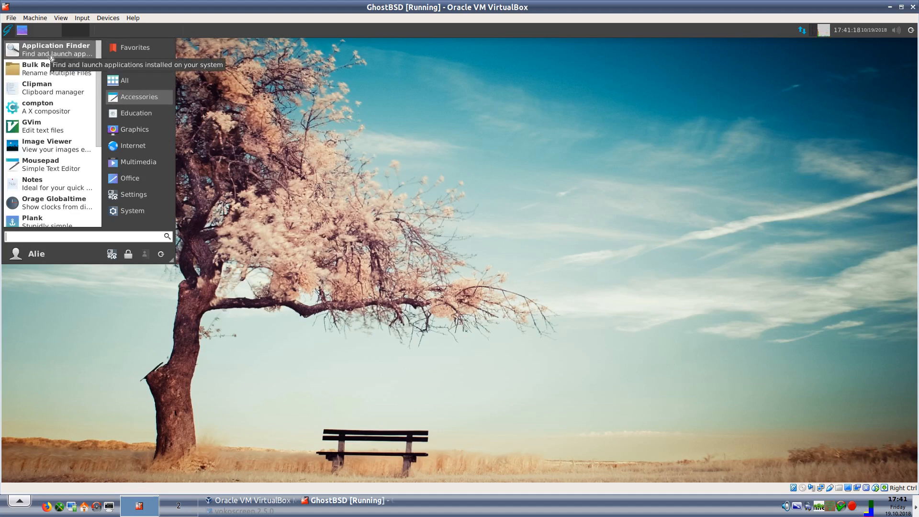
{"action": "mouse_move", "coordinate": [53, 88]}
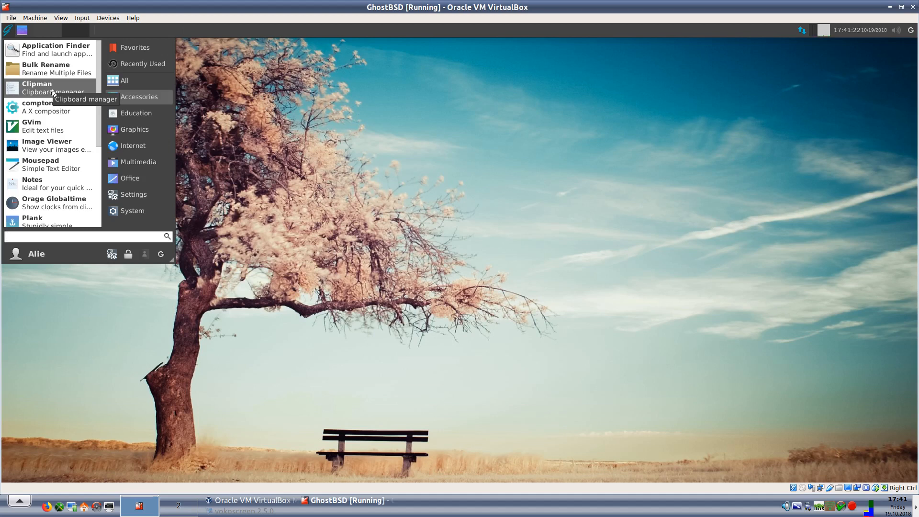
{"action": "mouse_move", "coordinate": [52, 108]}
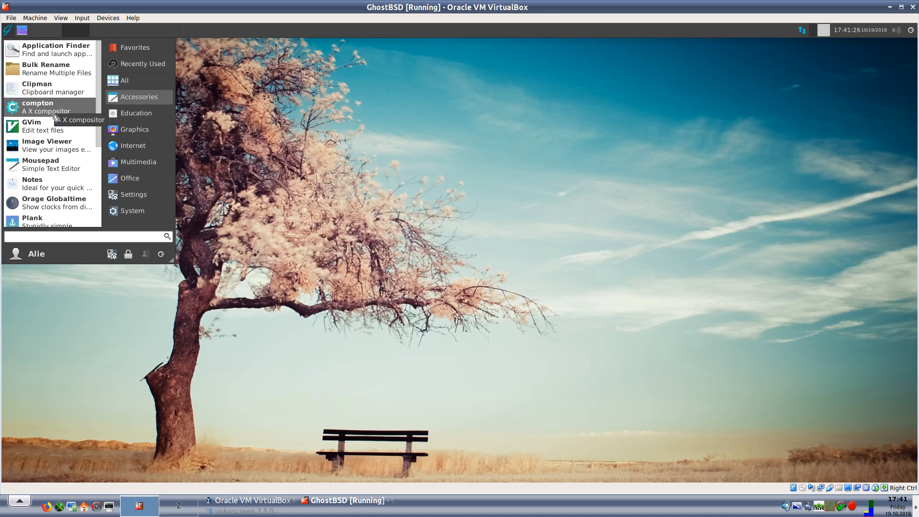
{"action": "mouse_move", "coordinate": [53, 126]}
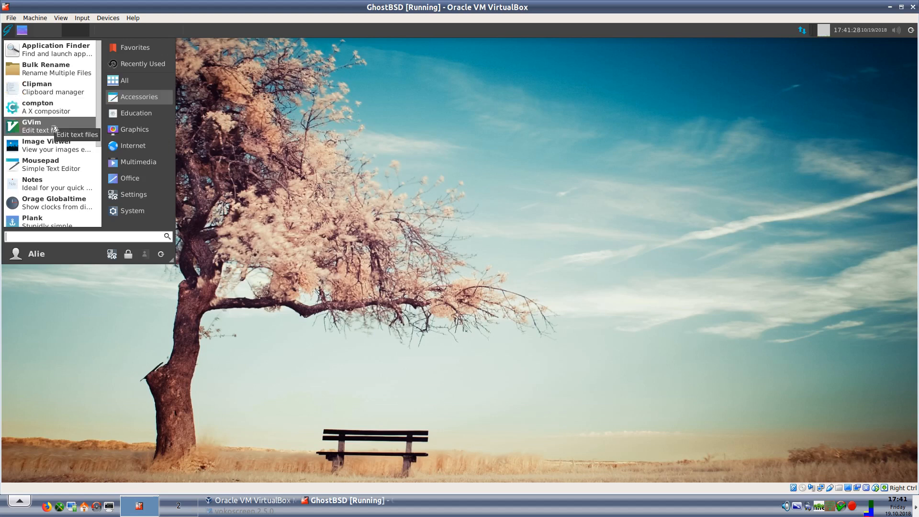
{"action": "mouse_move", "coordinate": [60, 128]}
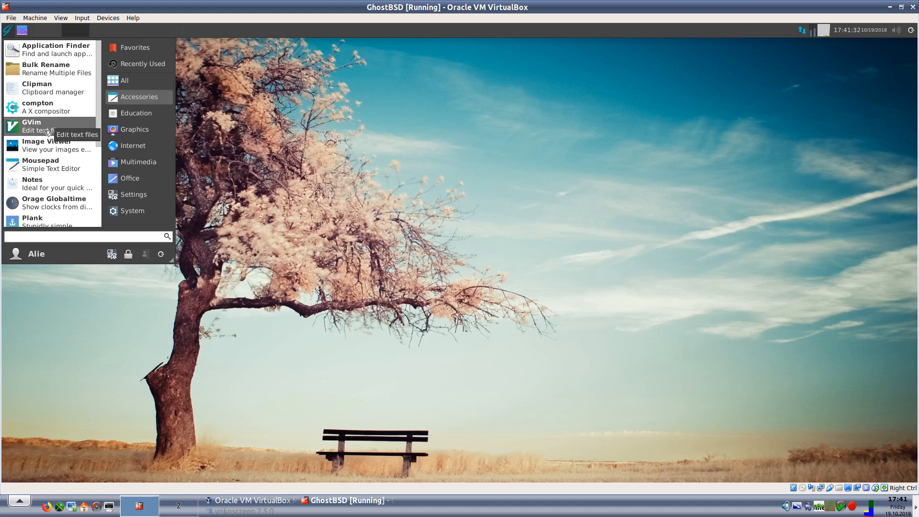
{"action": "mouse_move", "coordinate": [47, 146]}
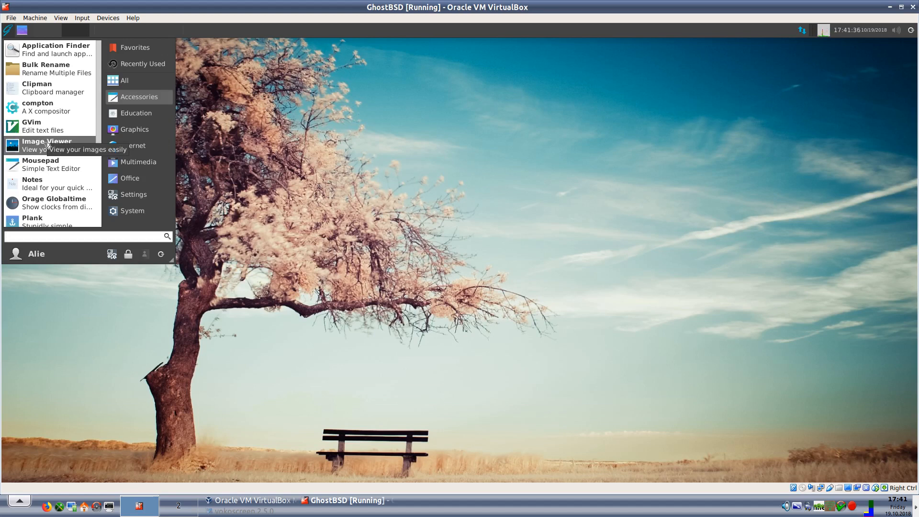
{"action": "mouse_move", "coordinate": [41, 164]}
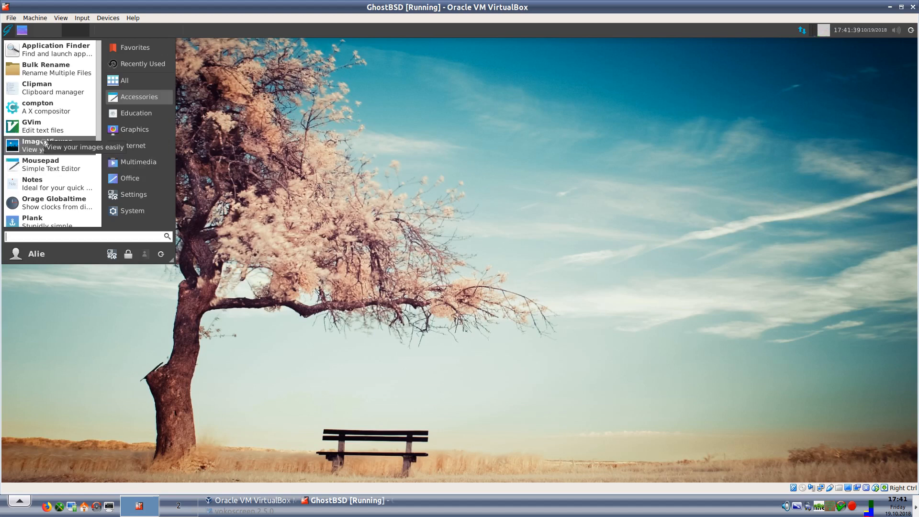
{"action": "mouse_move", "coordinate": [41, 164]}
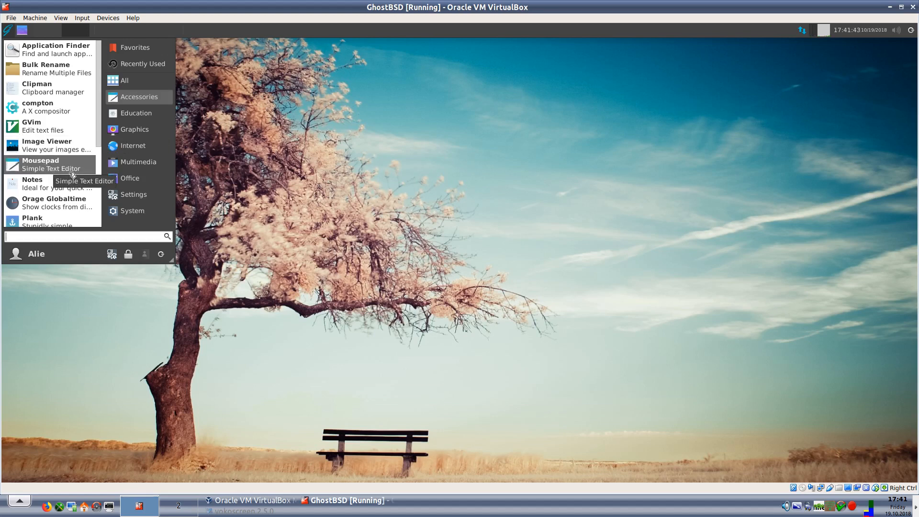
{"action": "mouse_move", "coordinate": [56, 183]}
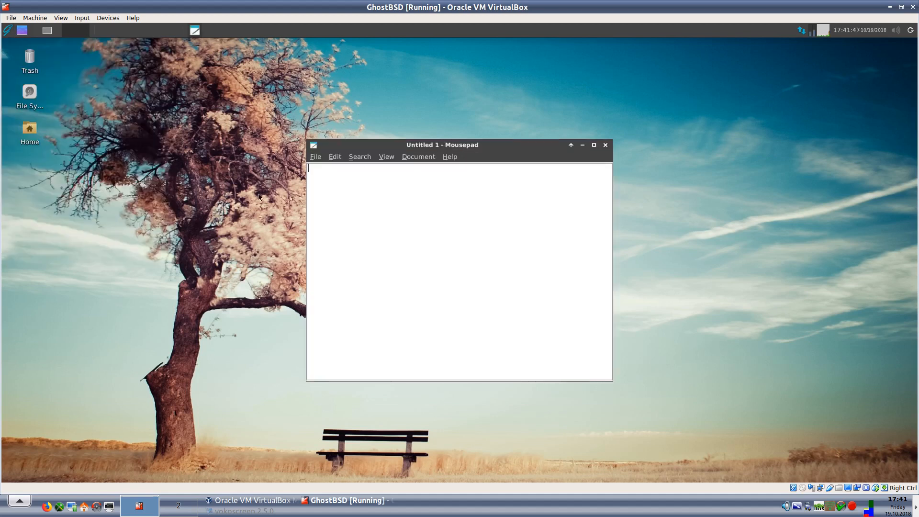
Step: View Mousepad's About dialog showing version 0.4.0, then close the empty editor
{"action": "left_click", "coordinate": [450, 156]}
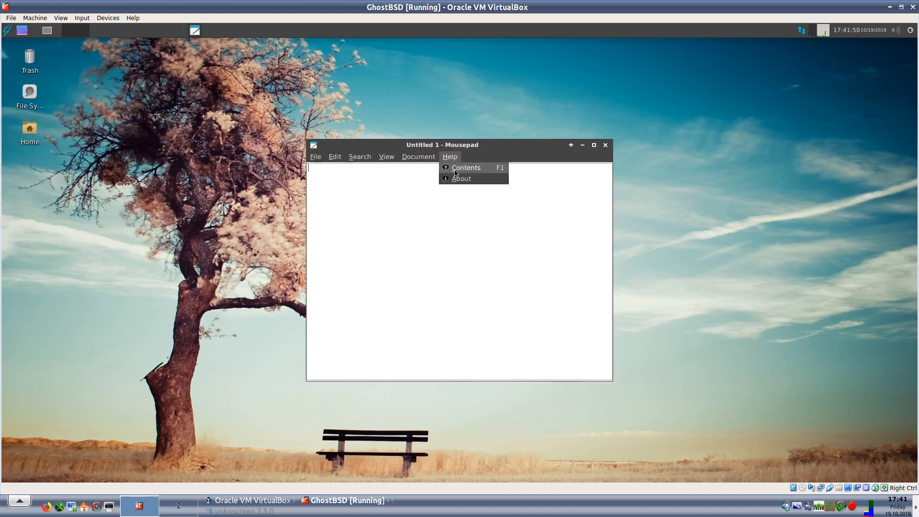
{"action": "left_click", "coordinate": [461, 178]}
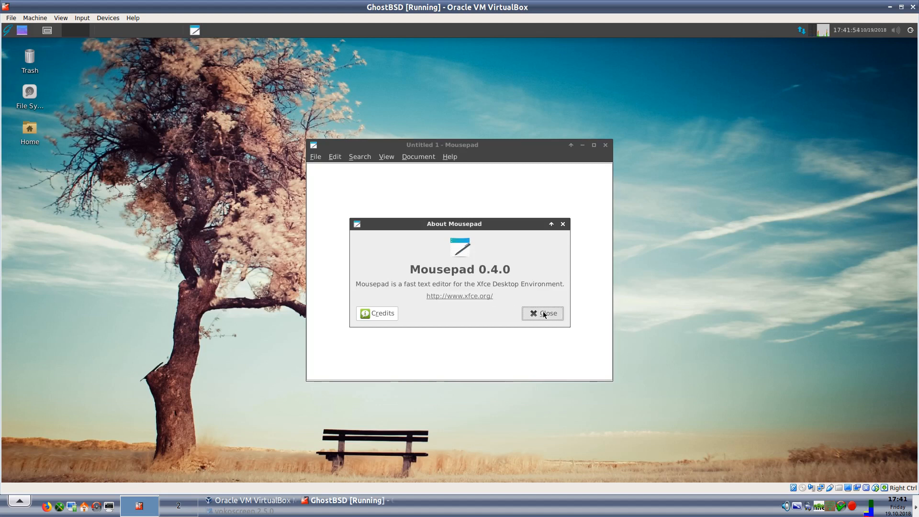
{"action": "left_click", "coordinate": [542, 313]}
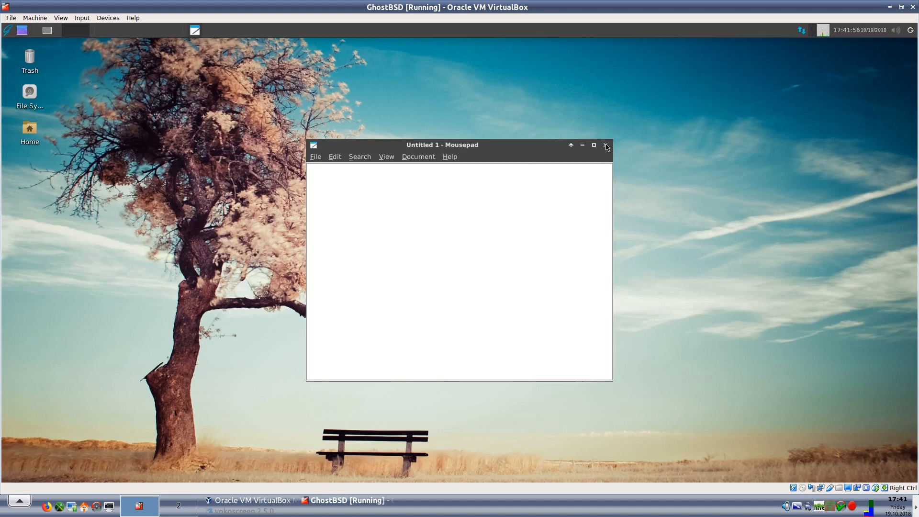
{"action": "left_click", "coordinate": [7, 29]}
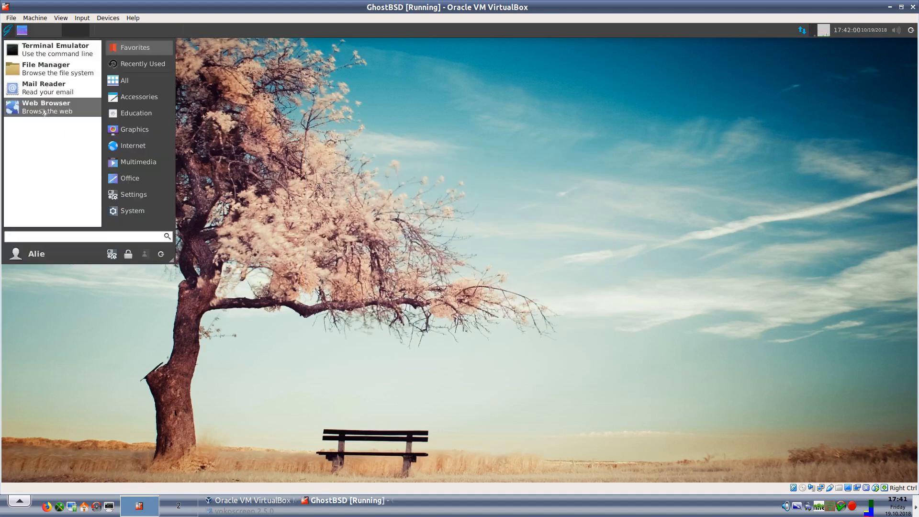
{"action": "mouse_move", "coordinate": [136, 113]}
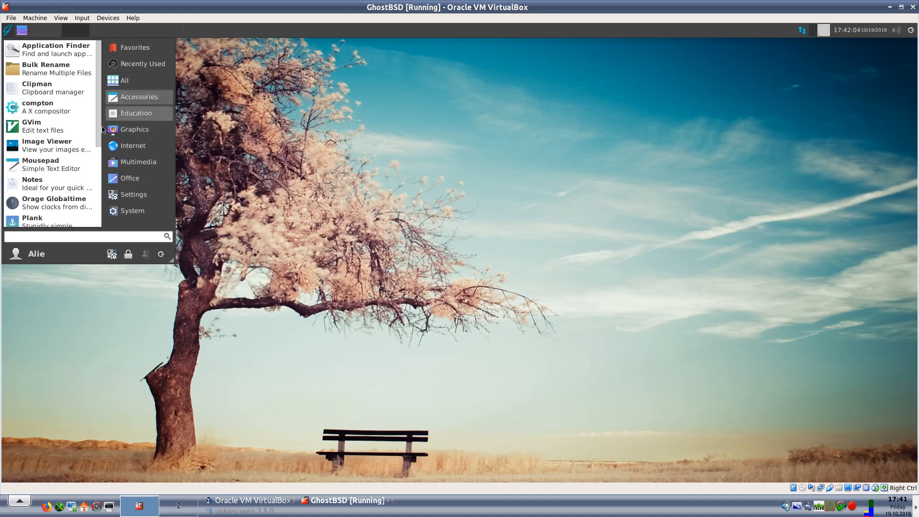
{"action": "mouse_move", "coordinate": [64, 185]}
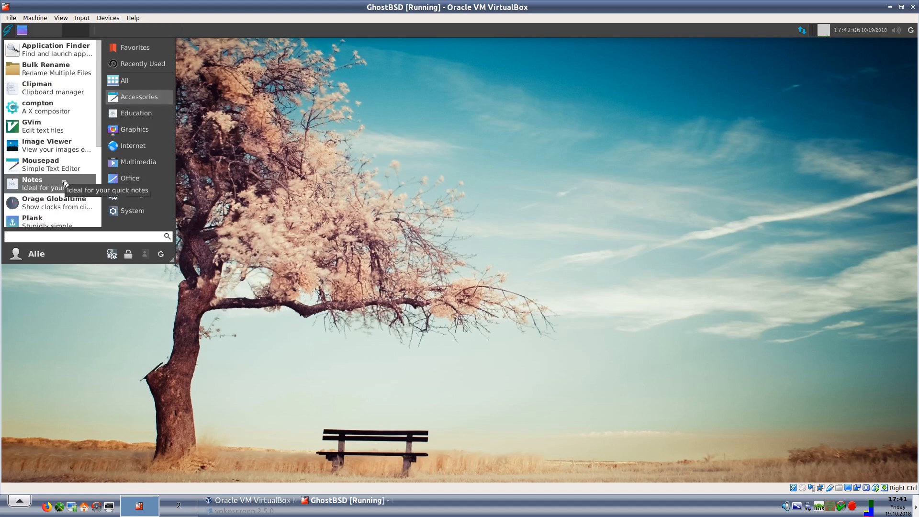
{"action": "mouse_move", "coordinate": [54, 202]}
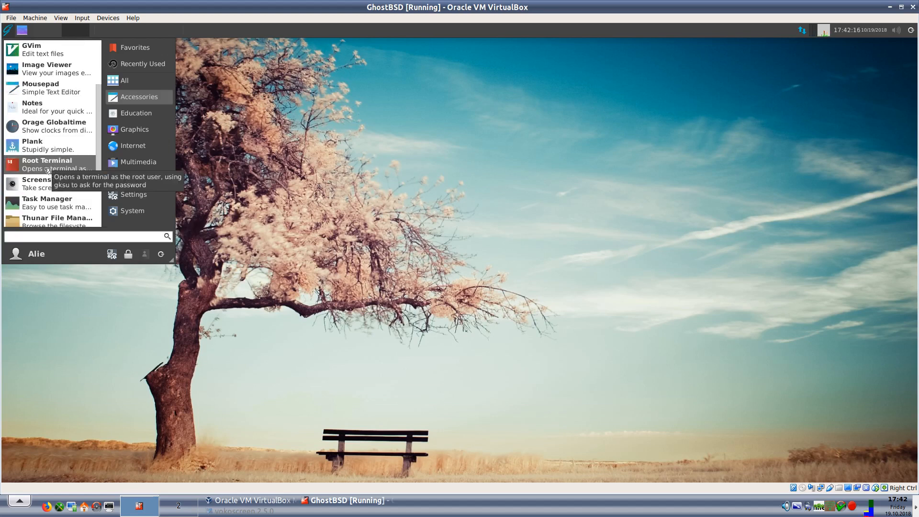
{"action": "mouse_move", "coordinate": [41, 145]}
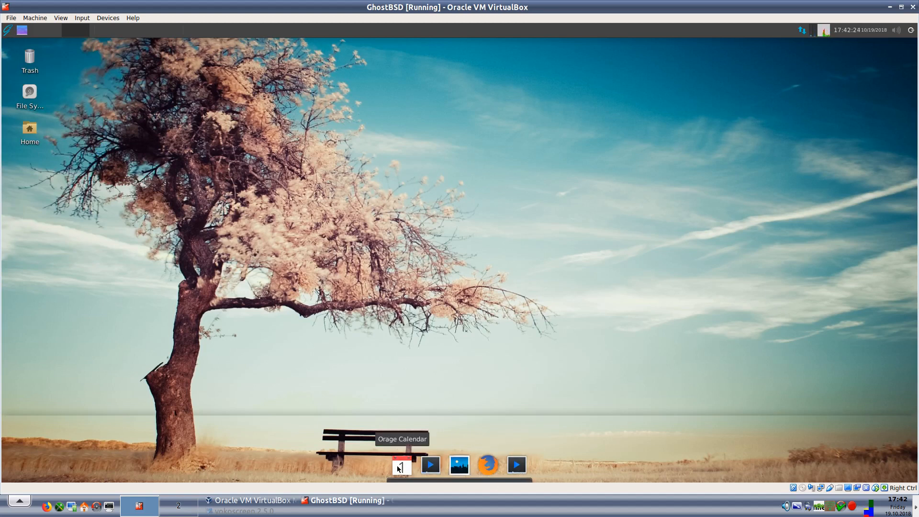
{"action": "mouse_move", "coordinate": [515, 466]}
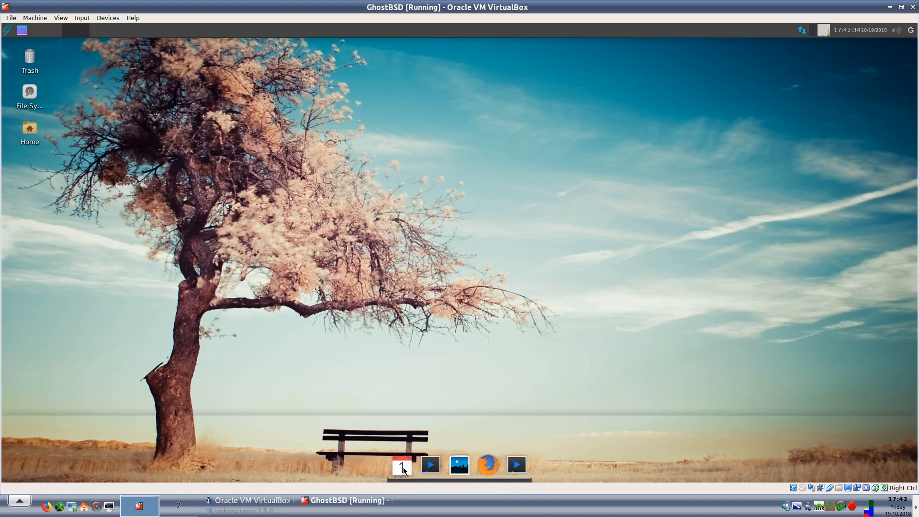
{"action": "mouse_move", "coordinate": [402, 466]}
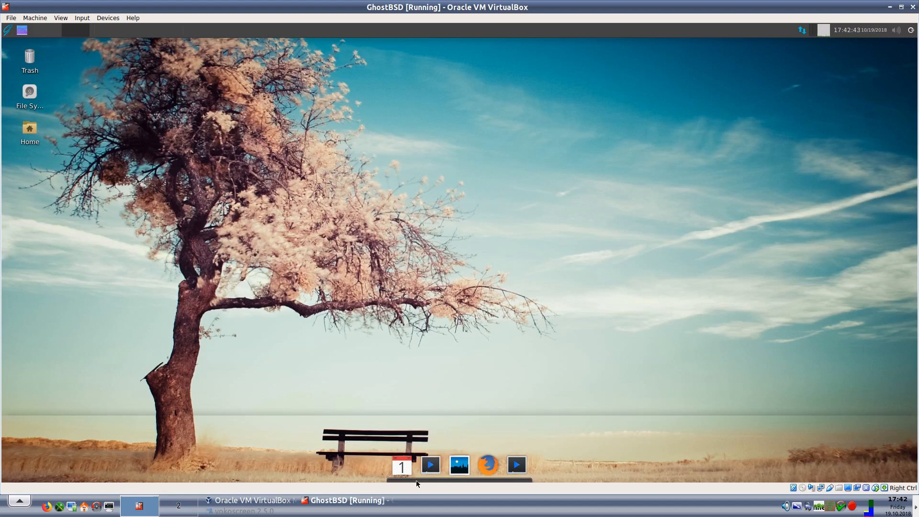
{"action": "mouse_move", "coordinate": [516, 465]}
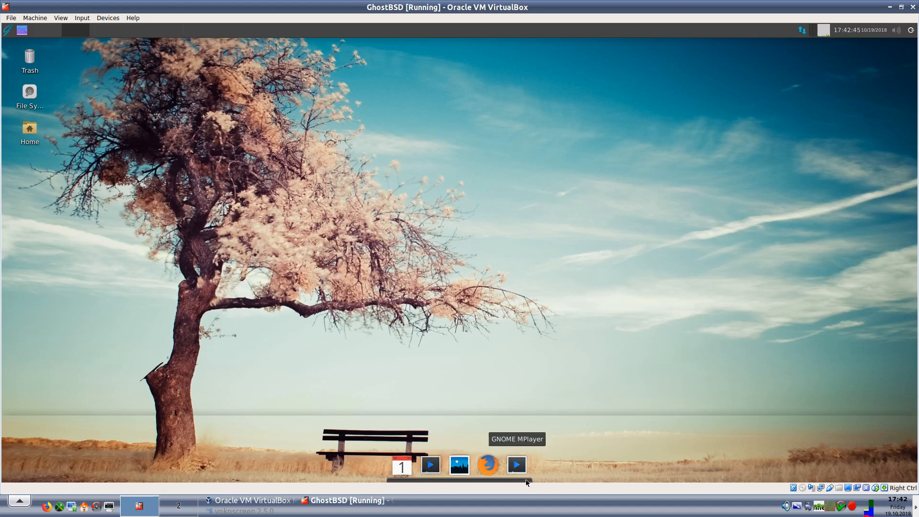
{"action": "mouse_move", "coordinate": [38, 39]}
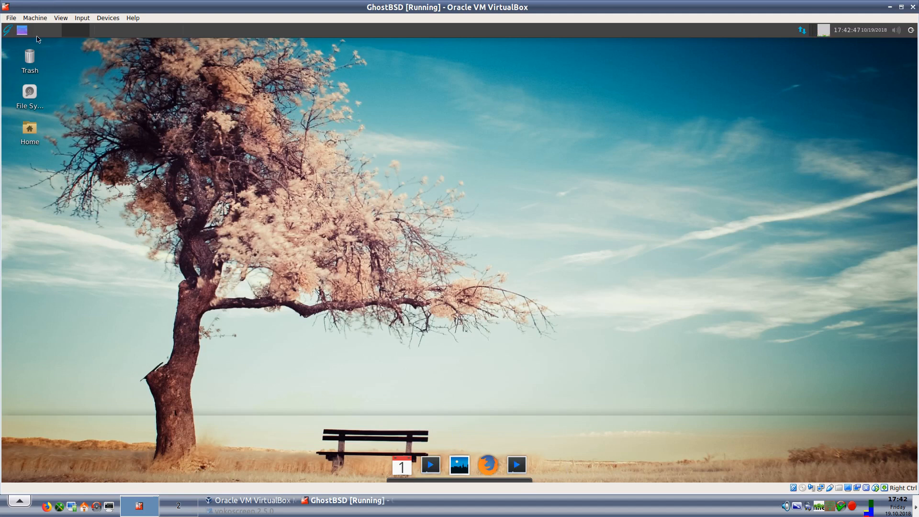
Step: Launch Thunar File Manager from the Accessories category of the Whisker menu
{"action": "left_click", "coordinate": [7, 29]}
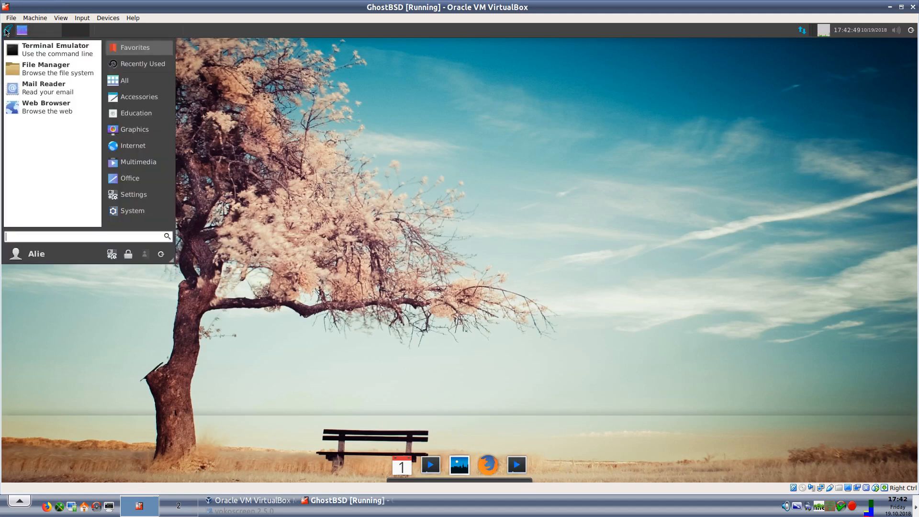
{"action": "mouse_move", "coordinate": [138, 162]}
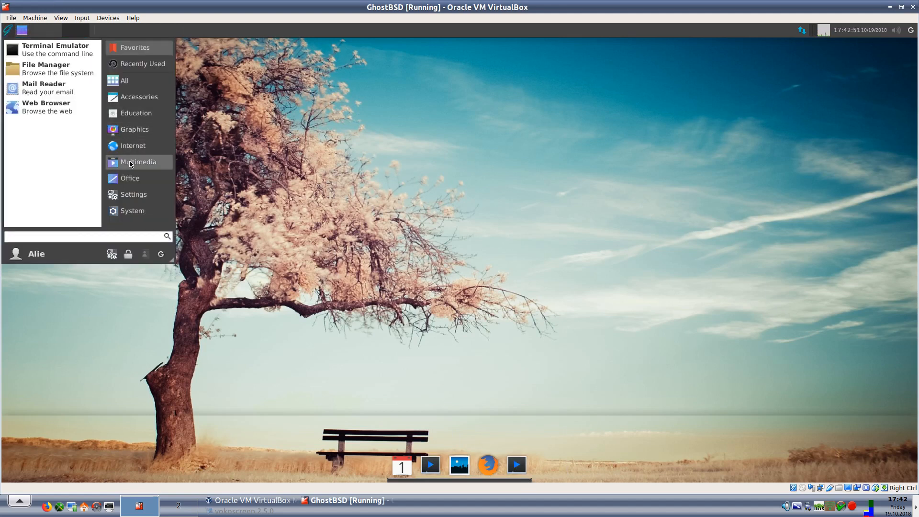
{"action": "mouse_move", "coordinate": [132, 146]}
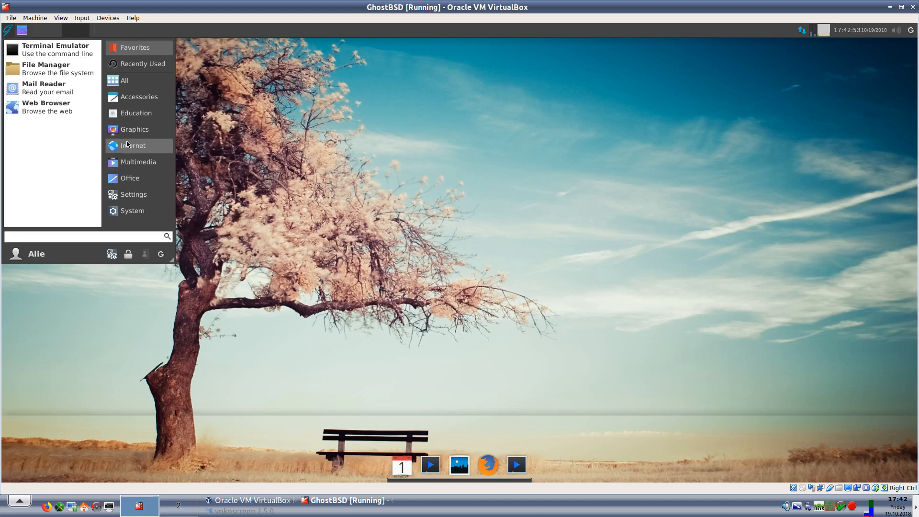
{"action": "mouse_move", "coordinate": [140, 101]}
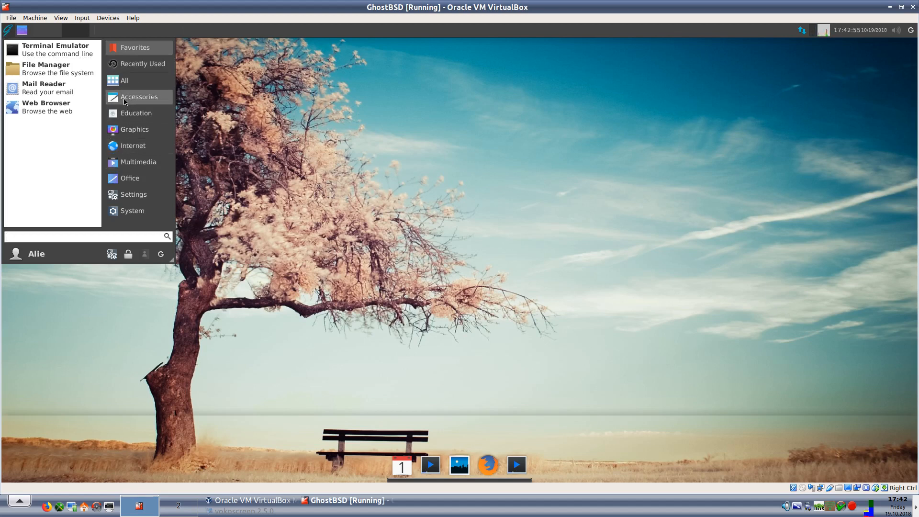
{"action": "left_click", "coordinate": [139, 97]}
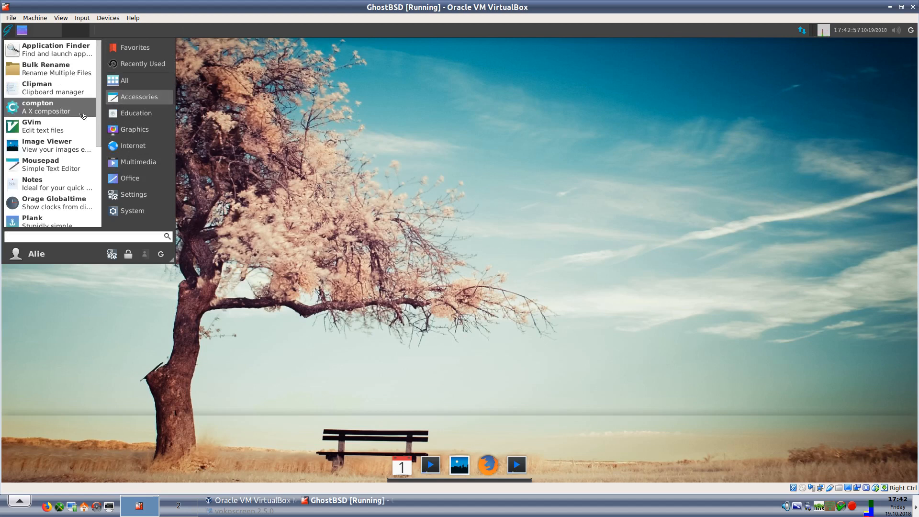
{"action": "scroll", "scroll_direction": "down", "scroll_amount": 3}
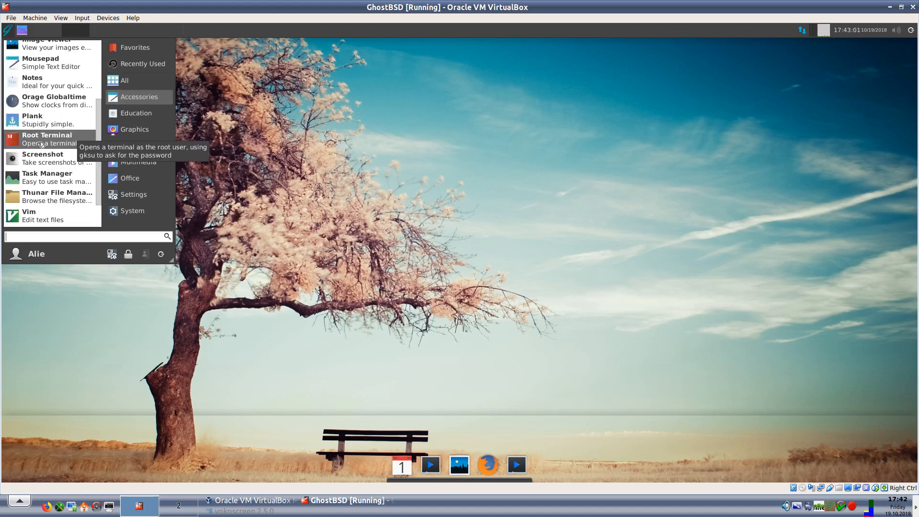
{"action": "mouse_move", "coordinate": [47, 178]}
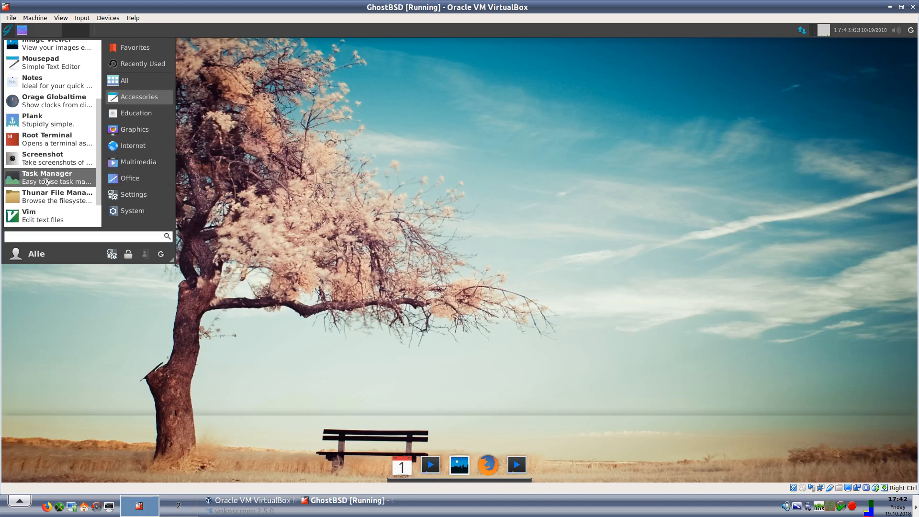
{"action": "mouse_move", "coordinate": [47, 196]}
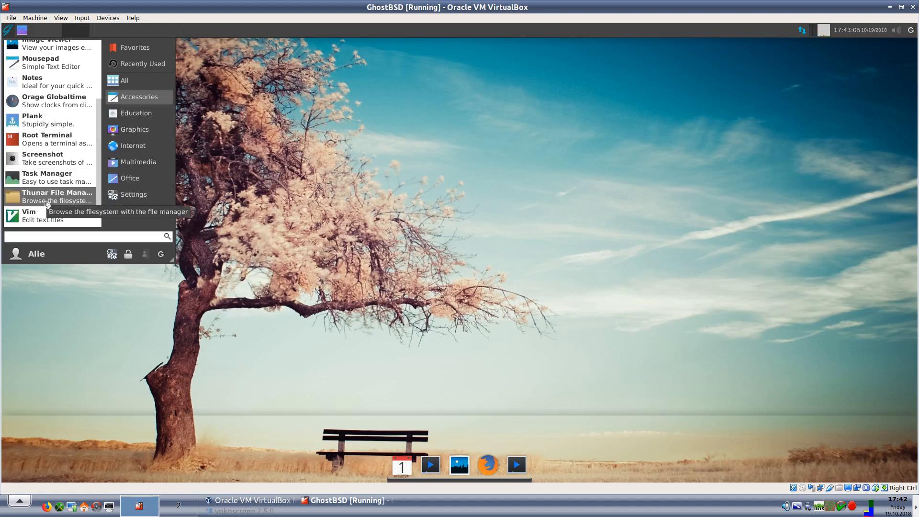
{"action": "left_click", "coordinate": [56, 196]}
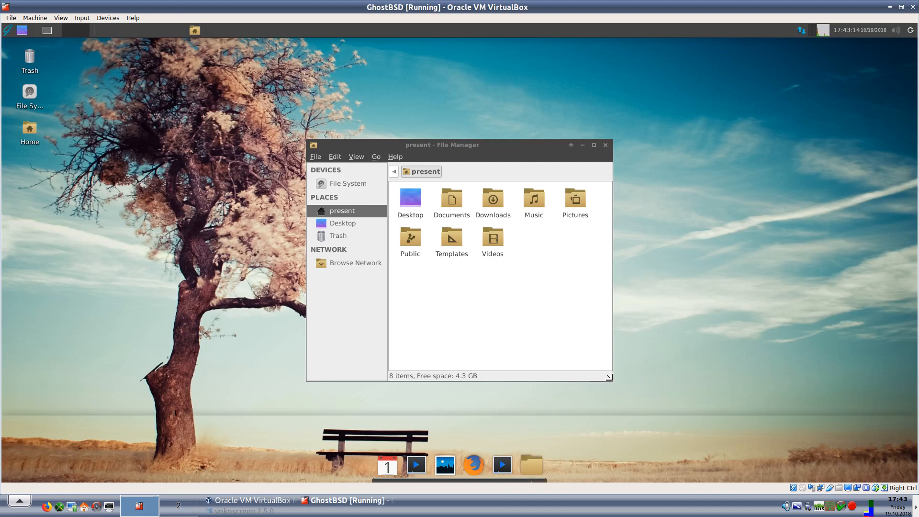
Step: Widen Thunar, view its About dialog showing version 1.6.12, then close the file manager
{"action": "left_click_drag", "start_coordinate": [613, 261], "coordinate": [751, 261]}
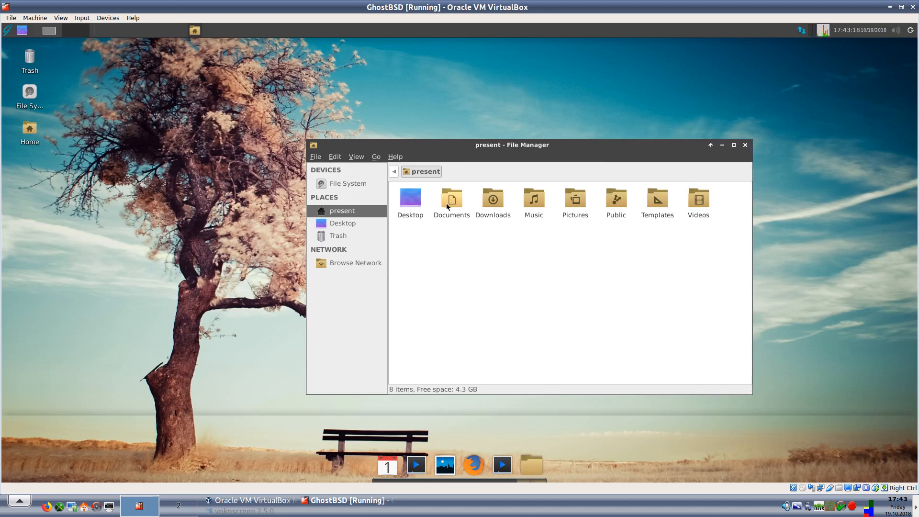
{"action": "left_click", "coordinate": [395, 157]}
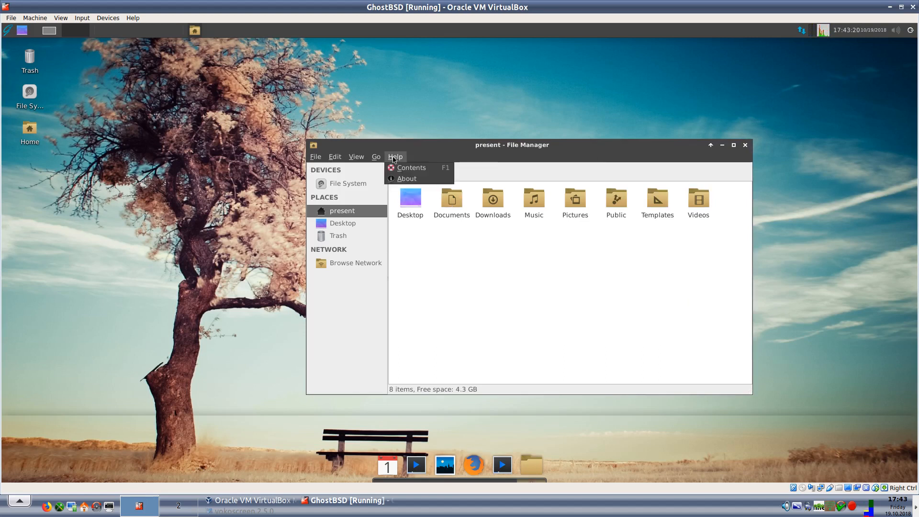
{"action": "left_click", "coordinate": [406, 179]}
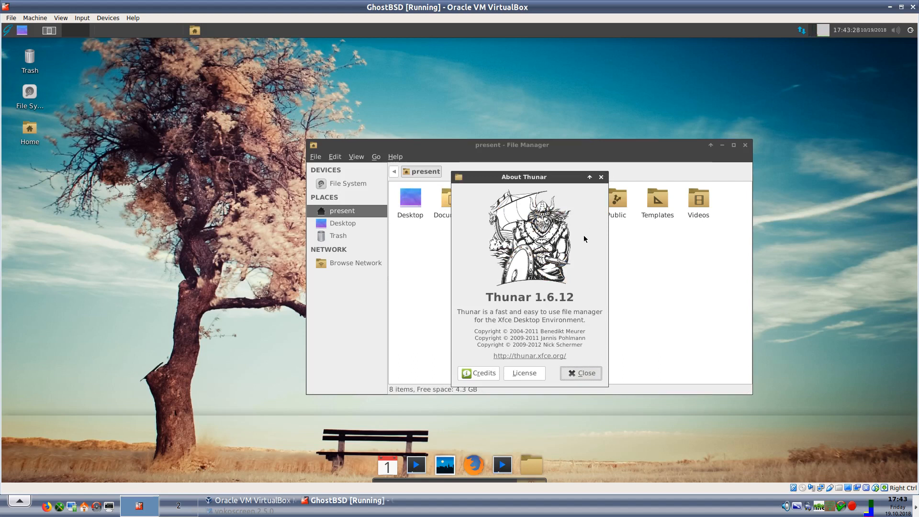
{"action": "left_click", "coordinate": [580, 373]}
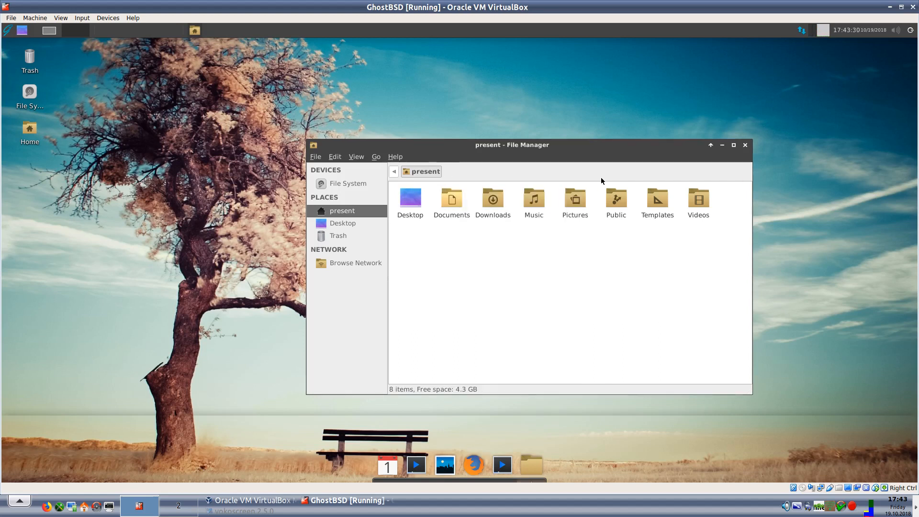
{"action": "left_click", "coordinate": [745, 145]}
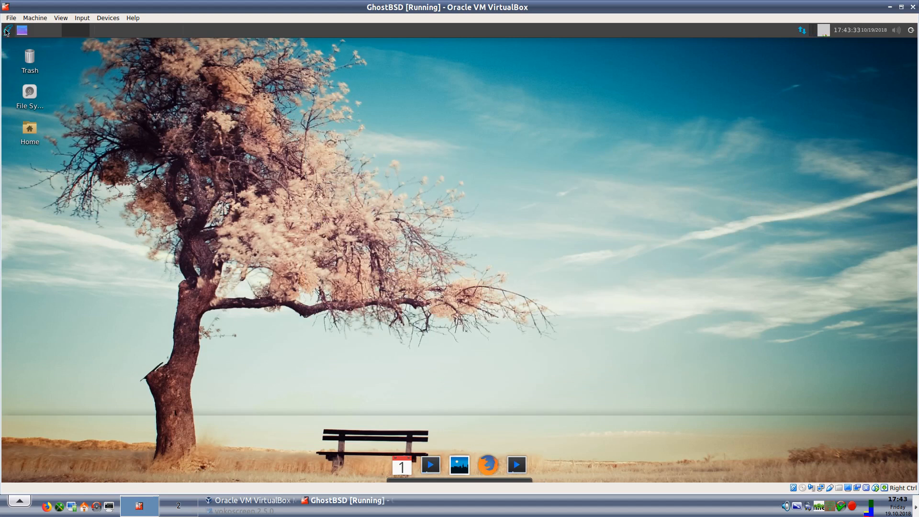
Step: Browse down the Accessories list in the Whisker menu toward Xfburn
{"action": "left_click", "coordinate": [6, 29]}
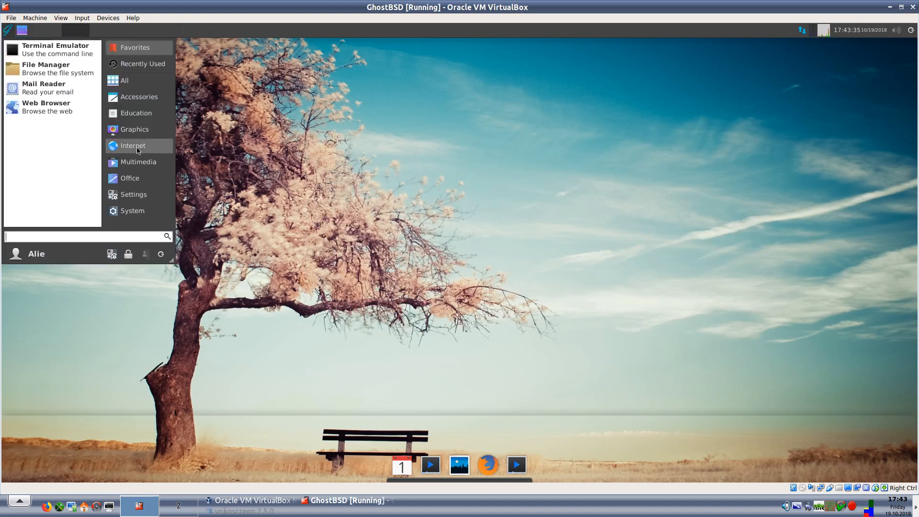
{"action": "mouse_move", "coordinate": [138, 96]}
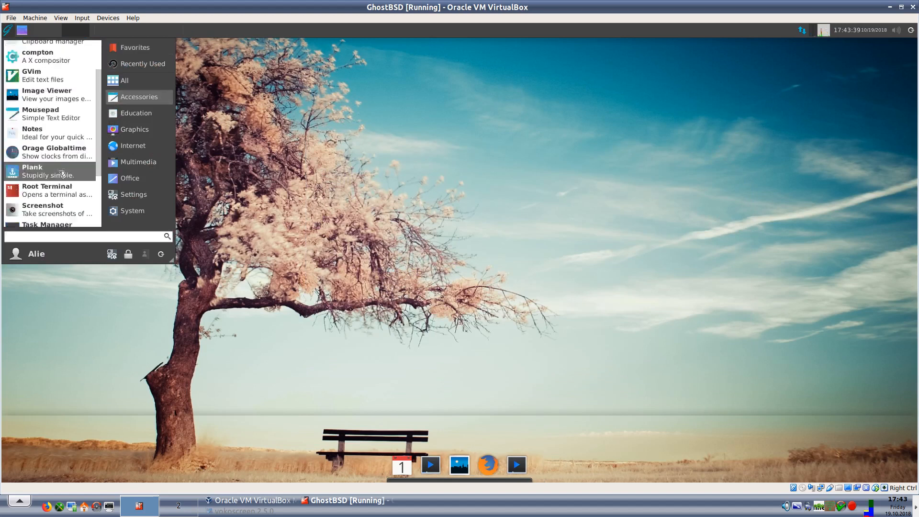
{"action": "scroll", "scroll_direction": "down", "scroll_amount": 3}
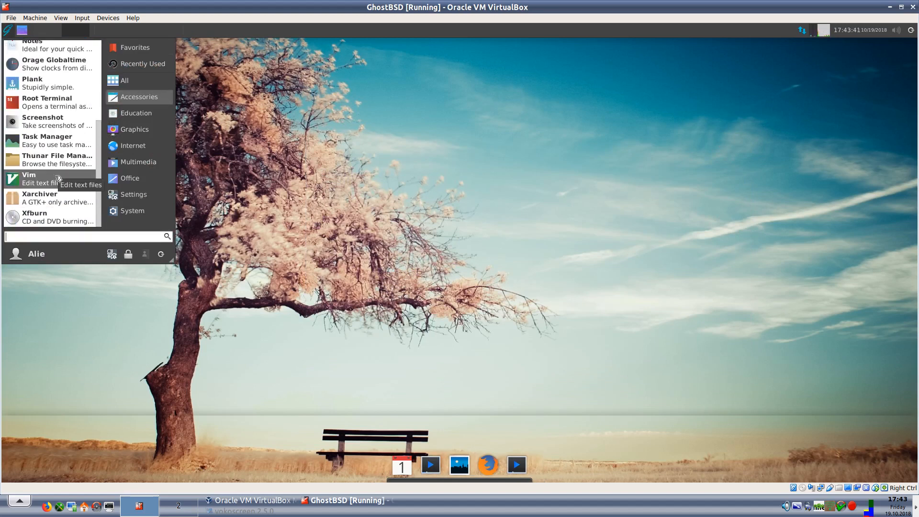
{"action": "mouse_move", "coordinate": [39, 197]}
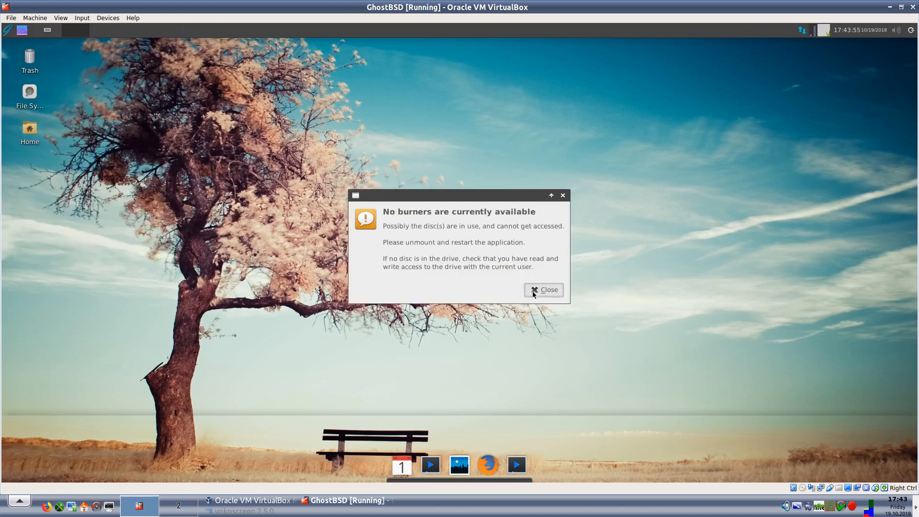
Step: Dismiss the no-burners warning, view Xfburn's About dialog (0.5.4), then close Xfburn
{"action": "left_click", "coordinate": [544, 289]}
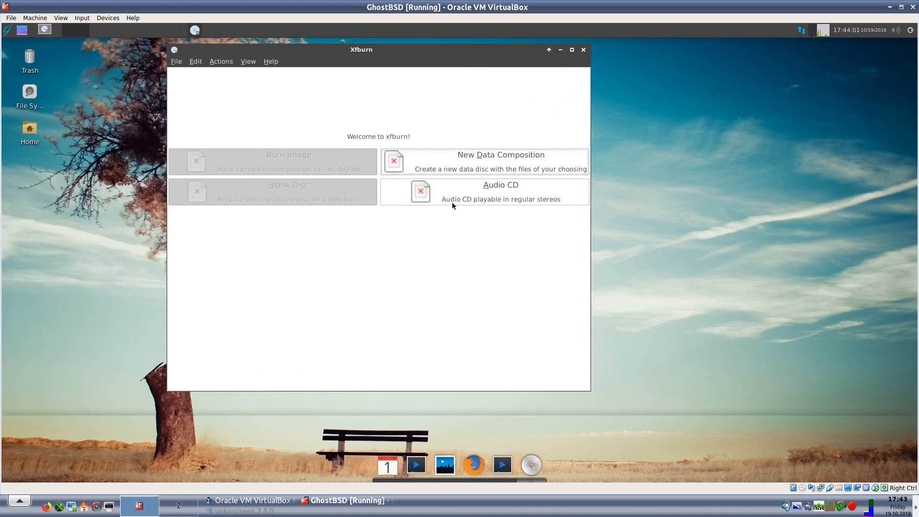
{"action": "mouse_move", "coordinate": [475, 103]}
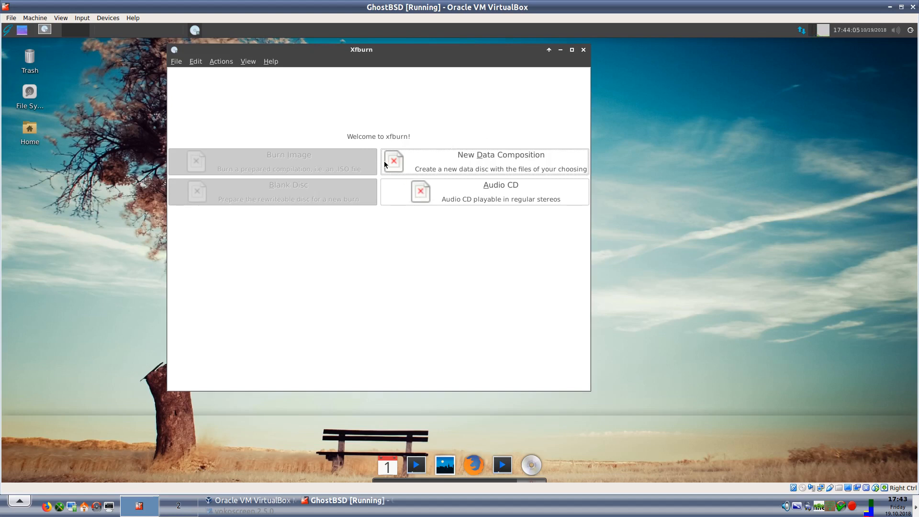
{"action": "mouse_move", "coordinate": [263, 48]}
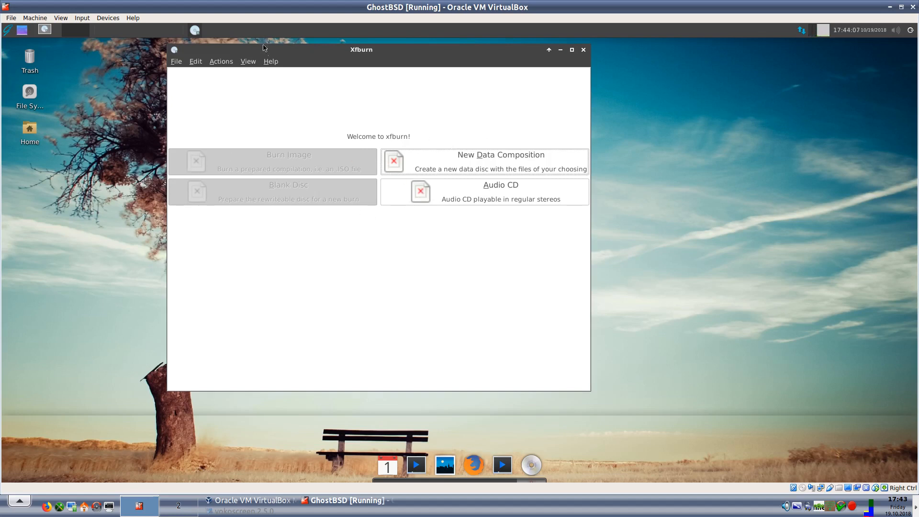
{"action": "left_click", "coordinate": [270, 62]}
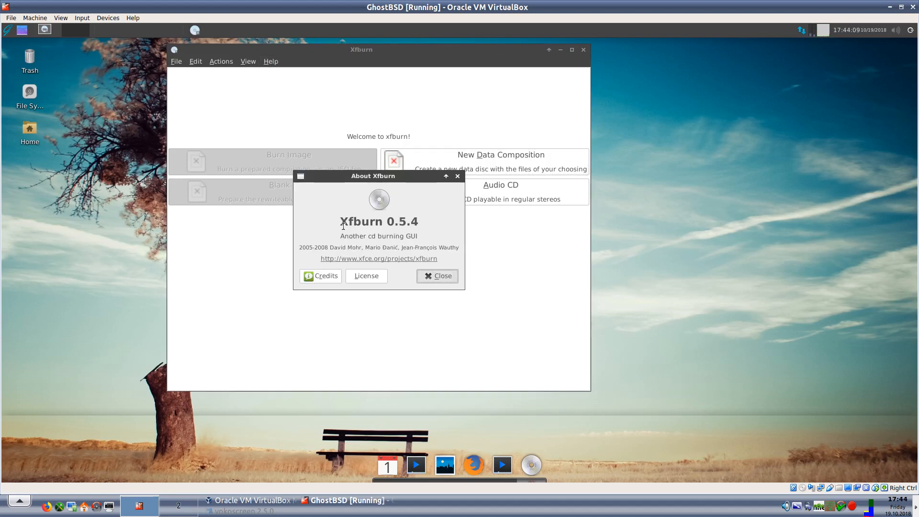
{"action": "mouse_move", "coordinate": [462, 233]}
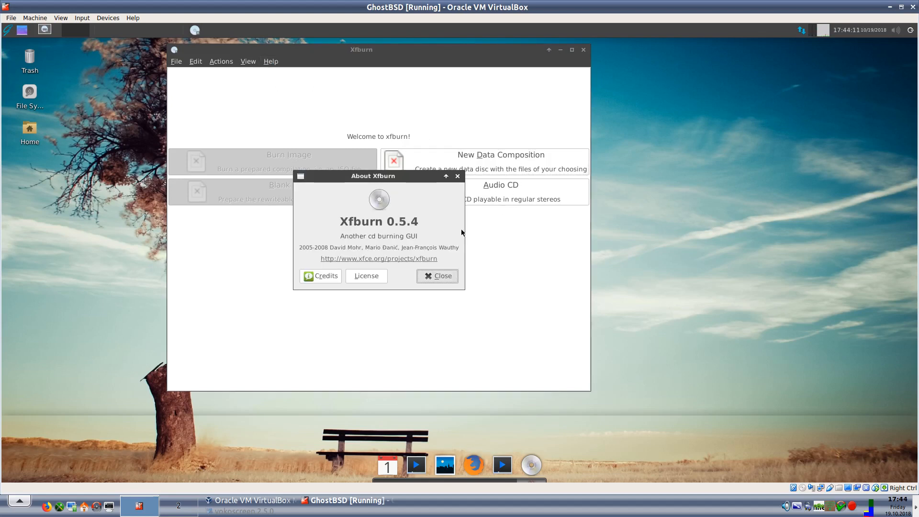
{"action": "mouse_move", "coordinate": [402, 245]}
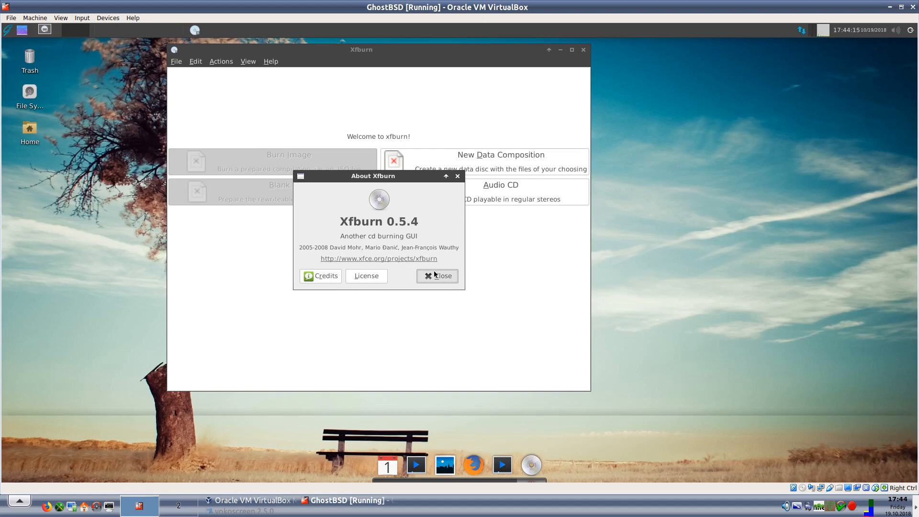
{"action": "left_click", "coordinate": [437, 276]}
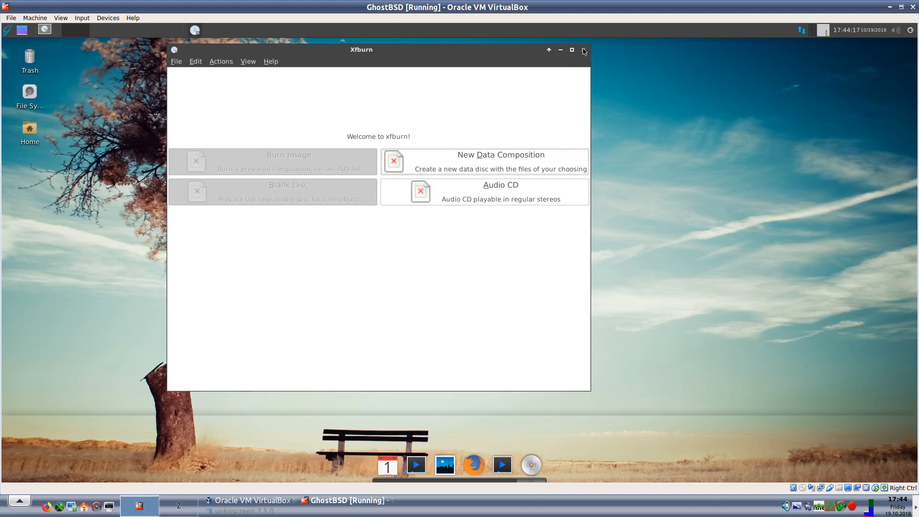
{"action": "left_click", "coordinate": [583, 49]}
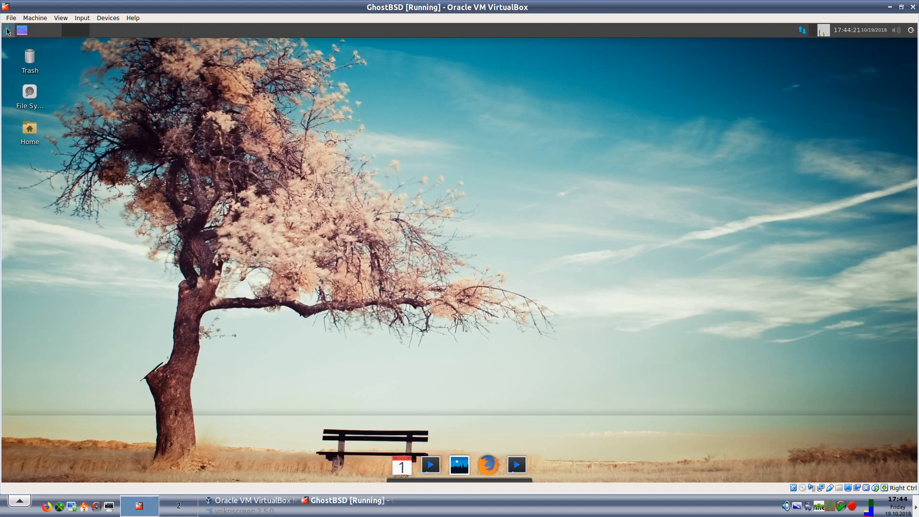
{"action": "left_click", "coordinate": [7, 30]}
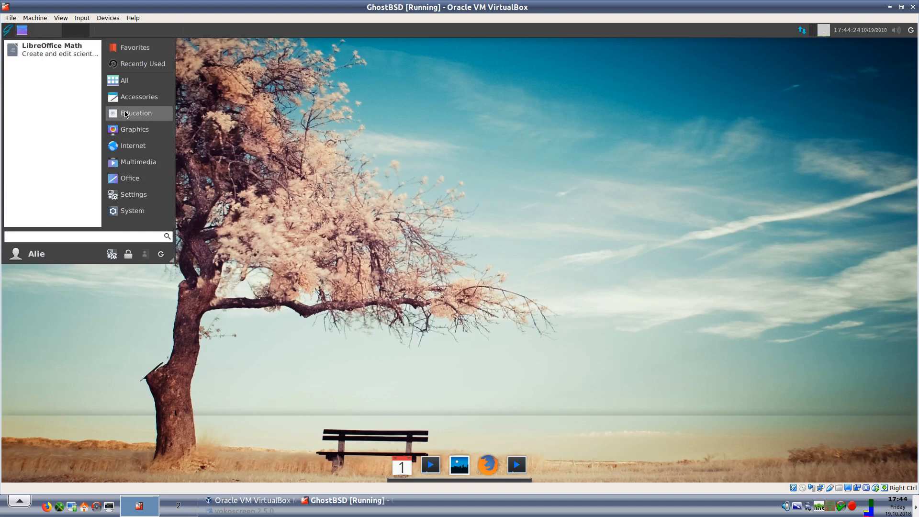
{"action": "mouse_move", "coordinate": [135, 129]}
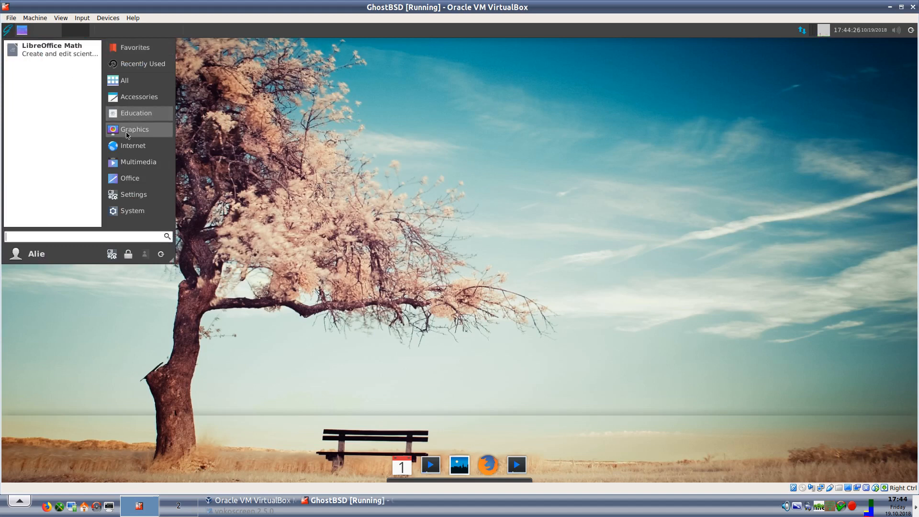
{"action": "left_click", "coordinate": [135, 129]}
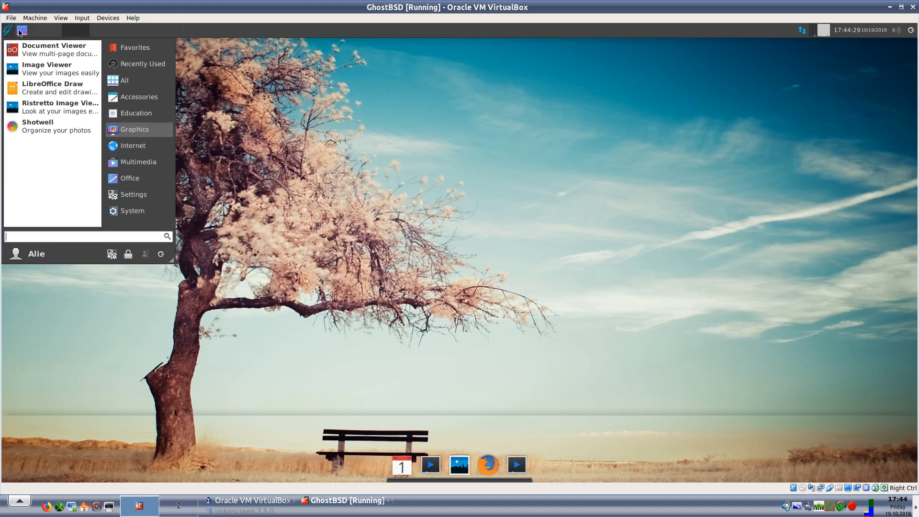
{"action": "mouse_move", "coordinate": [54, 50]}
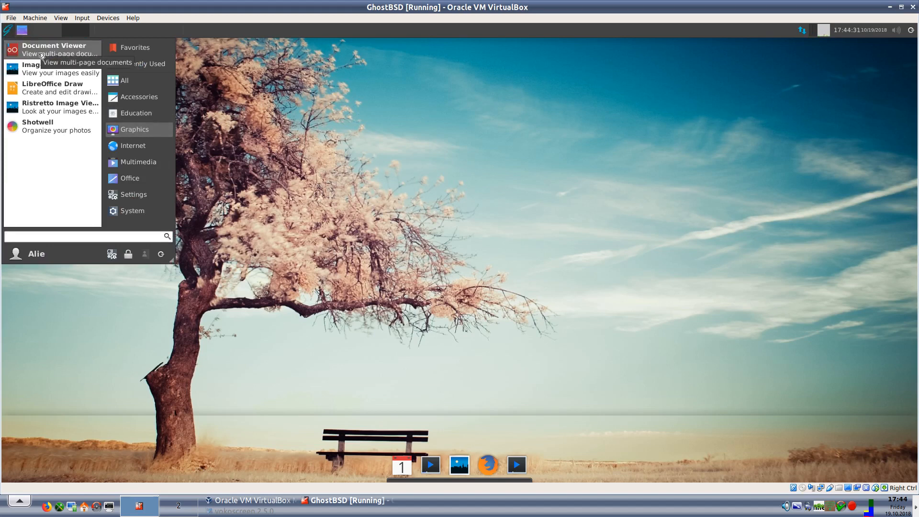
{"action": "mouse_move", "coordinate": [47, 68]}
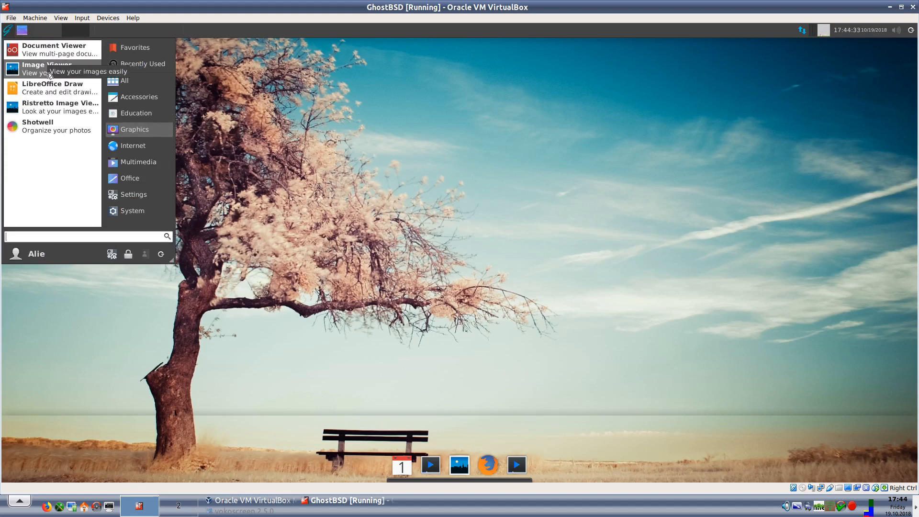
{"action": "mouse_move", "coordinate": [51, 87]}
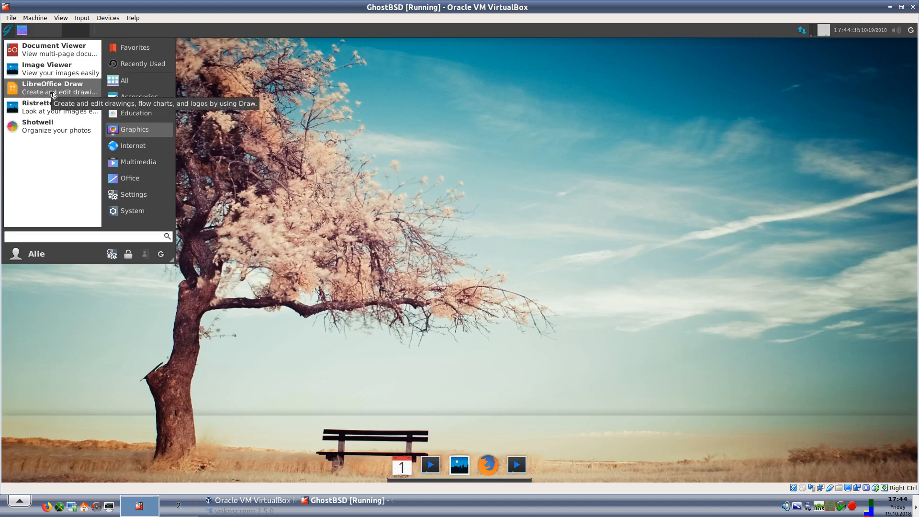
{"action": "mouse_move", "coordinate": [52, 107]}
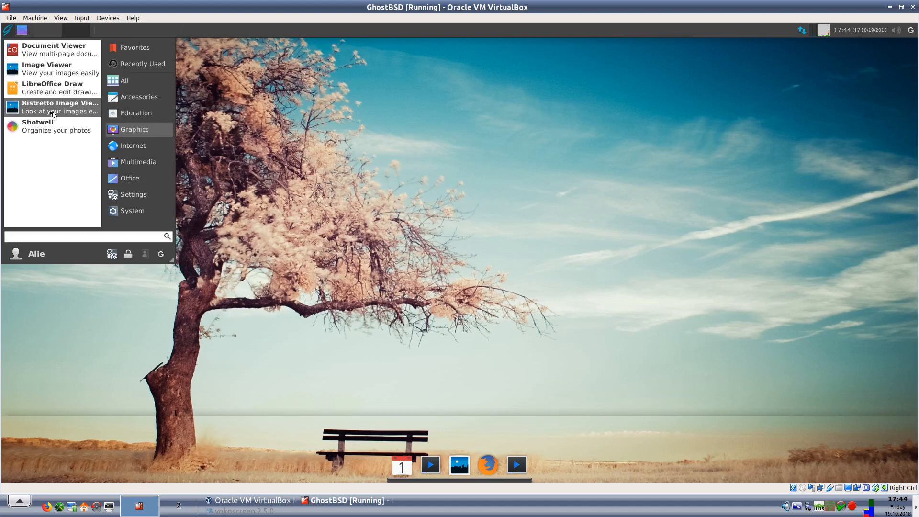
{"action": "mouse_move", "coordinate": [61, 107]}
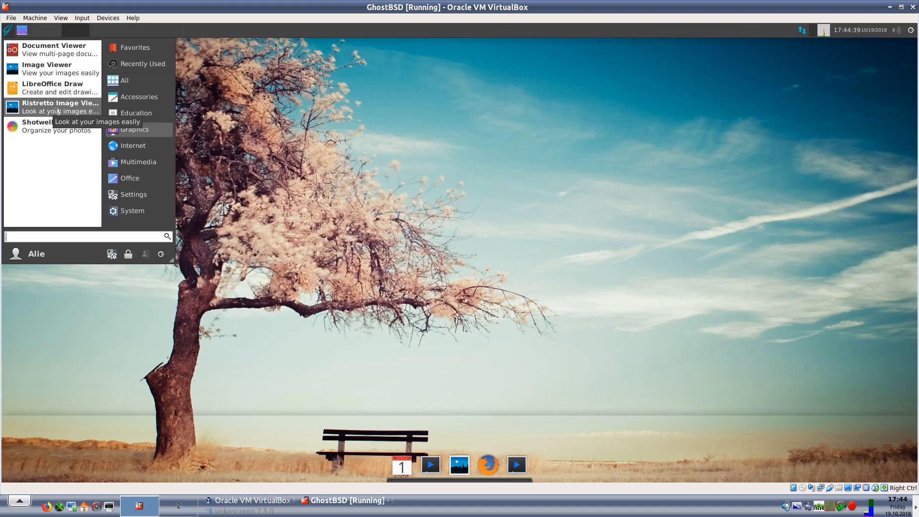
{"action": "mouse_move", "coordinate": [60, 125]}
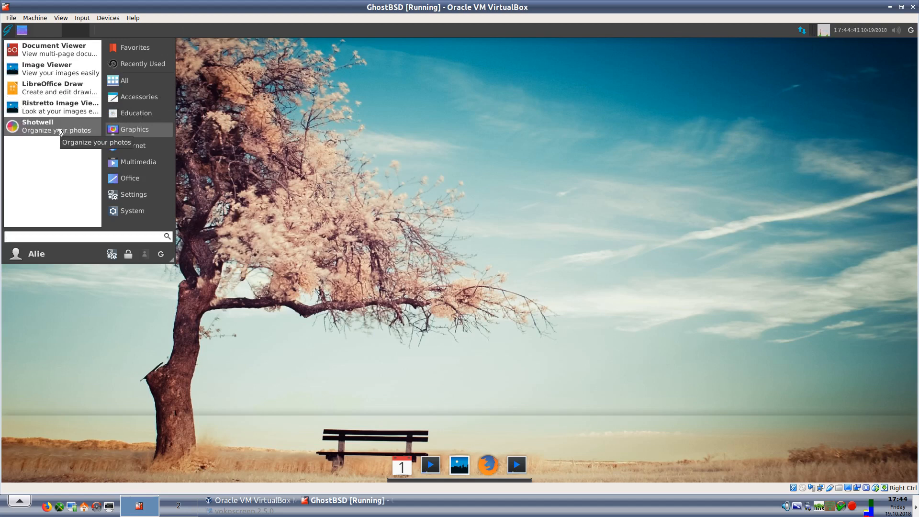
{"action": "mouse_move", "coordinate": [133, 145]}
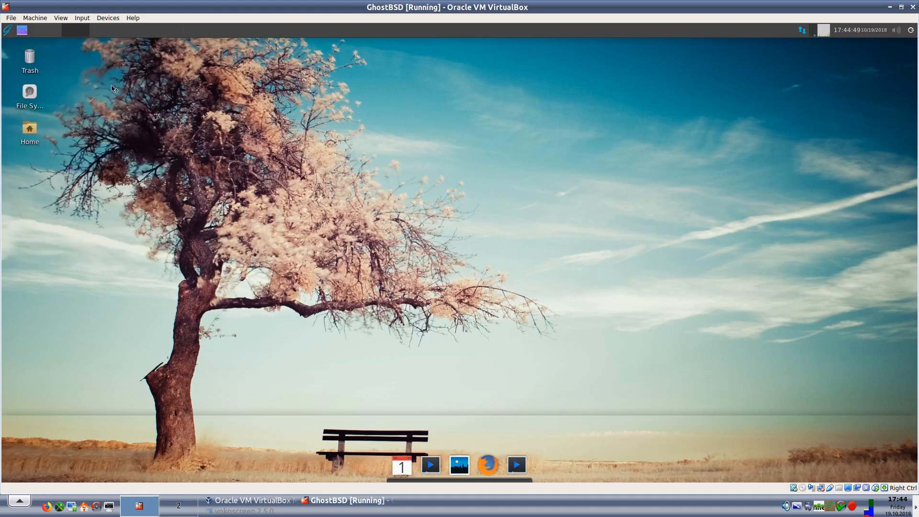
{"action": "mouse_move", "coordinate": [312, 228]}
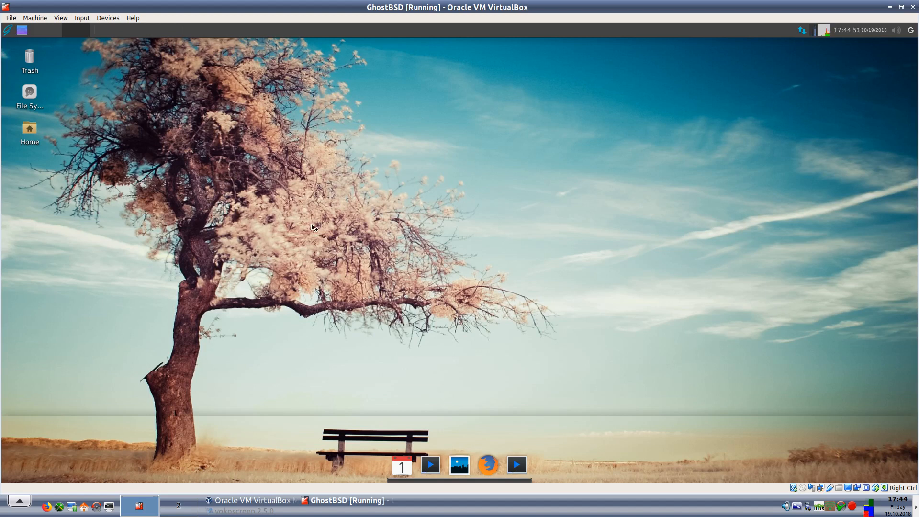
{"action": "mouse_move", "coordinate": [328, 261]}
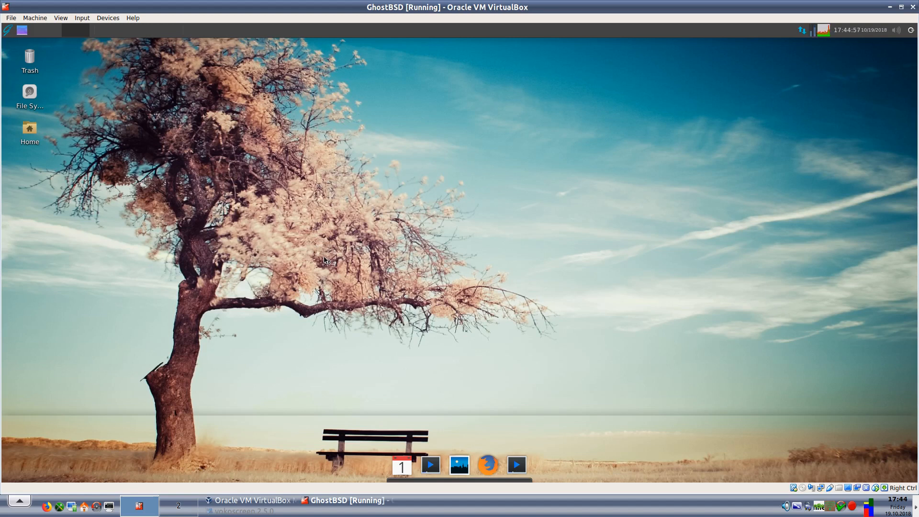
Step: Launch Firefox and view its About dialog showing version 56.0.2
{"action": "left_click", "coordinate": [488, 465]}
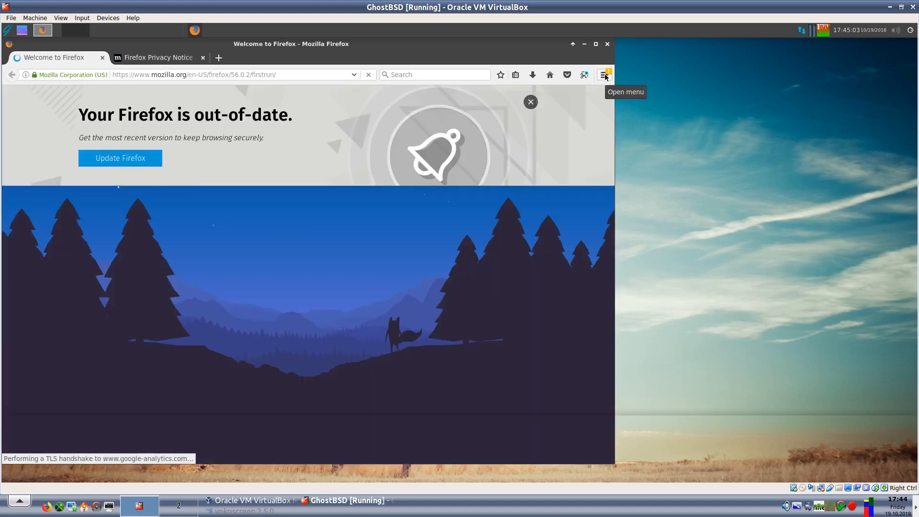
{"action": "left_click", "coordinate": [605, 75]}
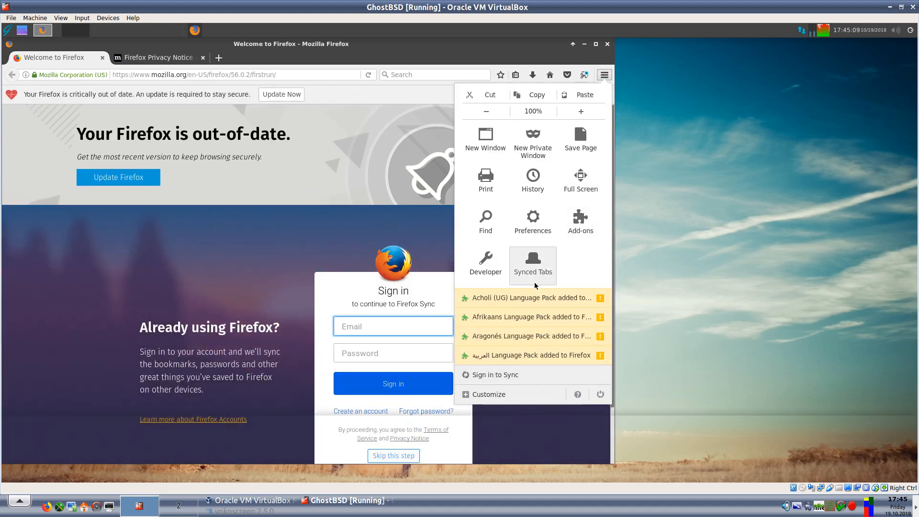
{"action": "mouse_move", "coordinate": [537, 380]}
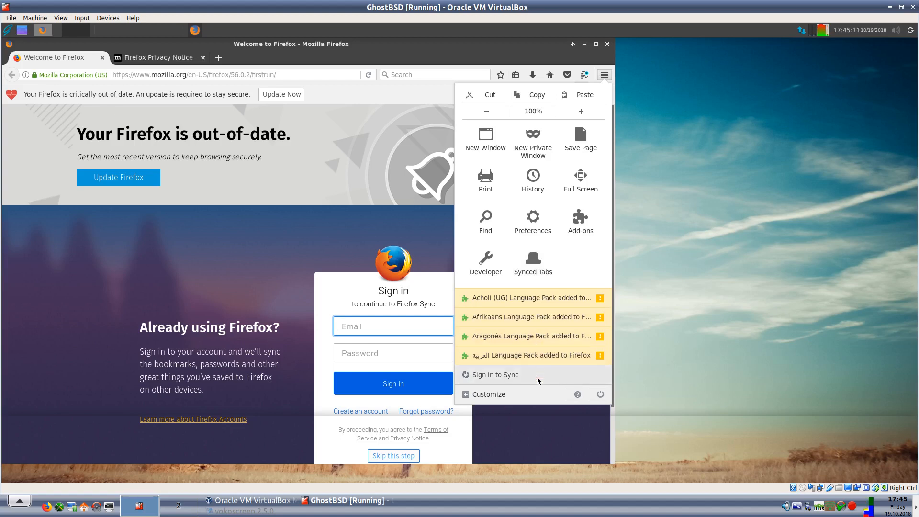
{"action": "mouse_move", "coordinate": [491, 393]}
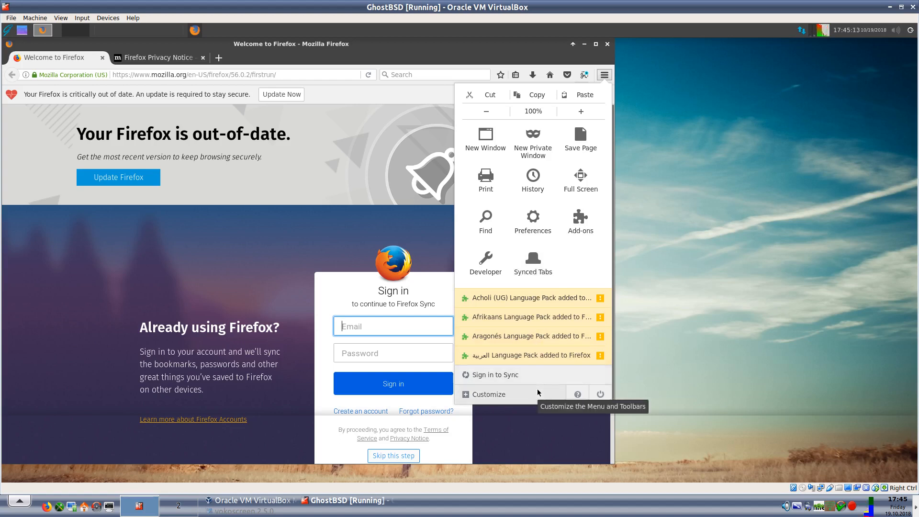
{"action": "mouse_move", "coordinate": [562, 398]}
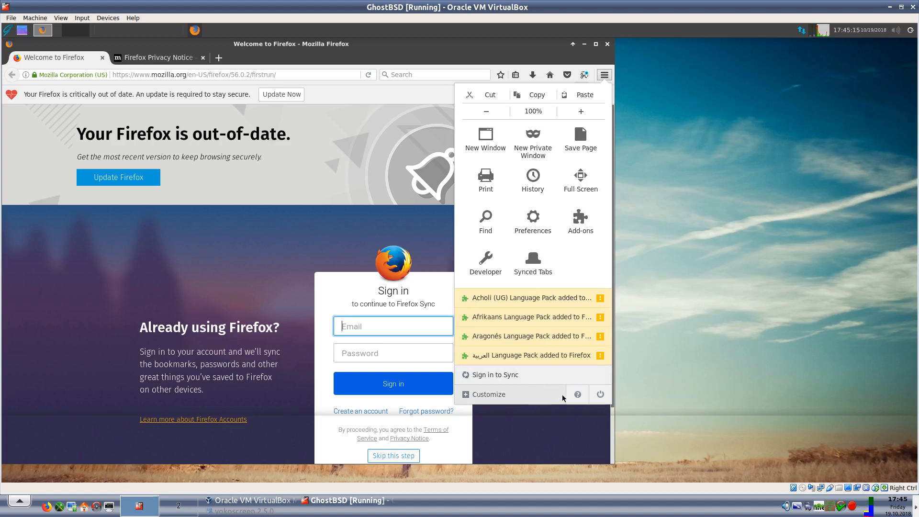
{"action": "mouse_move", "coordinate": [578, 394]}
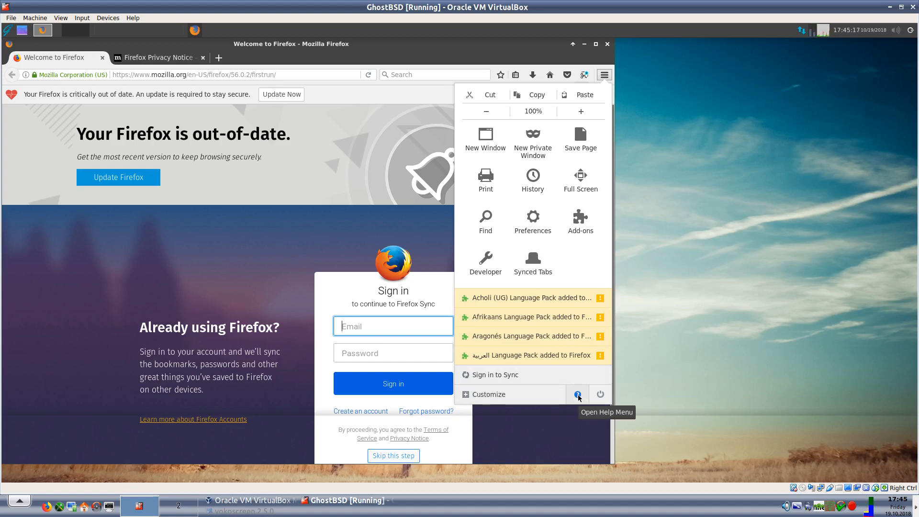
{"action": "left_click", "coordinate": [577, 394]}
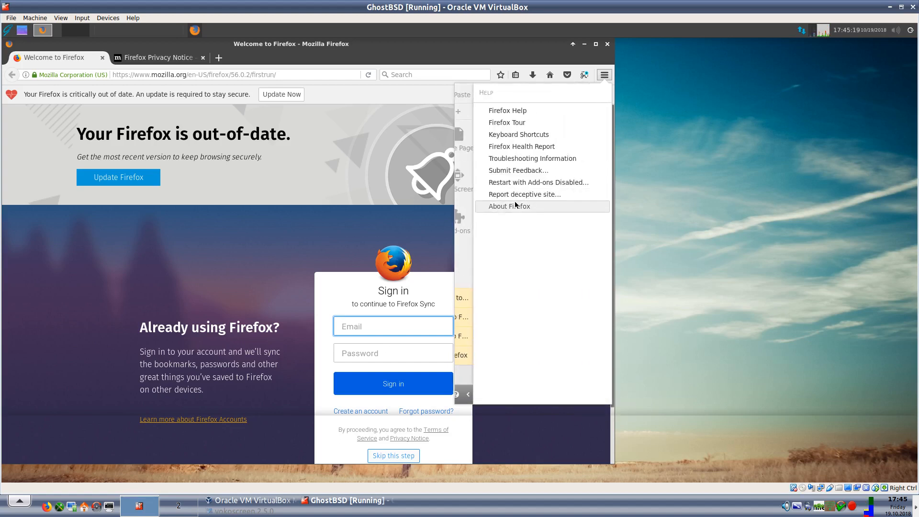
{"action": "left_click", "coordinate": [509, 206]}
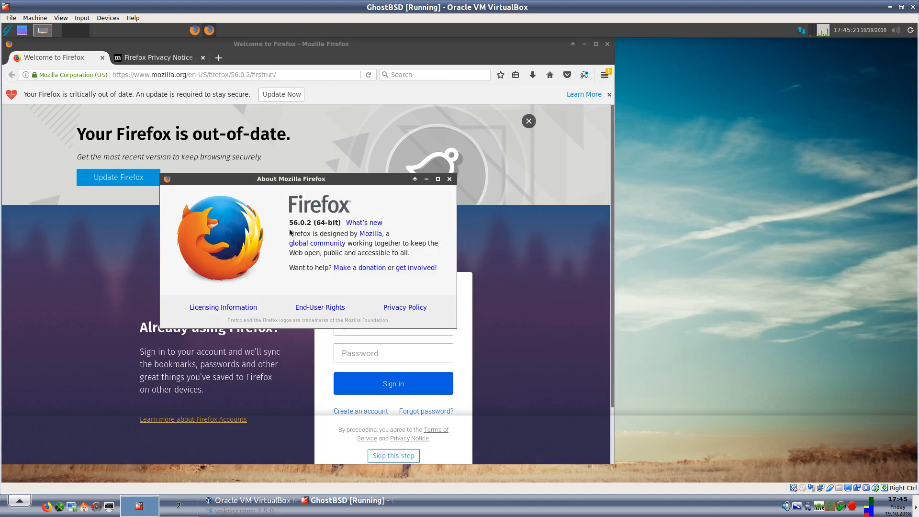
{"action": "mouse_move", "coordinate": [408, 189]}
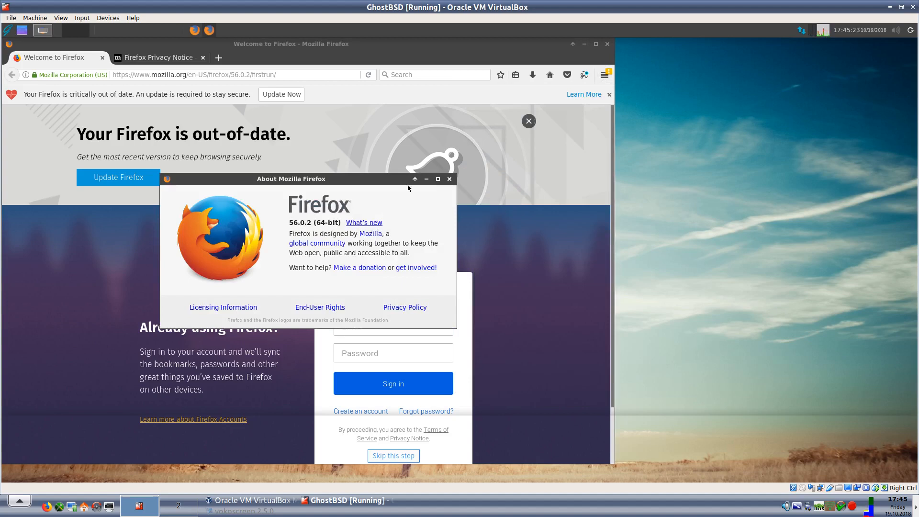
{"action": "left_click", "coordinate": [449, 179]}
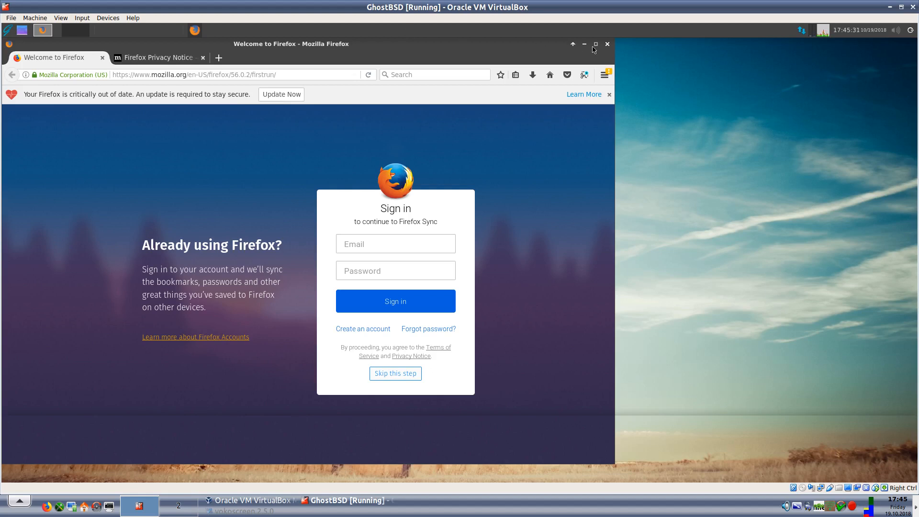
Step: Close Firefox, confirming closing both tabs, and return to the applications menu
{"action": "left_click", "coordinate": [609, 44]}
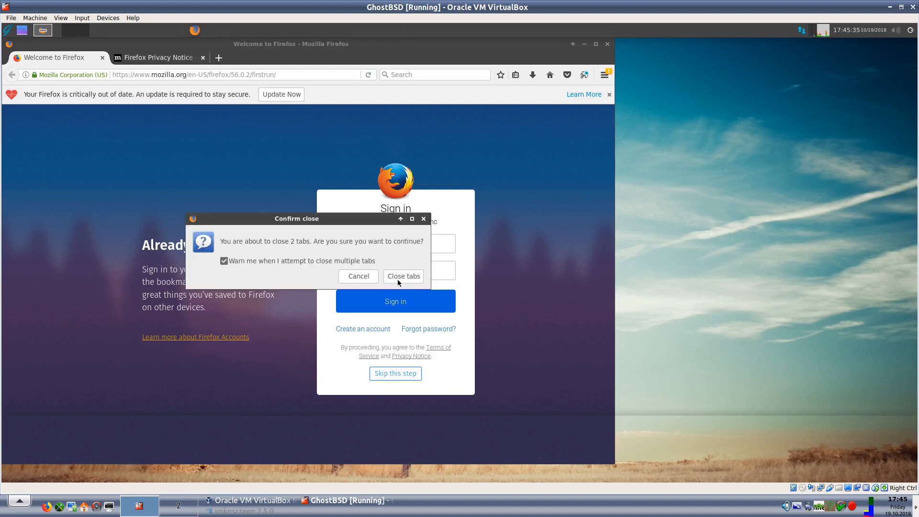
{"action": "left_click", "coordinate": [403, 275]}
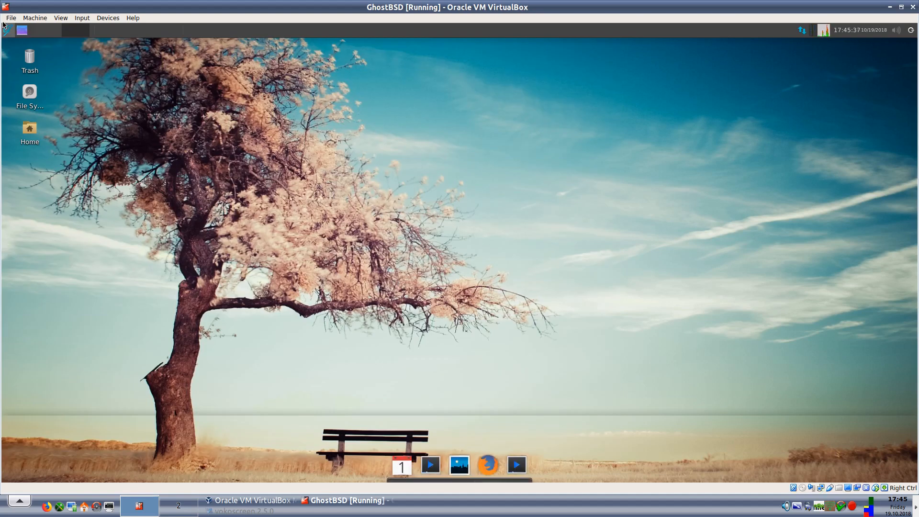
{"action": "left_click", "coordinate": [5, 29]}
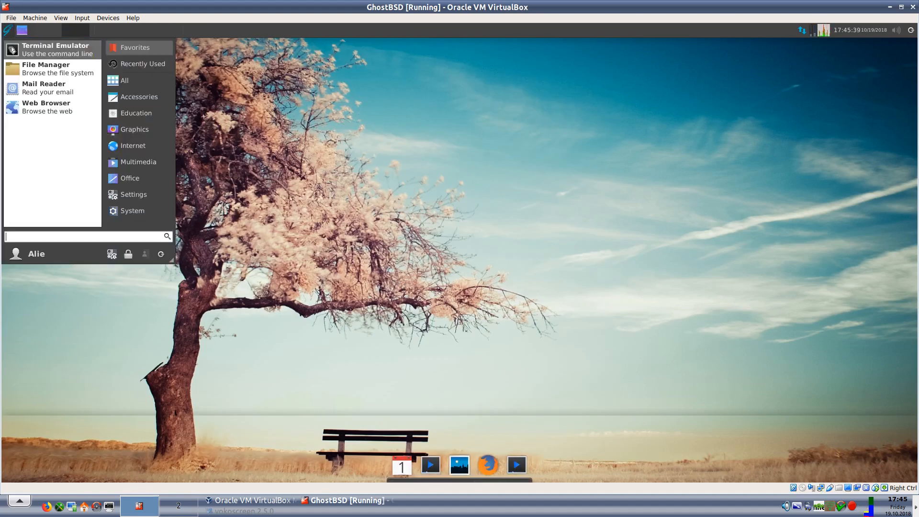
{"action": "mouse_move", "coordinate": [132, 146]}
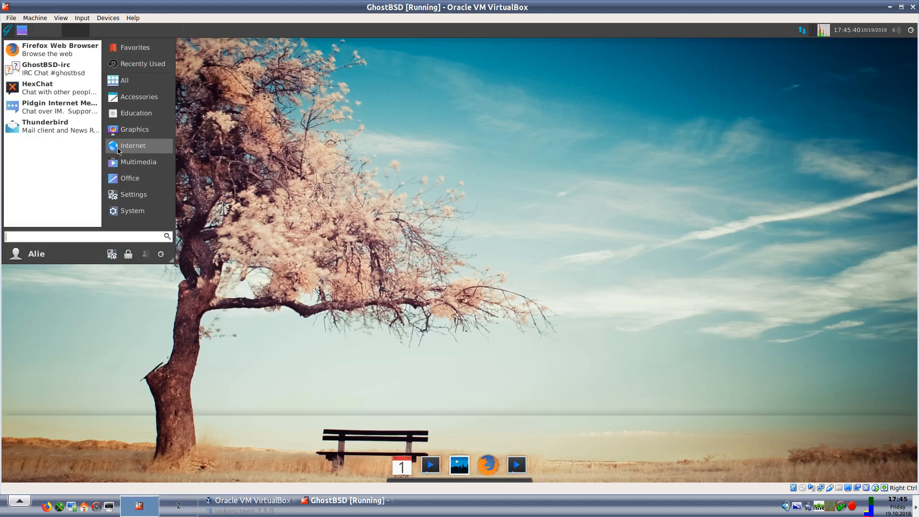
{"action": "mouse_move", "coordinate": [62, 69]}
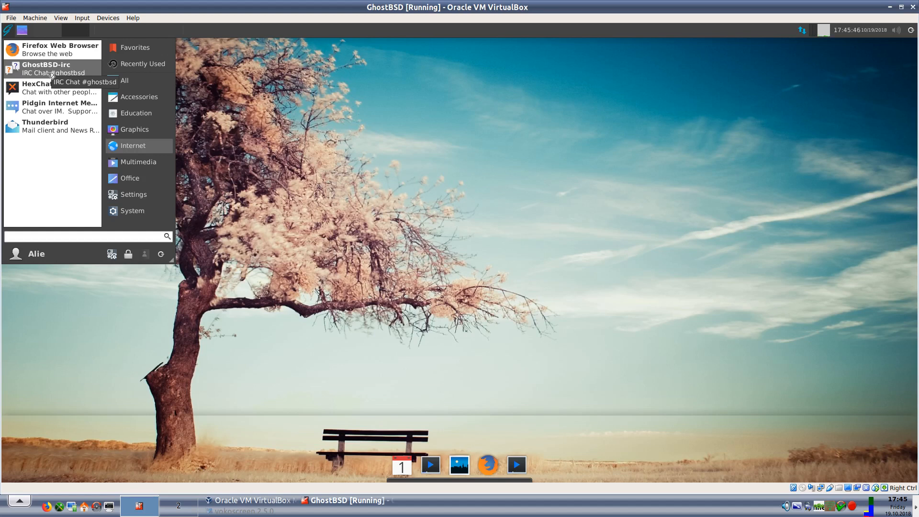
{"action": "mouse_move", "coordinate": [49, 88]}
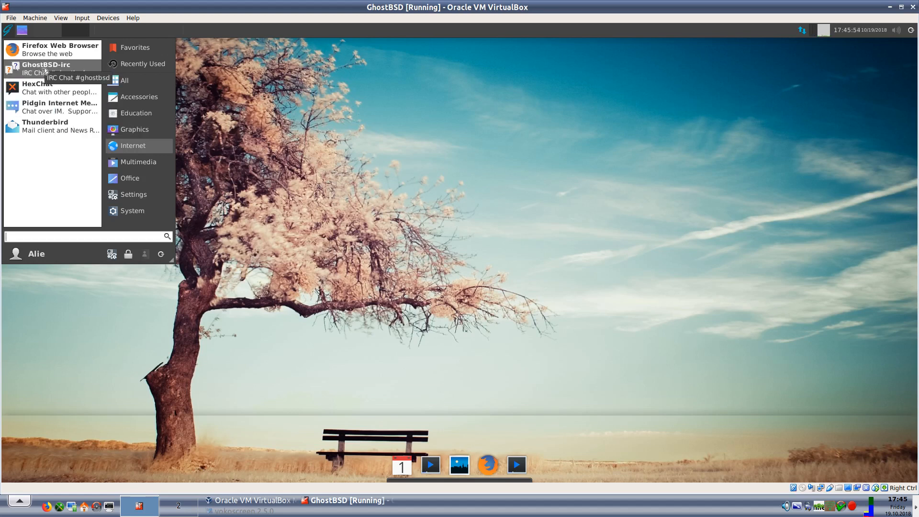
{"action": "mouse_move", "coordinate": [41, 125]}
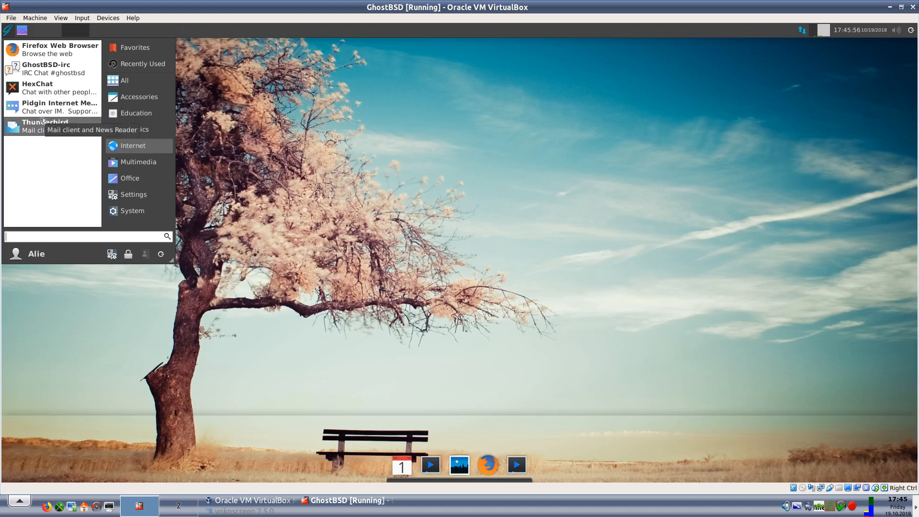
{"action": "mouse_move", "coordinate": [58, 107]}
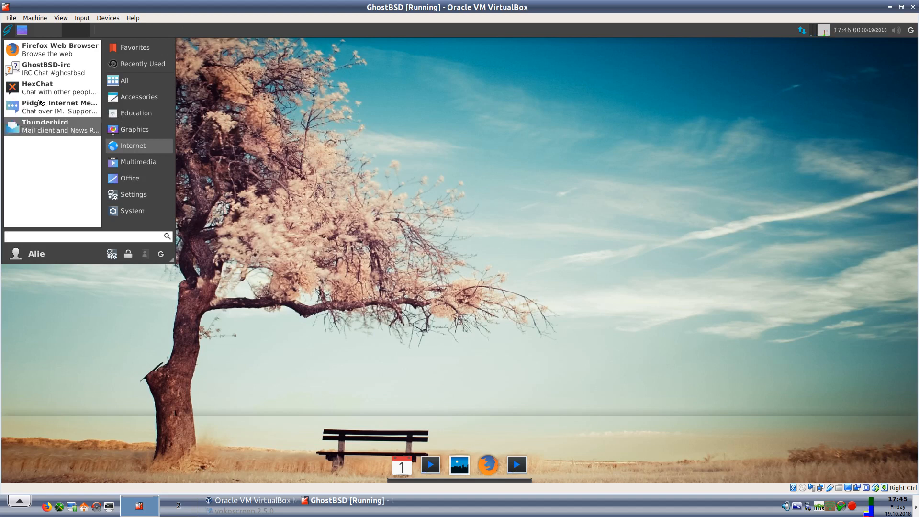
{"action": "mouse_move", "coordinate": [50, 106]}
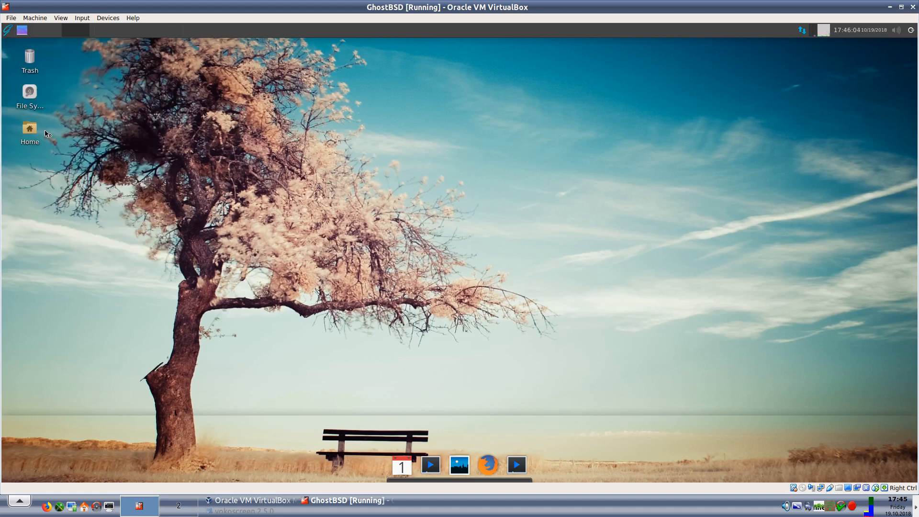
{"action": "mouse_move", "coordinate": [242, 187]}
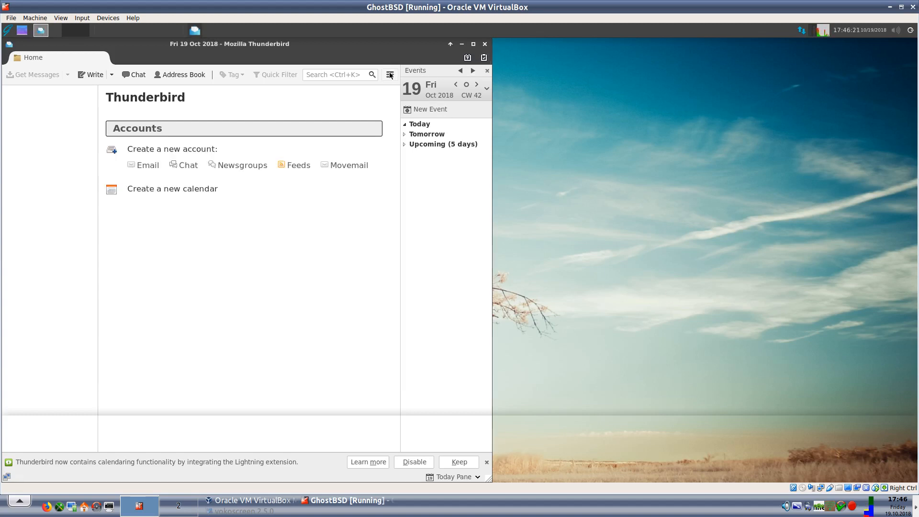
Step: View Thunderbird's About dialog (52.4.0), close Thunderbird, and return to the applications menu
{"action": "left_click", "coordinate": [390, 75]}
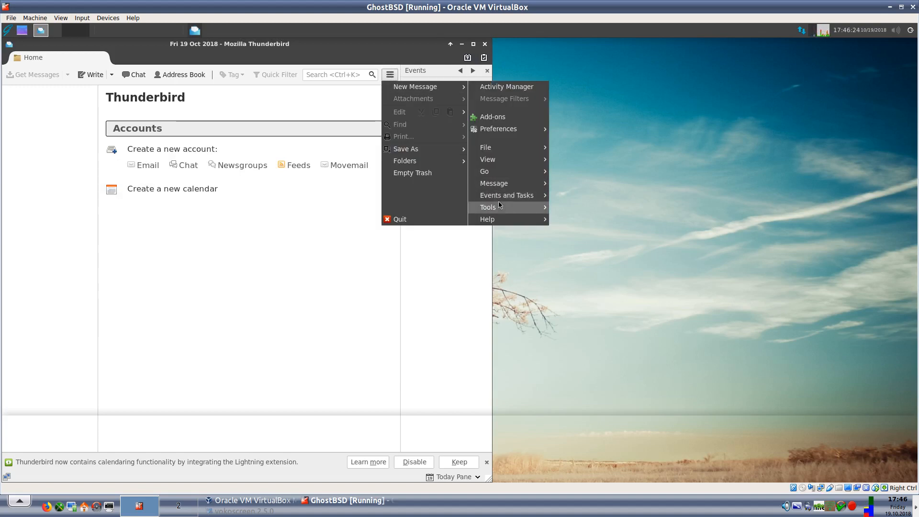
{"action": "mouse_move", "coordinate": [487, 218]}
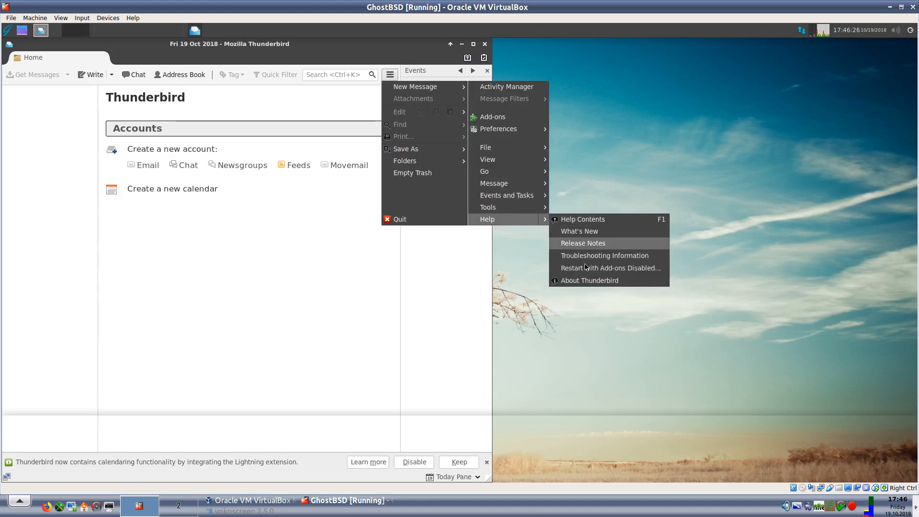
{"action": "left_click", "coordinate": [589, 281]}
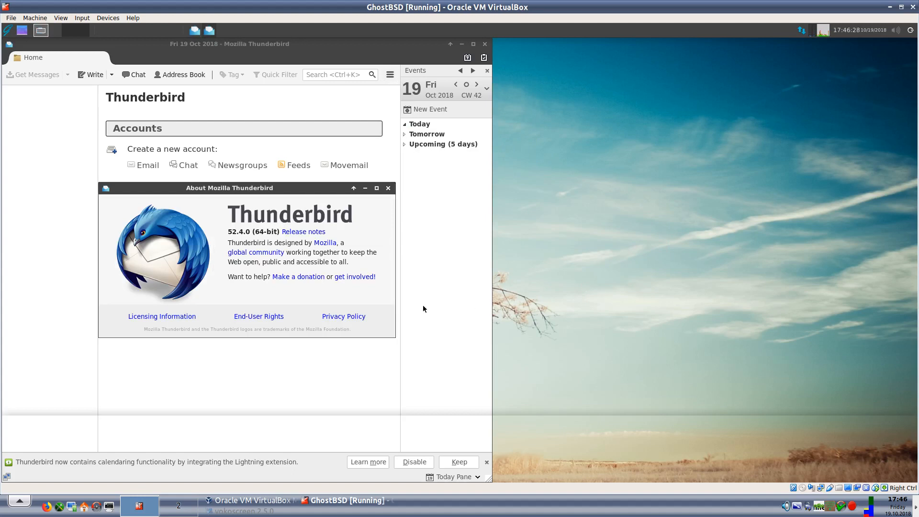
{"action": "mouse_move", "coordinate": [389, 190]}
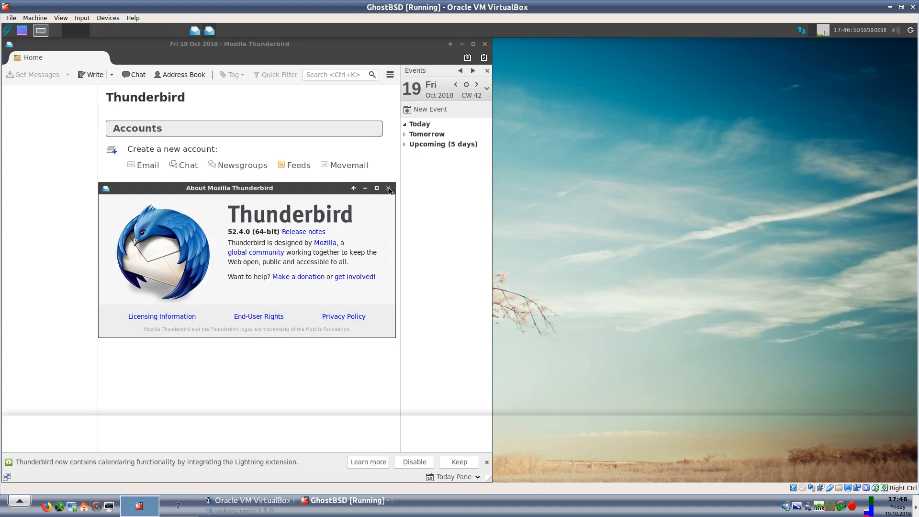
{"action": "left_click", "coordinate": [389, 189]}
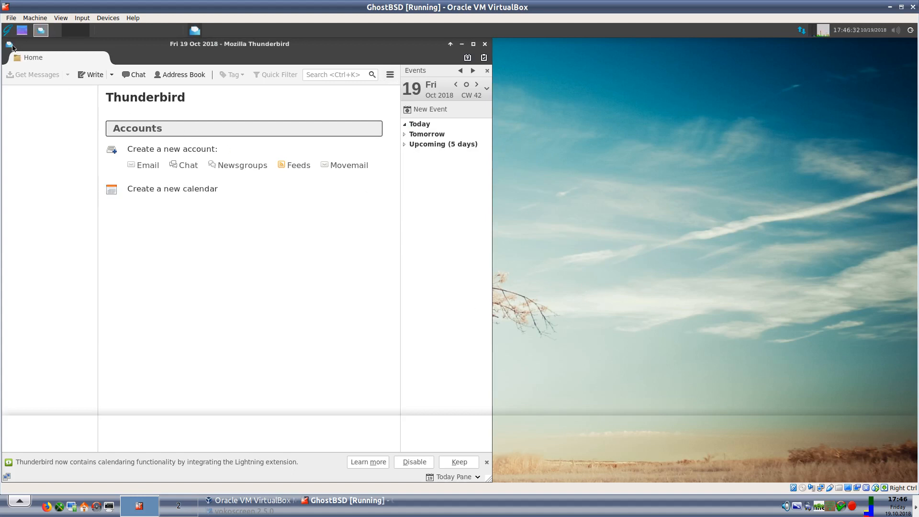
{"action": "left_click", "coordinate": [484, 43]}
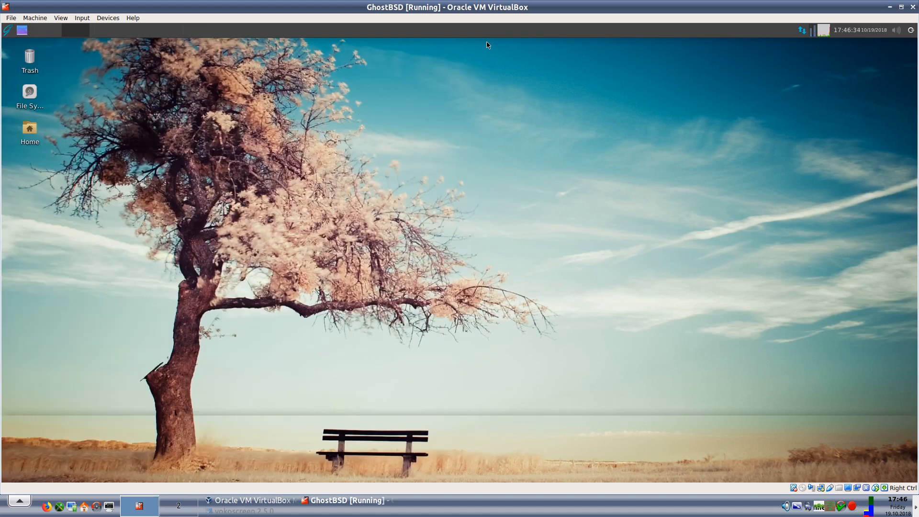
{"action": "left_click", "coordinate": [8, 30]}
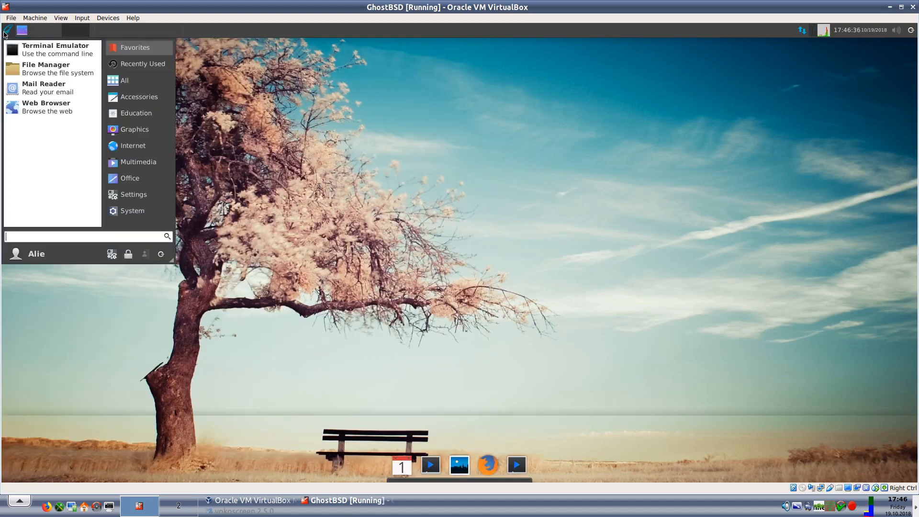
{"action": "mouse_move", "coordinate": [134, 146]}
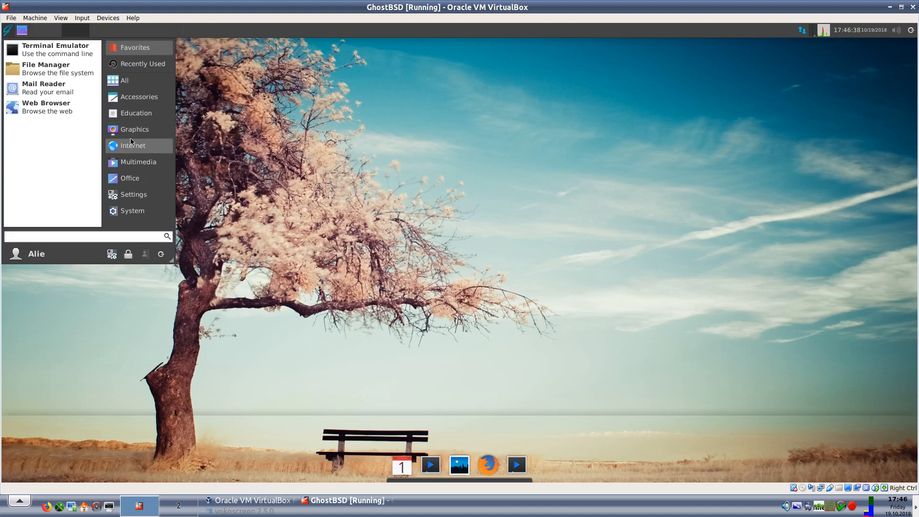
{"action": "mouse_move", "coordinate": [138, 162]}
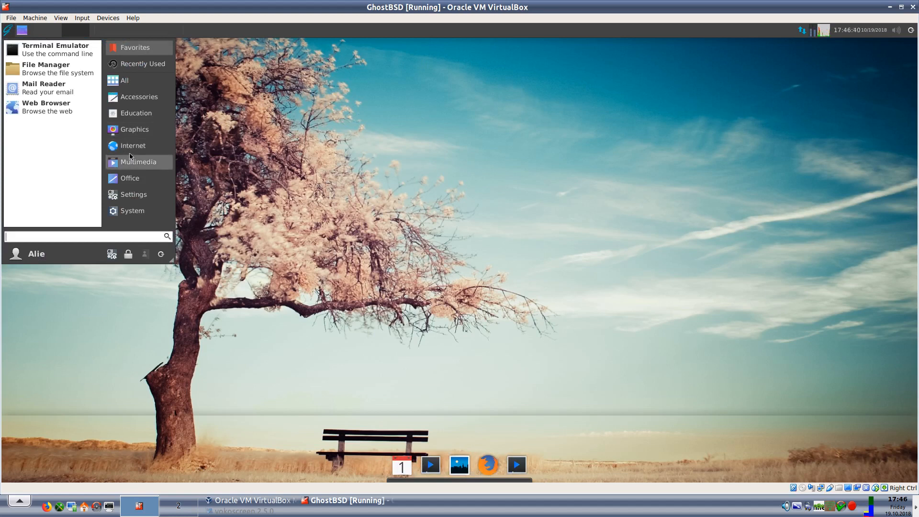
{"action": "mouse_move", "coordinate": [130, 169]}
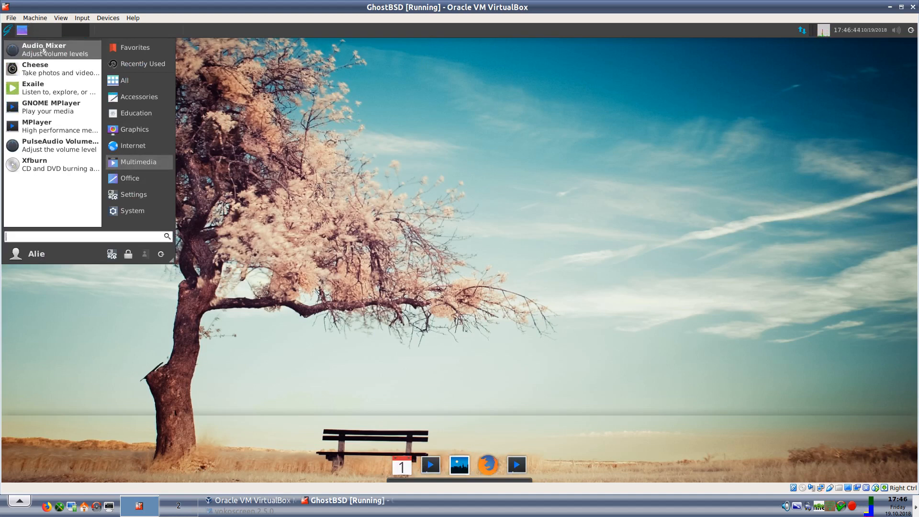
{"action": "left_click", "coordinate": [43, 49]}
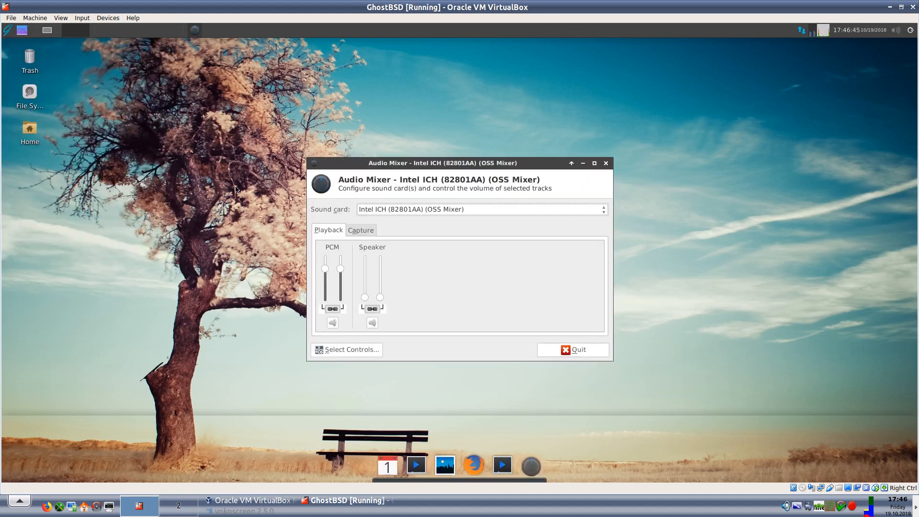
{"action": "mouse_move", "coordinate": [481, 187]}
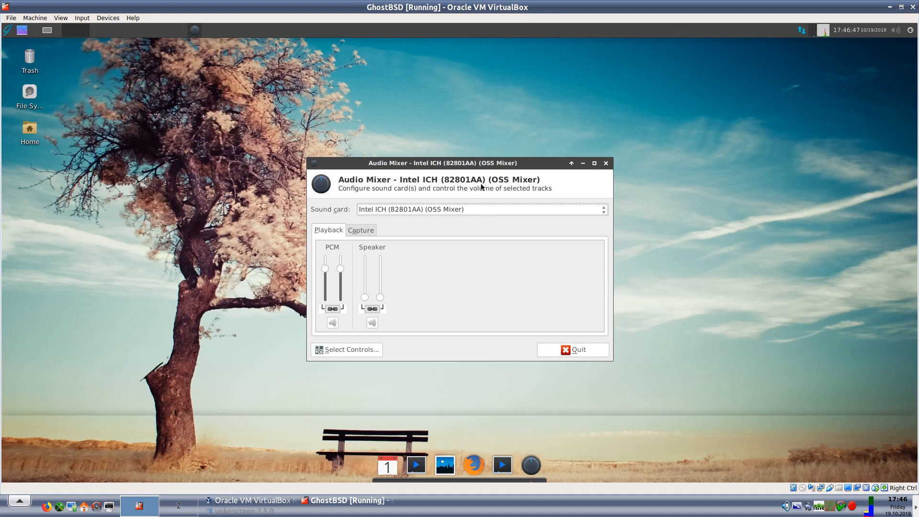
{"action": "mouse_move", "coordinate": [423, 223]}
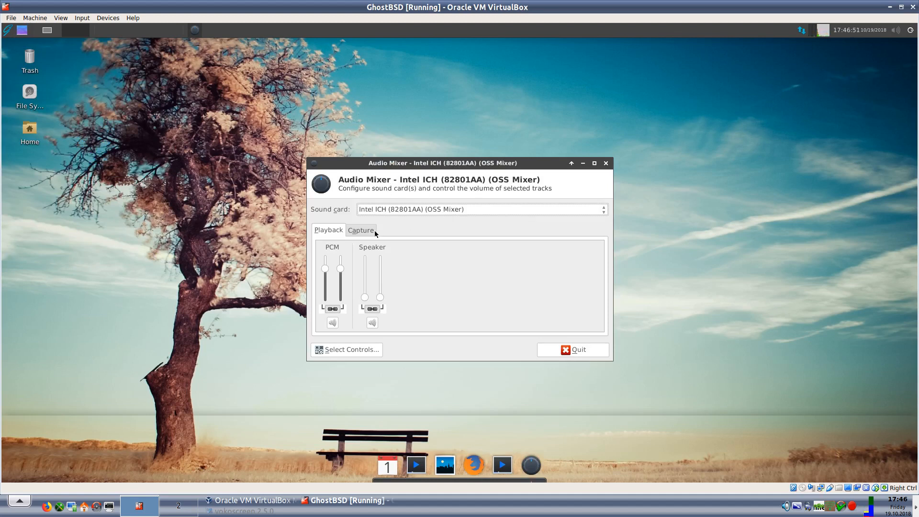
{"action": "left_click", "coordinate": [361, 230]}
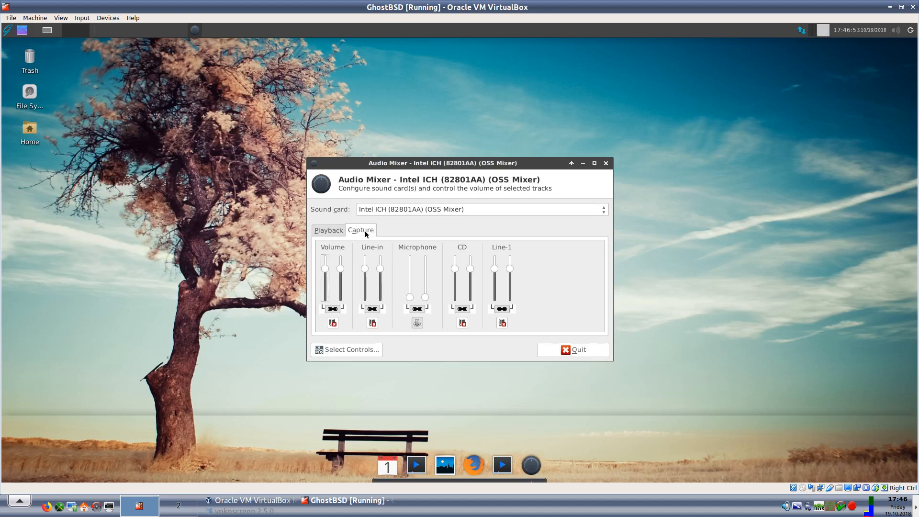
{"action": "left_click", "coordinate": [329, 229]}
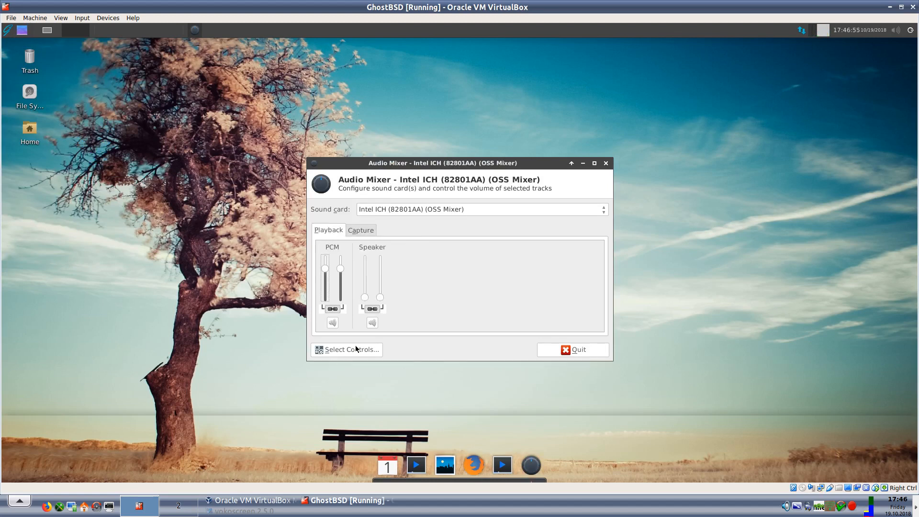
{"action": "left_click", "coordinate": [348, 349]}
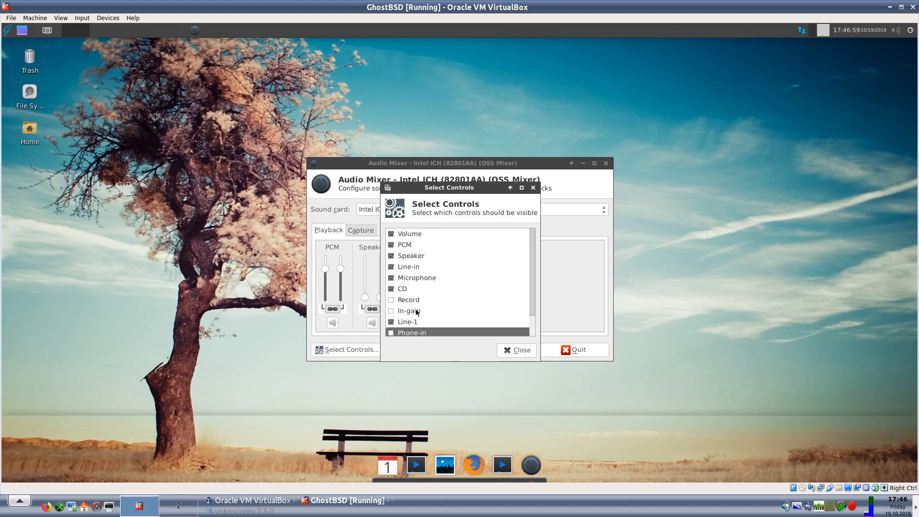
{"action": "left_click", "coordinate": [517, 350]}
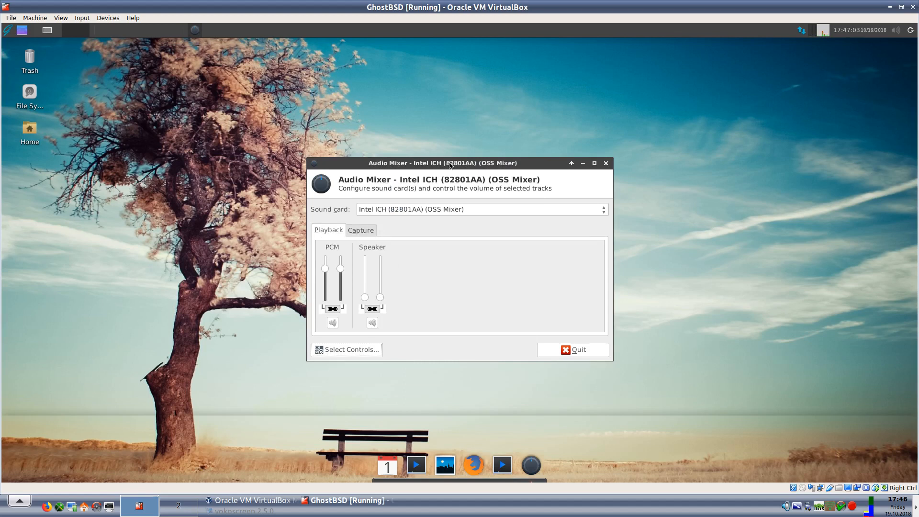
{"action": "mouse_move", "coordinate": [523, 292]}
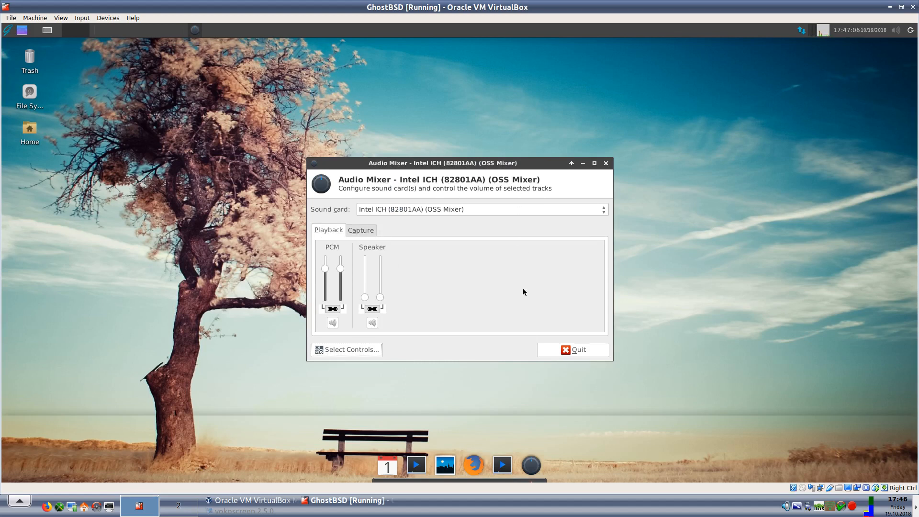
{"action": "left_click", "coordinate": [572, 349]}
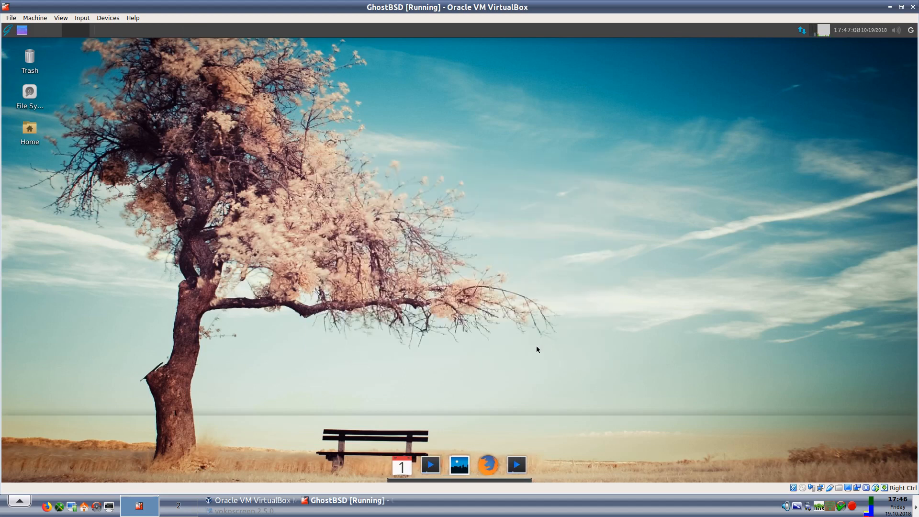
{"action": "mouse_move", "coordinate": [8, 30]}
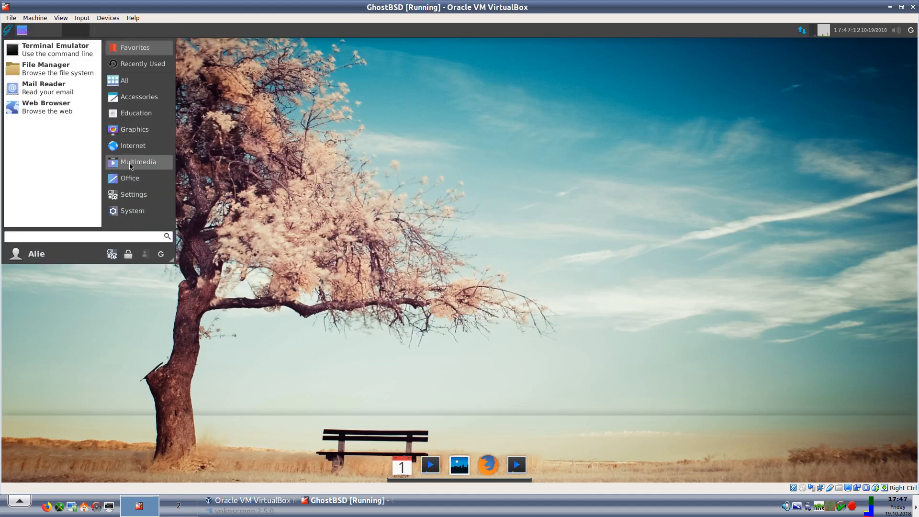
{"action": "mouse_move", "coordinate": [138, 162]}
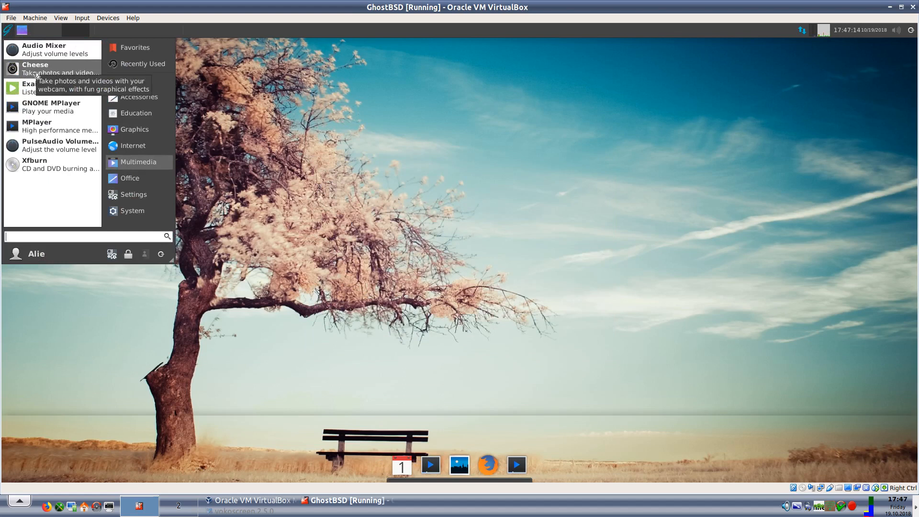
{"action": "mouse_move", "coordinate": [36, 126]}
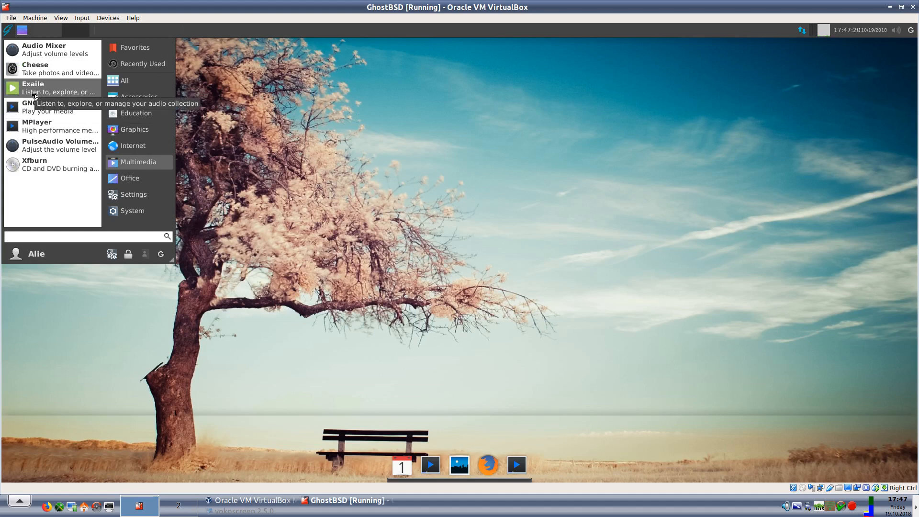
{"action": "left_click", "coordinate": [32, 87]}
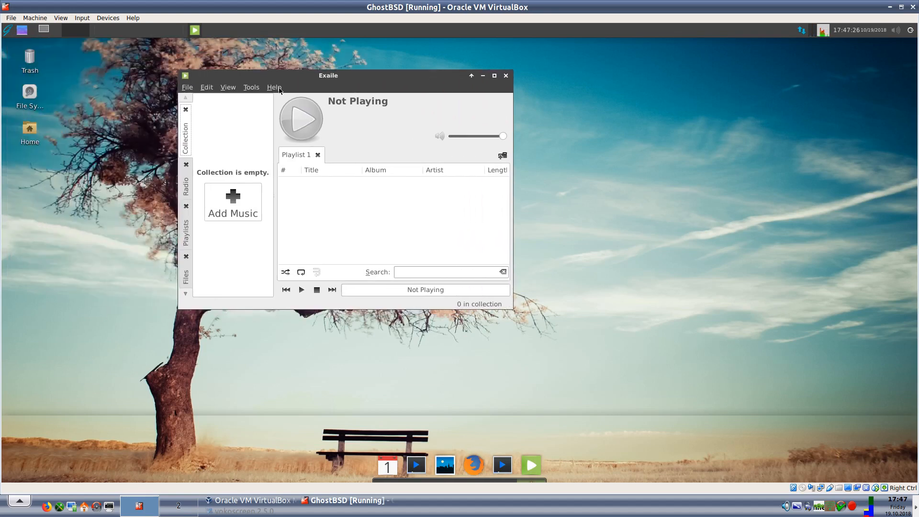
{"action": "left_click", "coordinate": [273, 88]}
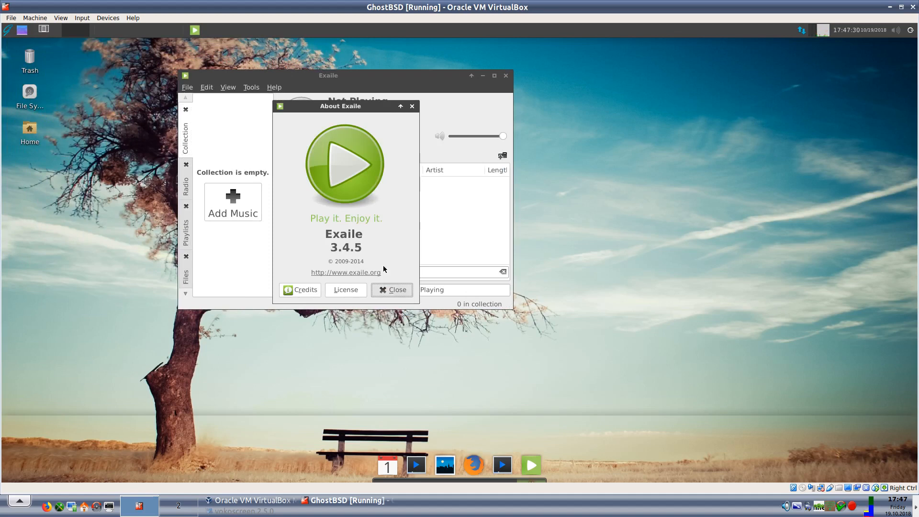
{"action": "left_click", "coordinate": [392, 289]}
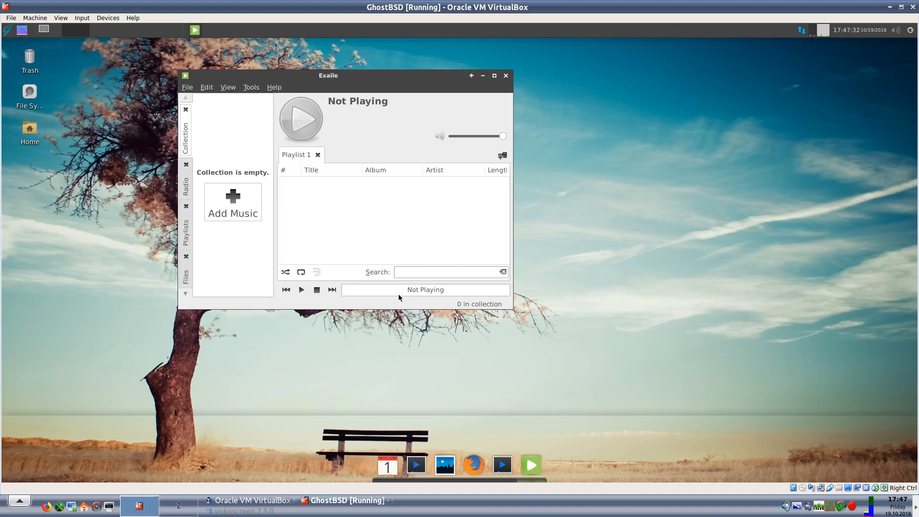
{"action": "left_click", "coordinate": [505, 75]}
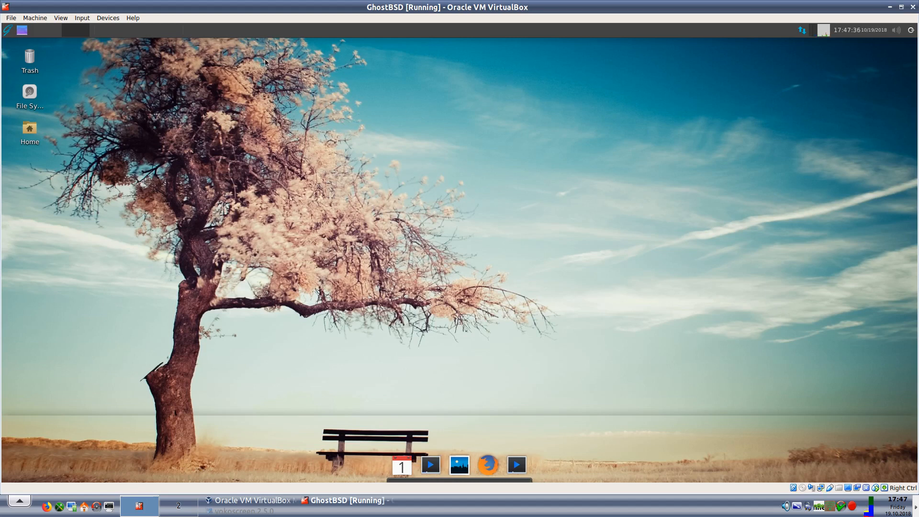
Step: Launch GNOME MPlayer from Multimedia and view its About dialog showing version 1.0.9
{"action": "left_click", "coordinate": [7, 30]}
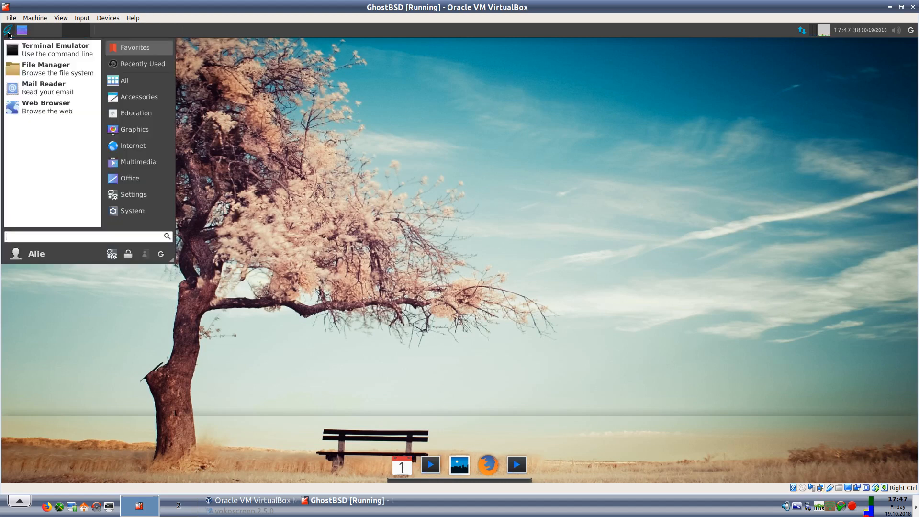
{"action": "mouse_move", "coordinate": [56, 49]}
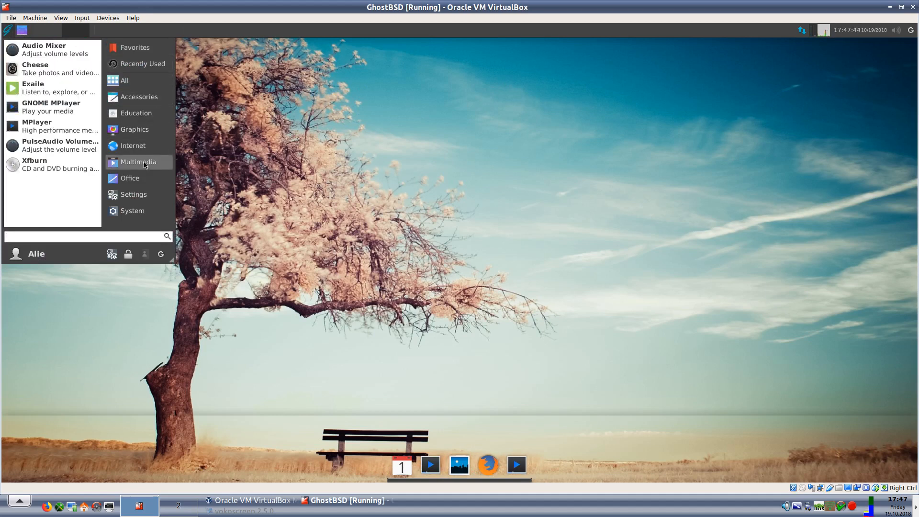
{"action": "mouse_move", "coordinate": [42, 111]}
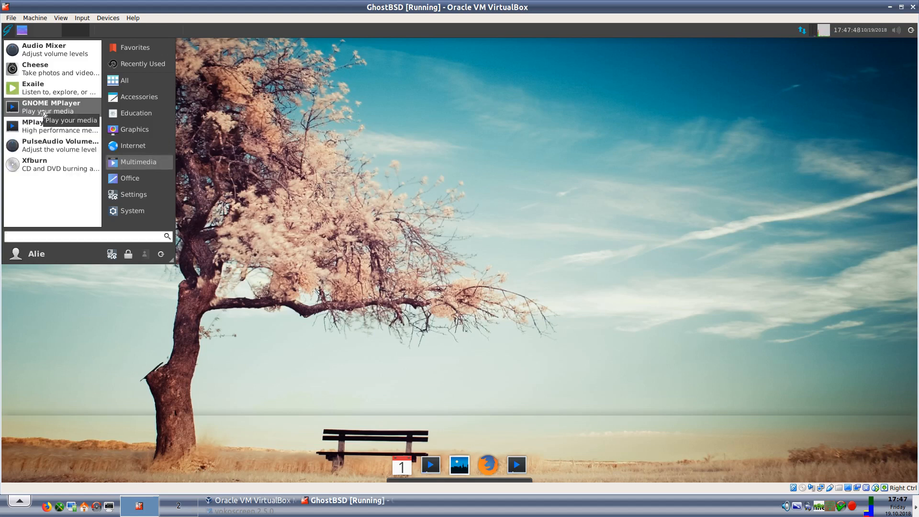
{"action": "left_click", "coordinate": [50, 107]}
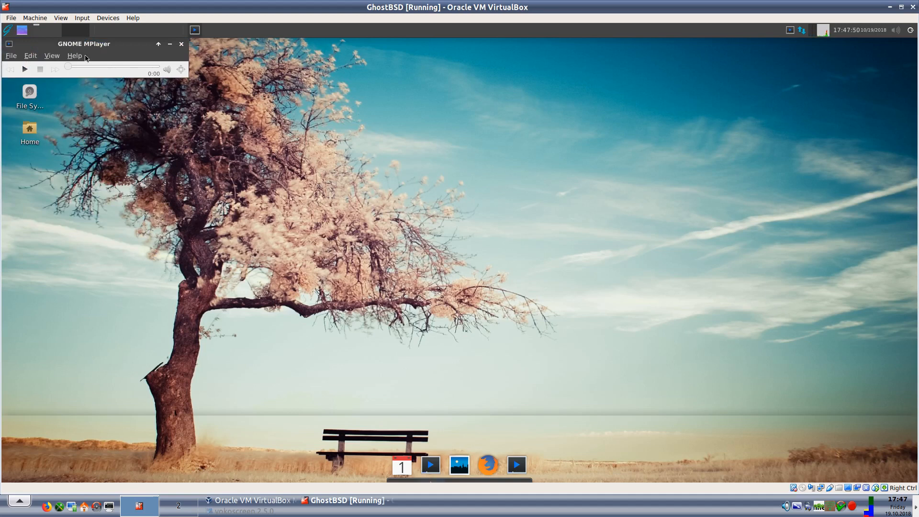
{"action": "left_click", "coordinate": [75, 56]}
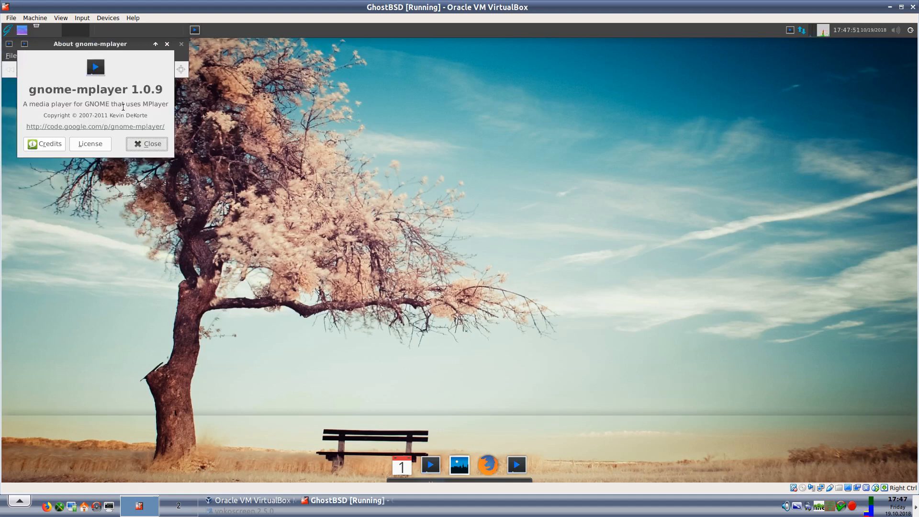
{"action": "left_click", "coordinate": [146, 143]}
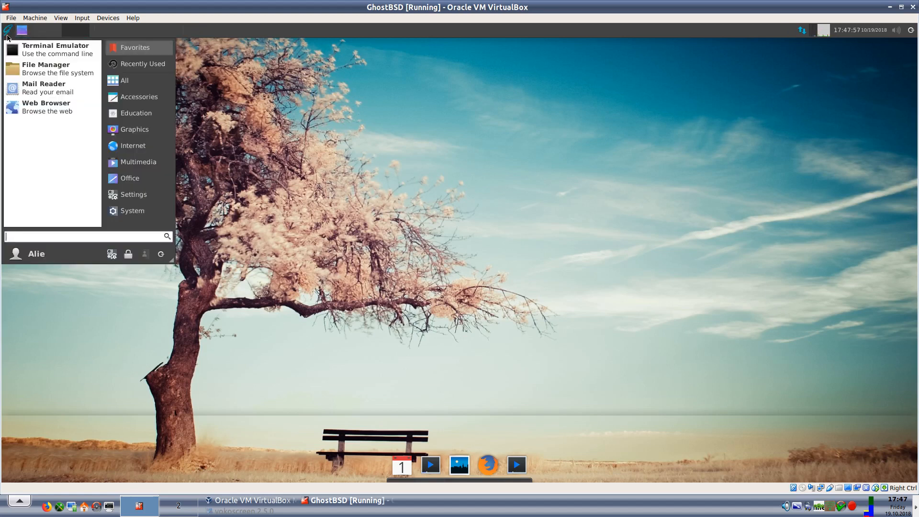
{"action": "mouse_move", "coordinate": [133, 145]}
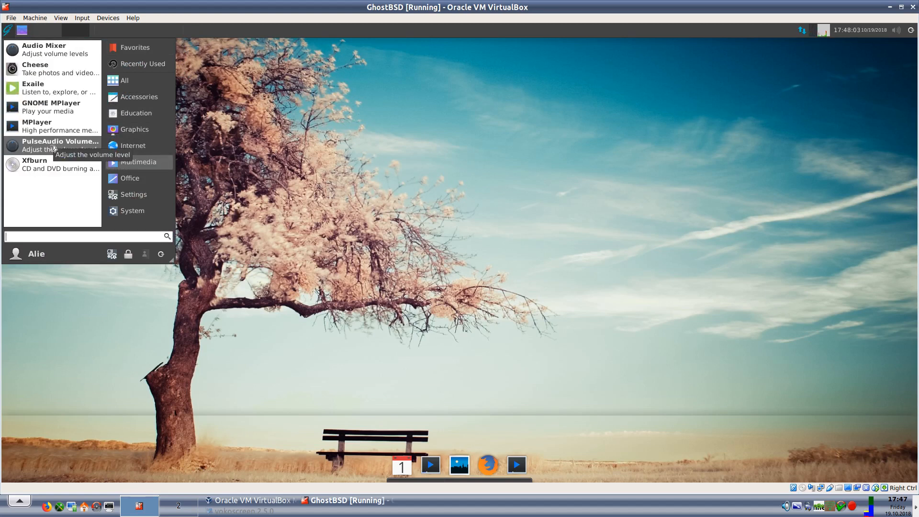
Step: Raise PulseAudio output volume to 97%, inspect Input Devices and Configuration, then close the volume control
{"action": "left_click", "coordinate": [59, 145]}
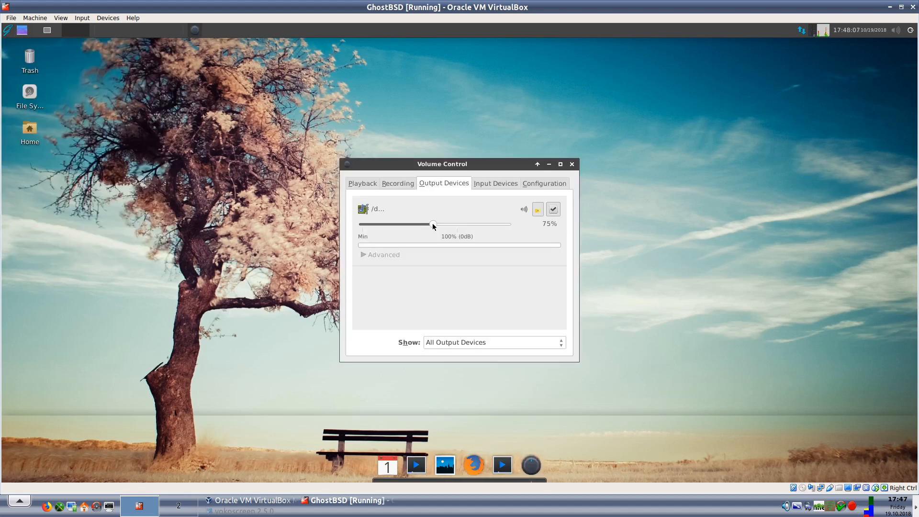
{"action": "left_click_drag", "start_coordinate": [433, 224], "coordinate": [453, 224]}
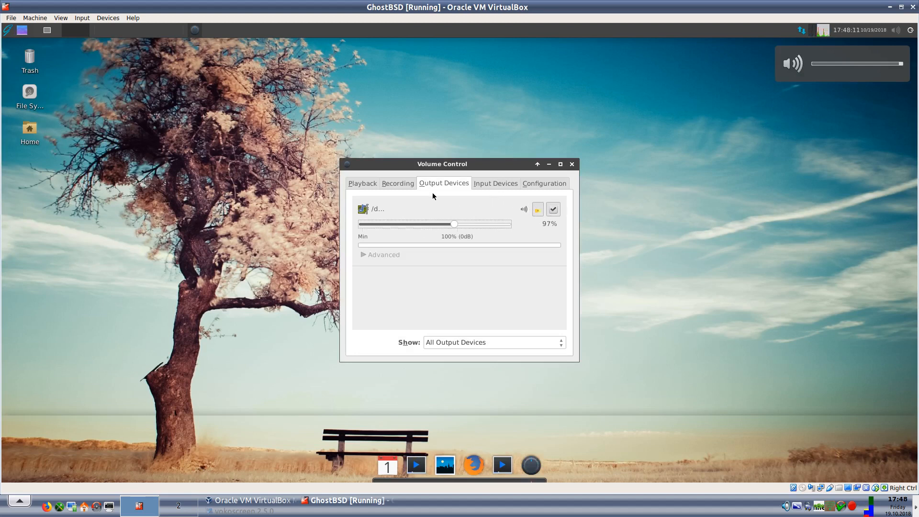
{"action": "left_click", "coordinate": [495, 182]}
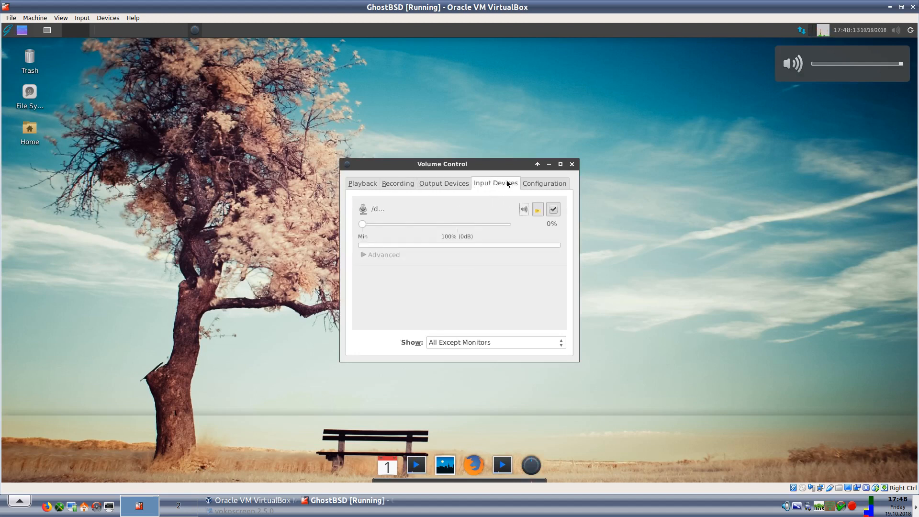
{"action": "left_click", "coordinate": [544, 183]}
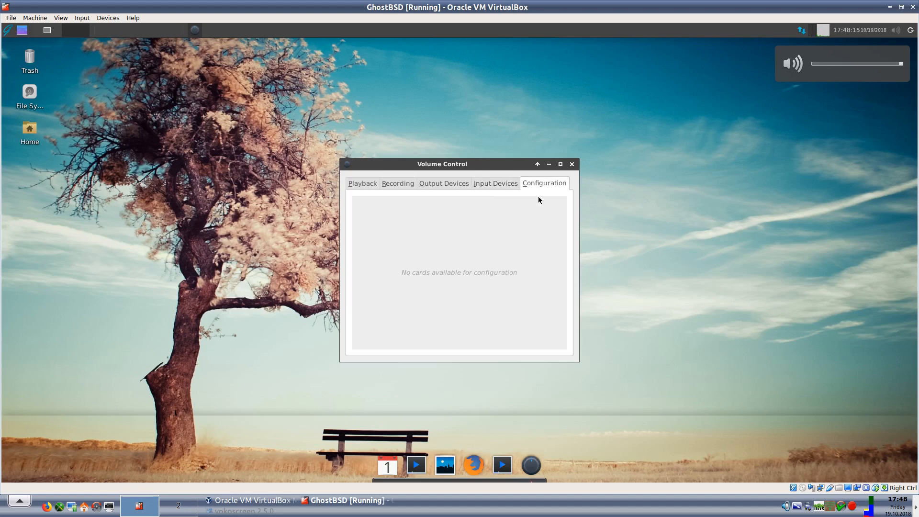
{"action": "mouse_move", "coordinate": [516, 282]}
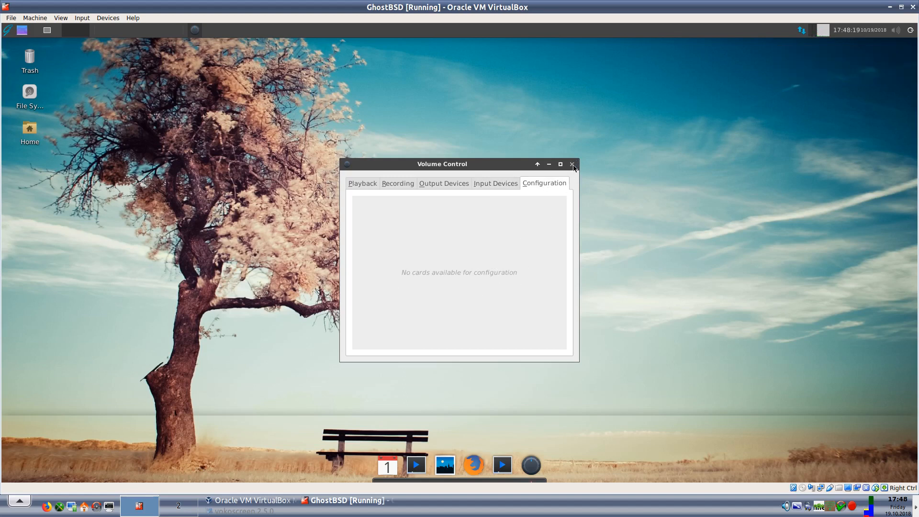
{"action": "left_click", "coordinate": [573, 164]}
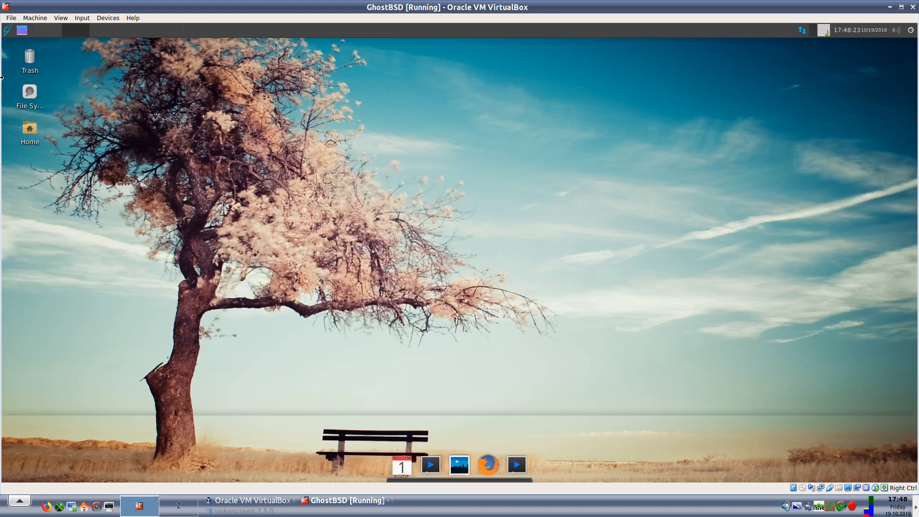
{"action": "left_click", "coordinate": [8, 30]}
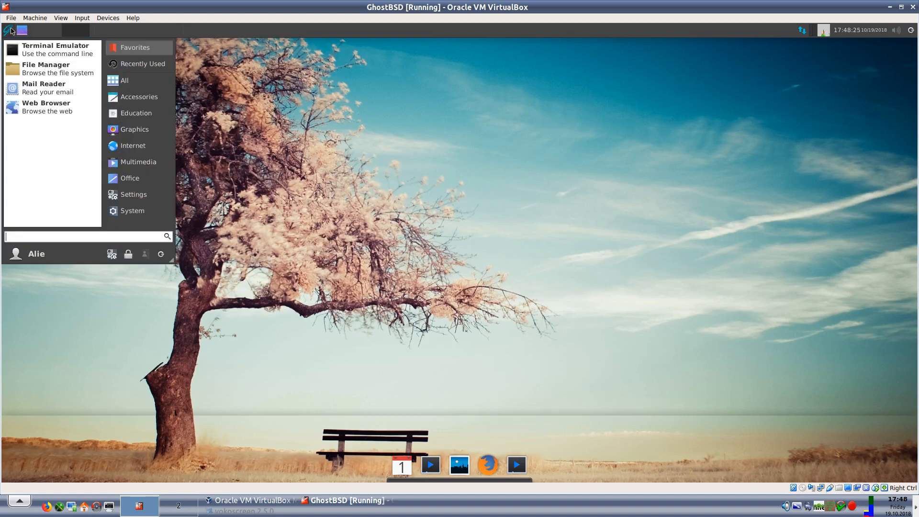
{"action": "mouse_move", "coordinate": [99, 143]}
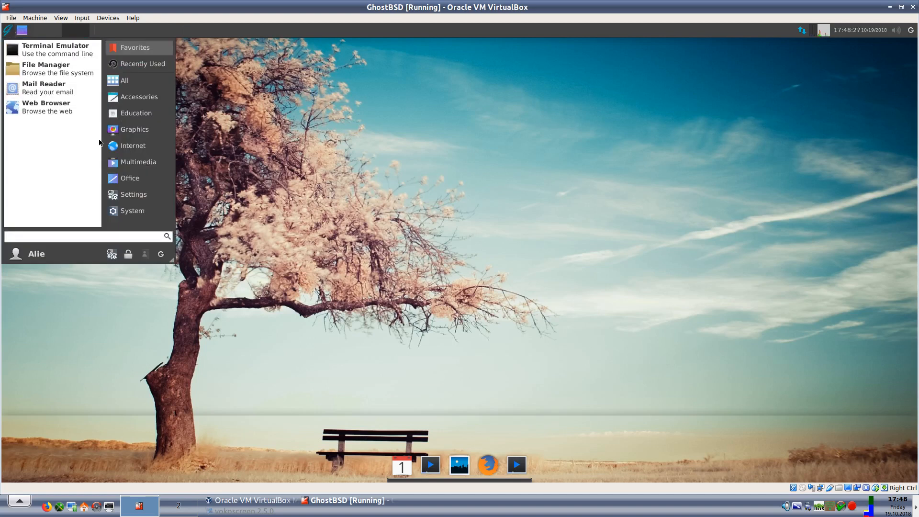
{"action": "mouse_move", "coordinate": [132, 145]}
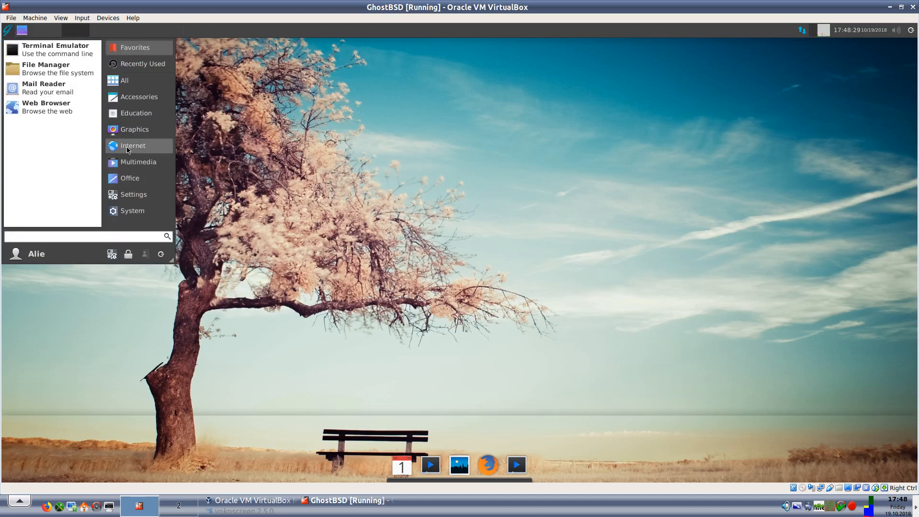
{"action": "mouse_move", "coordinate": [129, 170]}
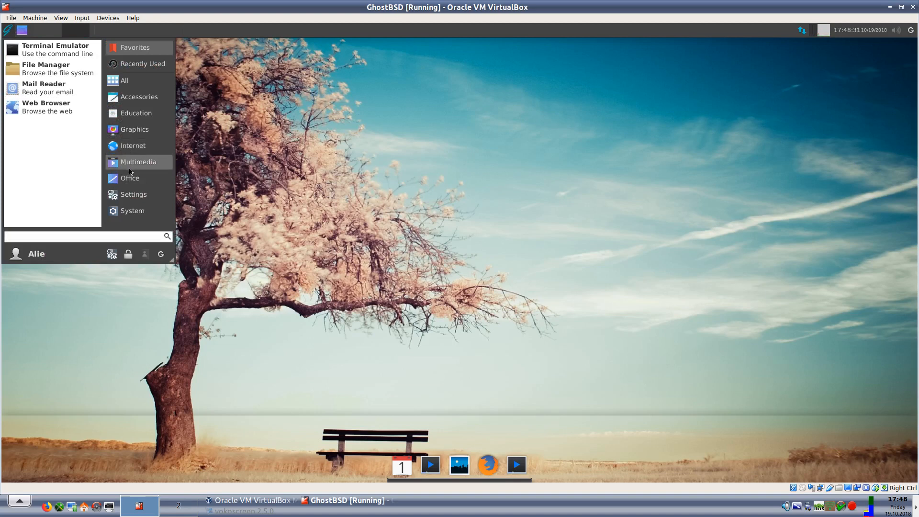
{"action": "mouse_move", "coordinate": [130, 169]}
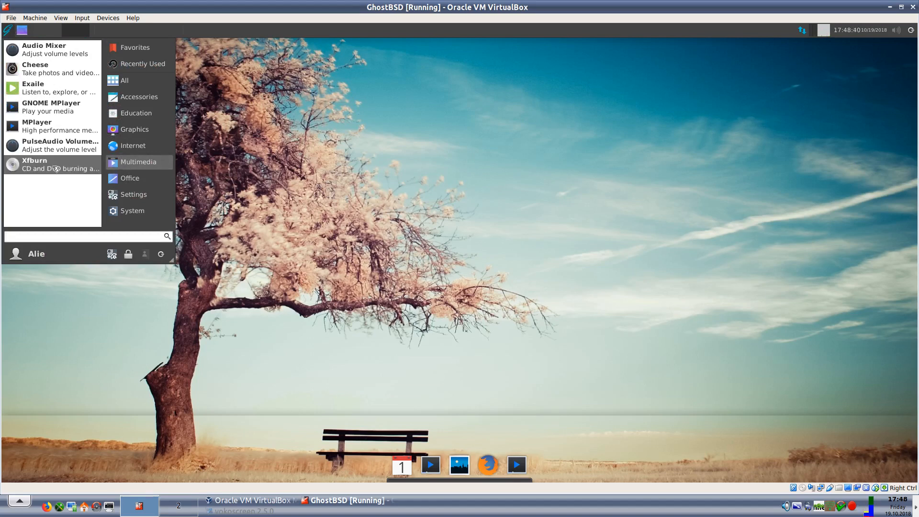
{"action": "mouse_move", "coordinate": [53, 127]}
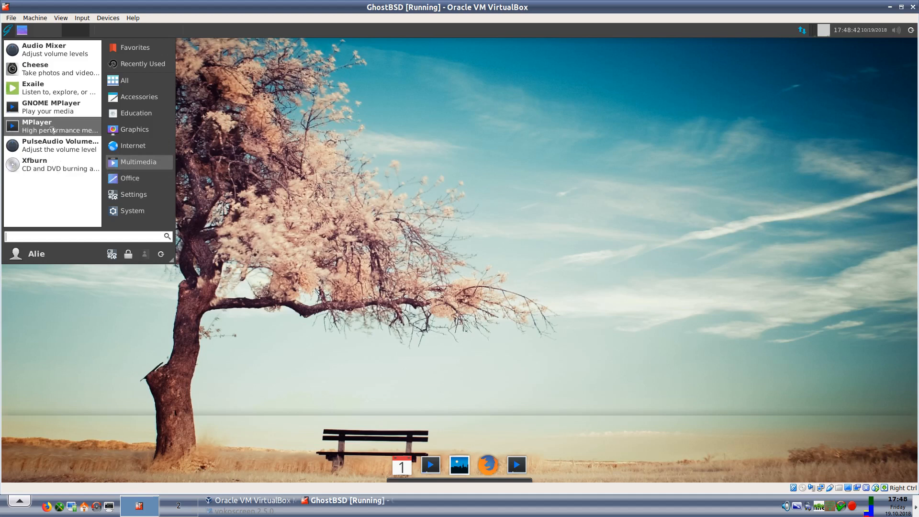
Step: Launch MPlayer from the Multimedia category of the Whisker menu
{"action": "left_click", "coordinate": [37, 125]}
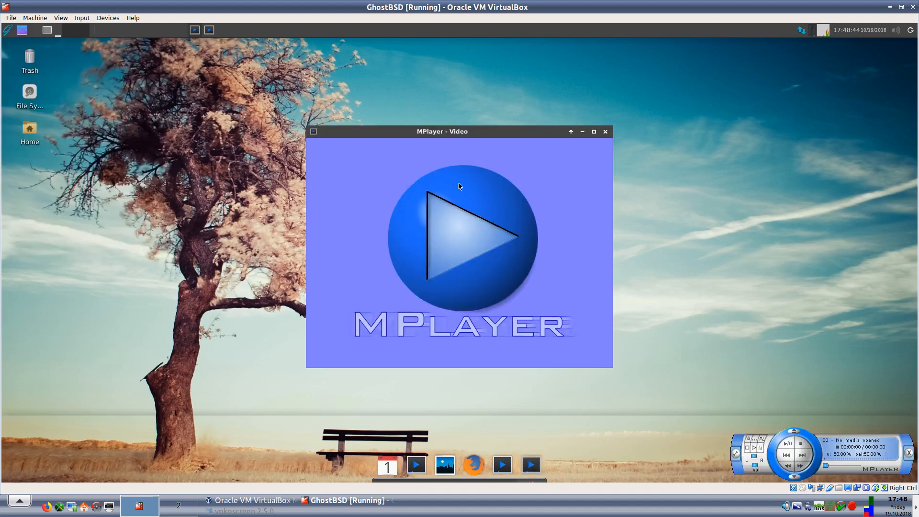
Step: View MPlayer's Preferences dialog from its context menu, quit the player, and reopen the applications menu
{"action": "right_click", "coordinate": [459, 186]}
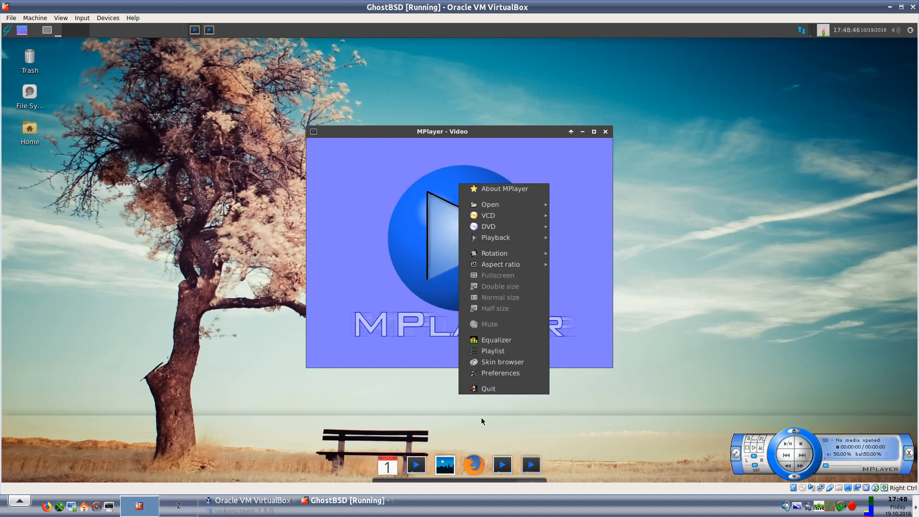
{"action": "mouse_move", "coordinate": [503, 362]}
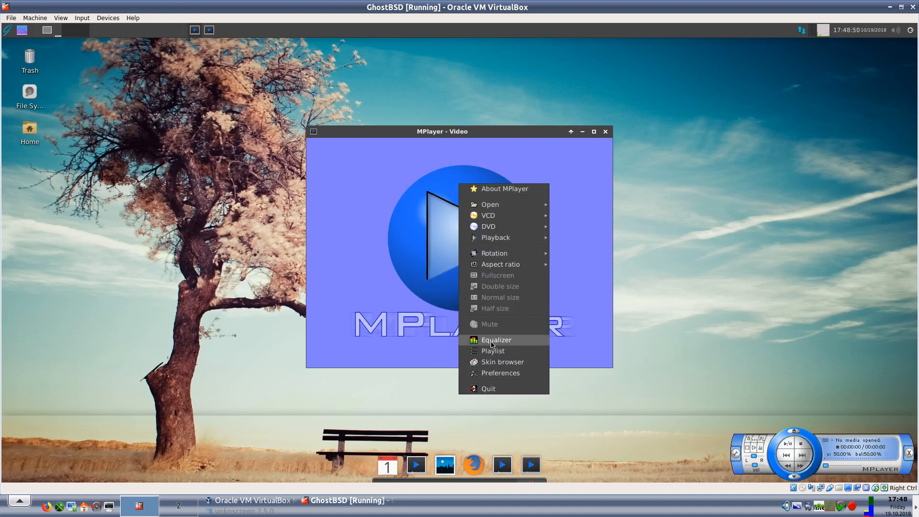
{"action": "left_click", "coordinate": [499, 373]}
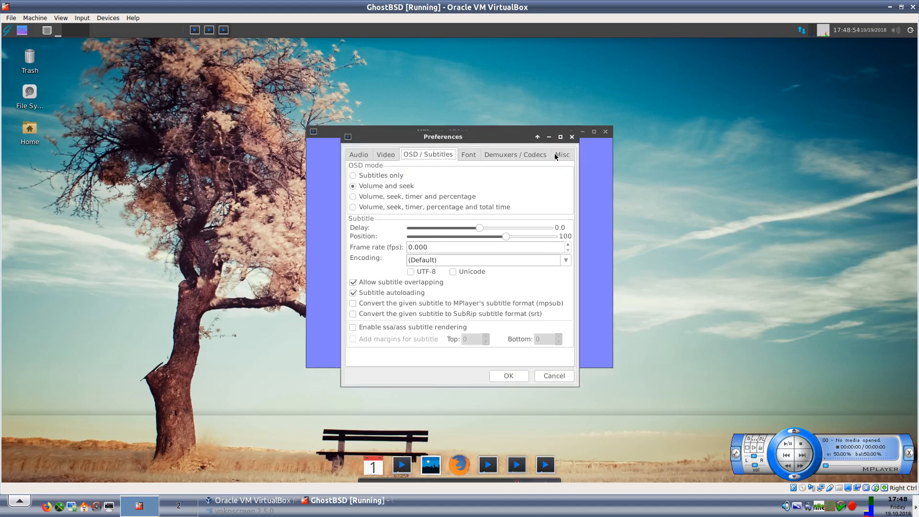
{"action": "left_click", "coordinate": [552, 375]}
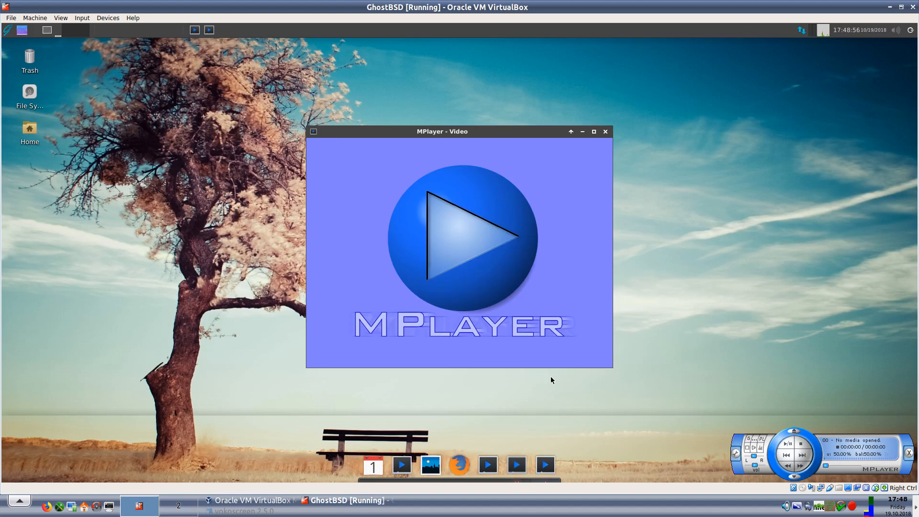
{"action": "left_click", "coordinate": [605, 131]}
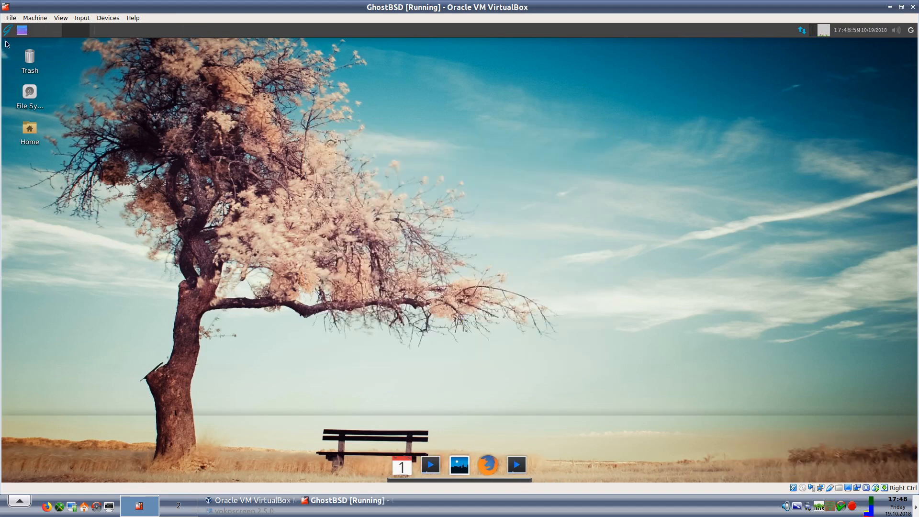
{"action": "left_click", "coordinate": [7, 30]}
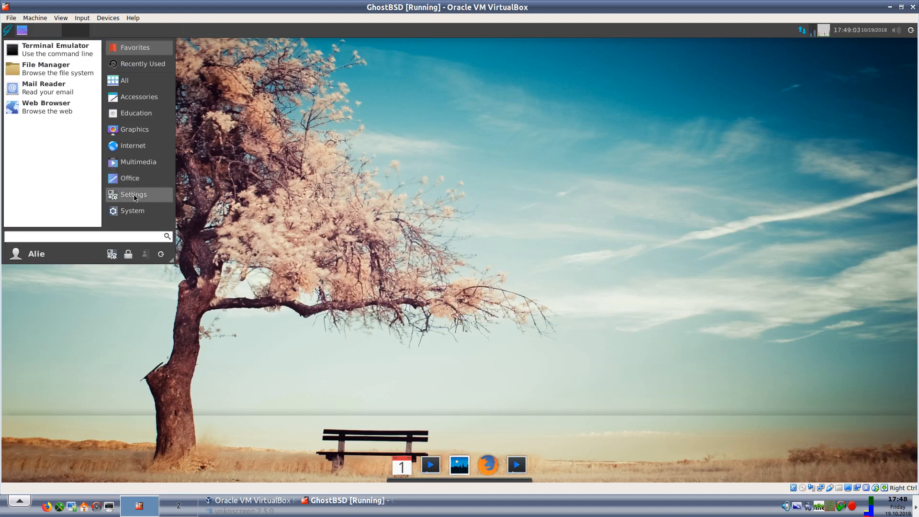
{"action": "mouse_move", "coordinate": [132, 210]}
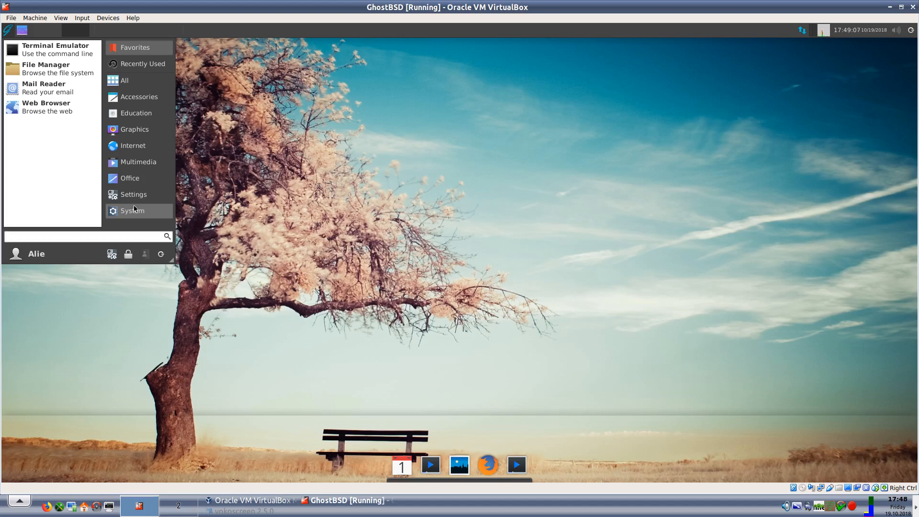
{"action": "mouse_move", "coordinate": [129, 178]}
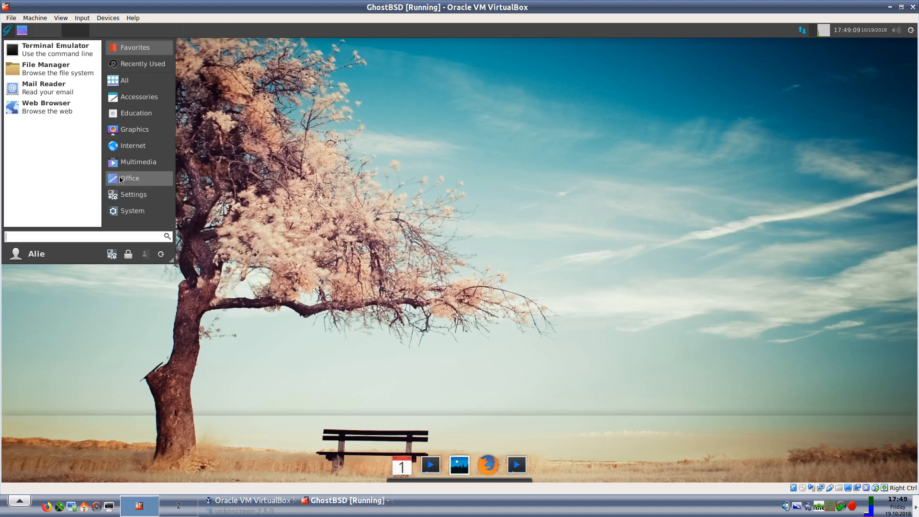
{"action": "mouse_move", "coordinate": [133, 194]}
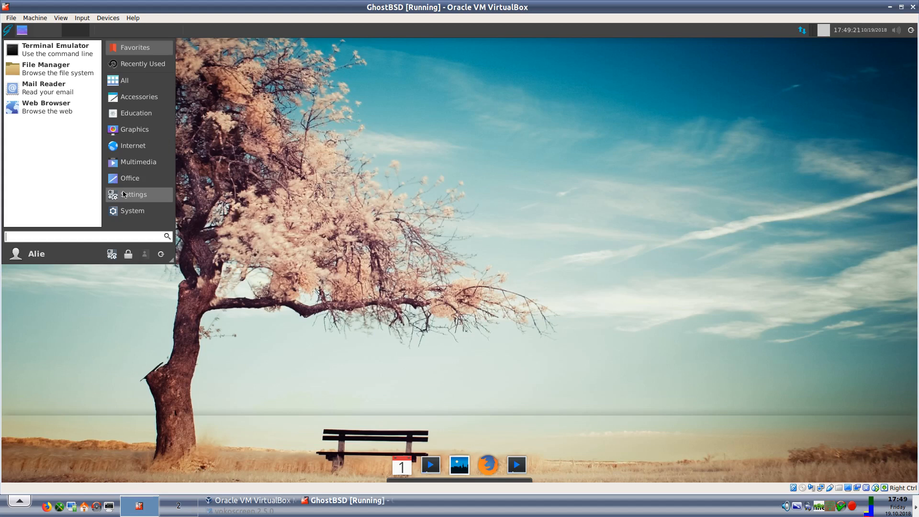
{"action": "mouse_move", "coordinate": [129, 178]}
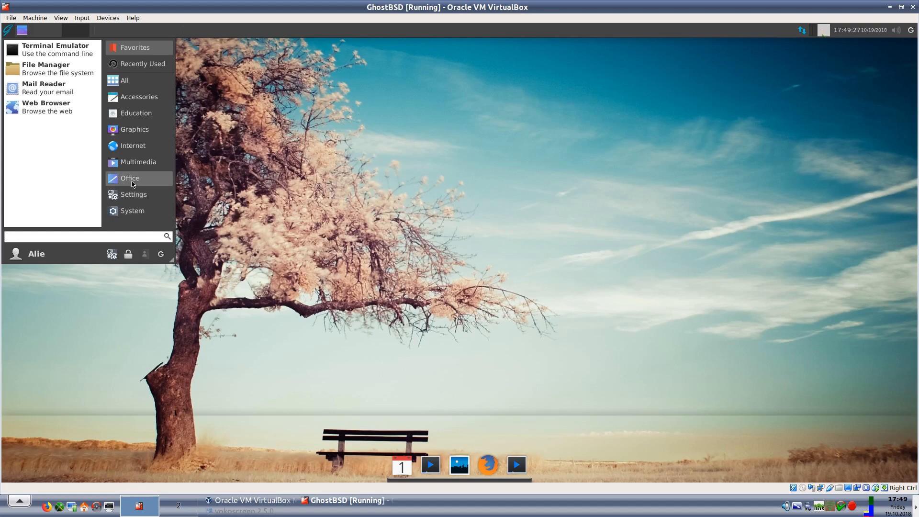
Step: Launch LibreOffice Writer from the Office category, opening a blank Untitled 1 document
{"action": "left_click", "coordinate": [129, 178]}
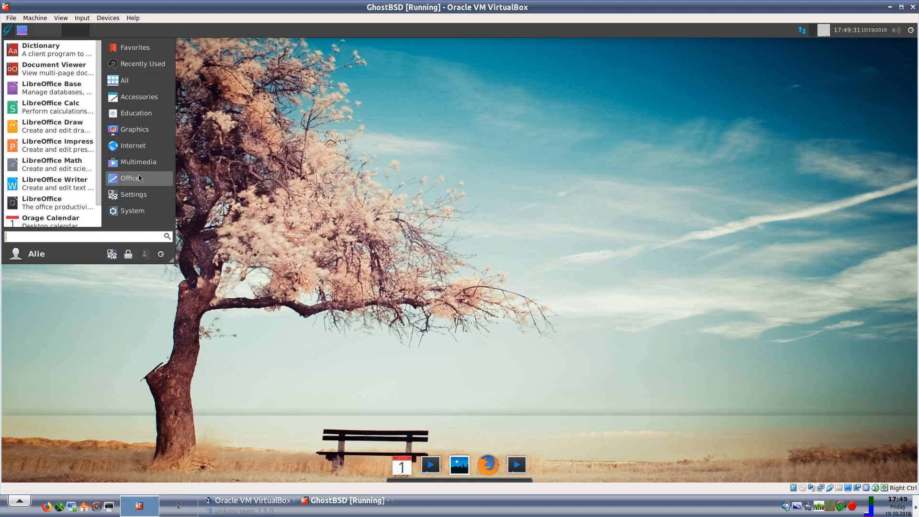
{"action": "mouse_move", "coordinate": [53, 69]}
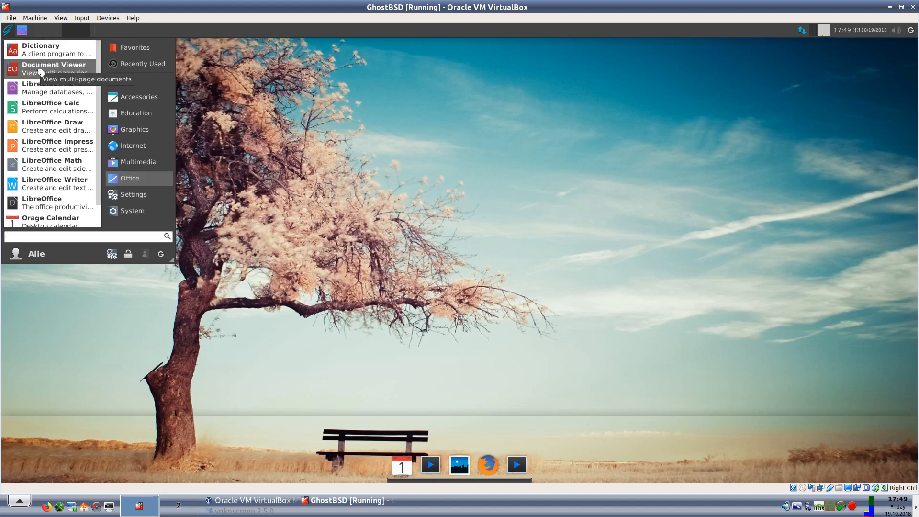
{"action": "mouse_move", "coordinate": [52, 88]}
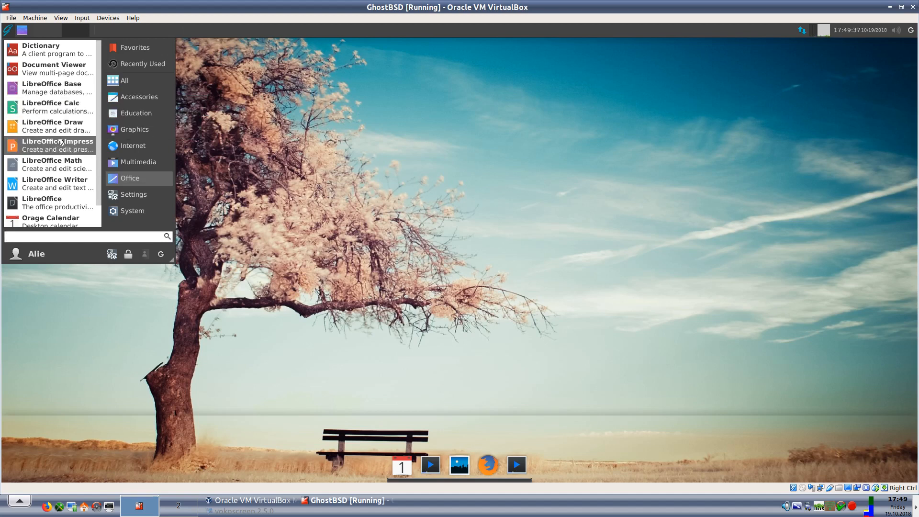
{"action": "mouse_move", "coordinate": [54, 183]}
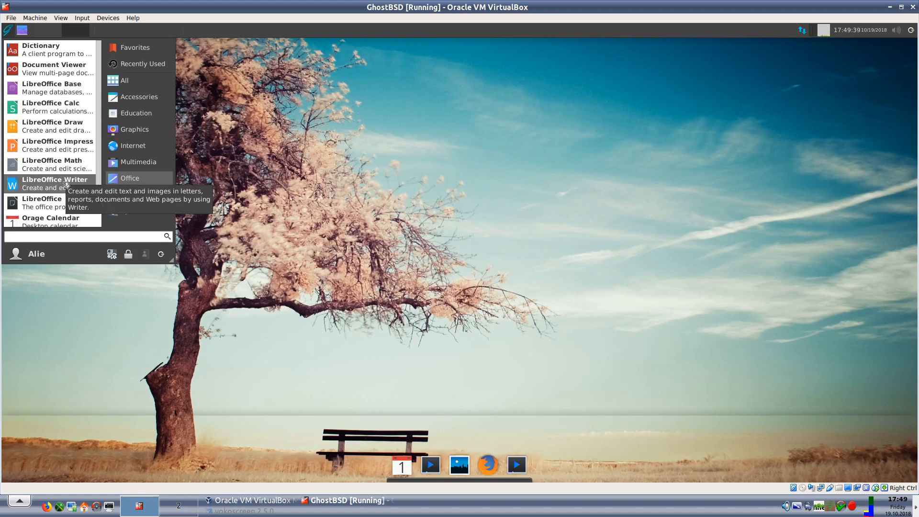
{"action": "left_click", "coordinate": [54, 183]}
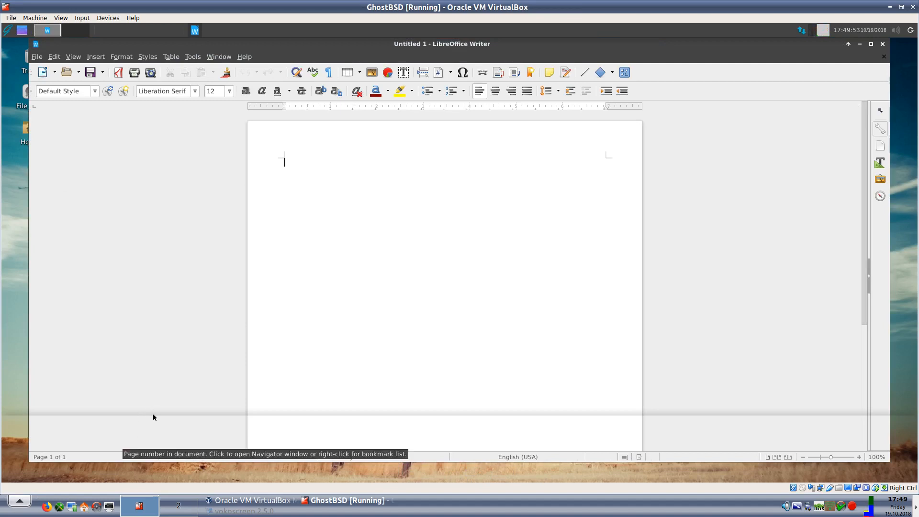
{"action": "mouse_move", "coordinate": [455, 420]}
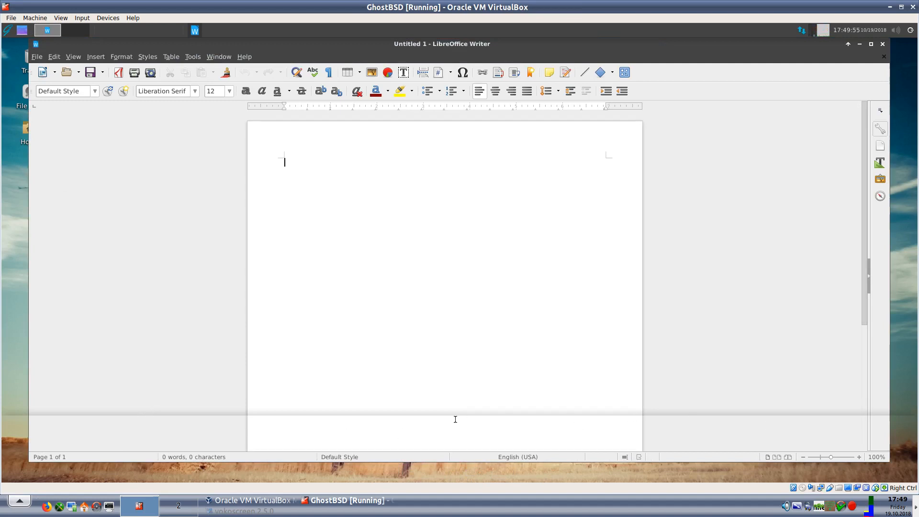
{"action": "mouse_move", "coordinate": [227, 417]}
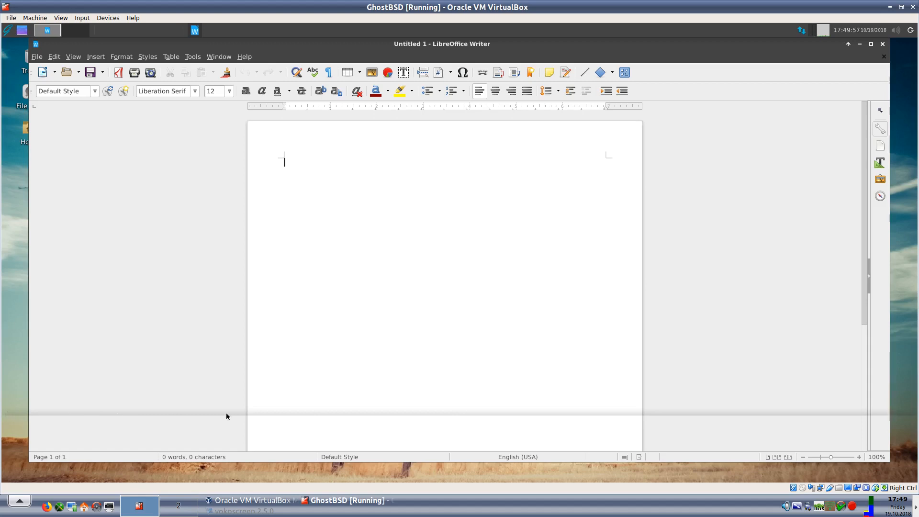
{"action": "mouse_move", "coordinate": [424, 317]}
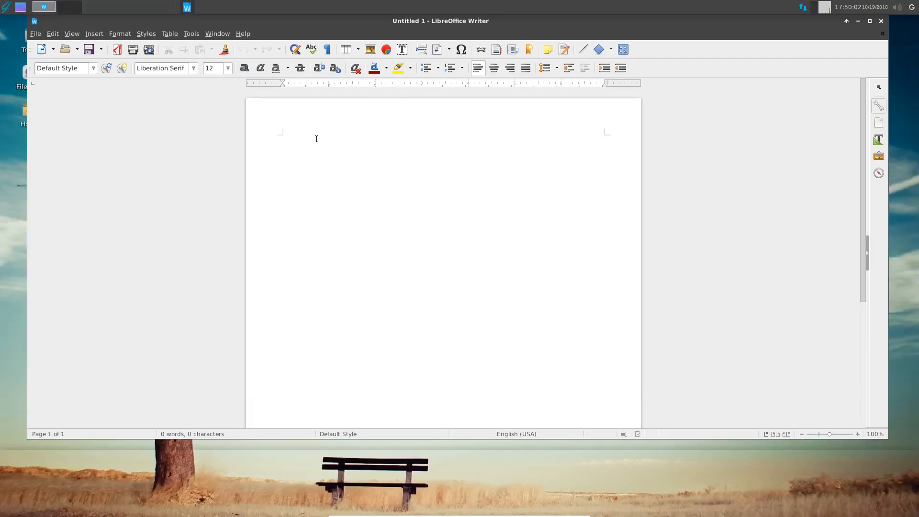
Step: View Help > About LibreOffice showing version 5.3.7.2, dismiss it, and close the empty Writer window
{"action": "left_click", "coordinate": [284, 138]}
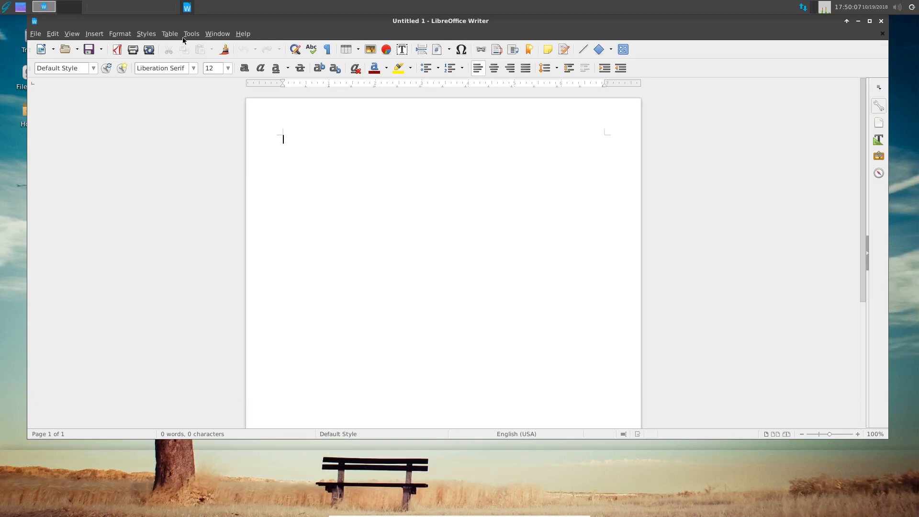
{"action": "left_click", "coordinate": [242, 33]}
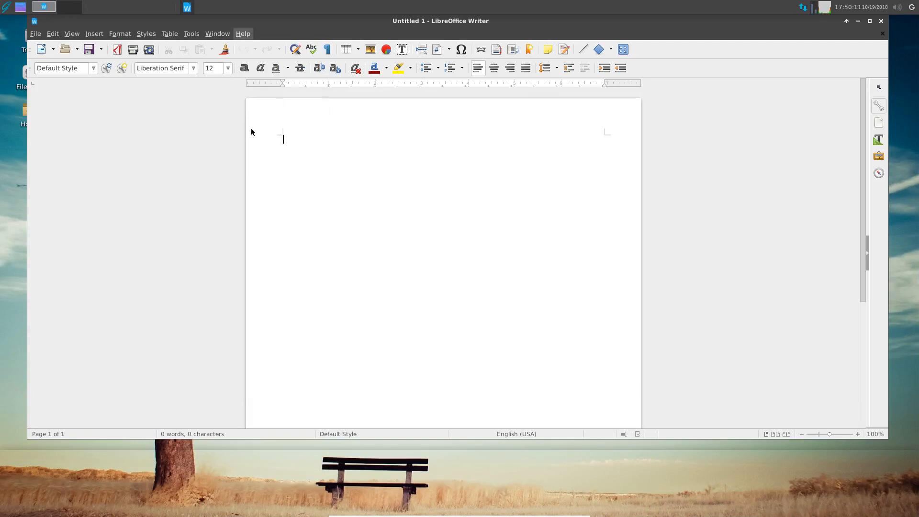
{"action": "left_click", "coordinate": [243, 34]}
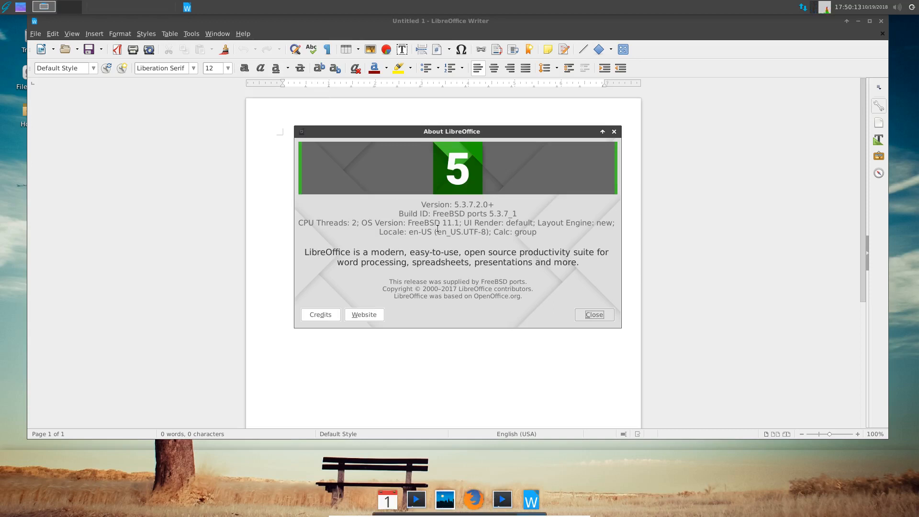
{"action": "mouse_move", "coordinate": [511, 256]}
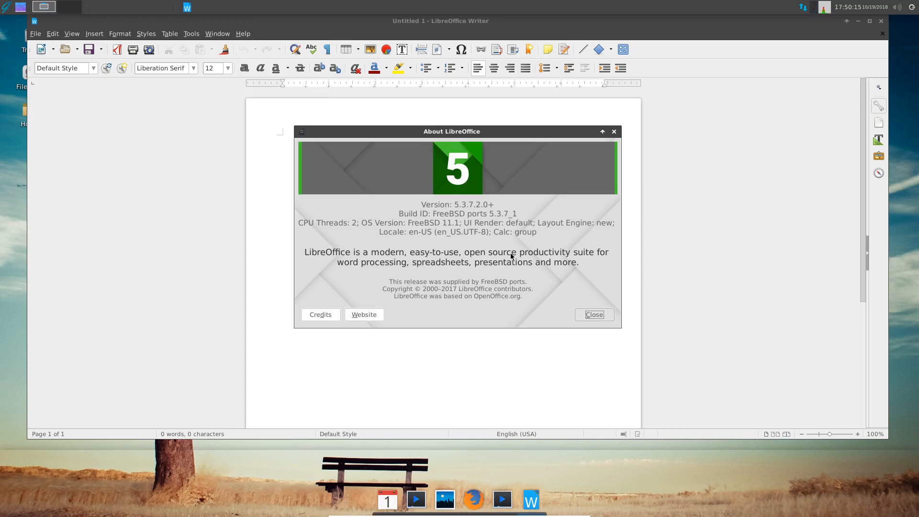
{"action": "mouse_move", "coordinate": [461, 288]}
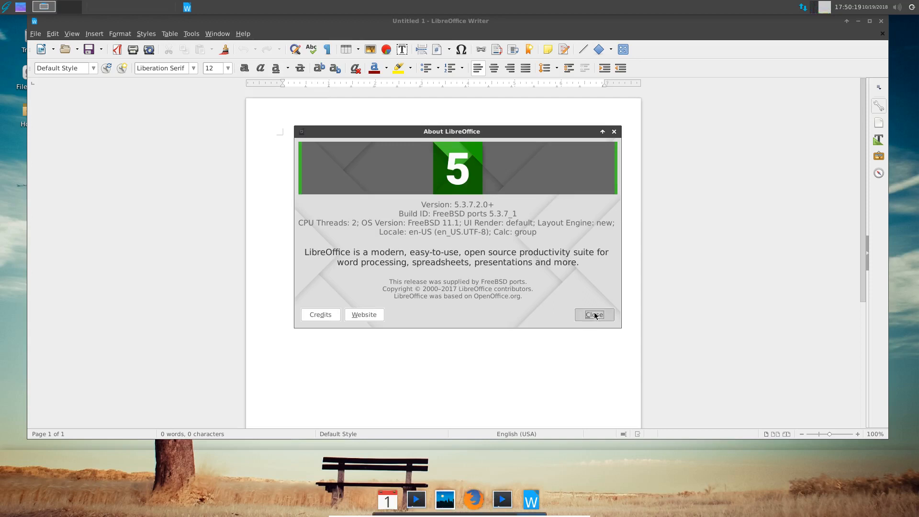
{"action": "left_click", "coordinate": [594, 315]}
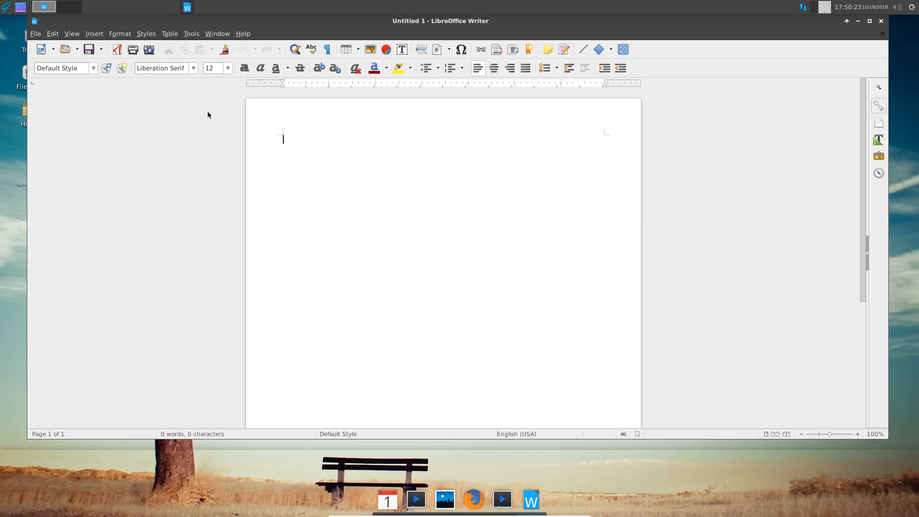
{"action": "mouse_move", "coordinate": [890, 23]}
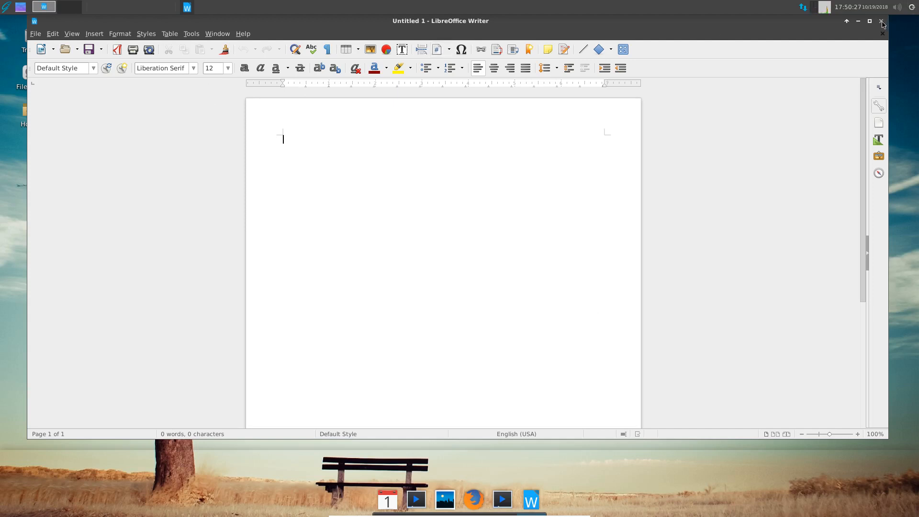
{"action": "left_click", "coordinate": [882, 22]}
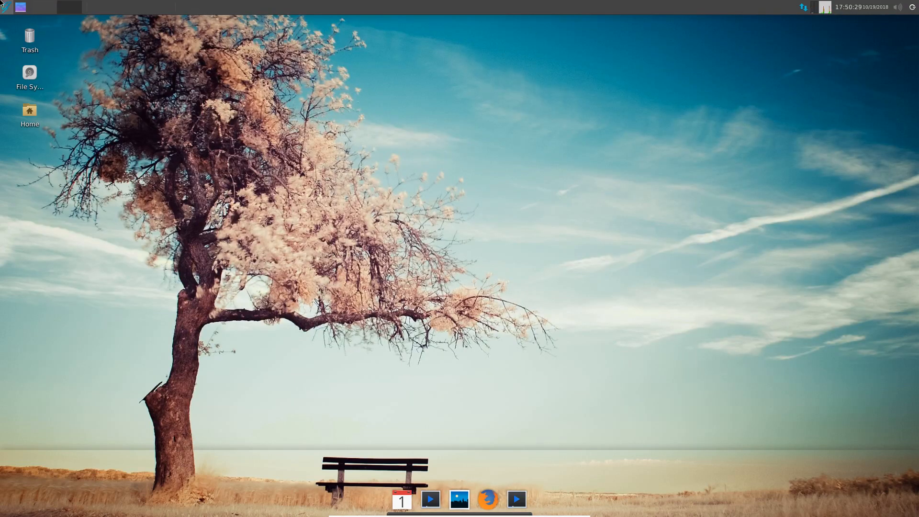
Step: Launch Orage Globaltime from Office, close its Preferences window and the Localtime clock
{"action": "left_click", "coordinate": [6, 7]}
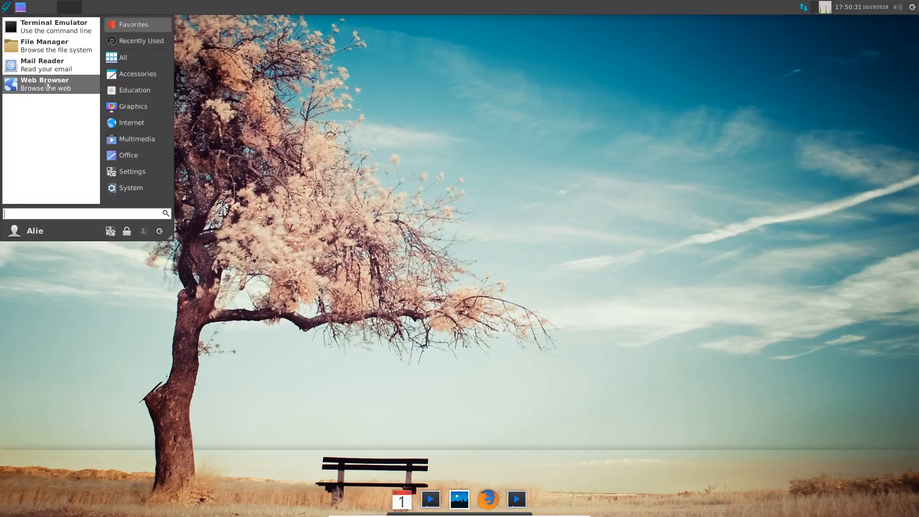
{"action": "mouse_move", "coordinate": [130, 187]}
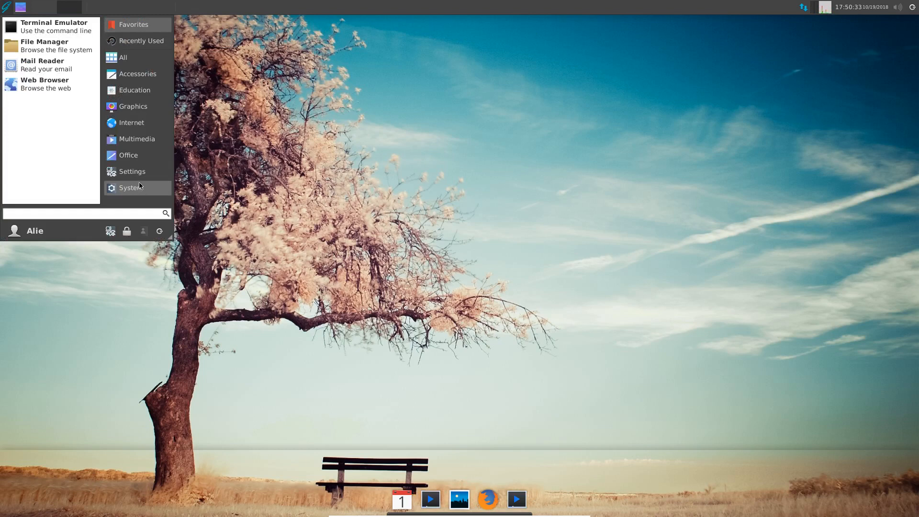
{"action": "mouse_move", "coordinate": [131, 174]}
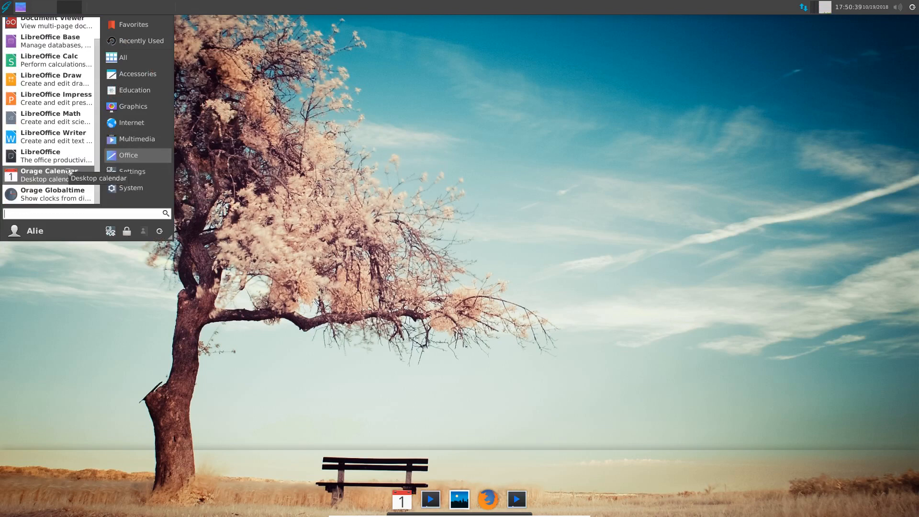
{"action": "mouse_move", "coordinate": [48, 194]}
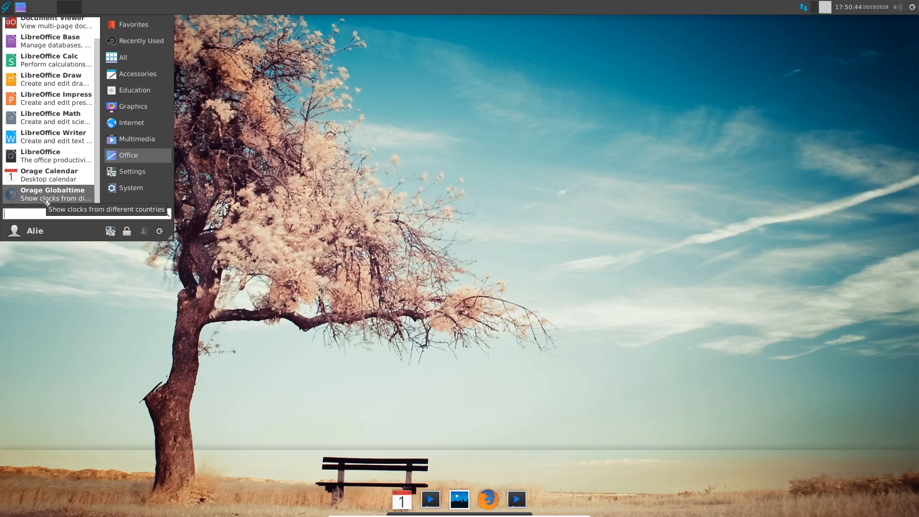
{"action": "left_click", "coordinate": [56, 193]}
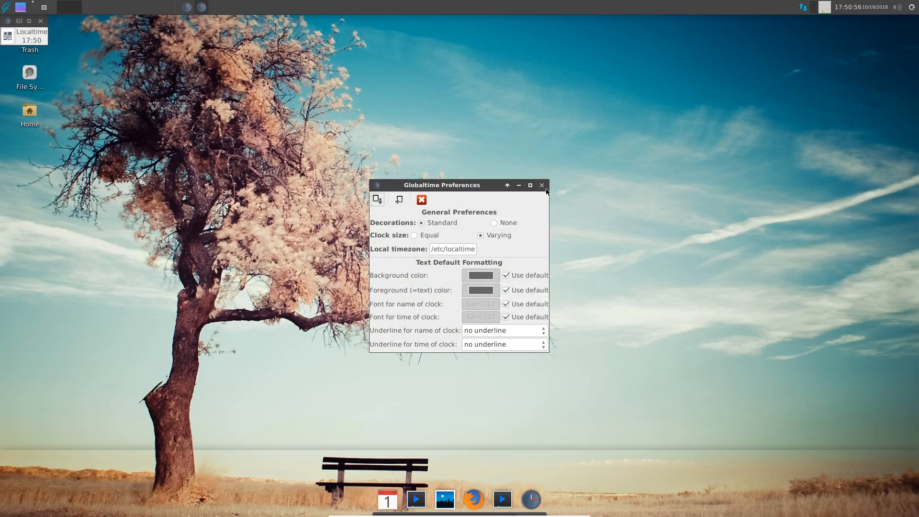
{"action": "left_click", "coordinate": [541, 185]}
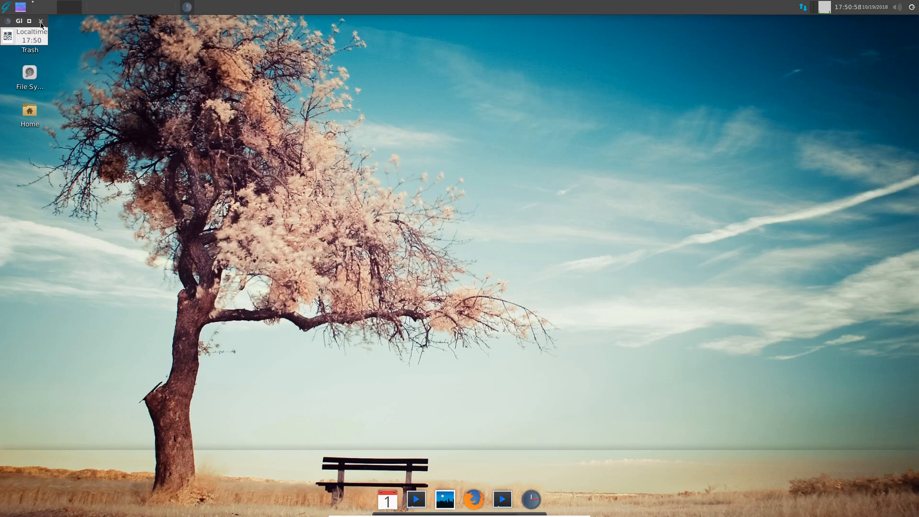
{"action": "left_click", "coordinate": [6, 7]}
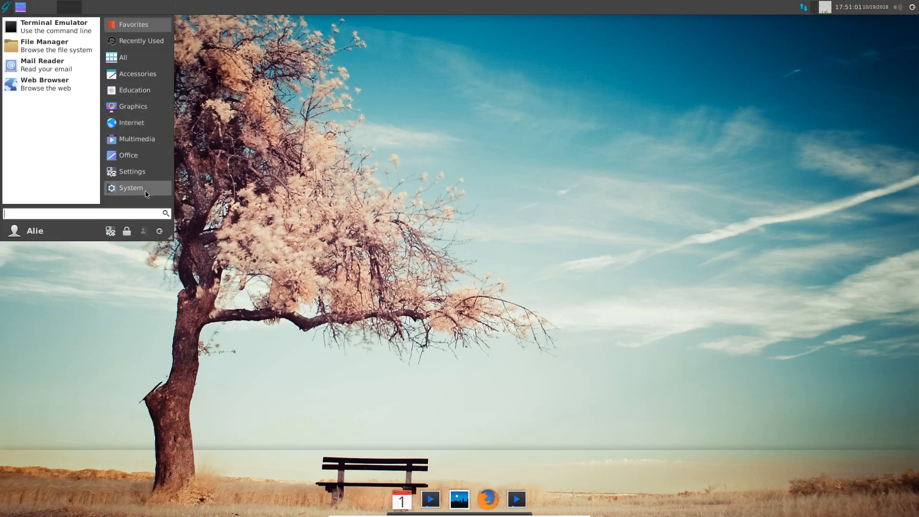
Step: Open Xfce Appearance and preview the Numix-SX-Light, Numix-SX-FullDark and plain Xfce styles
{"action": "left_click", "coordinate": [132, 172]}
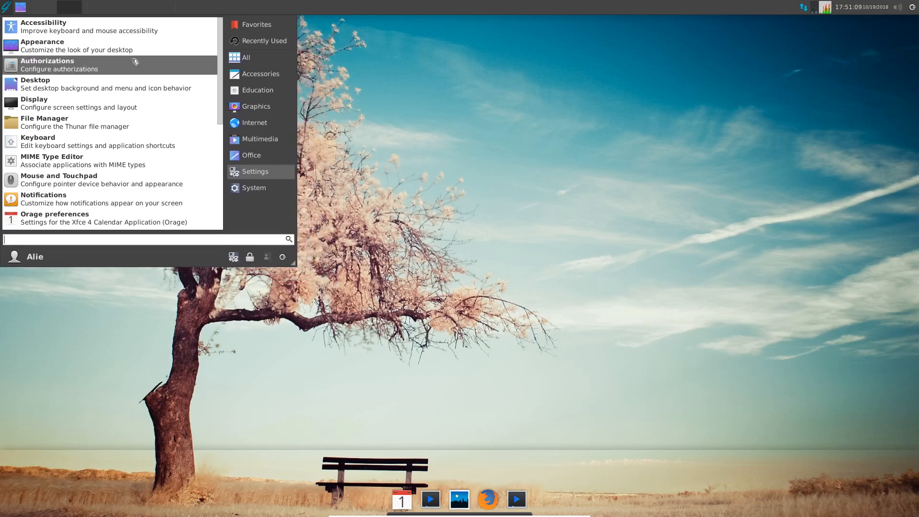
{"action": "mouse_move", "coordinate": [117, 61]}
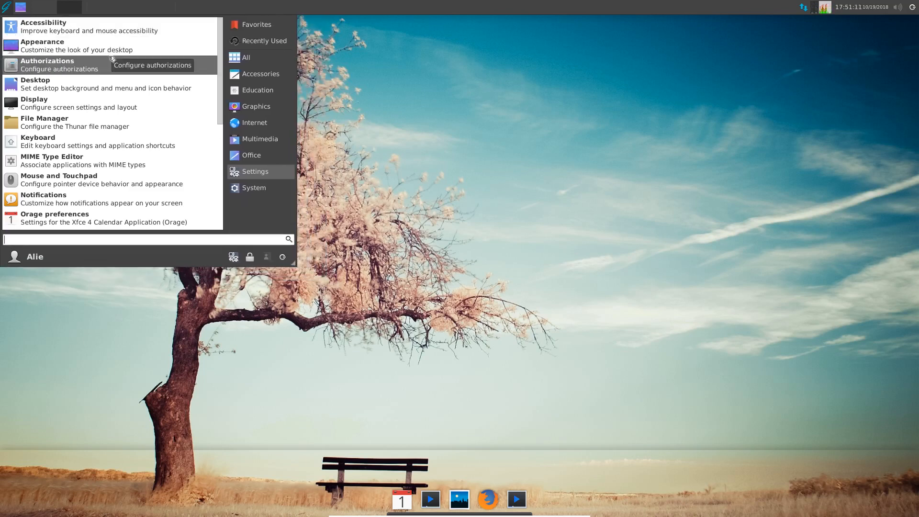
{"action": "left_click", "coordinate": [42, 46]}
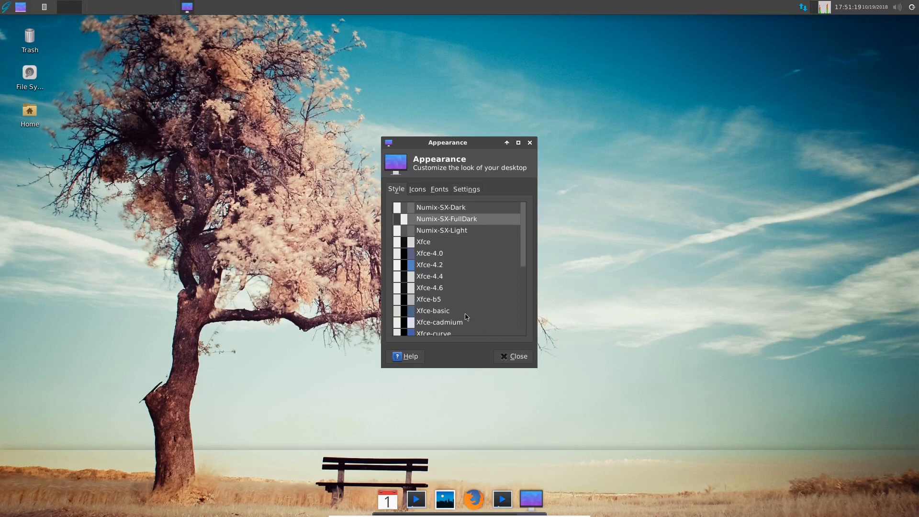
{"action": "mouse_move", "coordinate": [666, 186]}
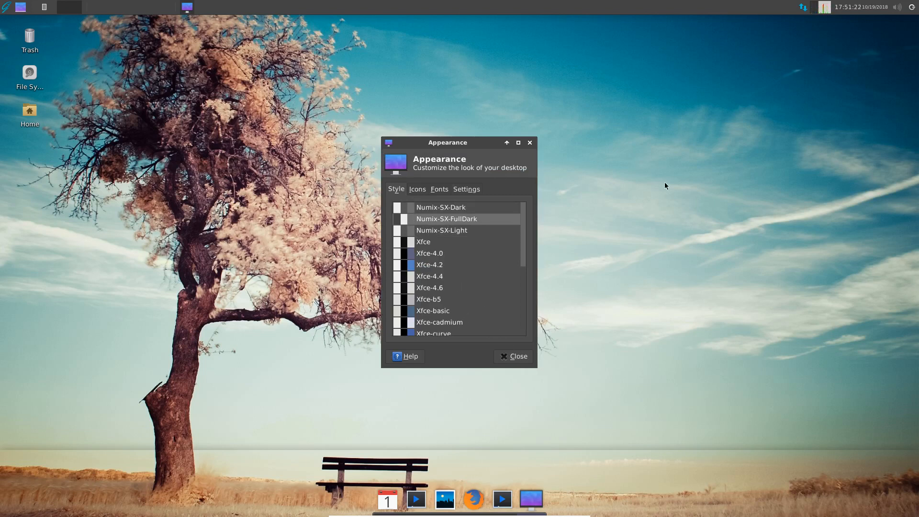
{"action": "left_click", "coordinate": [442, 230]}
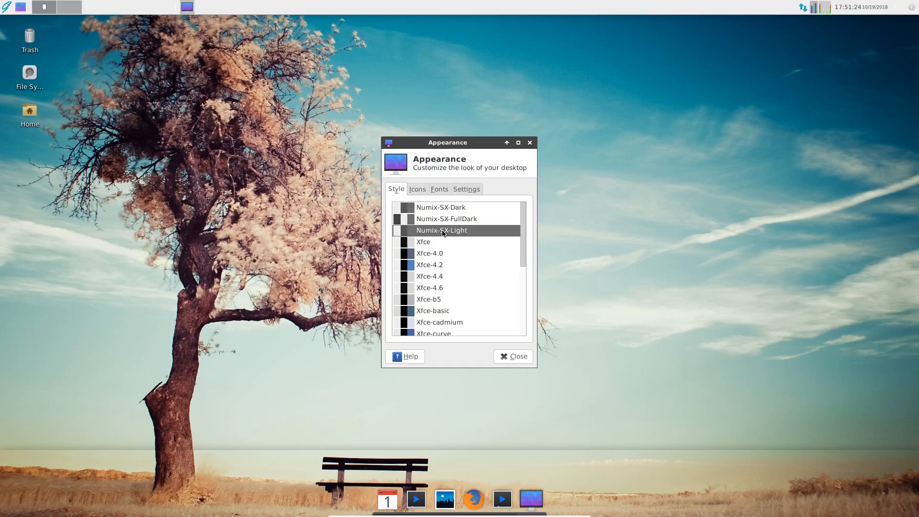
{"action": "mouse_move", "coordinate": [450, 233]}
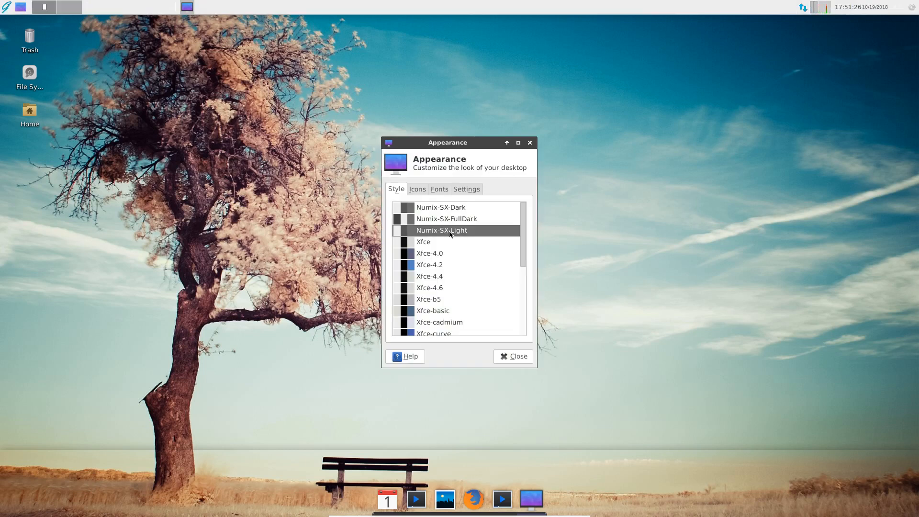
{"action": "mouse_move", "coordinate": [449, 225]}
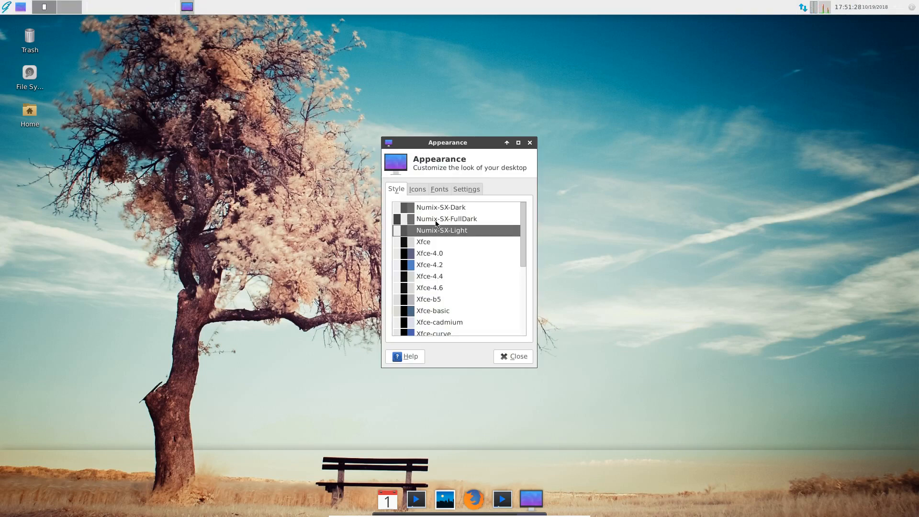
{"action": "left_click", "coordinate": [447, 219]}
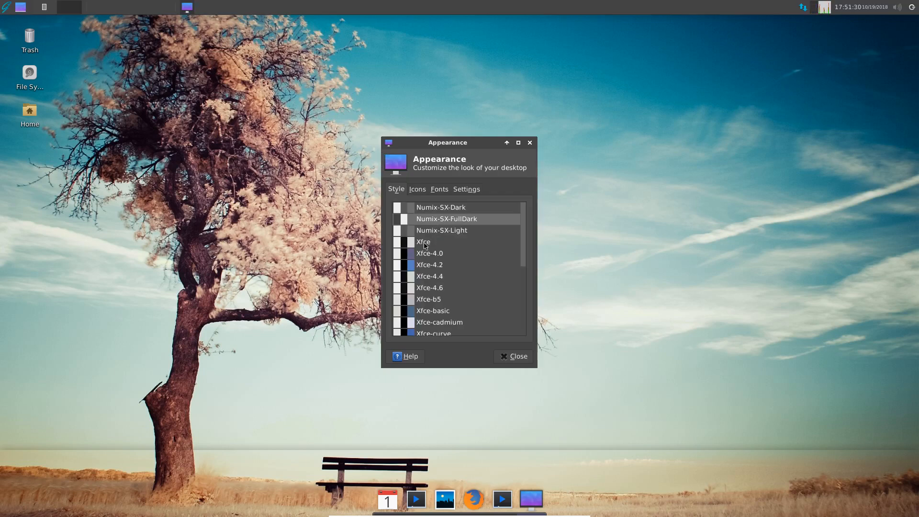
{"action": "left_click", "coordinate": [423, 242]}
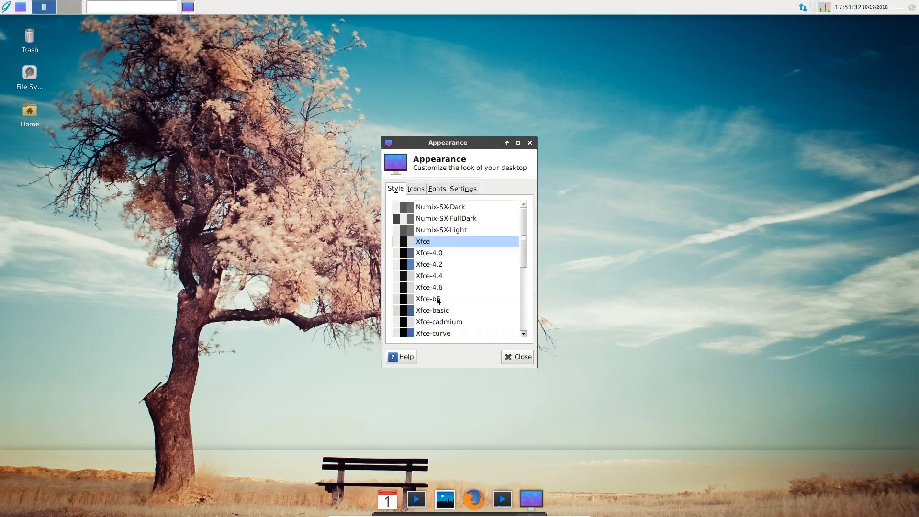
{"action": "left_click", "coordinate": [433, 320]}
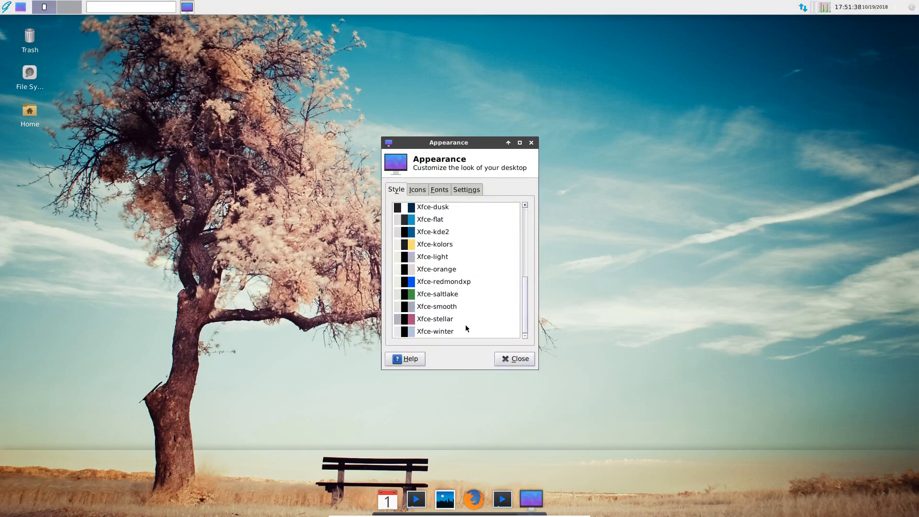
Step: Try Xfce-smooth and Xfce-orange, settle on Numix-SX-FullDark, and close Appearance
{"action": "left_click", "coordinate": [436, 306]}
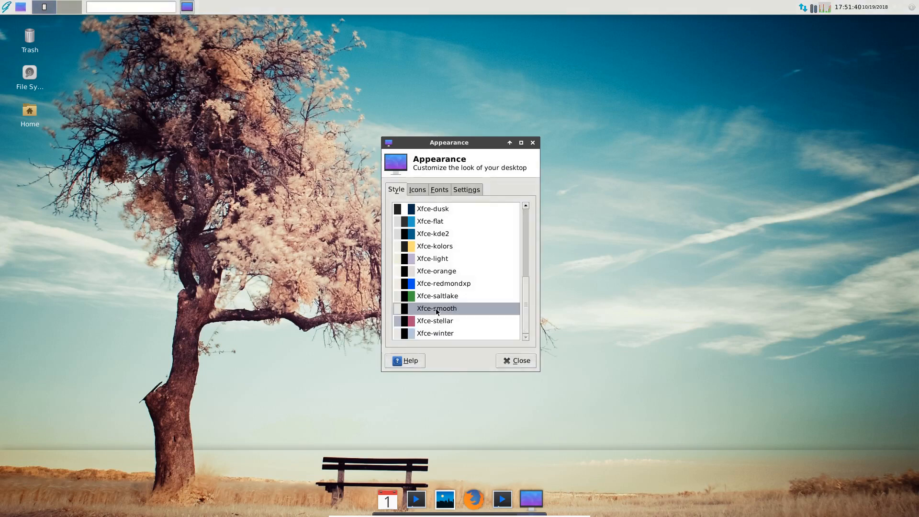
{"action": "left_click", "coordinate": [436, 271]}
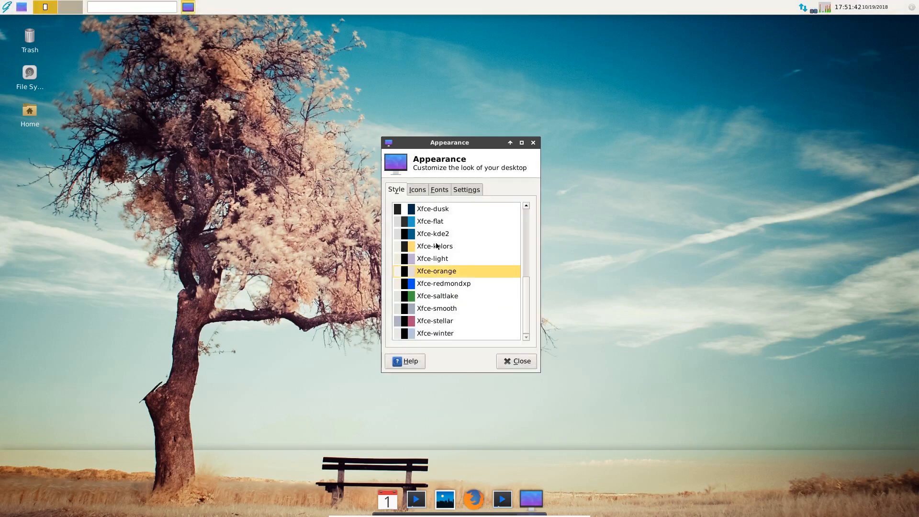
{"action": "left_click", "coordinate": [432, 212]}
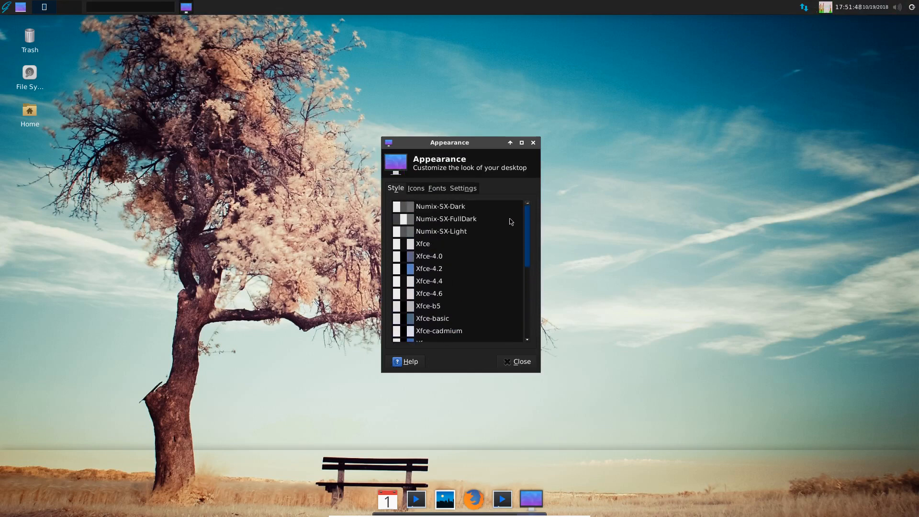
{"action": "left_click", "coordinate": [446, 218]}
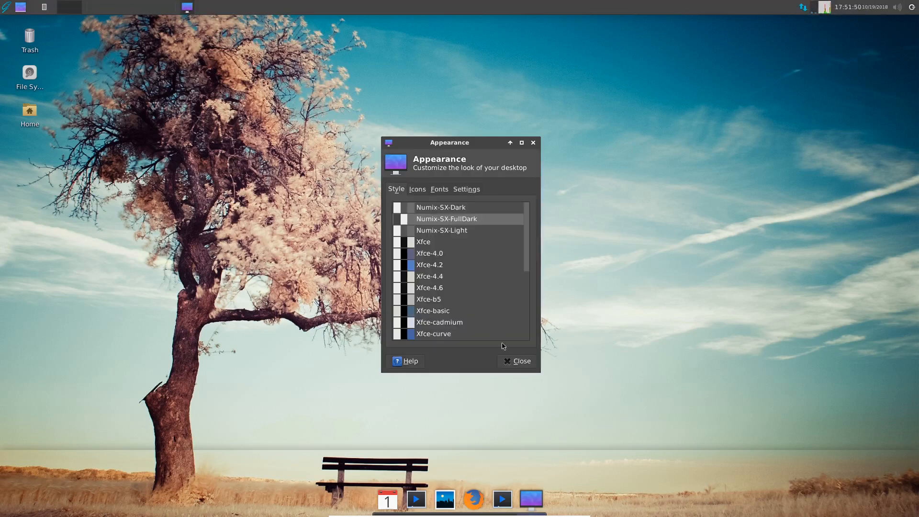
{"action": "left_click", "coordinate": [517, 361]}
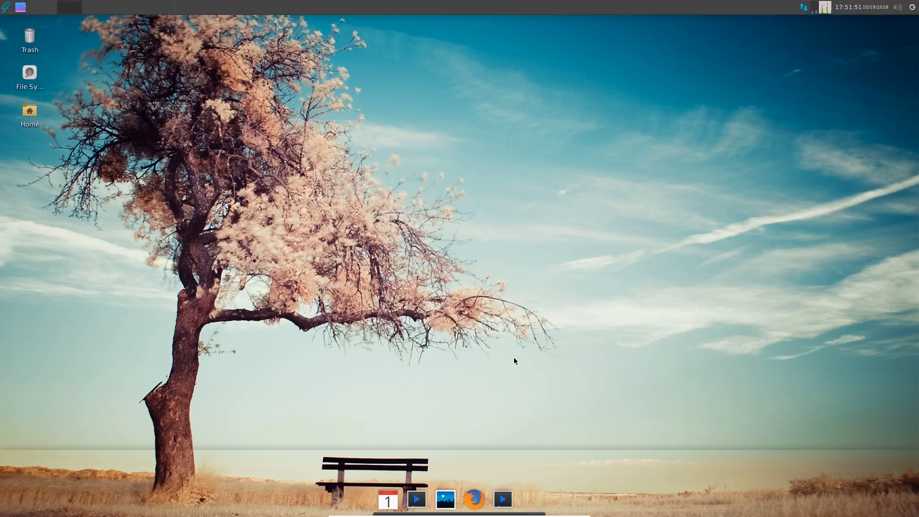
Step: Show the Settings category of the Whisker menu and scroll through its configuration tools
{"action": "left_click", "coordinate": [6, 6]}
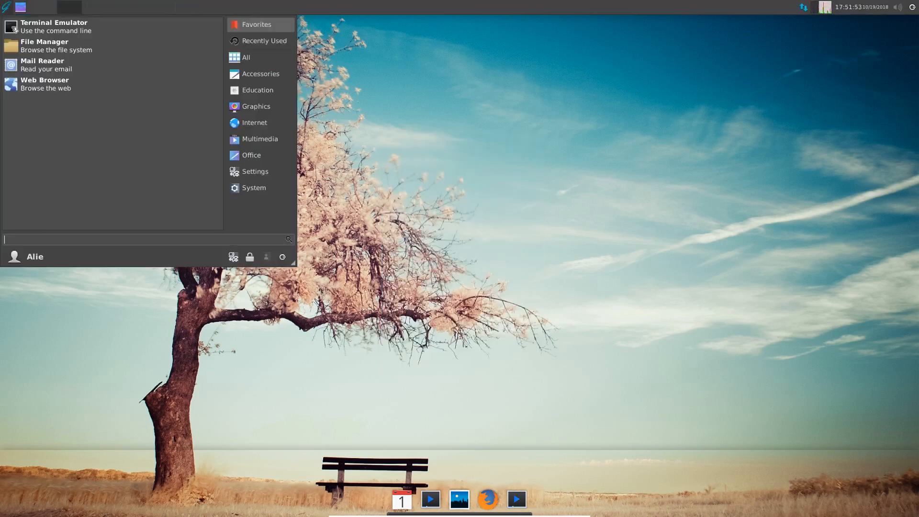
{"action": "mouse_move", "coordinate": [88, 84]}
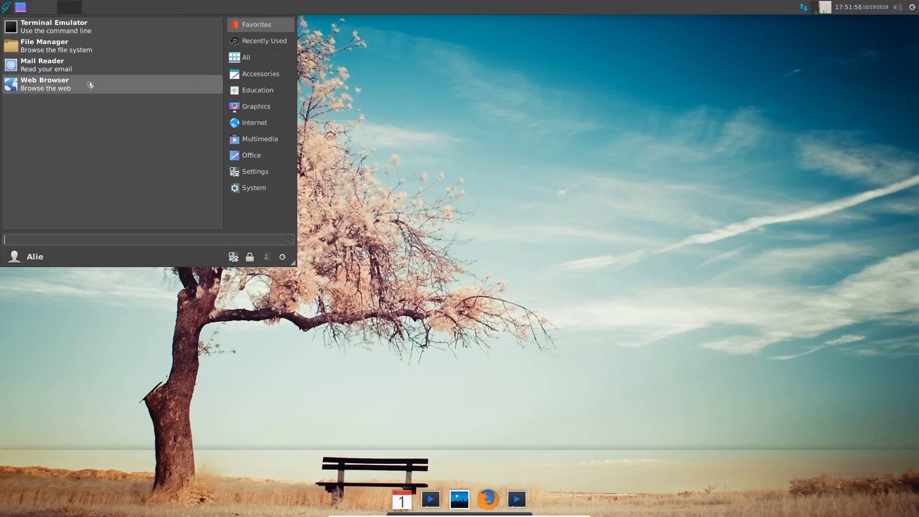
{"action": "mouse_move", "coordinate": [93, 96]}
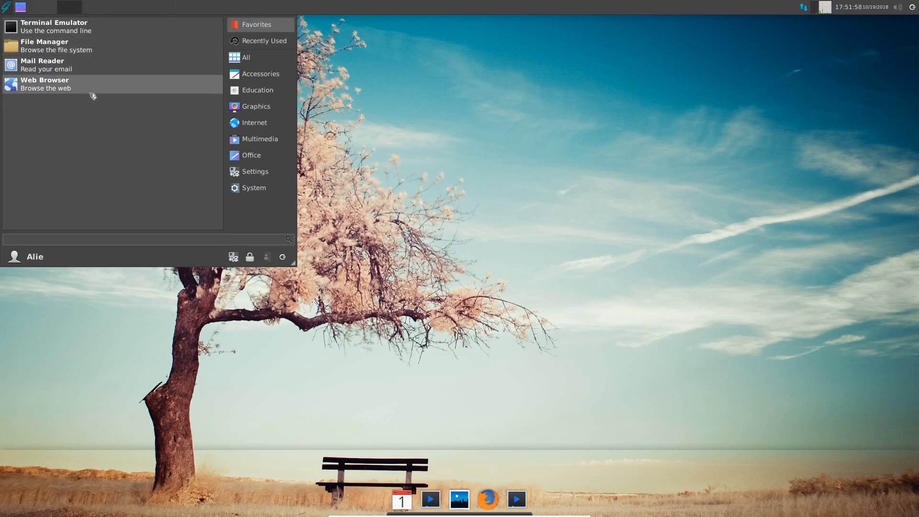
{"action": "mouse_move", "coordinate": [255, 172]}
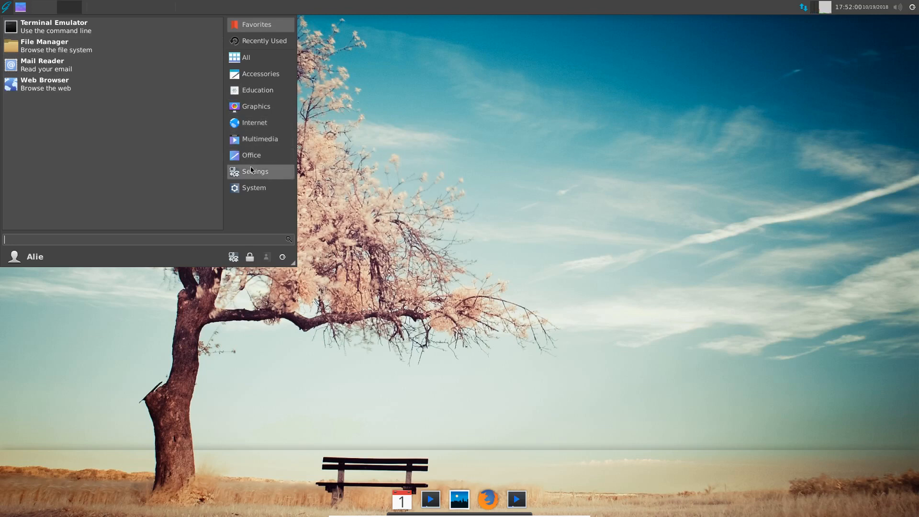
{"action": "left_click", "coordinate": [255, 172]}
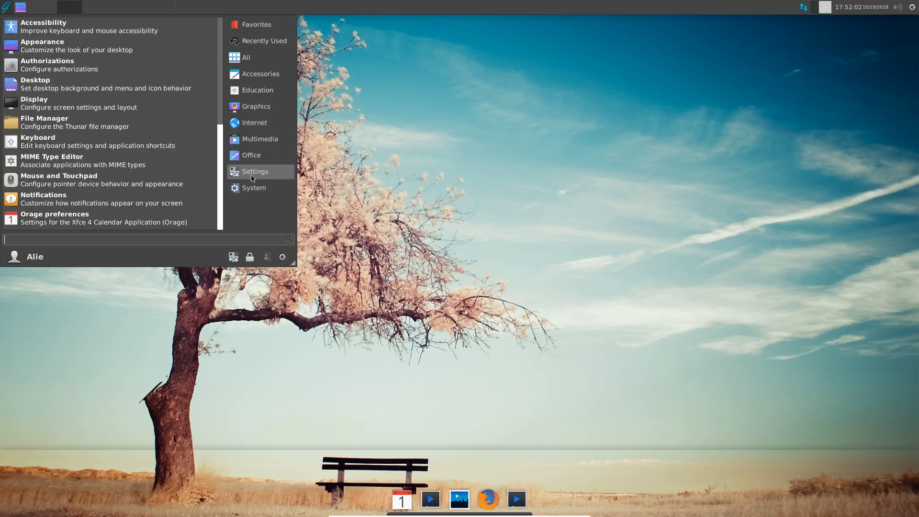
{"action": "mouse_move", "coordinate": [77, 122]}
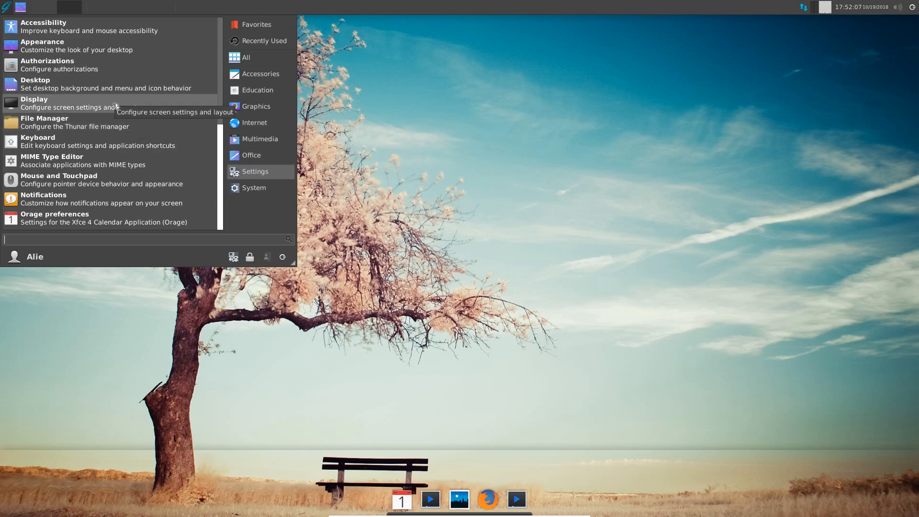
{"action": "scroll", "scroll_direction": "down", "scroll_amount": 3}
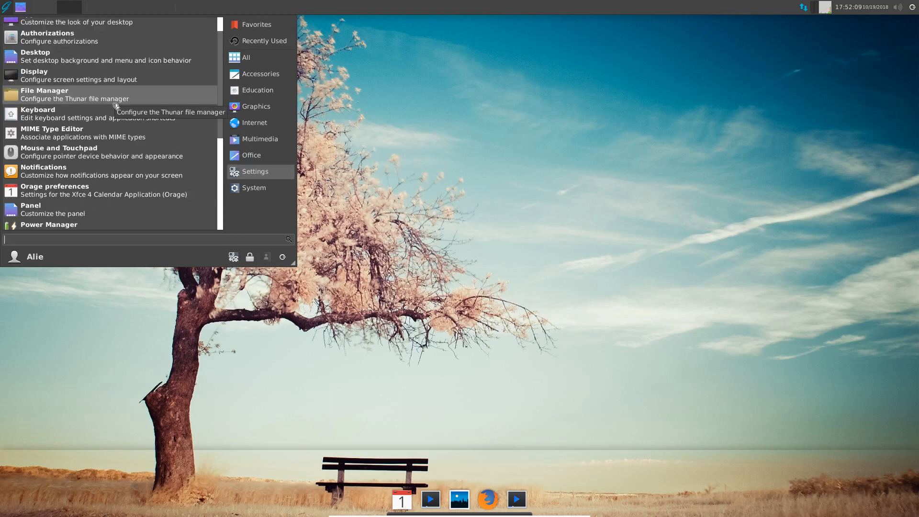
{"action": "mouse_move", "coordinate": [76, 189]}
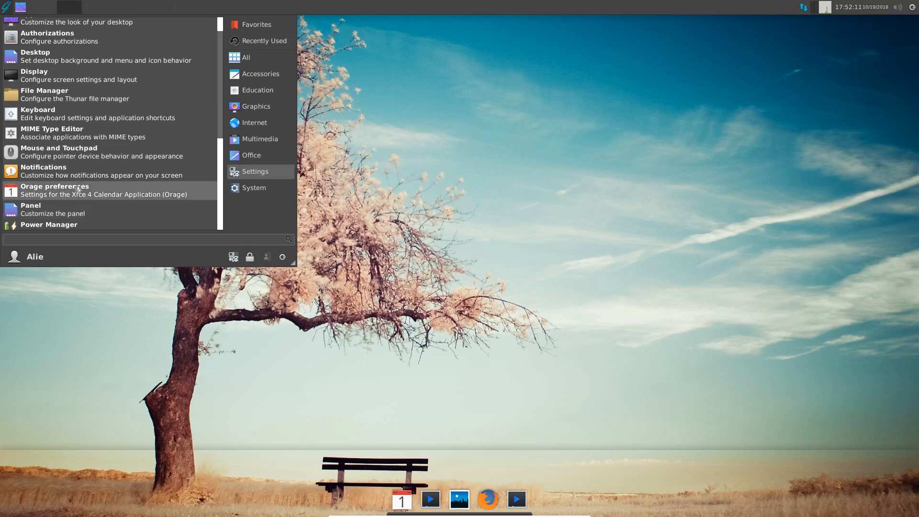
{"action": "mouse_move", "coordinate": [72, 132]}
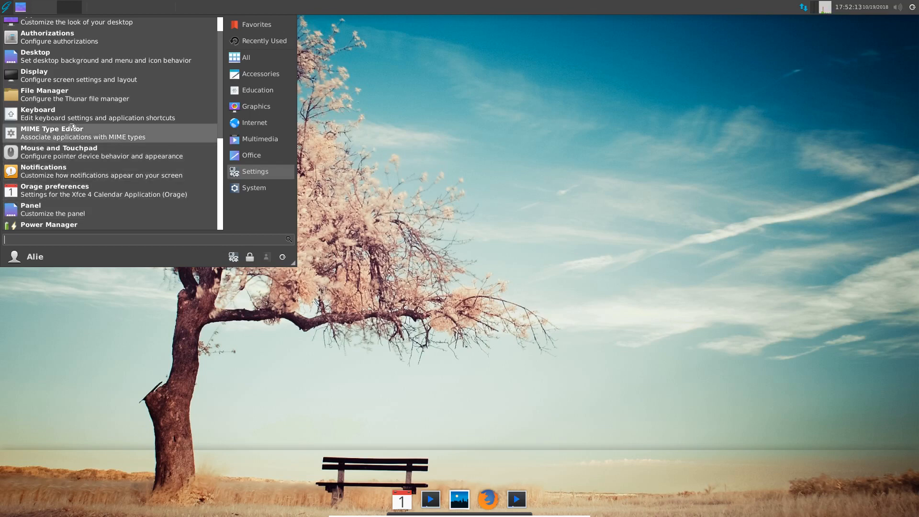
{"action": "mouse_move", "coordinate": [126, 60]}
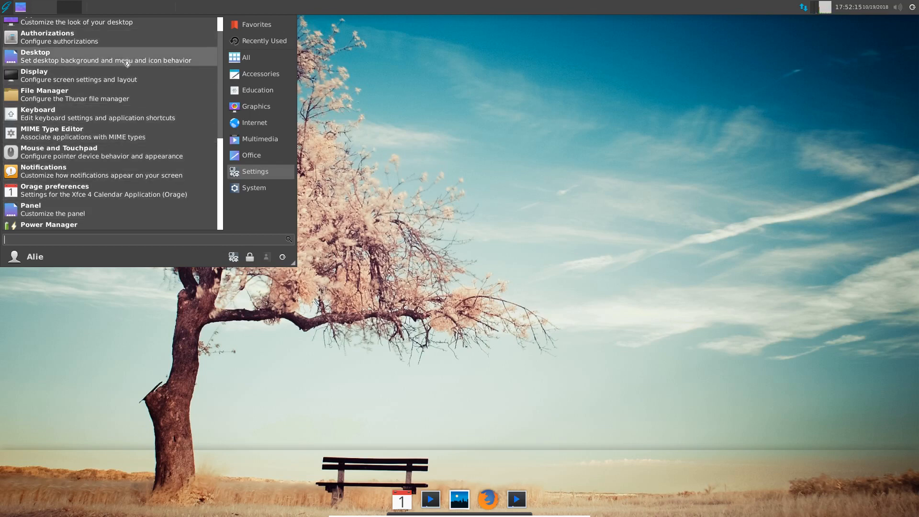
Step: Open Desktop settings and try the lake-with-rocks and mountain-river-sunset wallpapers, moving the dialog aside to see them
{"action": "left_click", "coordinate": [35, 52]}
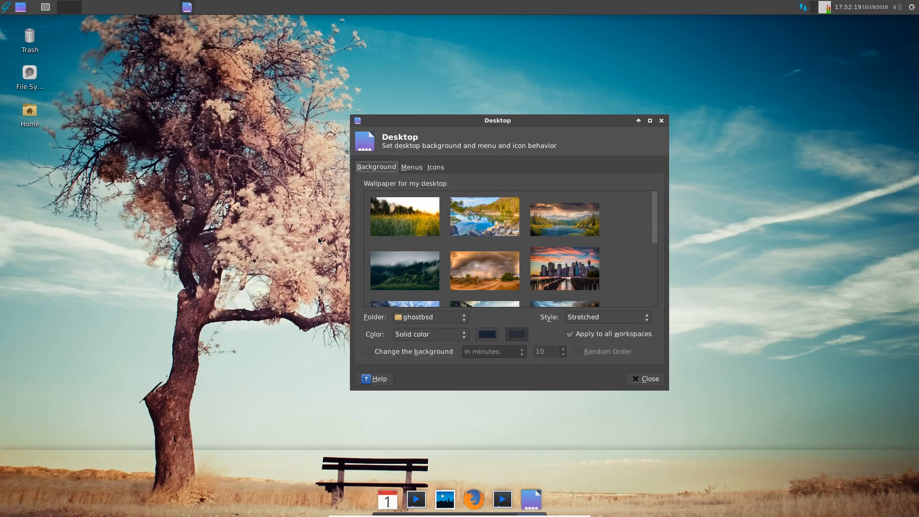
{"action": "mouse_move", "coordinate": [678, 126]}
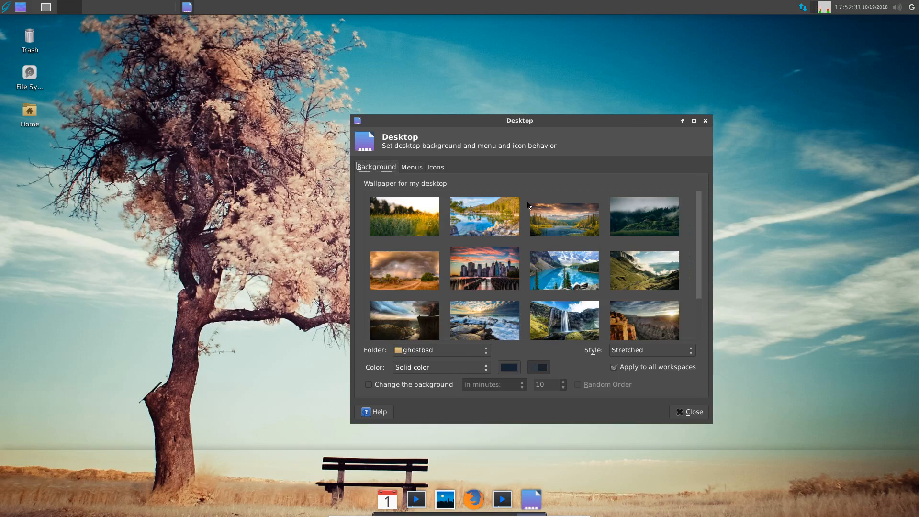
{"action": "left_click_drag", "start_coordinate": [518, 121], "coordinate": [267, 20]}
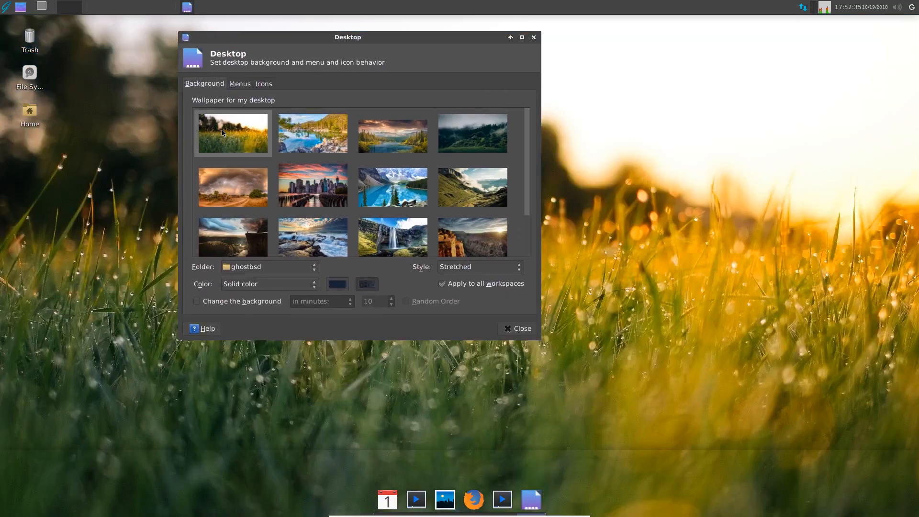
{"action": "left_click", "coordinate": [312, 134]}
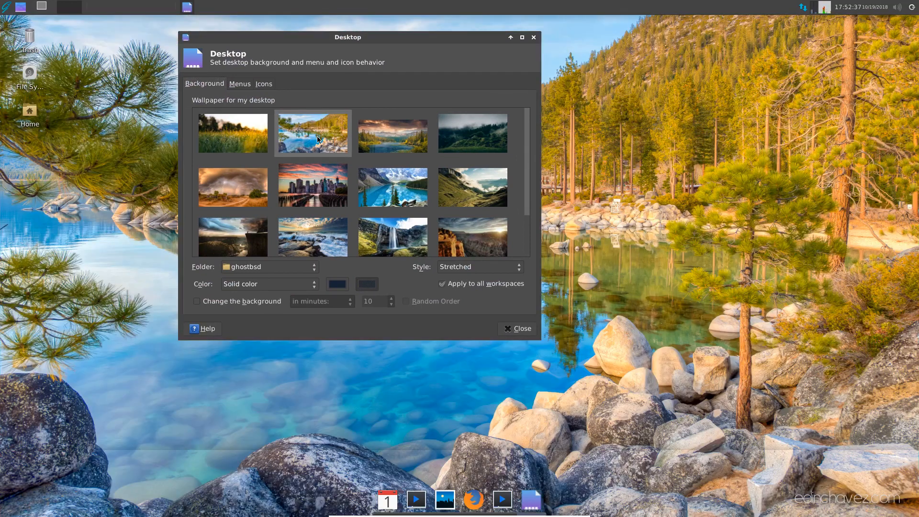
{"action": "mouse_move", "coordinate": [678, 181]}
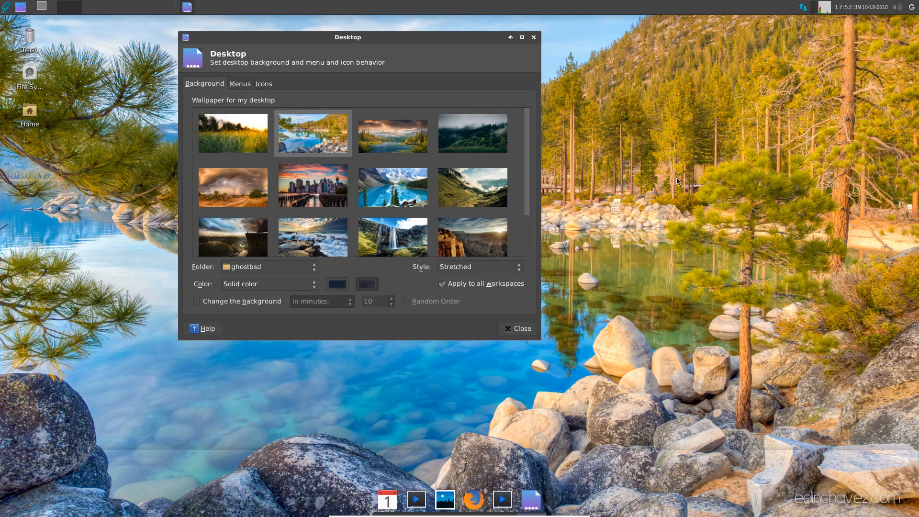
{"action": "mouse_move", "coordinate": [321, 39]}
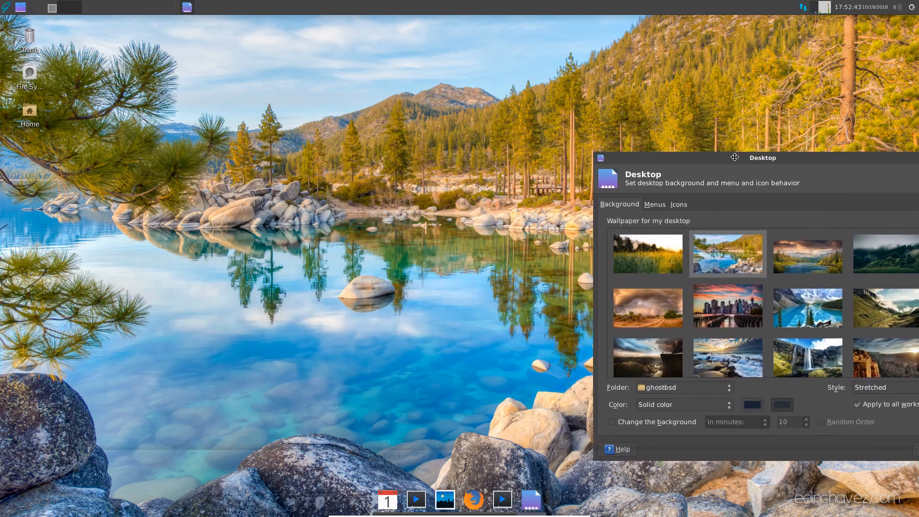
{"action": "left_click_drag", "start_coordinate": [734, 157], "coordinate": [383, 44]}
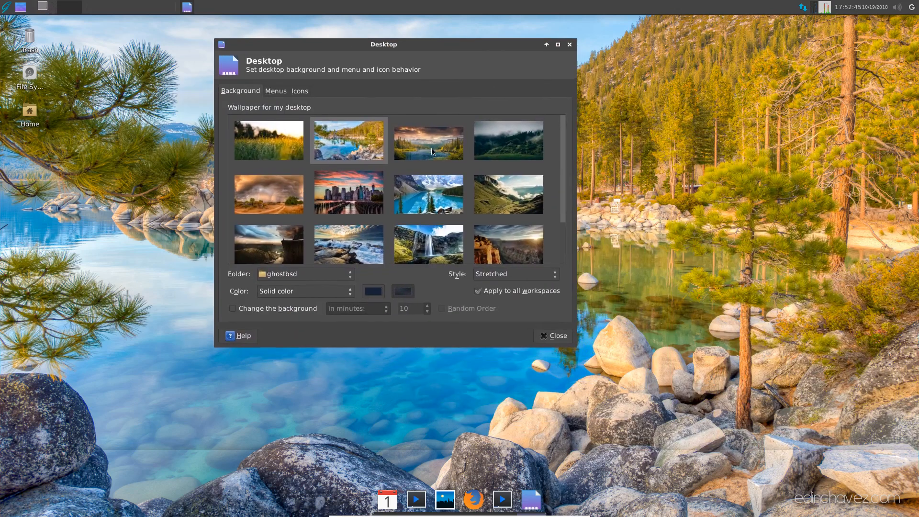
{"action": "left_click", "coordinate": [428, 139]}
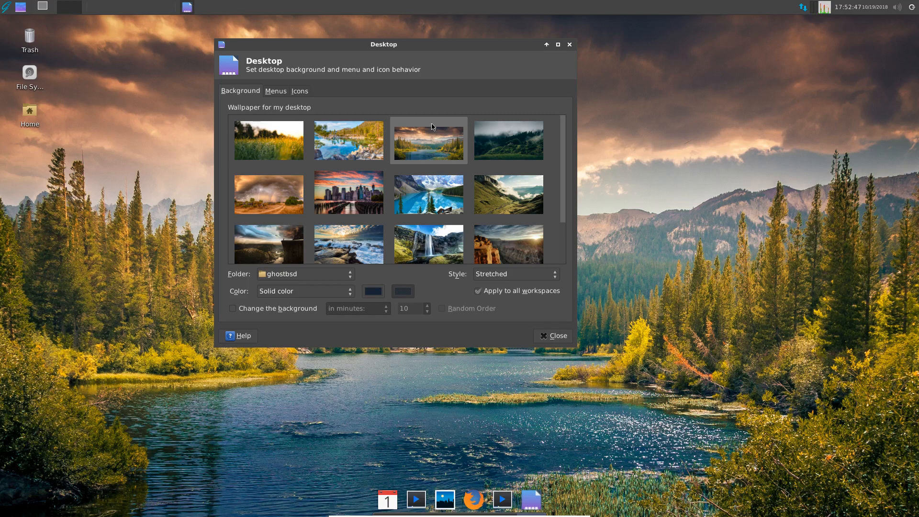
{"action": "mouse_move", "coordinate": [307, 141]}
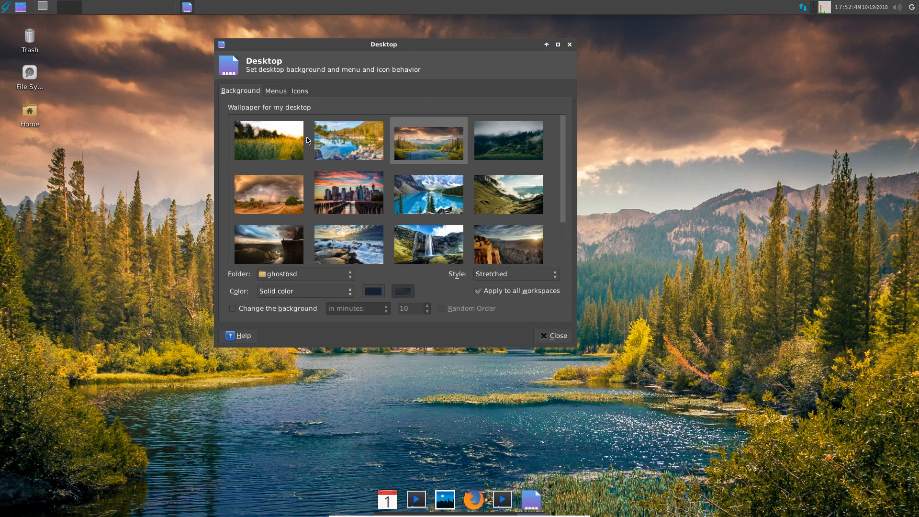
Step: Try the stormy dirt road, city skyline and green mountain valley wallpapers, shifting the dialog to view each
{"action": "left_click_drag", "start_coordinate": [383, 44], "coordinate": [87, 250]}
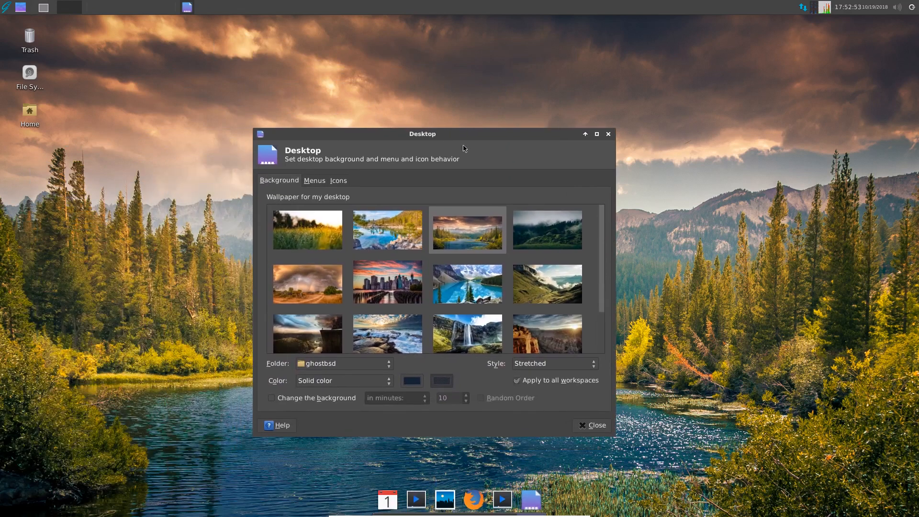
{"action": "left_click", "coordinate": [547, 229]}
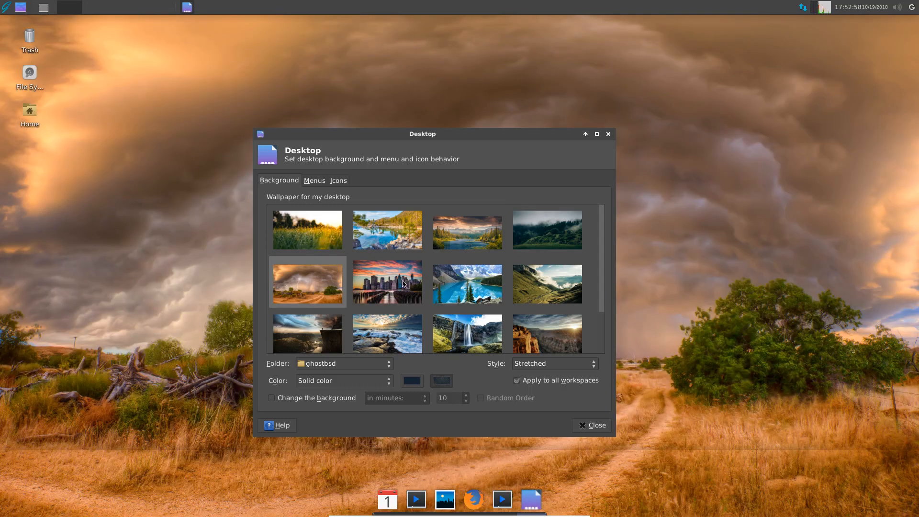
{"action": "left_click", "coordinate": [386, 284]}
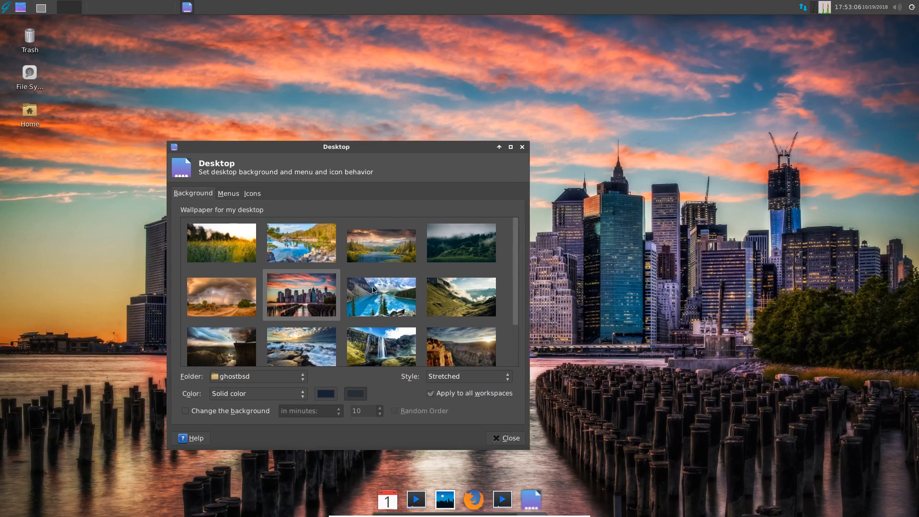
{"action": "left_click", "coordinate": [380, 296]}
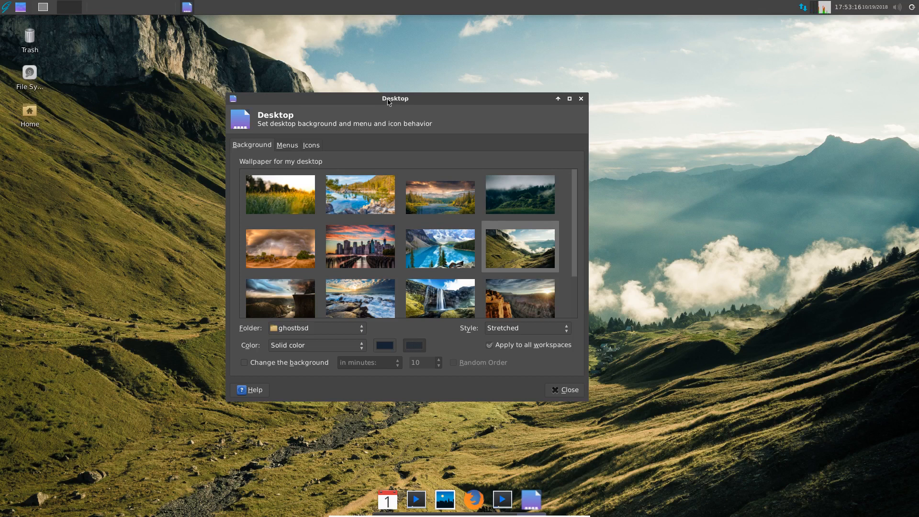
{"action": "left_click_drag", "start_coordinate": [395, 97], "coordinate": [73, 284]}
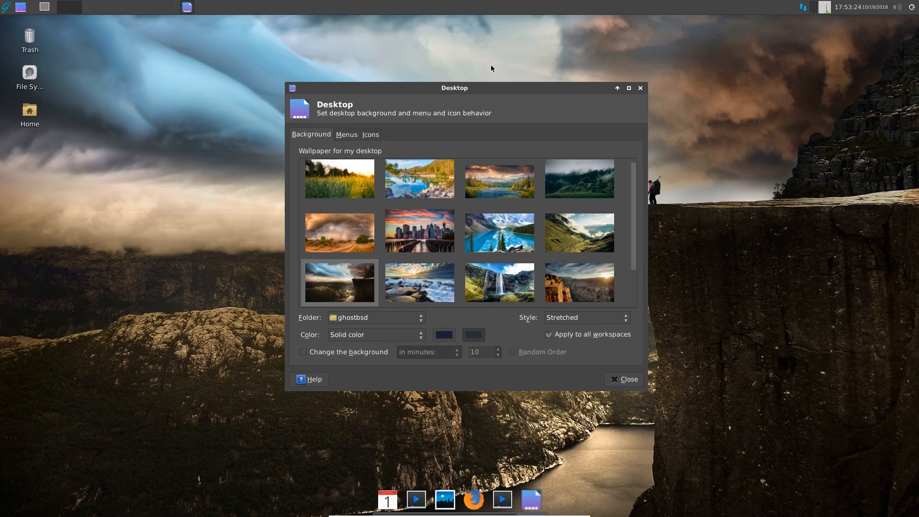
{"action": "left_click_drag", "start_coordinate": [454, 88], "coordinate": [164, 317]}
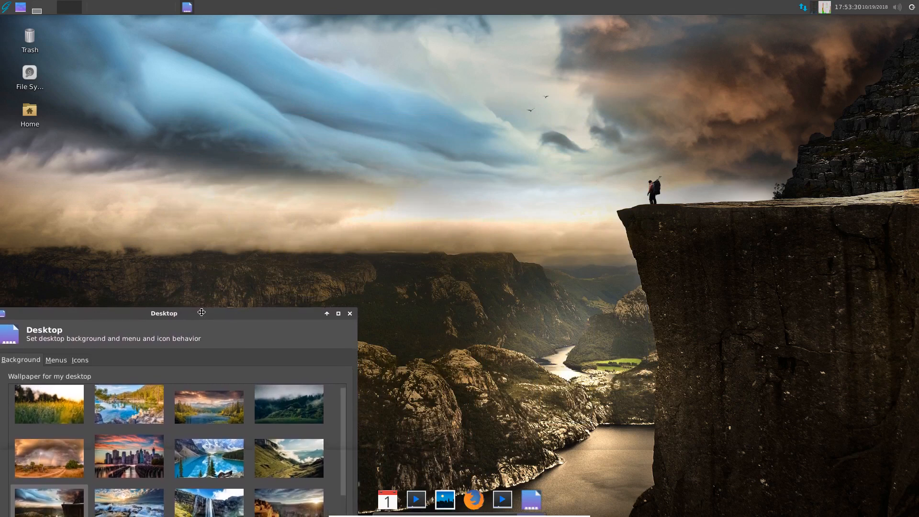
{"action": "left_click_drag", "start_coordinate": [202, 312], "coordinate": [401, 96]}
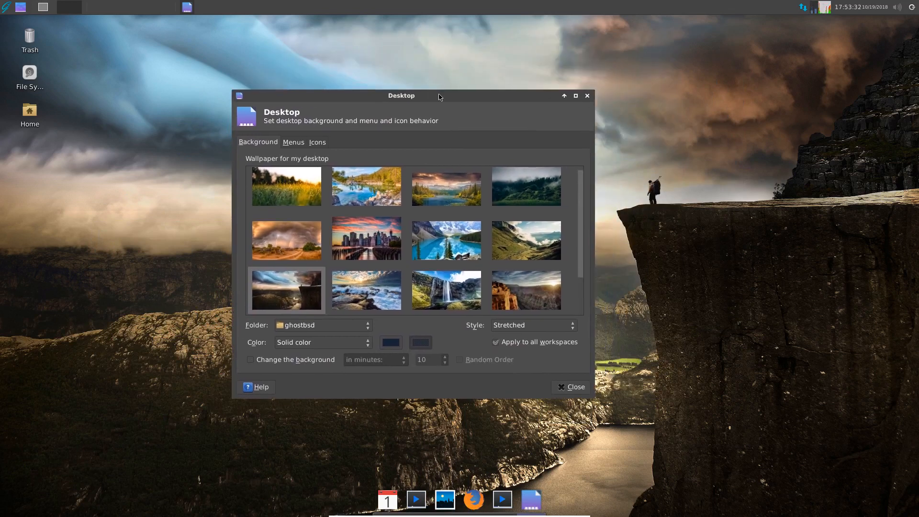
Step: Try the crashing waves and canyon sunset wallpapers, then scroll on to the lone tree-and-bench picture
{"action": "left_click", "coordinate": [366, 290]}
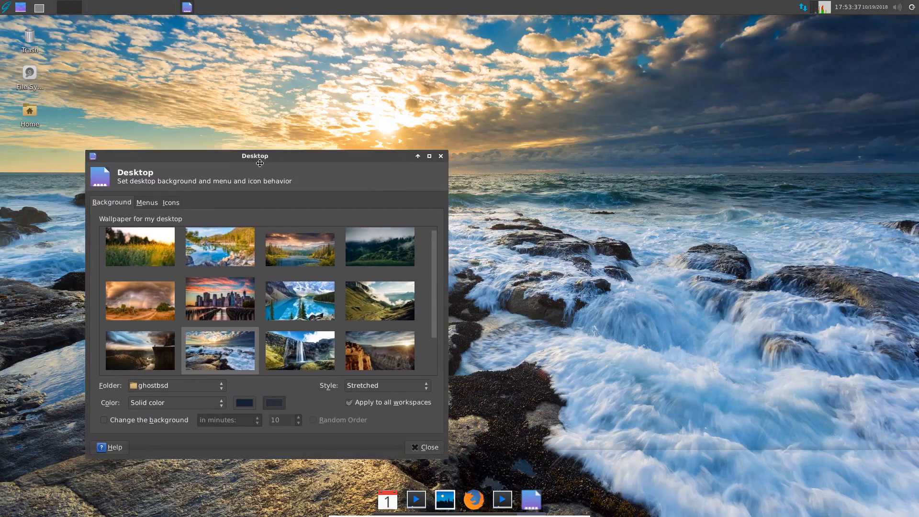
{"action": "left_click_drag", "start_coordinate": [255, 156], "coordinate": [342, 96]}
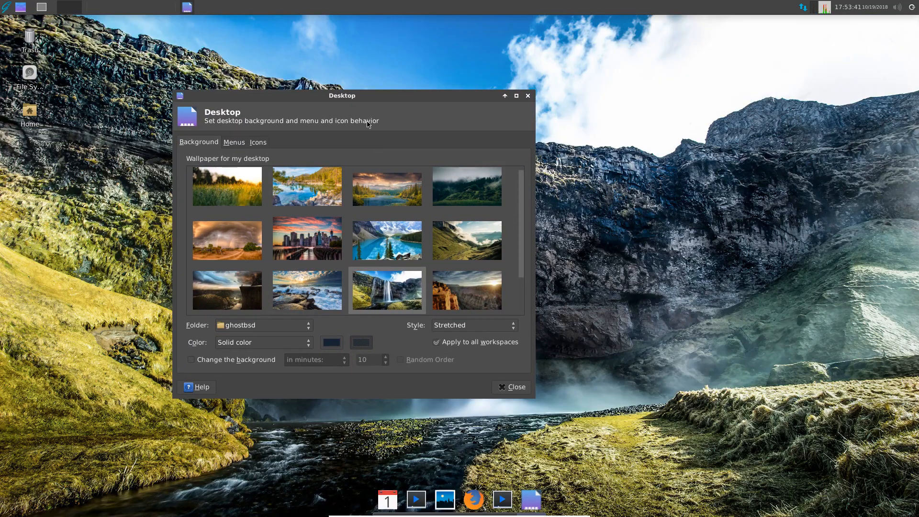
{"action": "left_click_drag", "start_coordinate": [342, 95], "coordinate": [115, 328]}
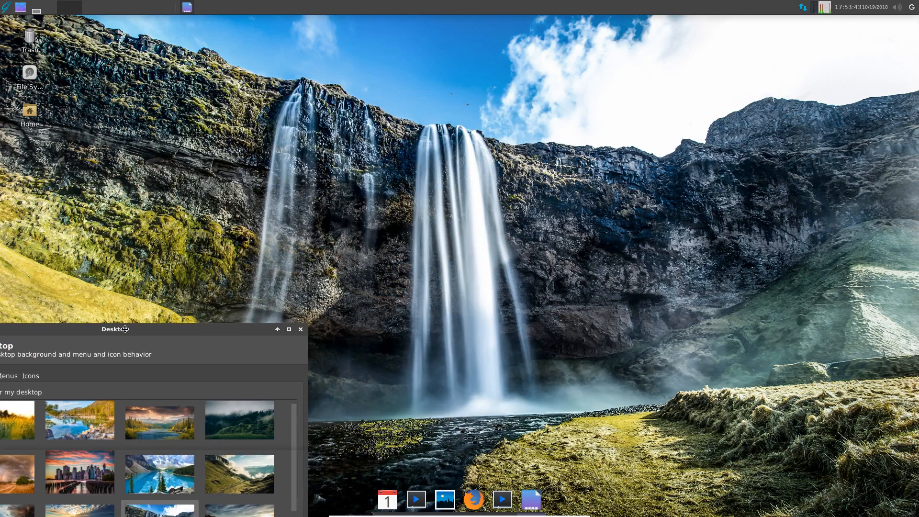
{"action": "left_click_drag", "start_coordinate": [114, 328], "coordinate": [396, 97]}
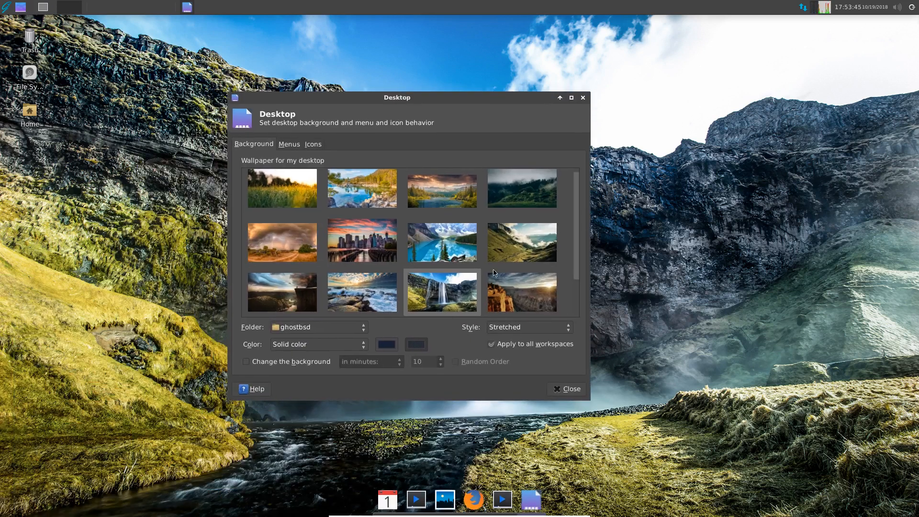
{"action": "left_click", "coordinate": [521, 292]}
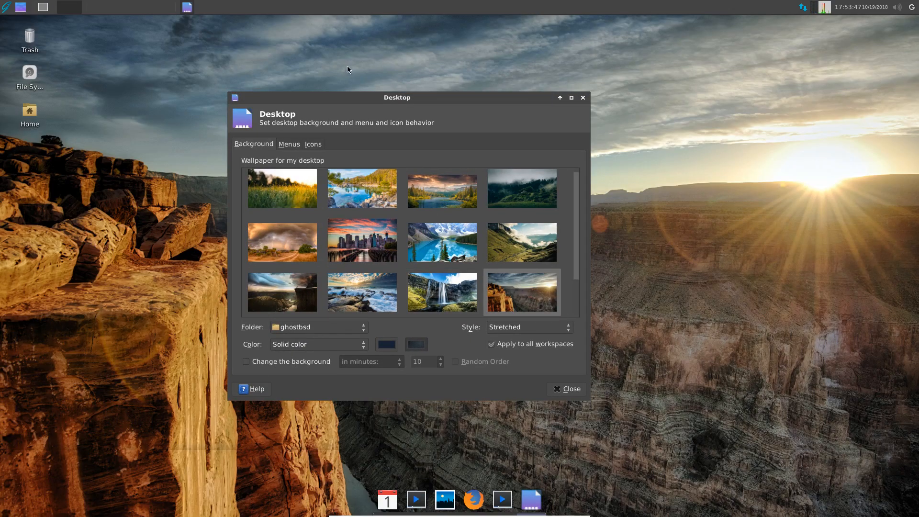
{"action": "left_click_drag", "start_coordinate": [396, 98], "coordinate": [796, 129]}
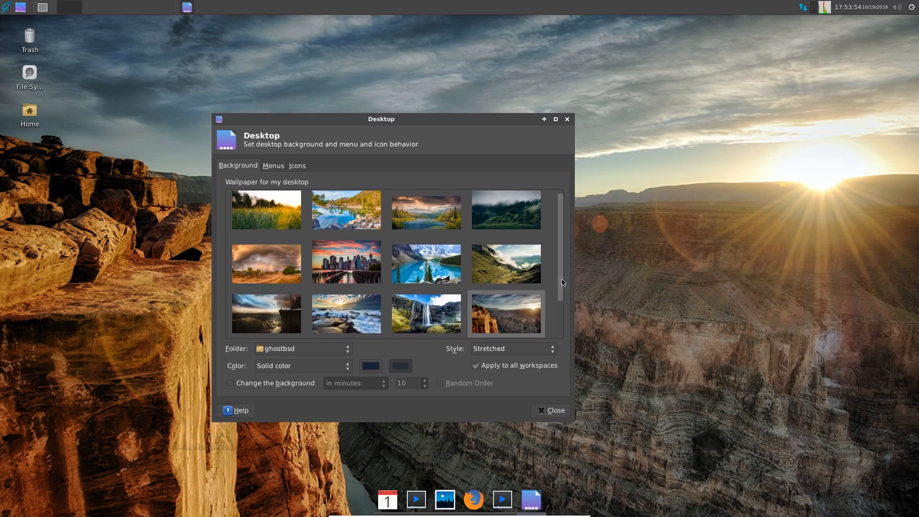
{"action": "scroll", "scroll_direction": "down", "scroll_amount": 3}
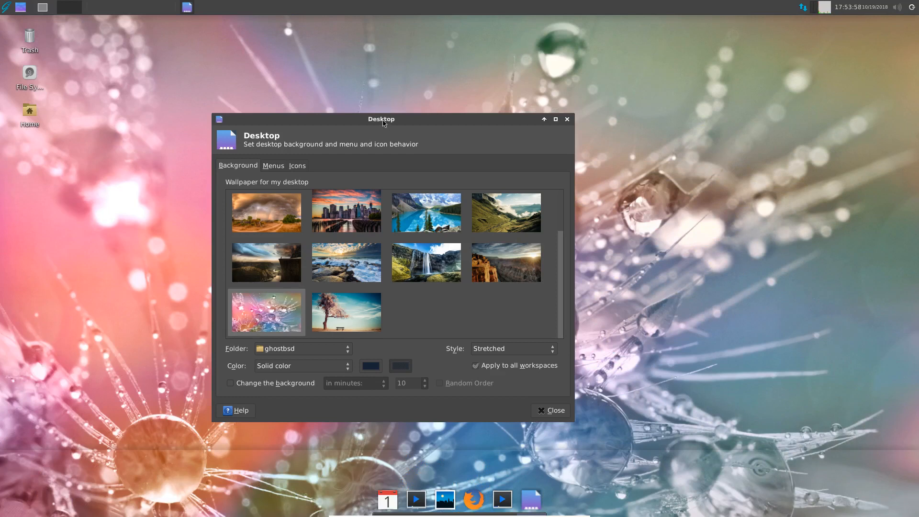
{"action": "left_click_drag", "start_coordinate": [381, 119], "coordinate": [169, 298]}
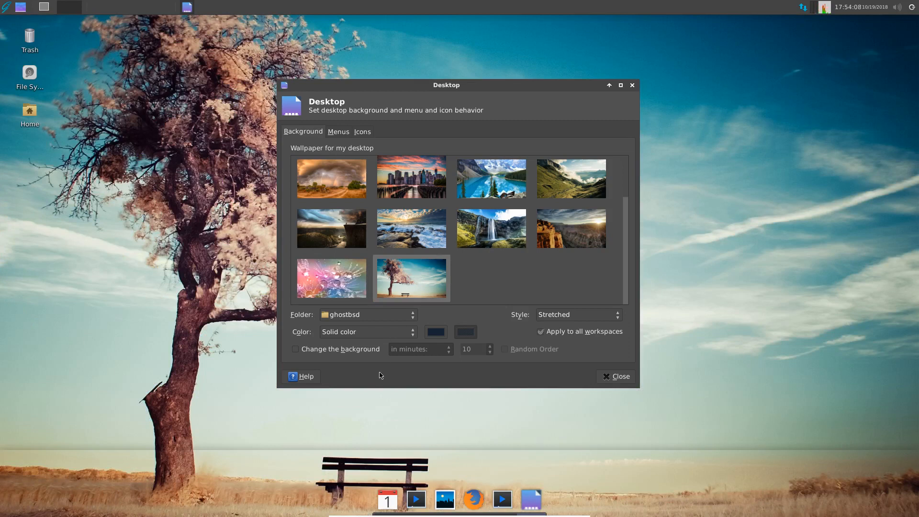
{"action": "mouse_move", "coordinate": [354, 249]}
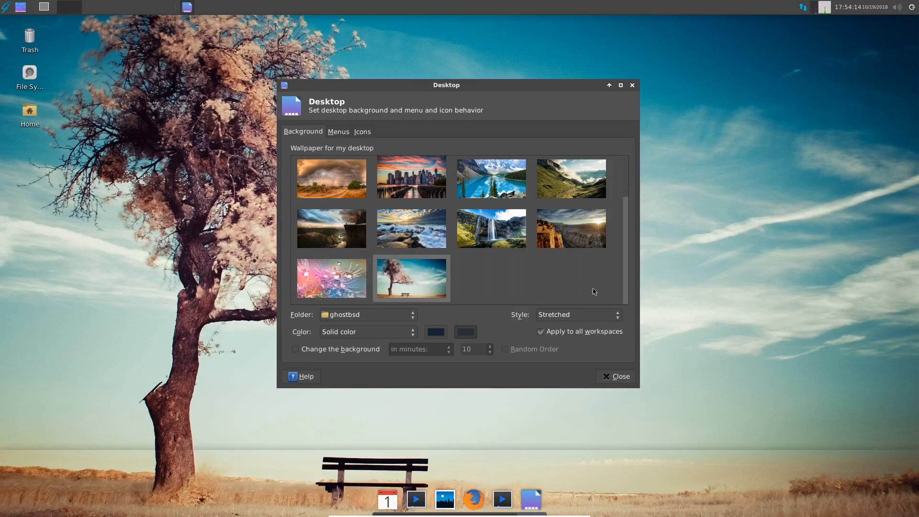
Step: Close Desktop settings, open Mouse and Touchpad from the Settings menu, and close it again
{"action": "left_click", "coordinate": [620, 376]}
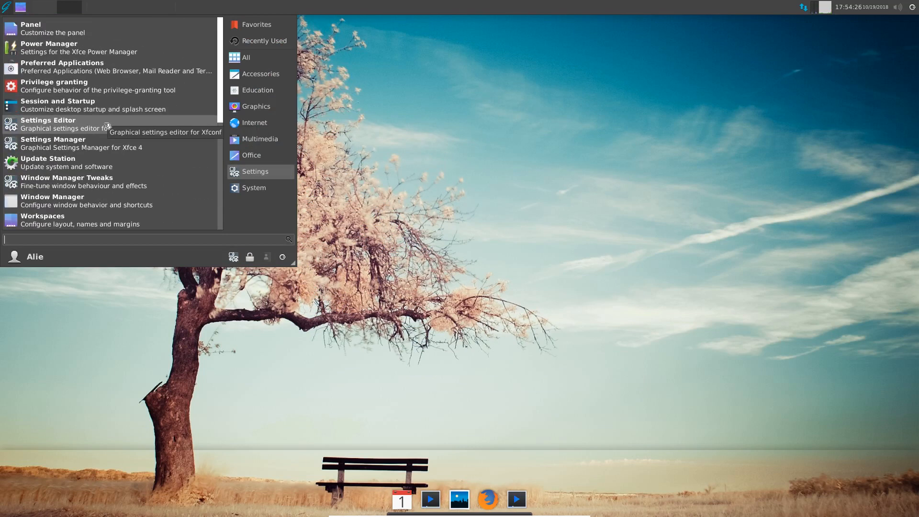
{"action": "mouse_move", "coordinate": [59, 200]}
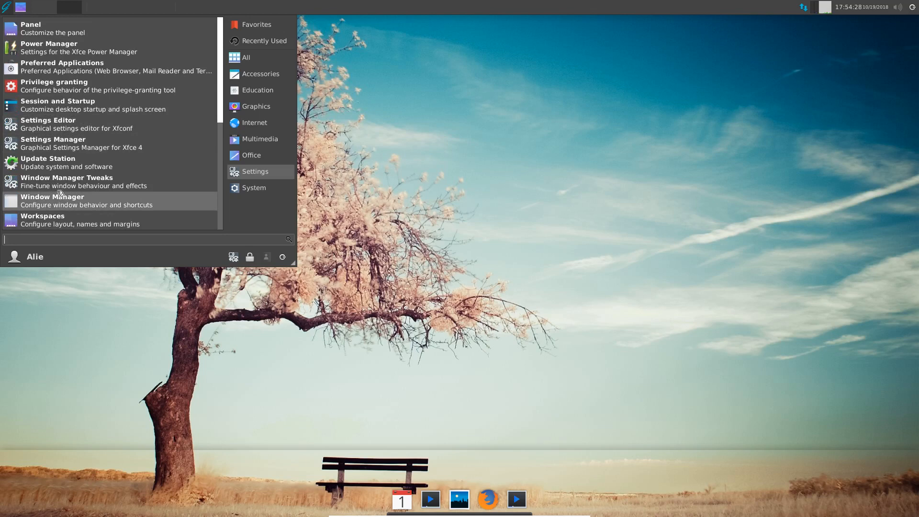
{"action": "mouse_move", "coordinate": [58, 144]}
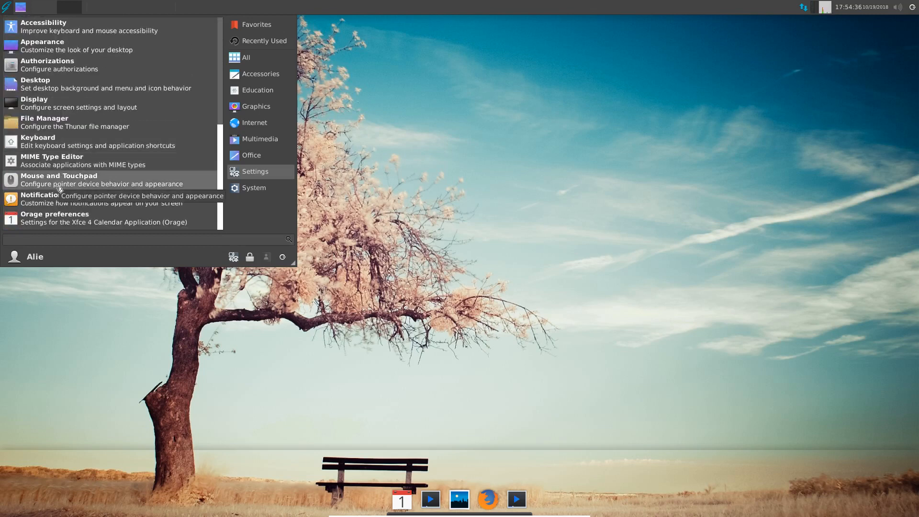
{"action": "left_click", "coordinate": [59, 179]}
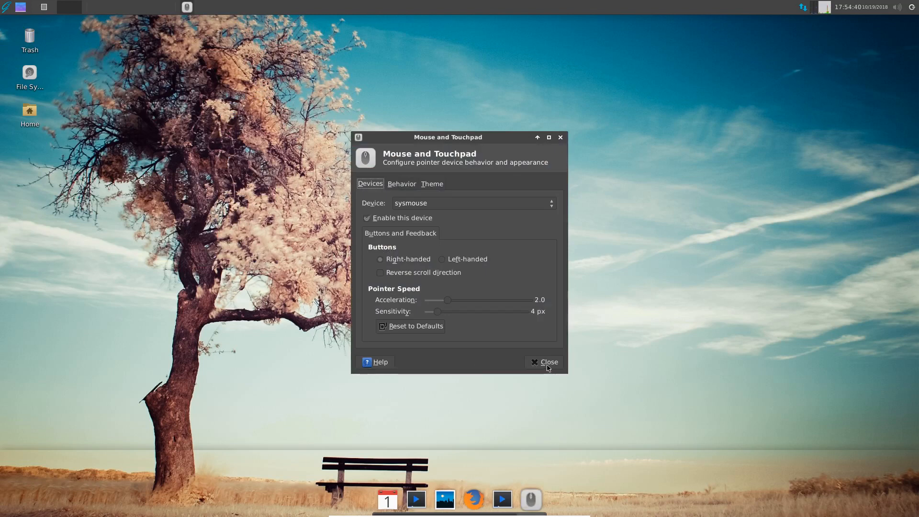
{"action": "left_click", "coordinate": [544, 362]}
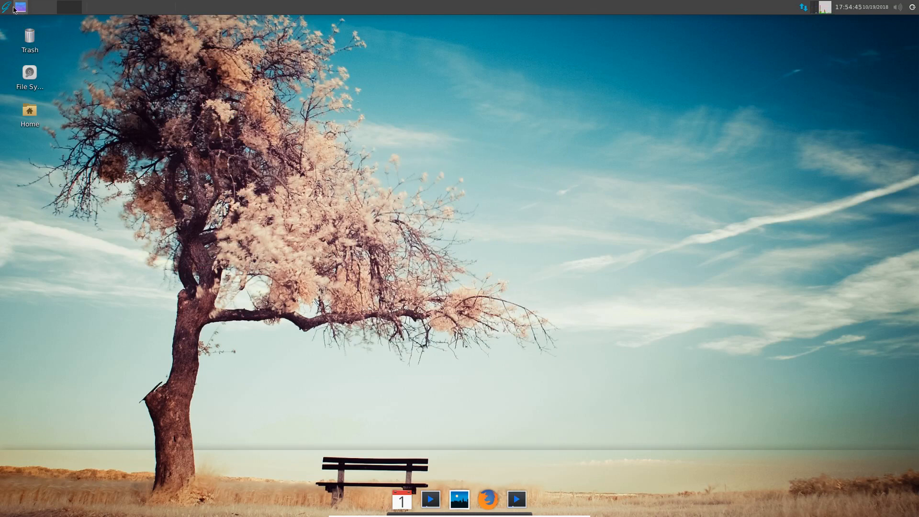
Step: Show the System category of the Whisker menu, listing Bulk Rename, OctoPkg and XTerm
{"action": "left_click", "coordinate": [6, 6]}
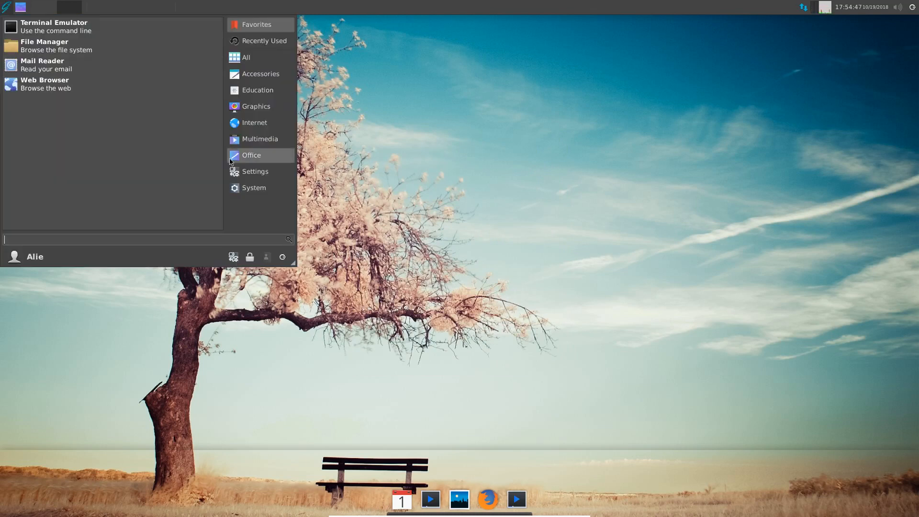
{"action": "left_click", "coordinate": [253, 188]}
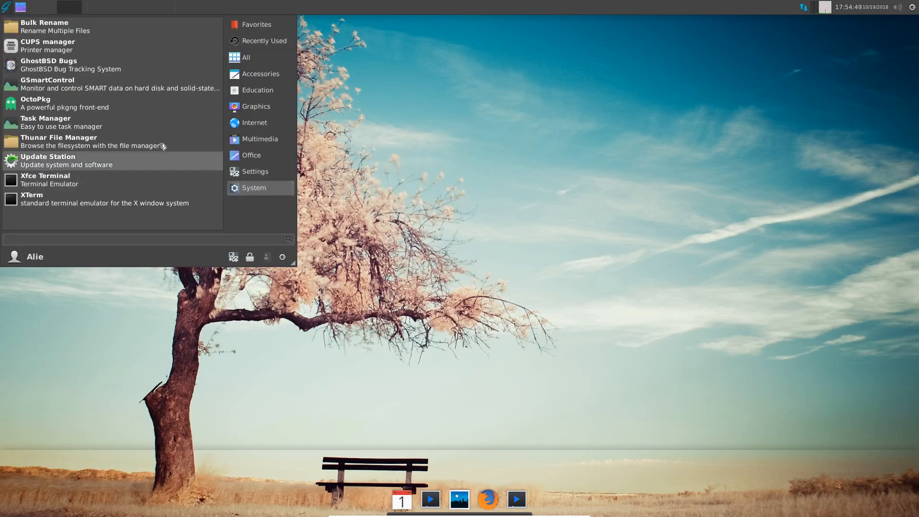
{"action": "mouse_move", "coordinate": [53, 46]}
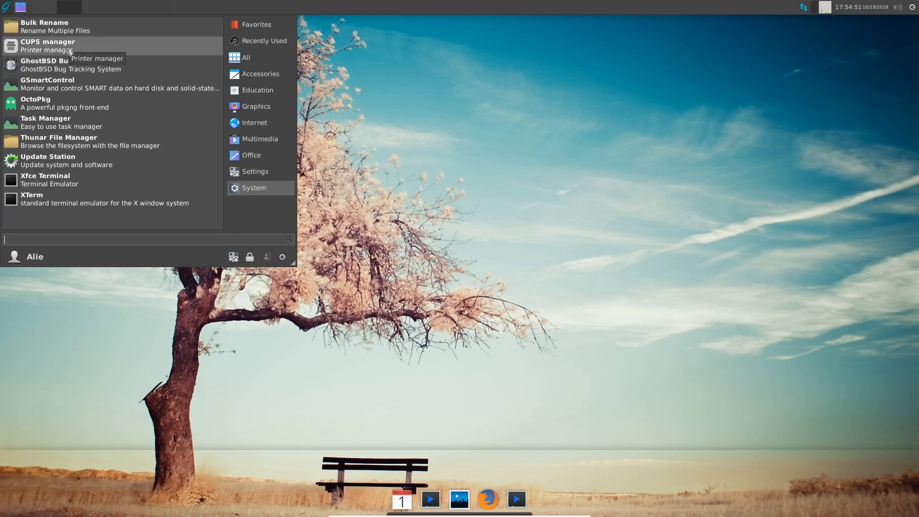
{"action": "mouse_move", "coordinate": [146, 49]}
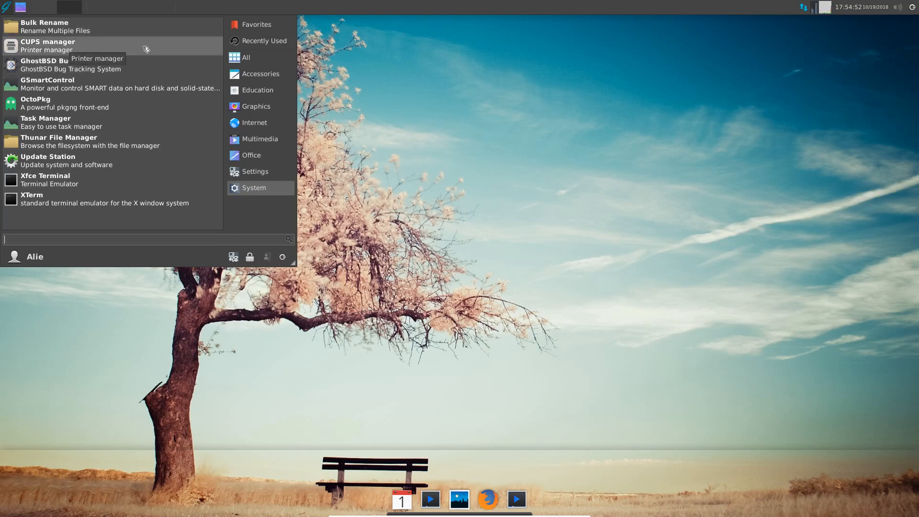
{"action": "mouse_move", "coordinate": [47, 64]}
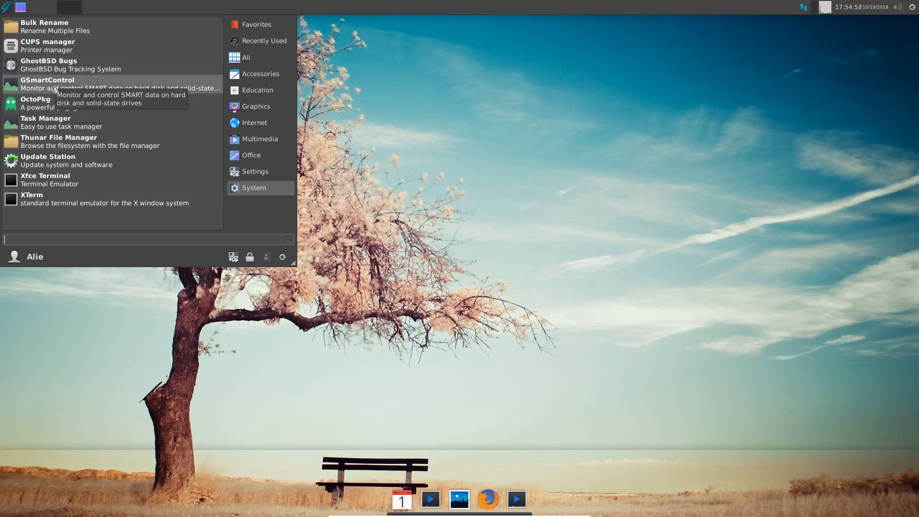
{"action": "mouse_move", "coordinate": [114, 111]}
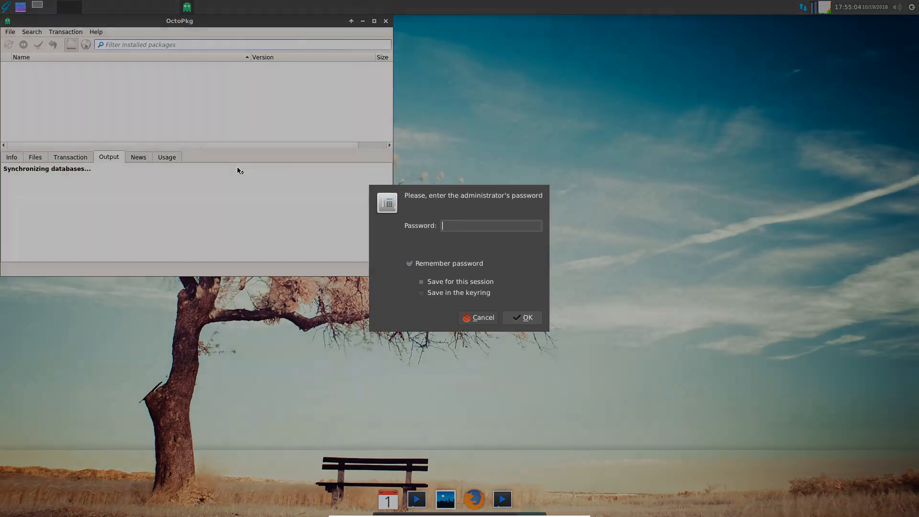
Step: Enter the administrator password and confirm it so OctoPkg starts syncing
{"action": "type", "text": "•"}
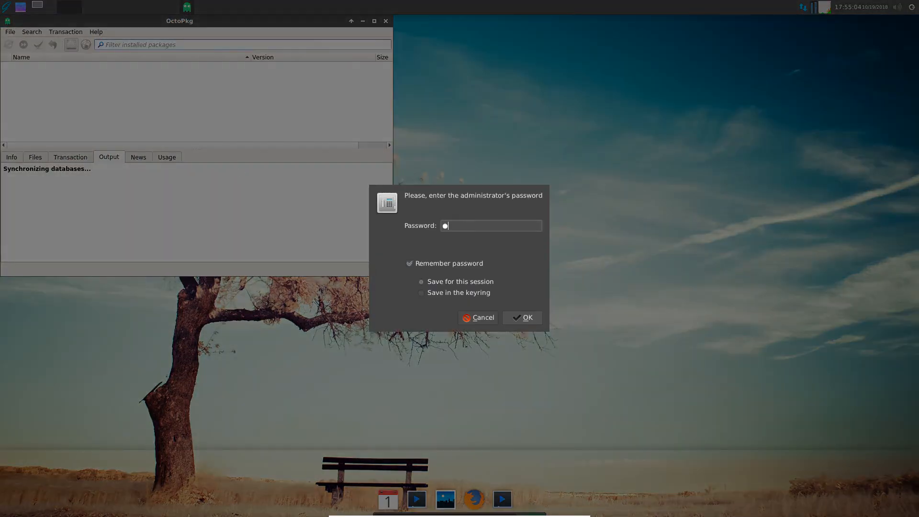
{"action": "left_click", "coordinate": [521, 317]}
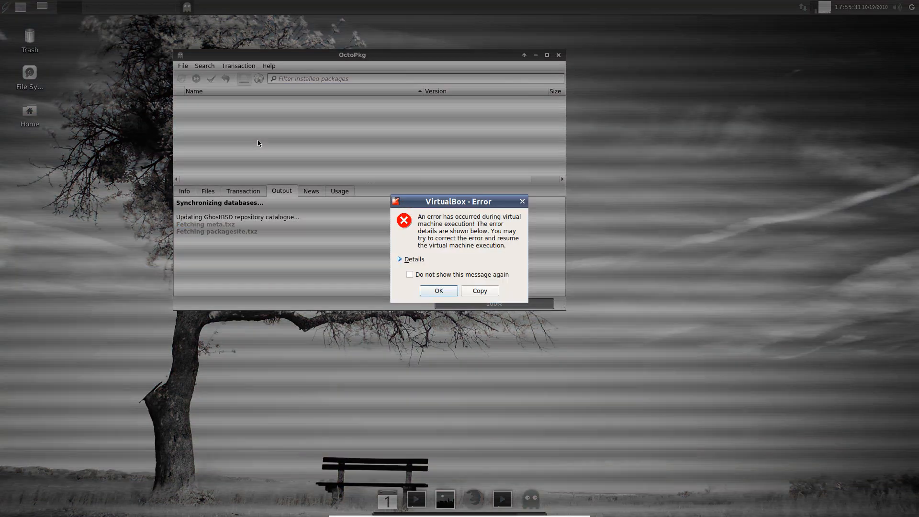
{"action": "mouse_move", "coordinate": [392, 223]}
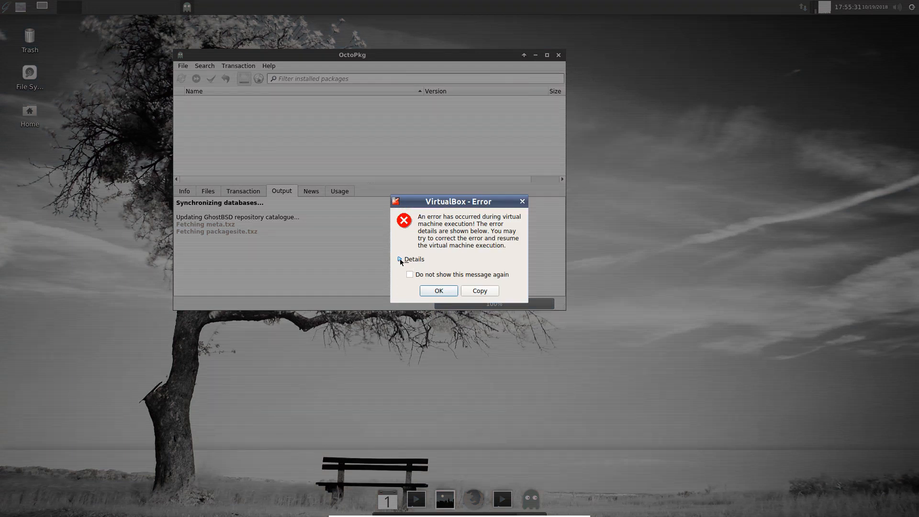
Step: Expand the error details showing the host disk is full, then dismiss the dialog
{"action": "left_click", "coordinate": [401, 260]}
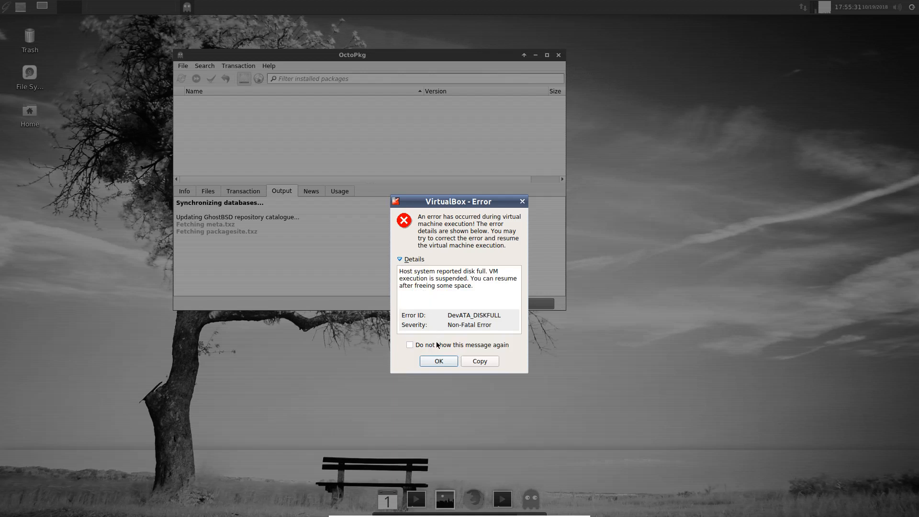
{"action": "left_click", "coordinate": [438, 361]}
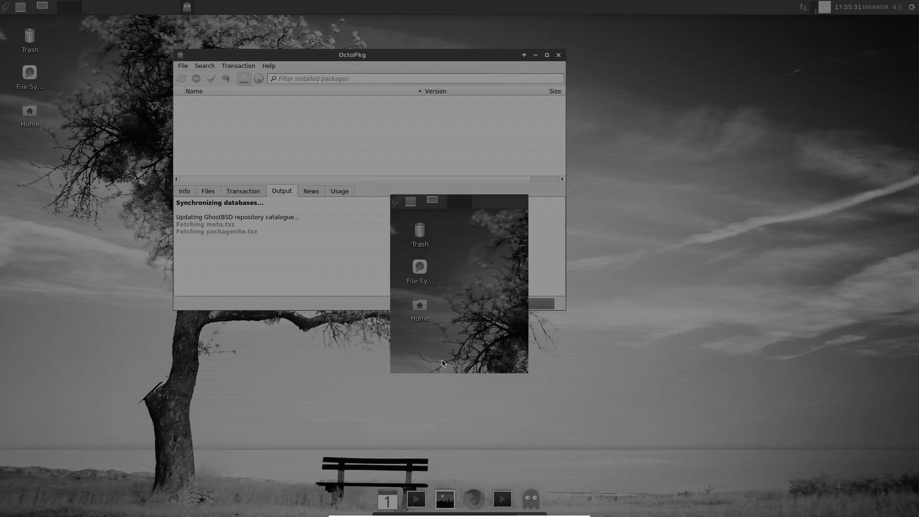
{"action": "mouse_move", "coordinate": [446, 411]}
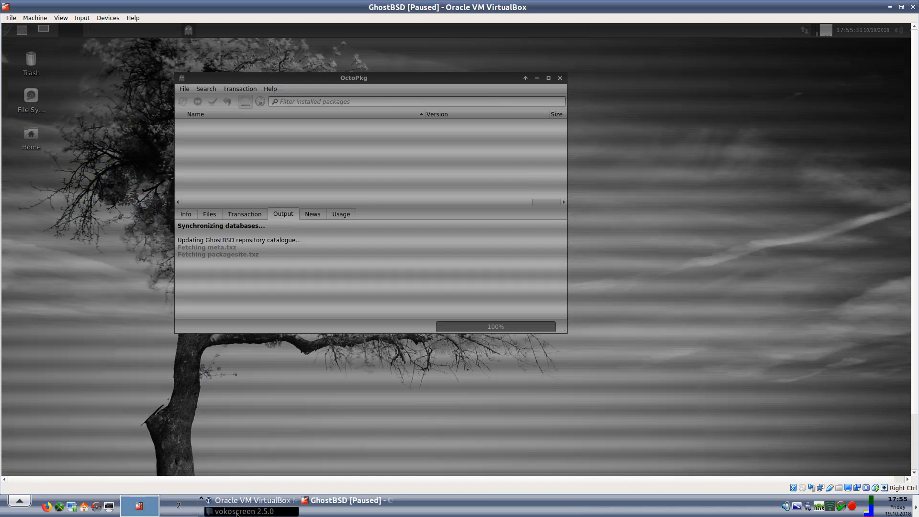
Step: Run dfc in a host Konsole to see /home/present/ssd at 100% full, then close it
{"action": "left_click", "coordinate": [109, 506]}
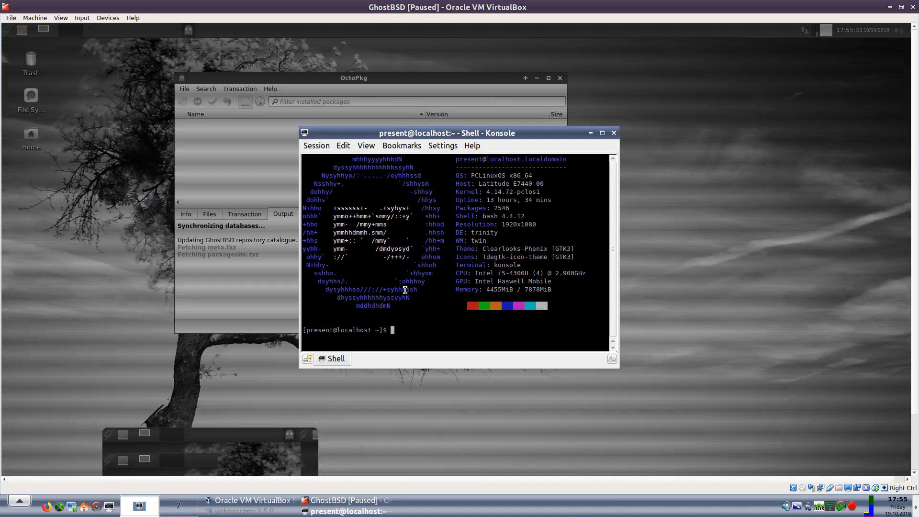
{"action": "type", "text": "dfc"}
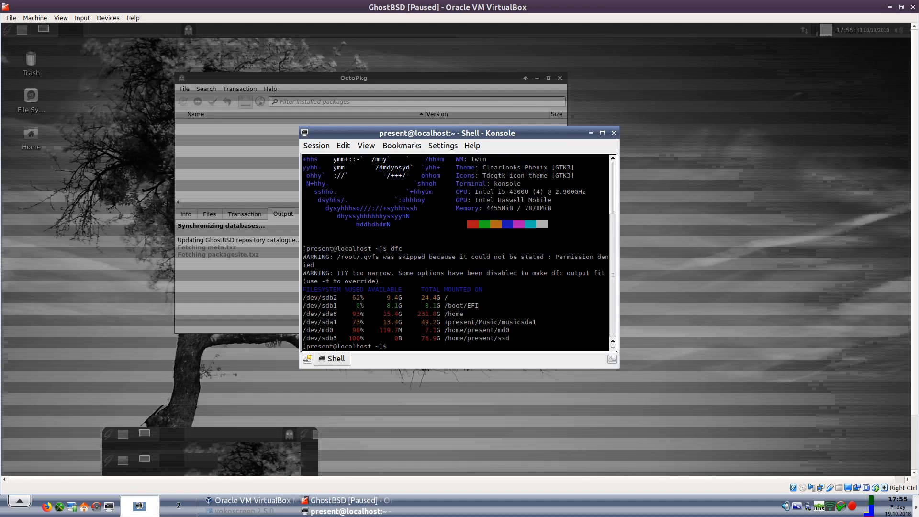
{"action": "mouse_move", "coordinate": [434, 286]}
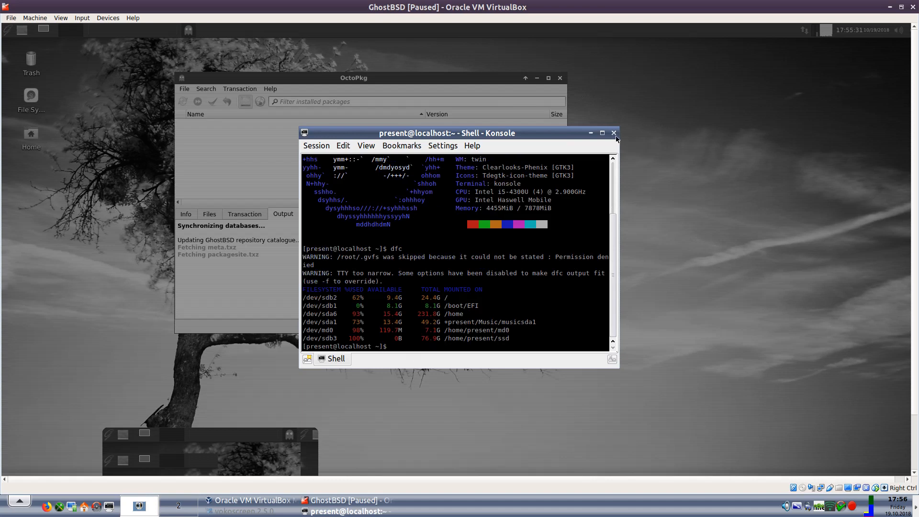
{"action": "left_click", "coordinate": [614, 132]}
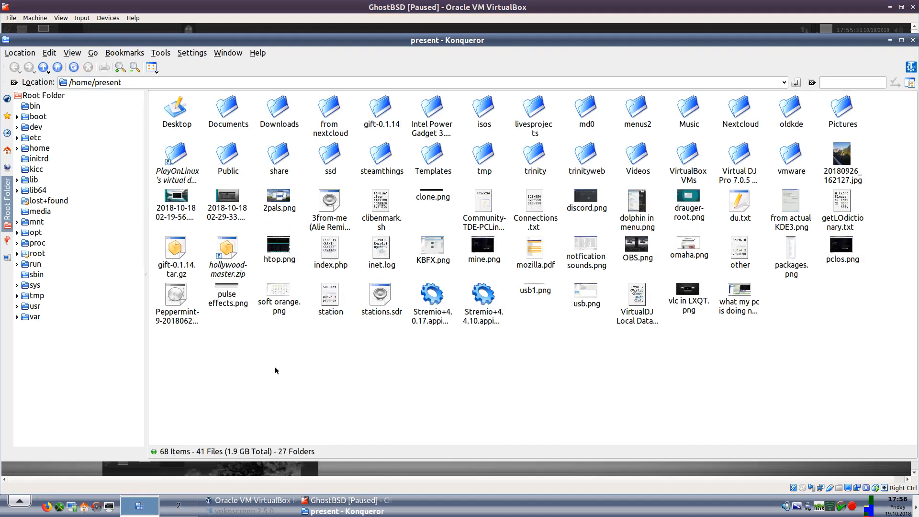
{"action": "mouse_move", "coordinate": [330, 152]}
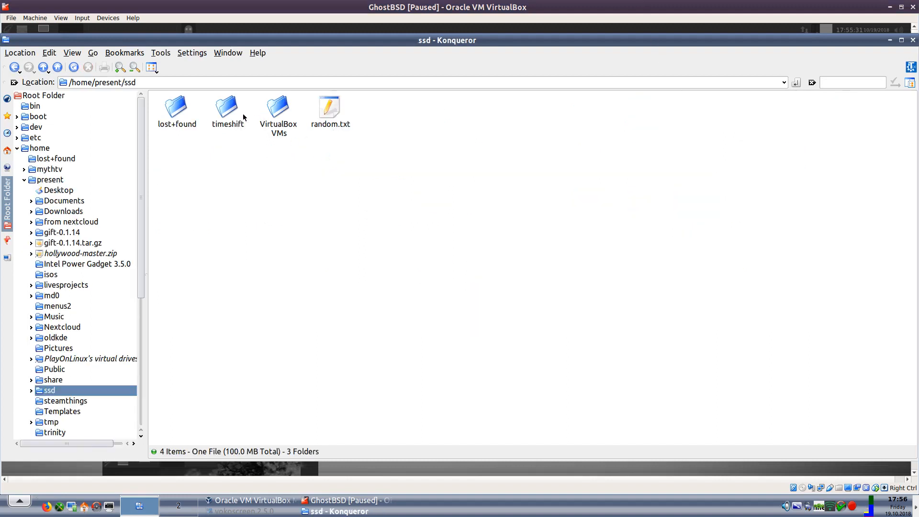
Step: Browse into the ssd's timeshift folder and its snapshots subfolder
{"action": "double_click", "coordinate": [228, 106]}
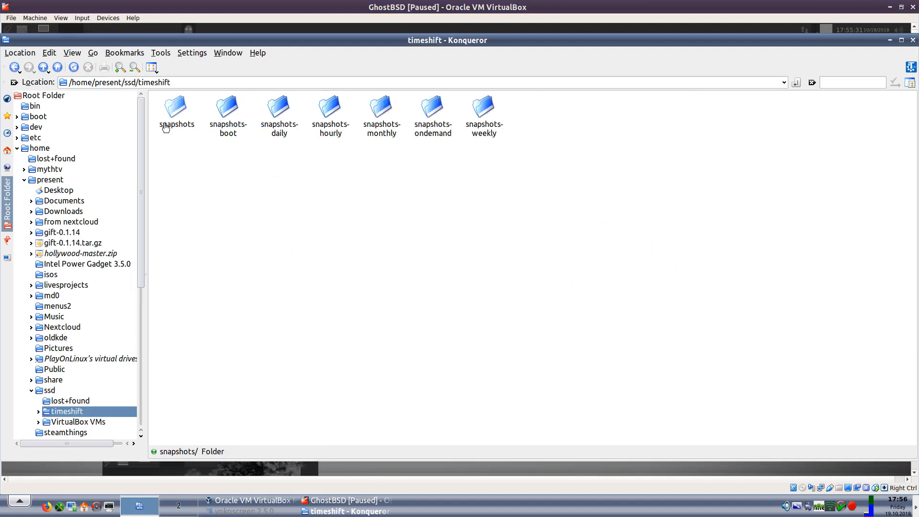
{"action": "double_click", "coordinate": [176, 109]}
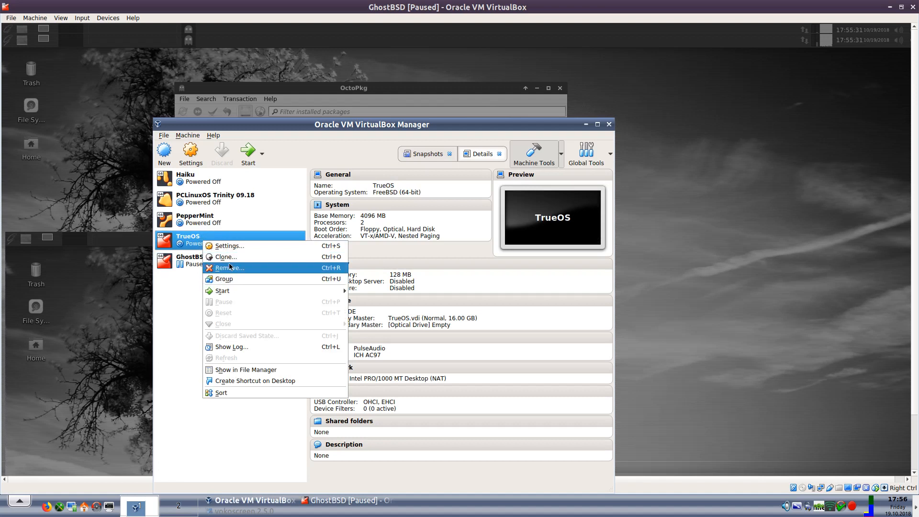
Step: Remove the TrueOS virtual machine and delete all its files
{"action": "left_click", "coordinate": [228, 268]}
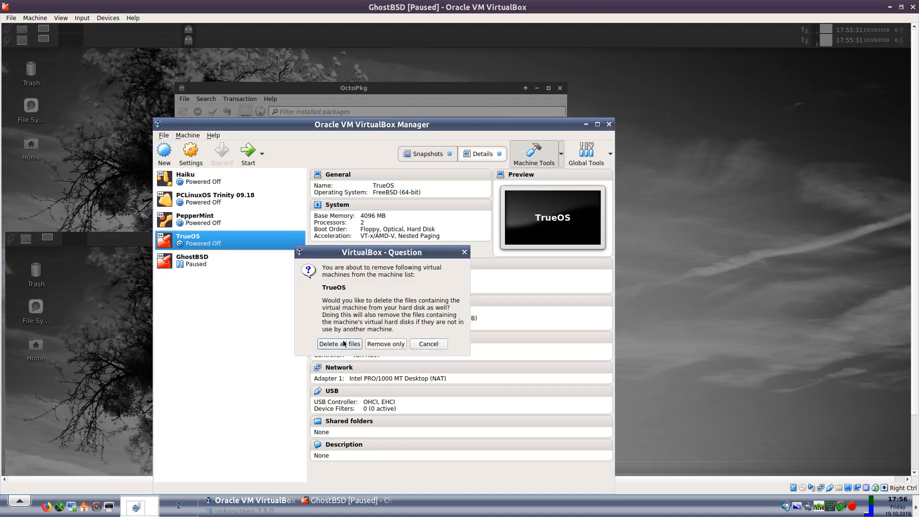
{"action": "left_click", "coordinate": [339, 344]}
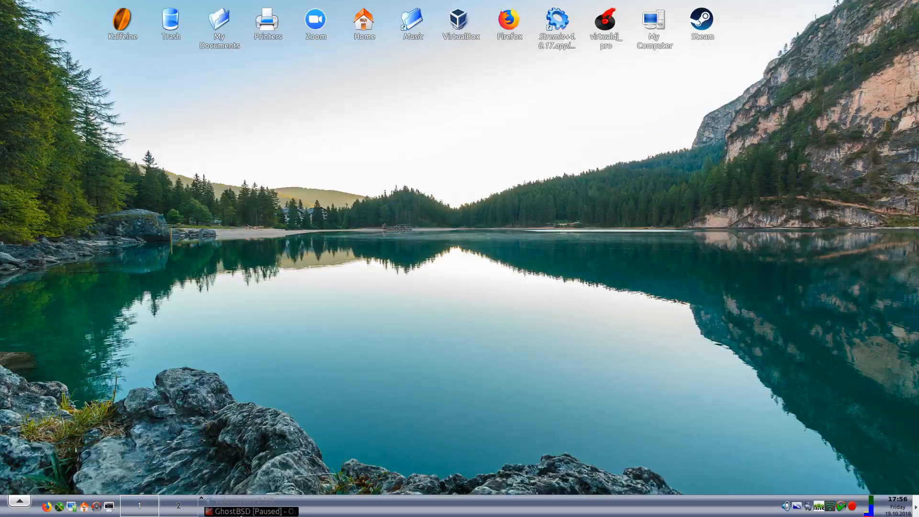
Step: Bring the paused GhostBSD VM window back from the host taskbar
{"action": "left_click", "coordinate": [251, 511]}
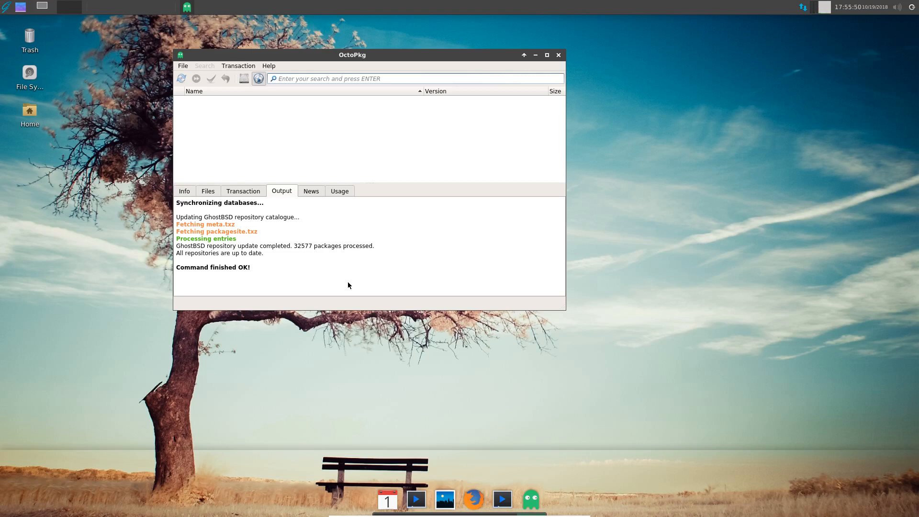
Step: Search for htop and mark the htop package for installation
{"action": "type", "text": "htop"}
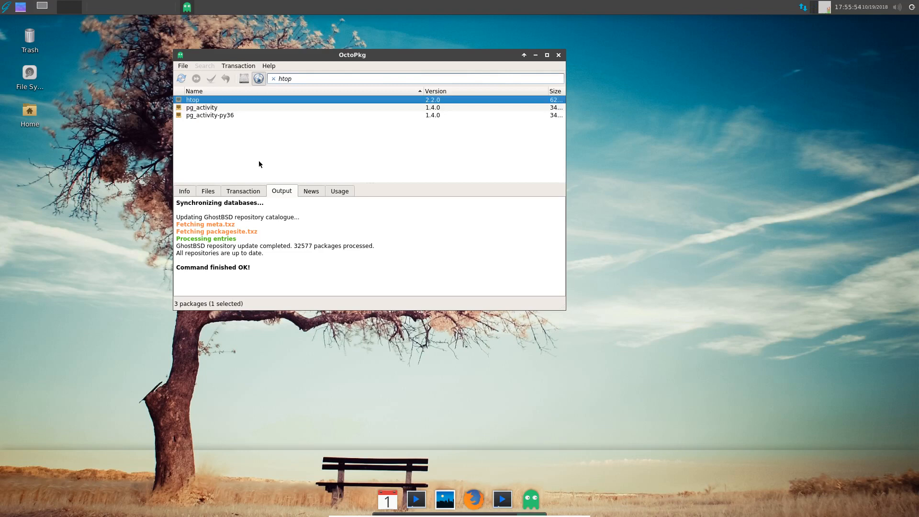
{"action": "left_click", "coordinate": [184, 191]}
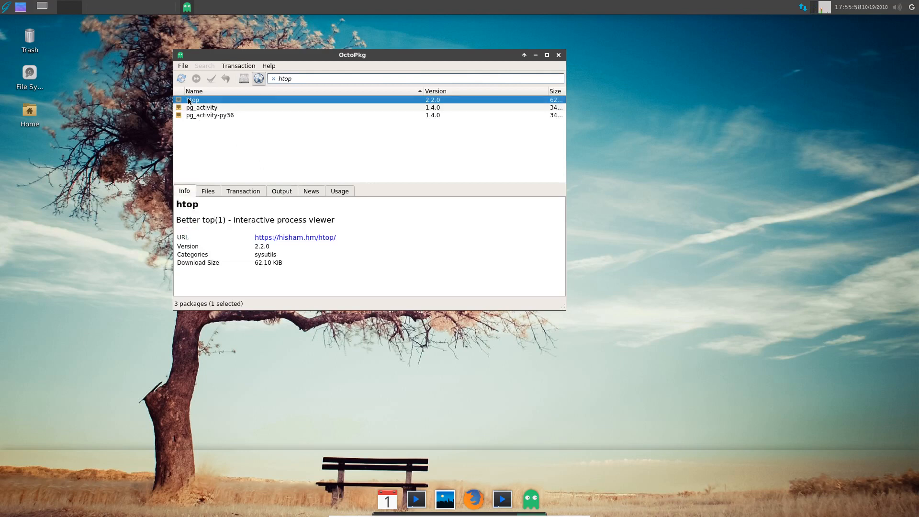
{"action": "right_click", "coordinate": [192, 99]}
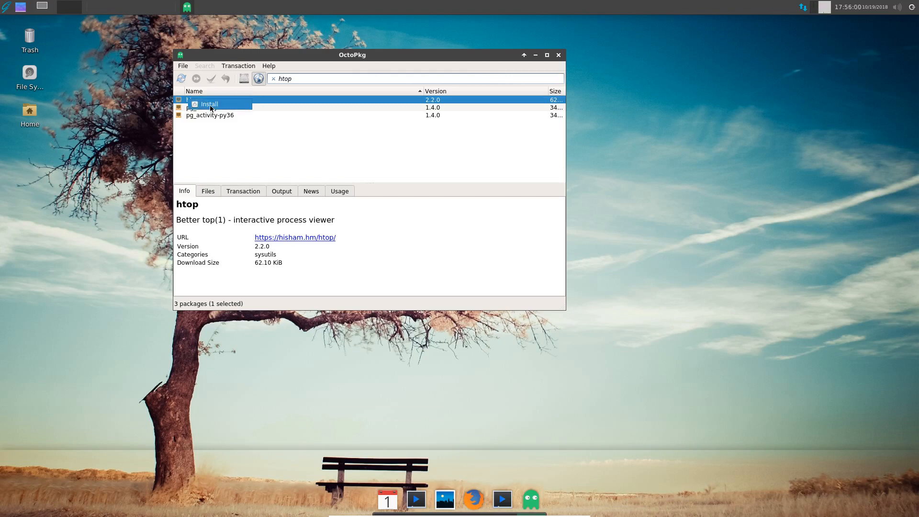
{"action": "left_click", "coordinate": [210, 104]}
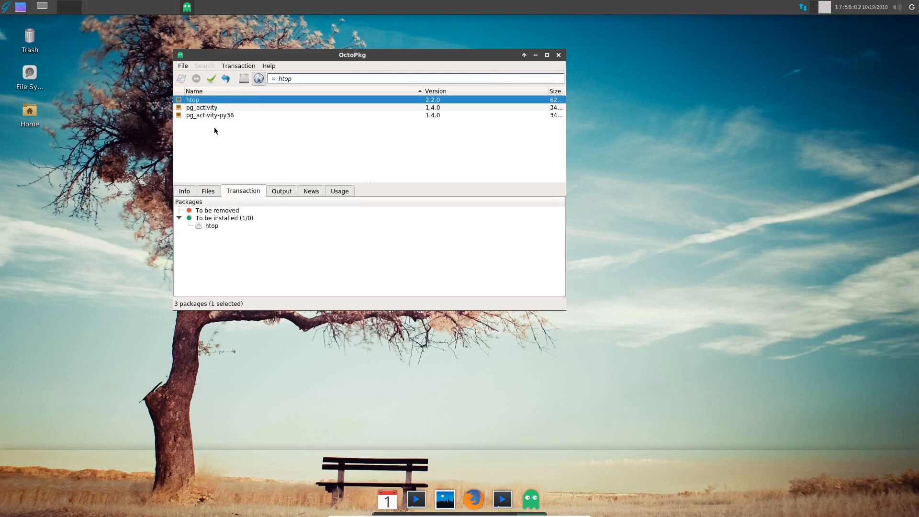
{"action": "mouse_move", "coordinate": [211, 77]}
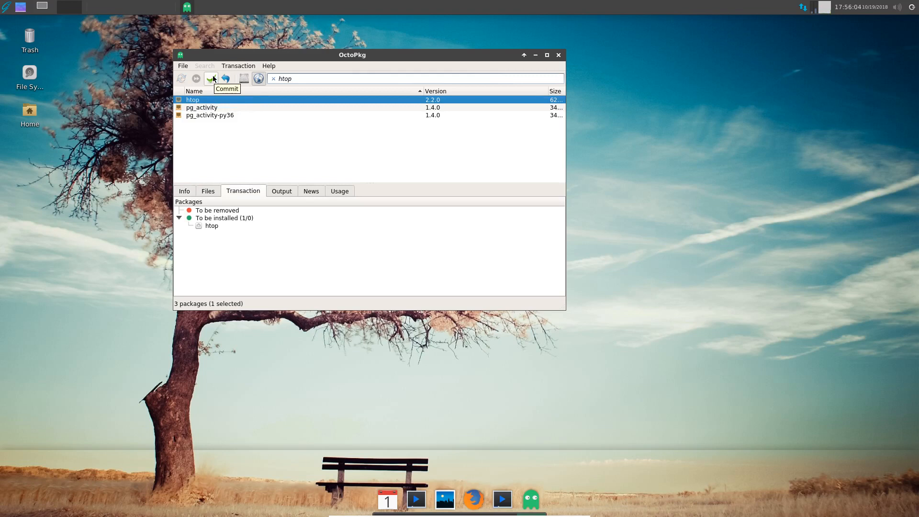
Step: Commit the htop install, confirm it, dismiss the permissions notice and close OctoPkg
{"action": "left_click", "coordinate": [210, 79]}
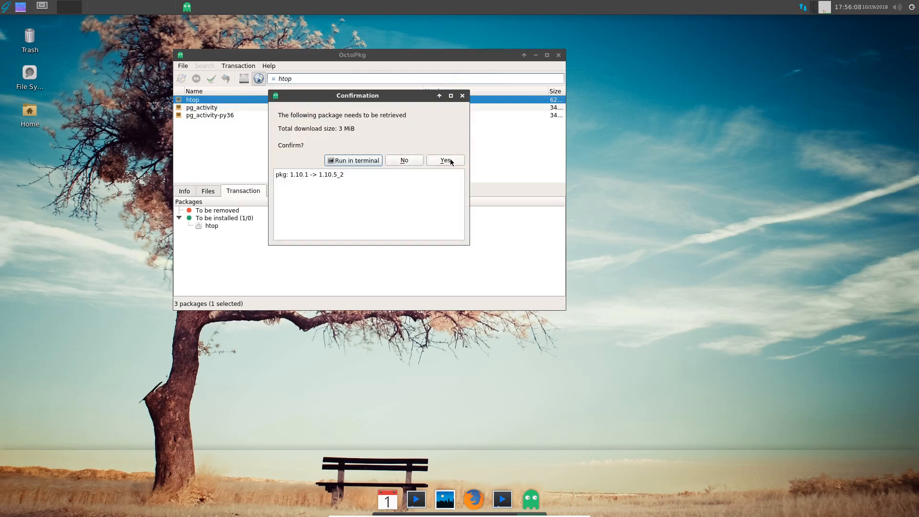
{"action": "left_click", "coordinate": [445, 160]}
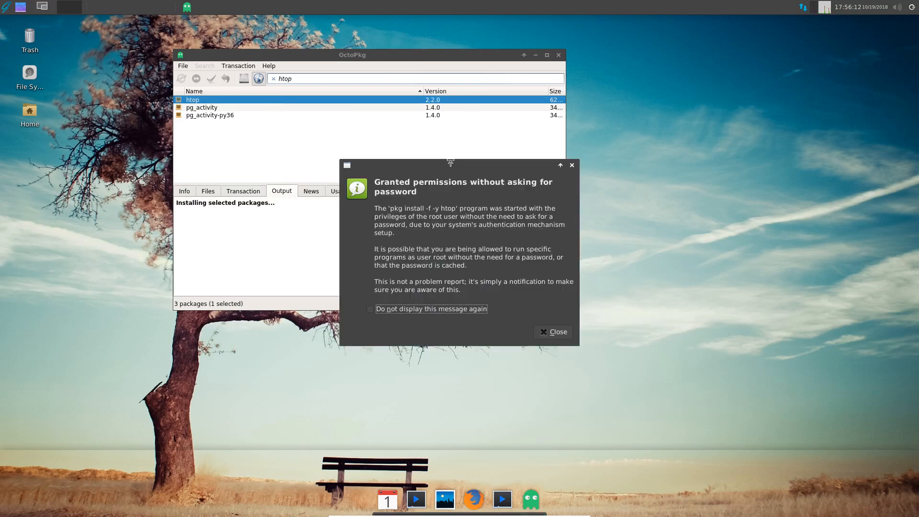
{"action": "left_click", "coordinate": [554, 332]}
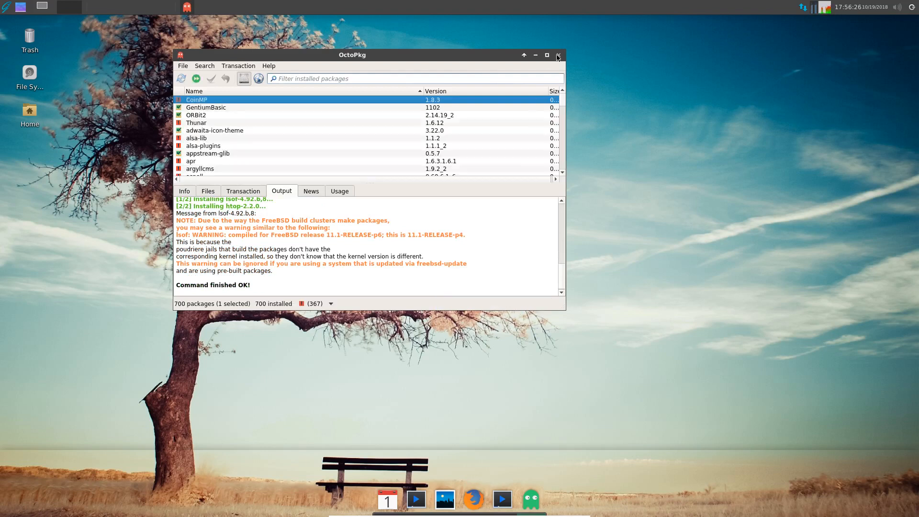
{"action": "left_click", "coordinate": [558, 56]}
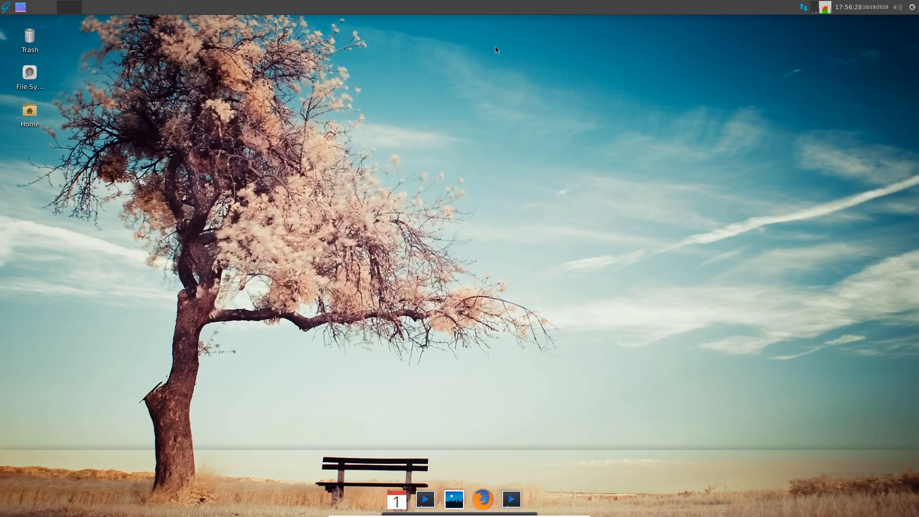
{"action": "left_click", "coordinate": [6, 7]}
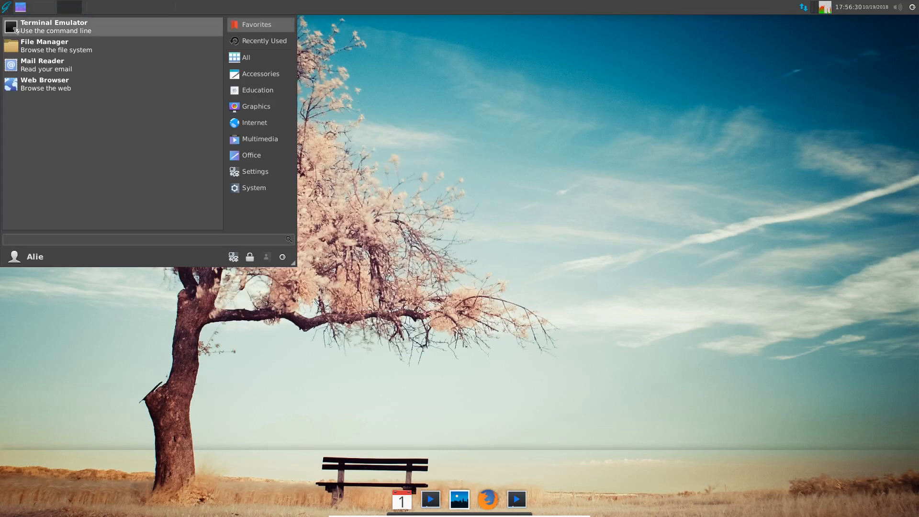
{"action": "left_click", "coordinate": [53, 27]}
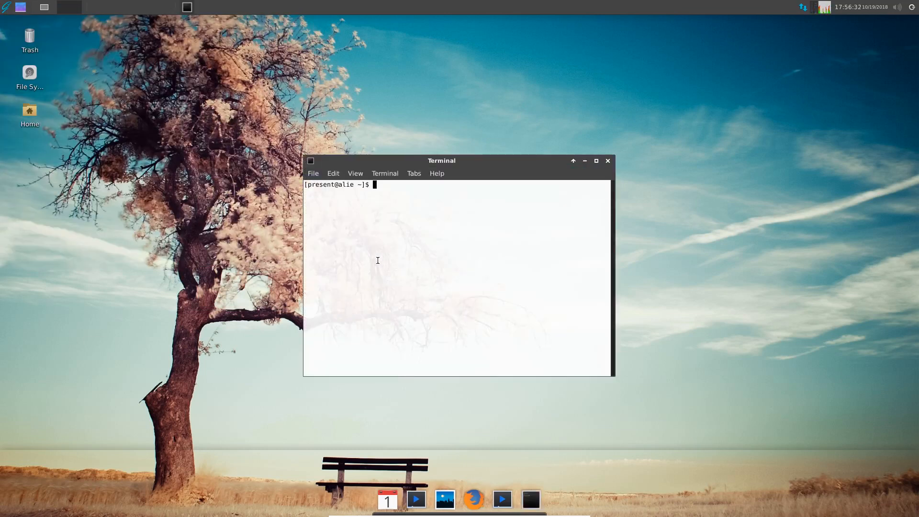
{"action": "type", "text": "htop"}
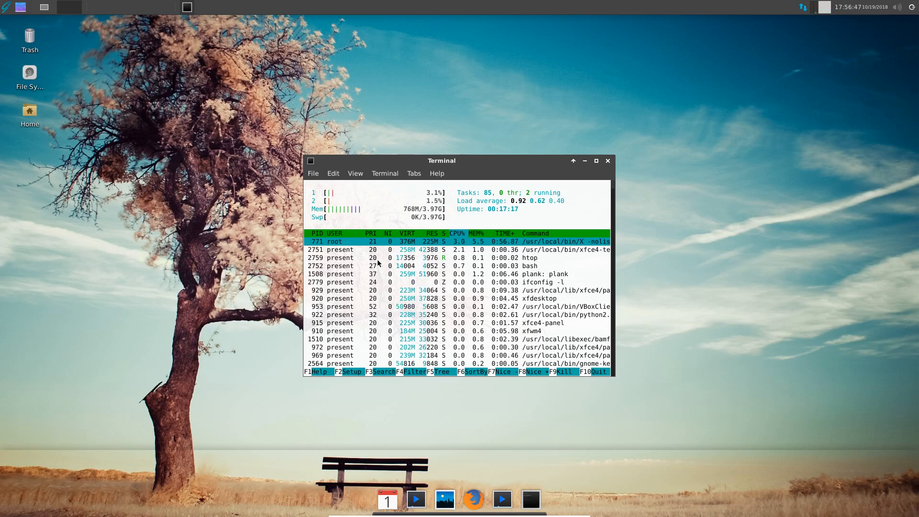
{"action": "mouse_move", "coordinate": [518, 207]}
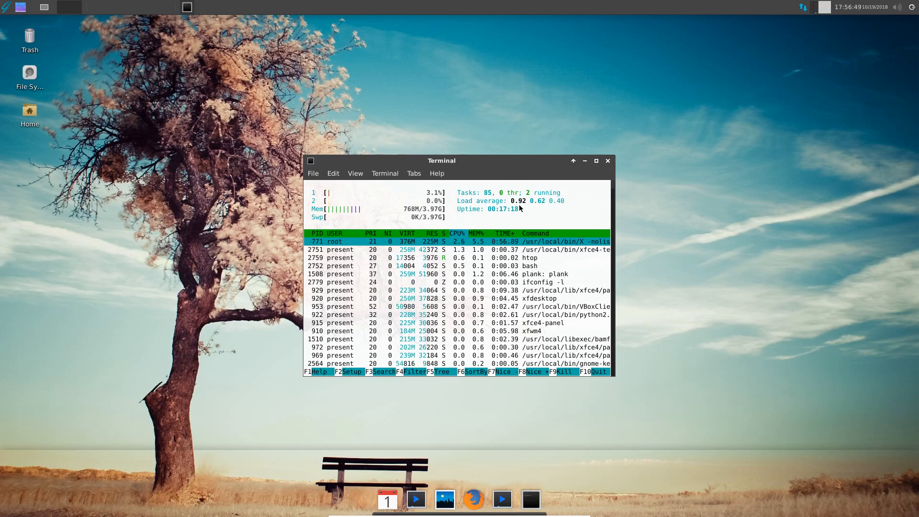
{"action": "left_click", "coordinate": [607, 160]}
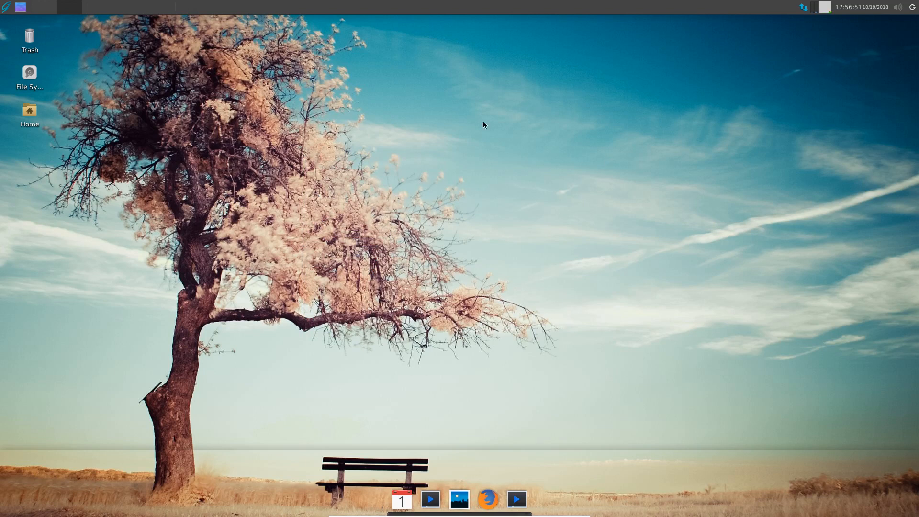
{"action": "mouse_move", "coordinate": [346, 163]}
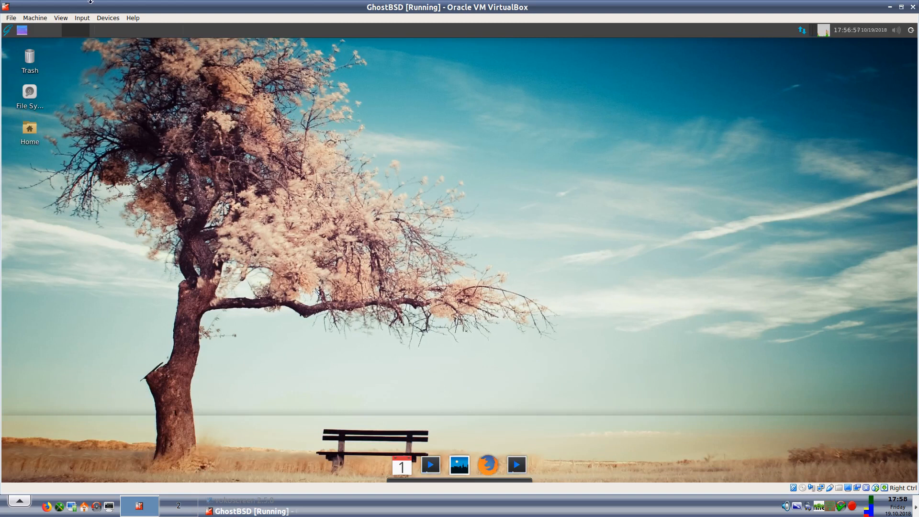
{"action": "mouse_move", "coordinate": [134, 192]}
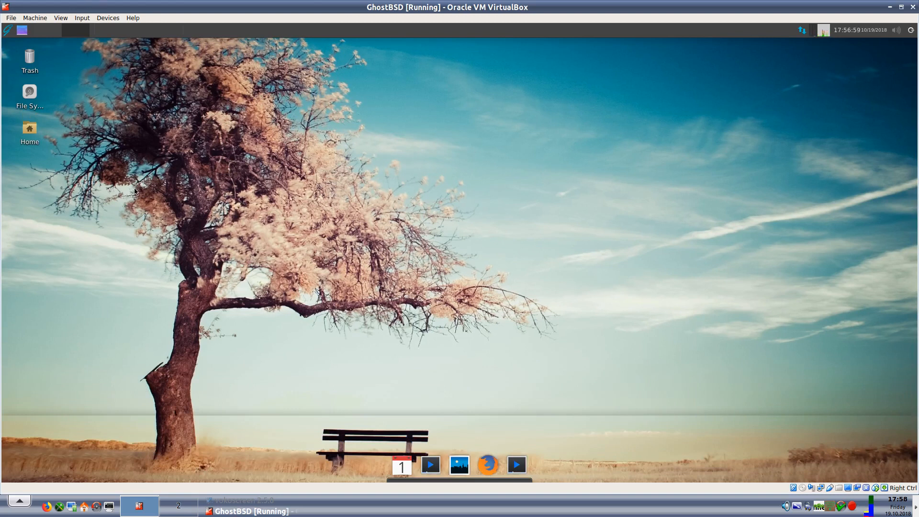
{"action": "mouse_move", "coordinate": [249, 102]}
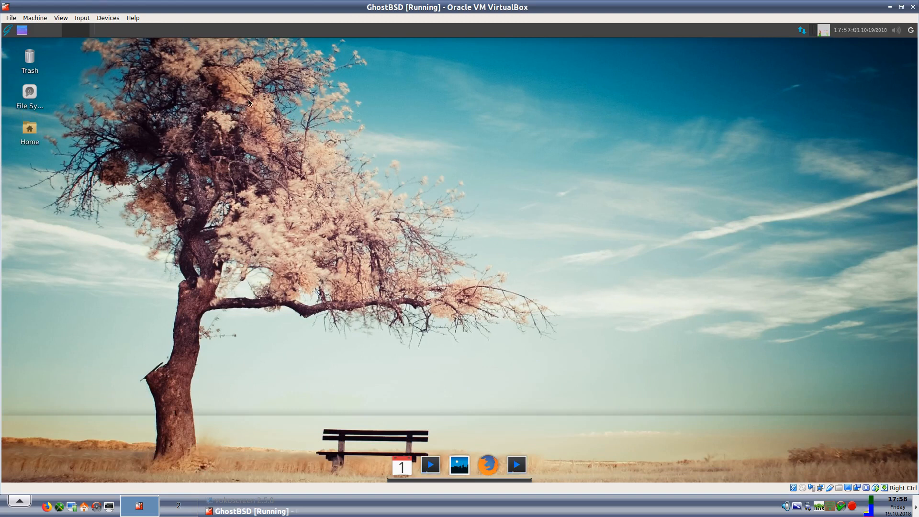
{"action": "mouse_move", "coordinate": [254, 110]}
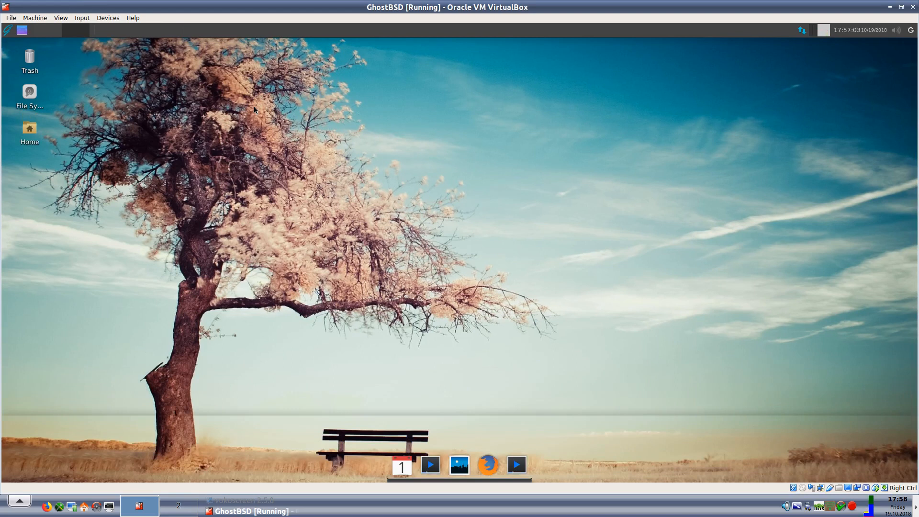
{"action": "mouse_move", "coordinate": [210, 93]}
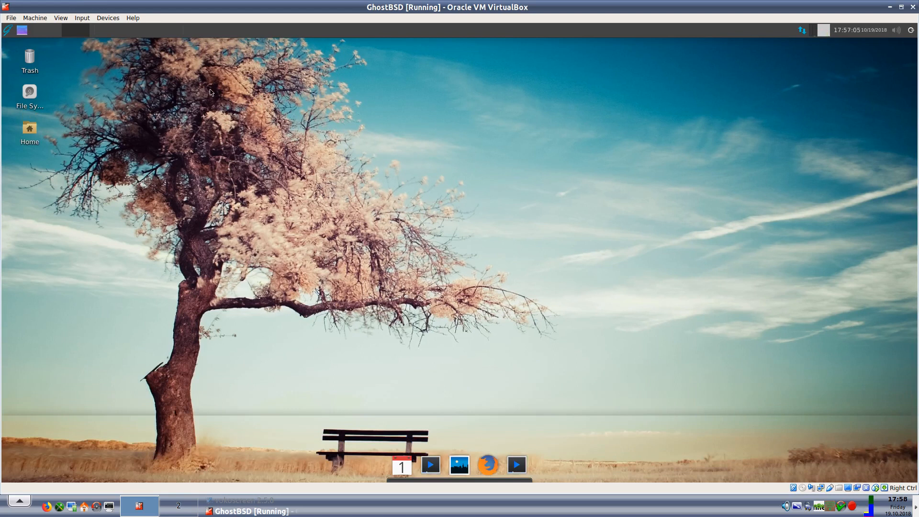
{"action": "mouse_move", "coordinate": [448, 143]}
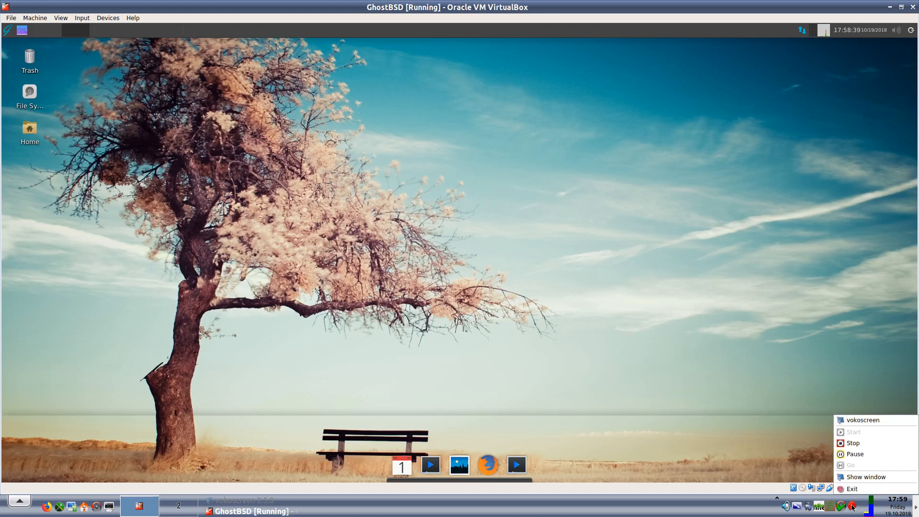
{"action": "mouse_move", "coordinate": [854, 443]}
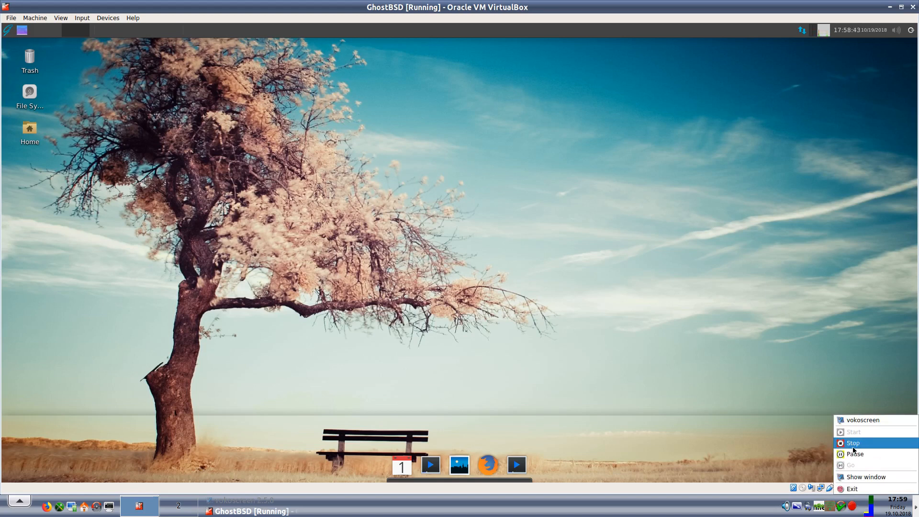